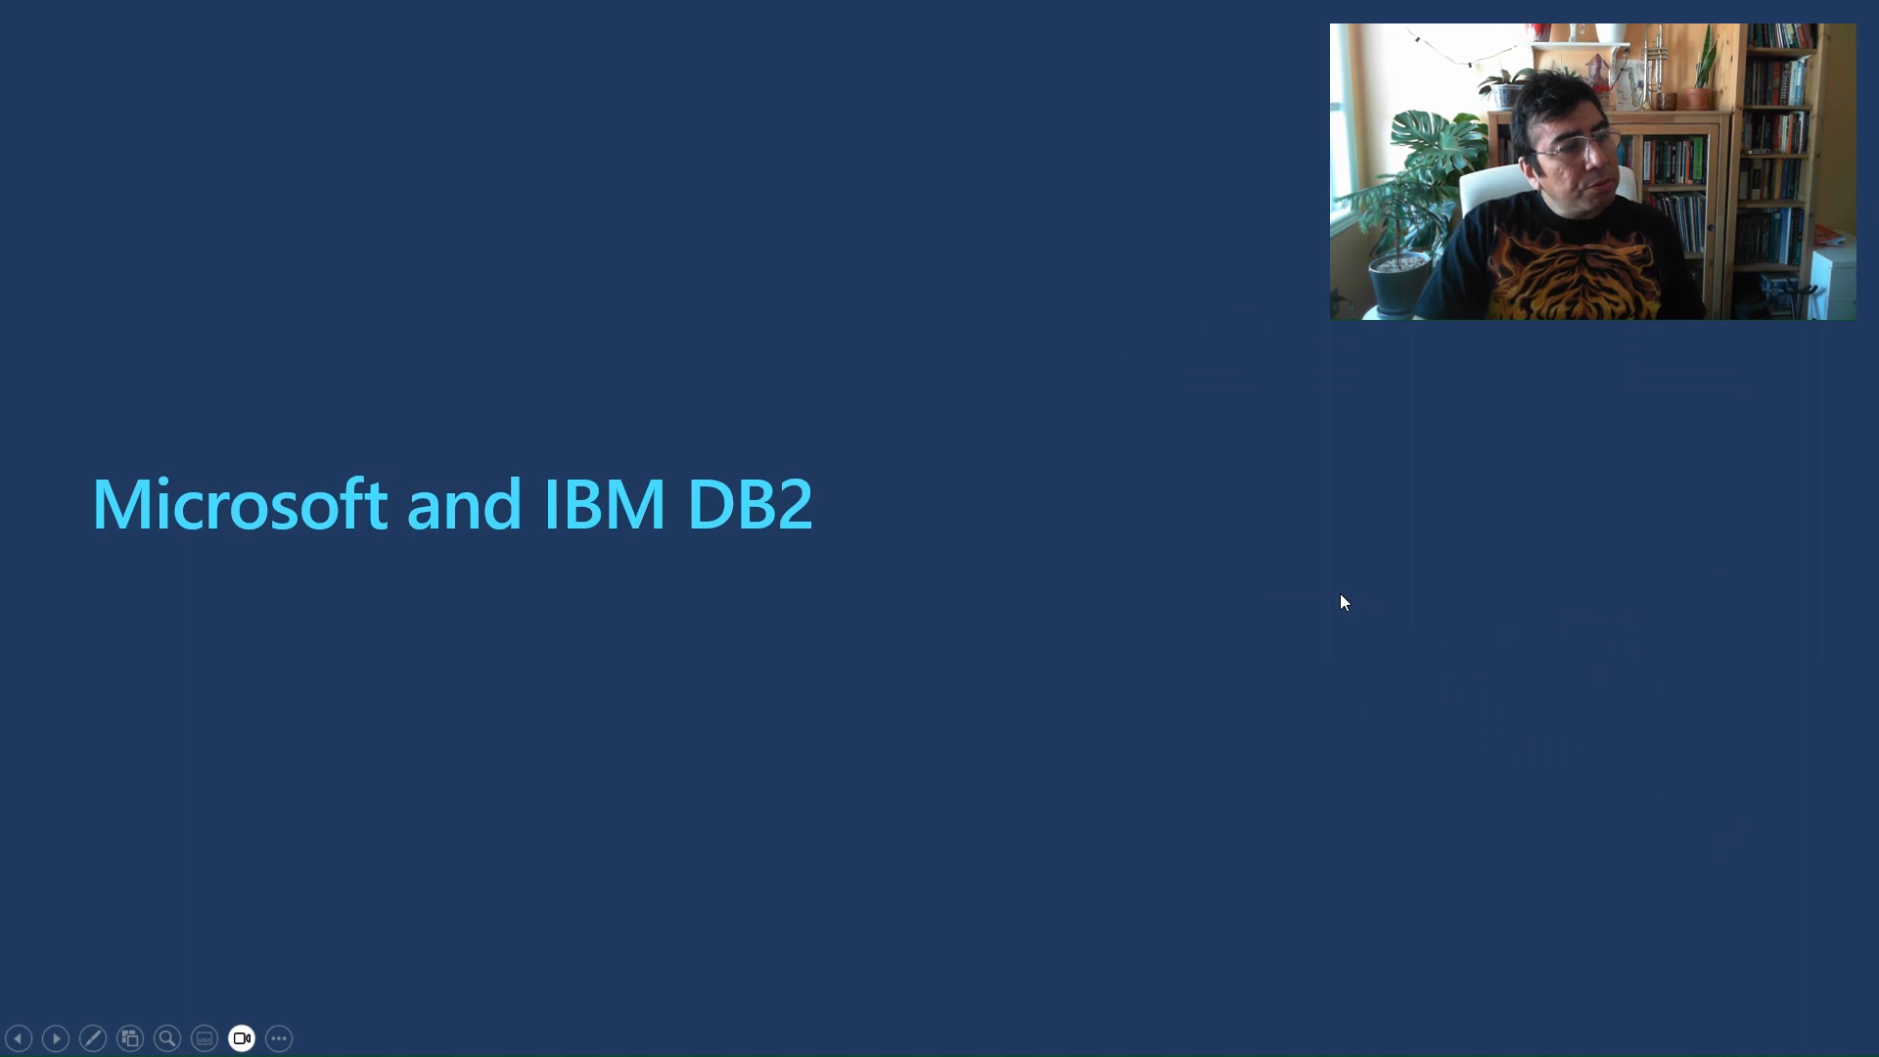
mouse_move(1732, 616)
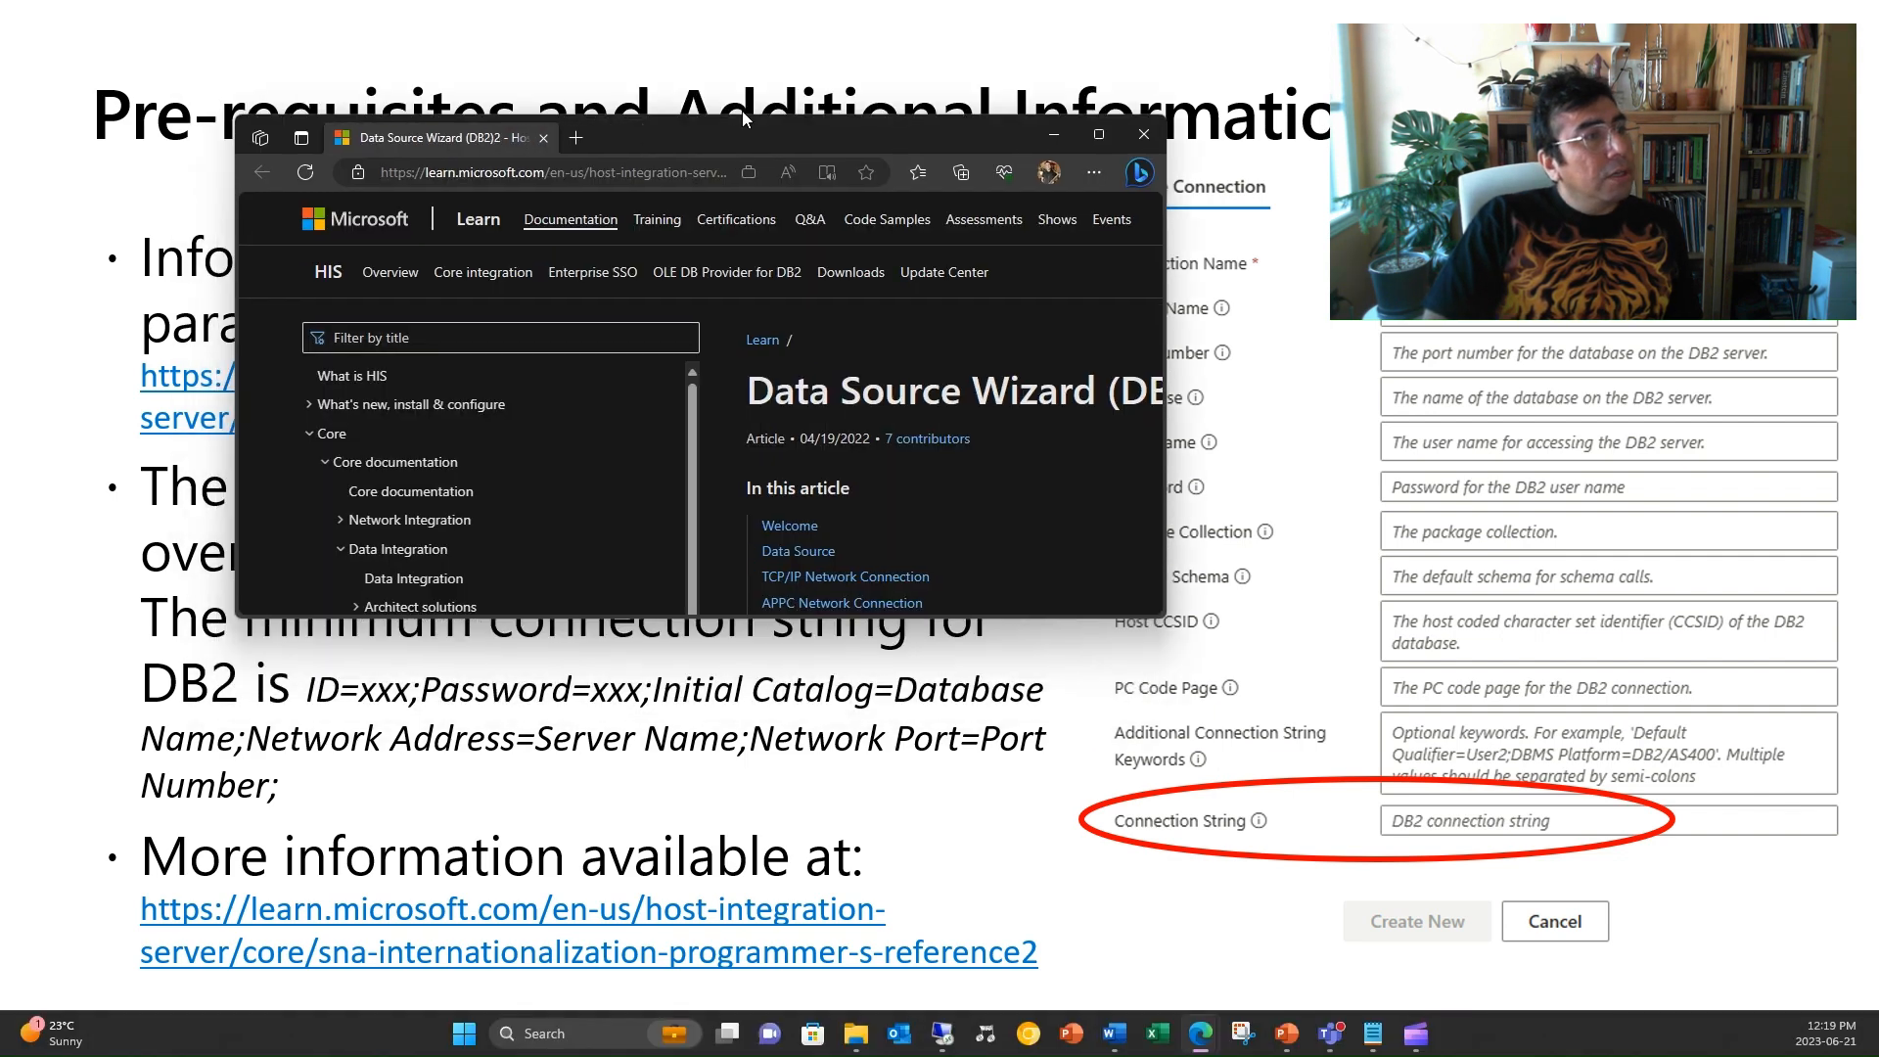
Show the Data Source Wizard article full-window and scroll down to the Locale section.
left_click(1094, 134)
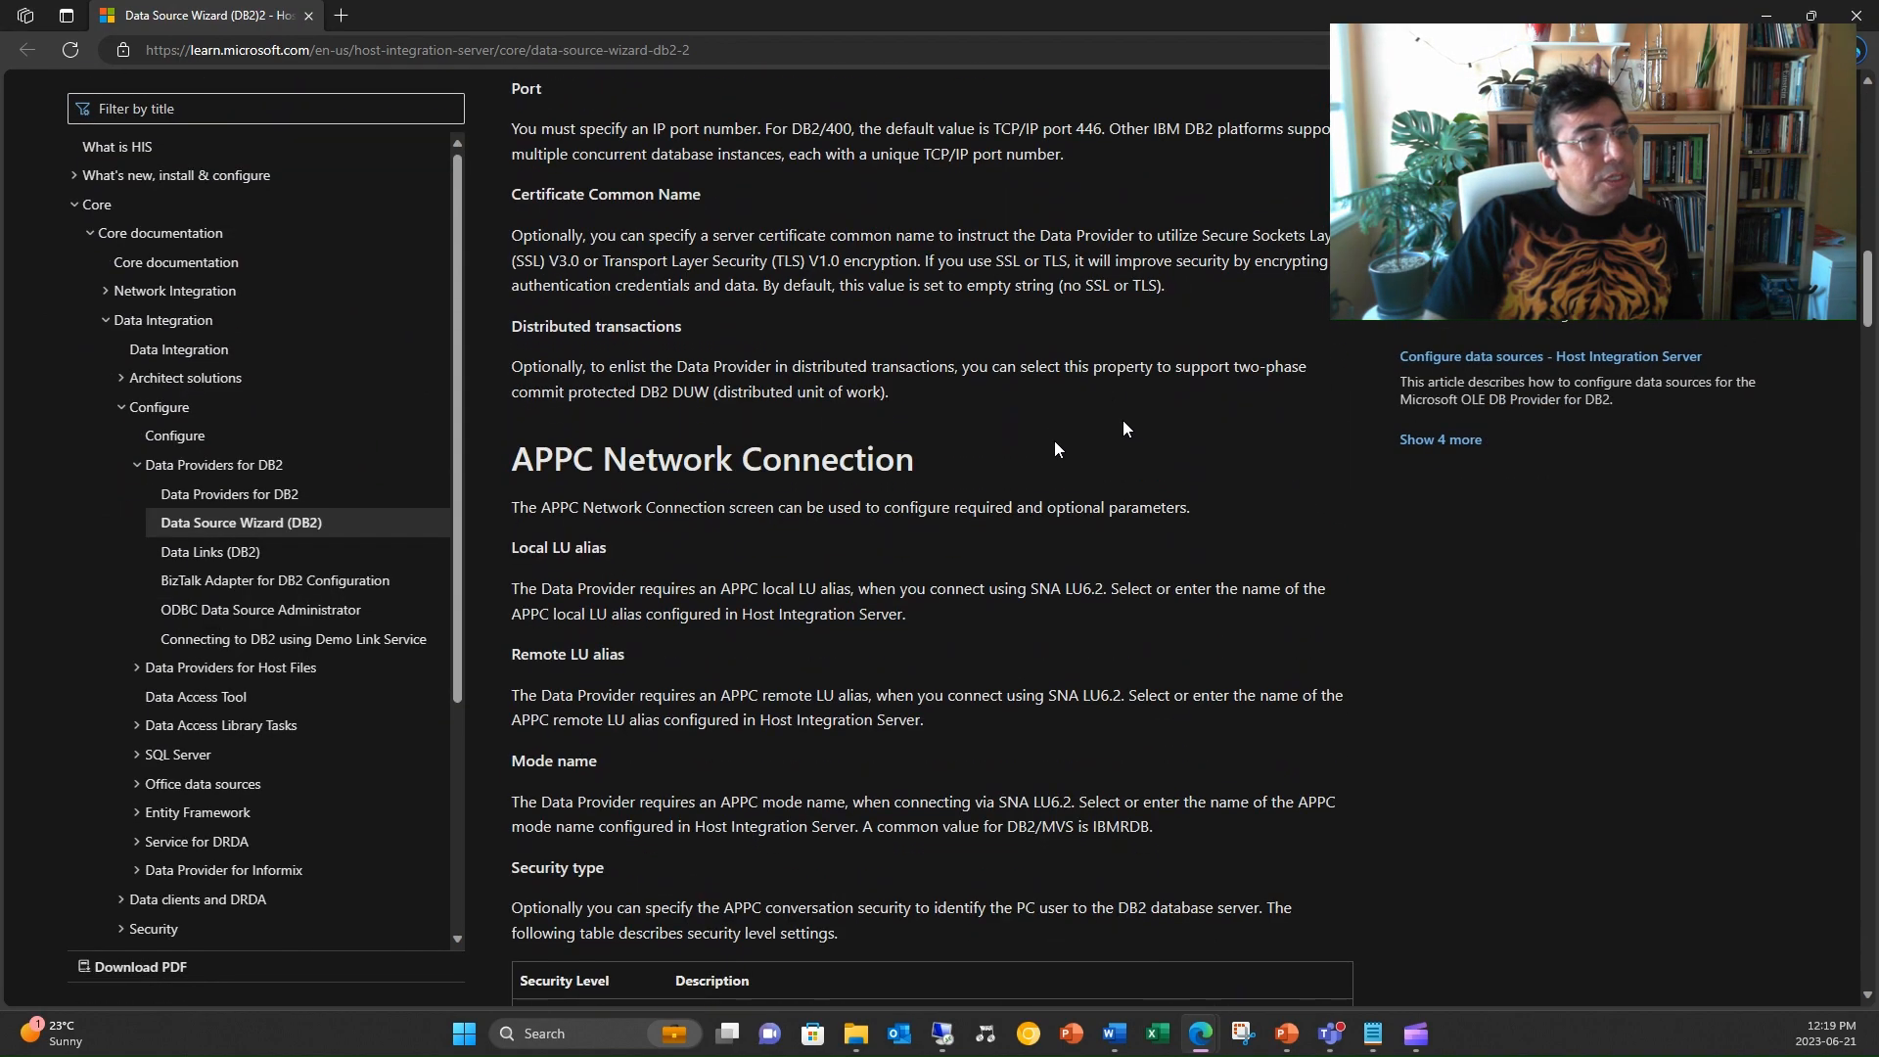
scroll("down", 3)
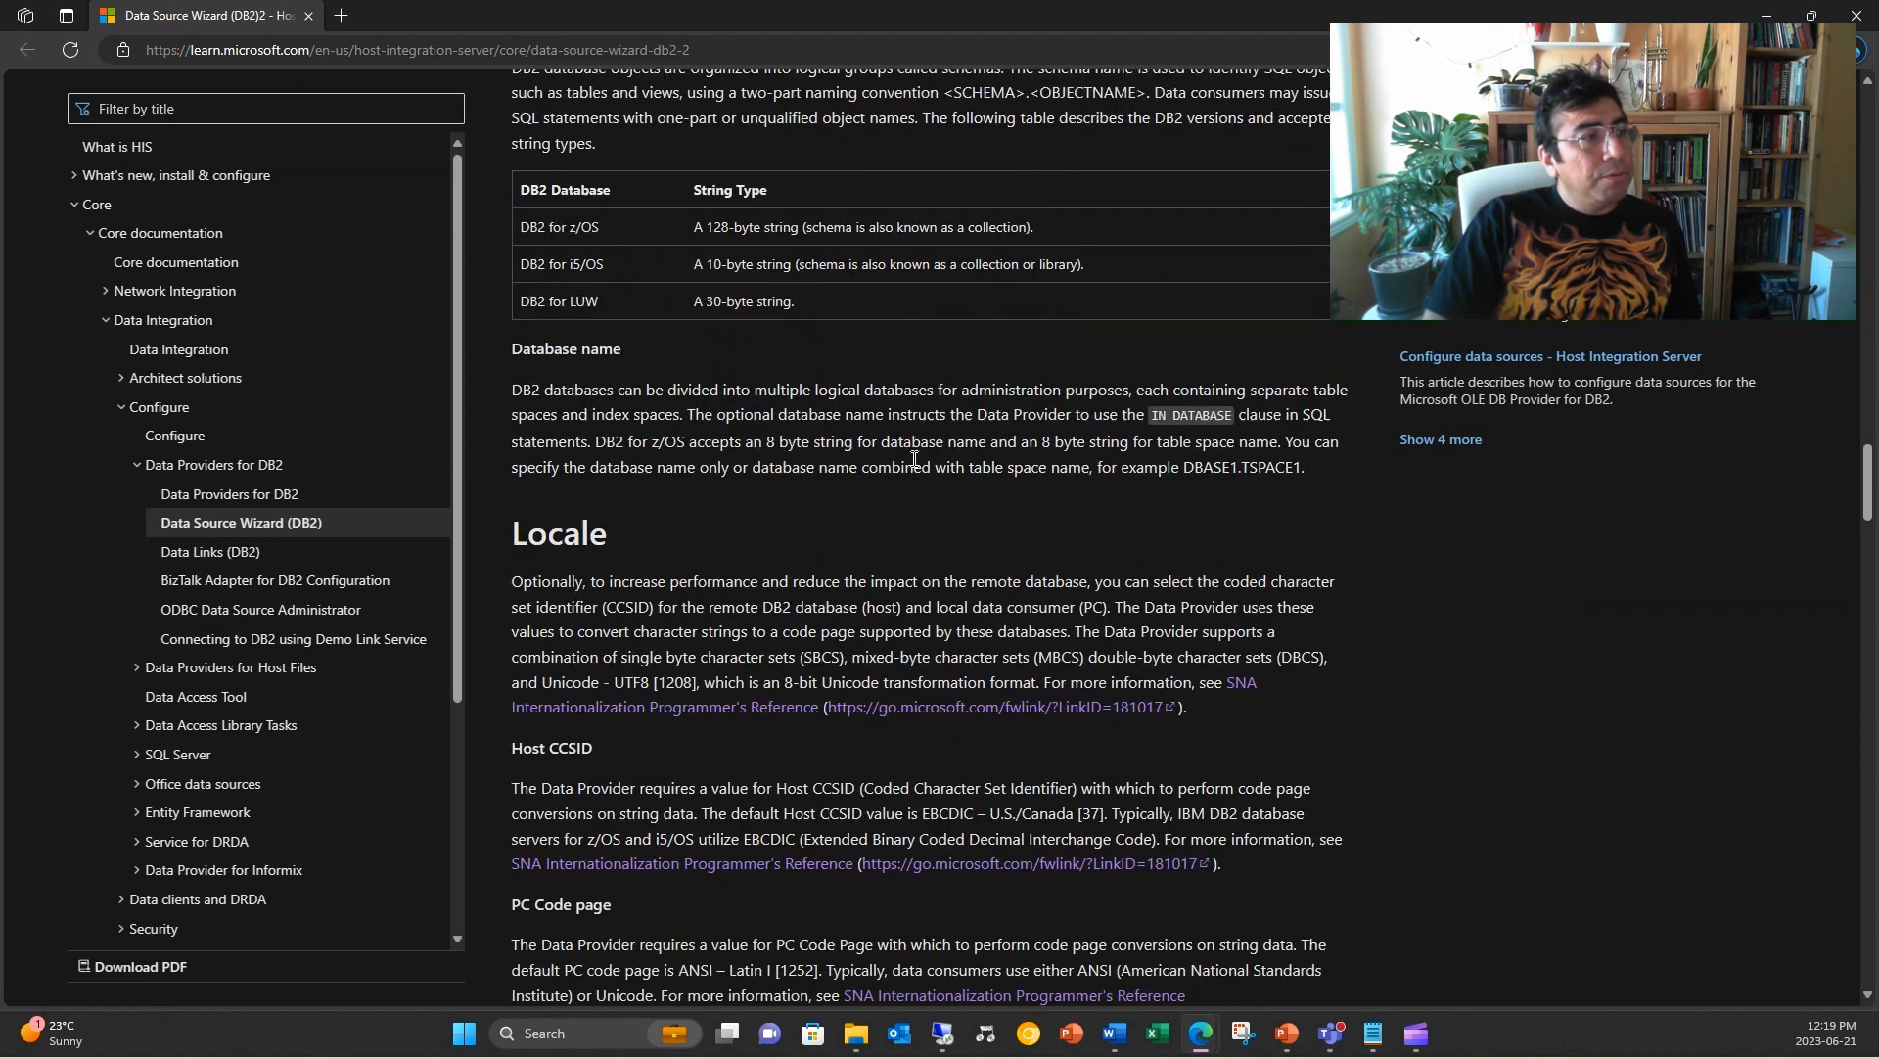
scroll("down", 3)
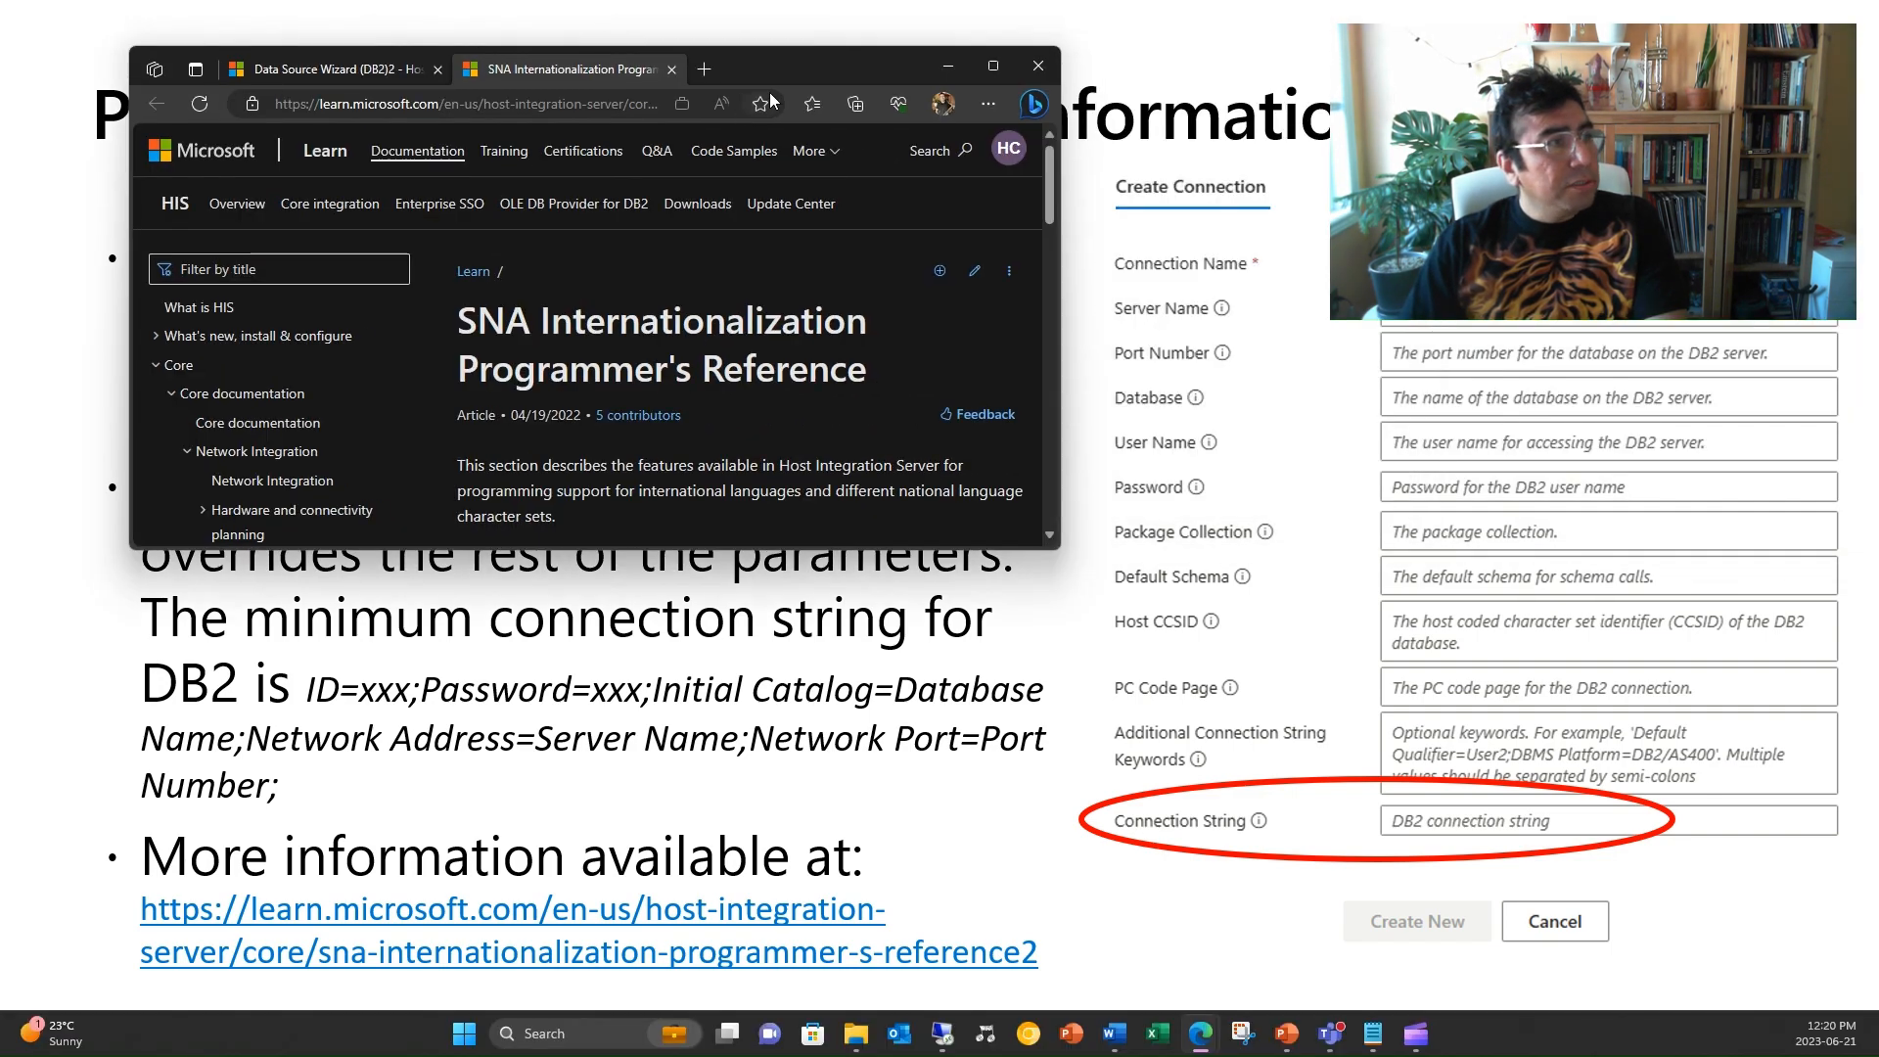
Maximize the internationalization reference and follow the SNANLS Code Page Support link from In This Section.
left_click(997, 67)
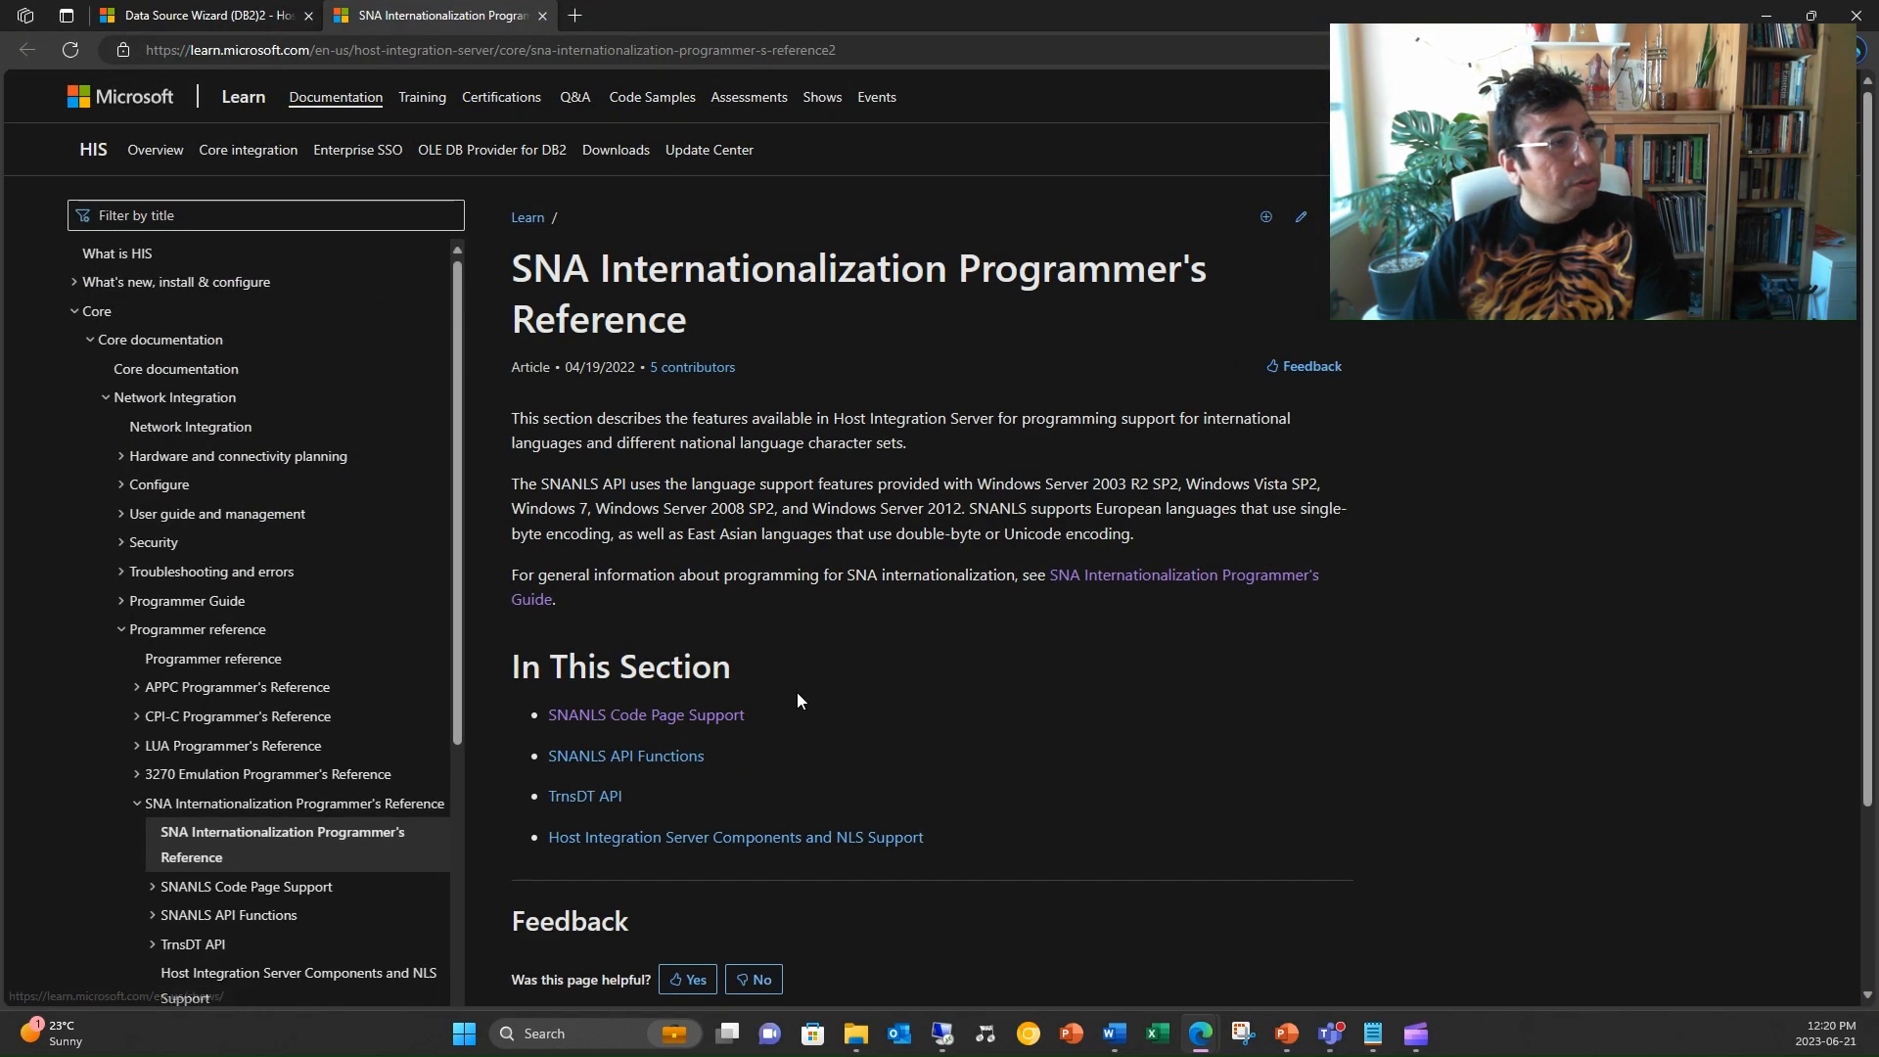
scroll("down", 3)
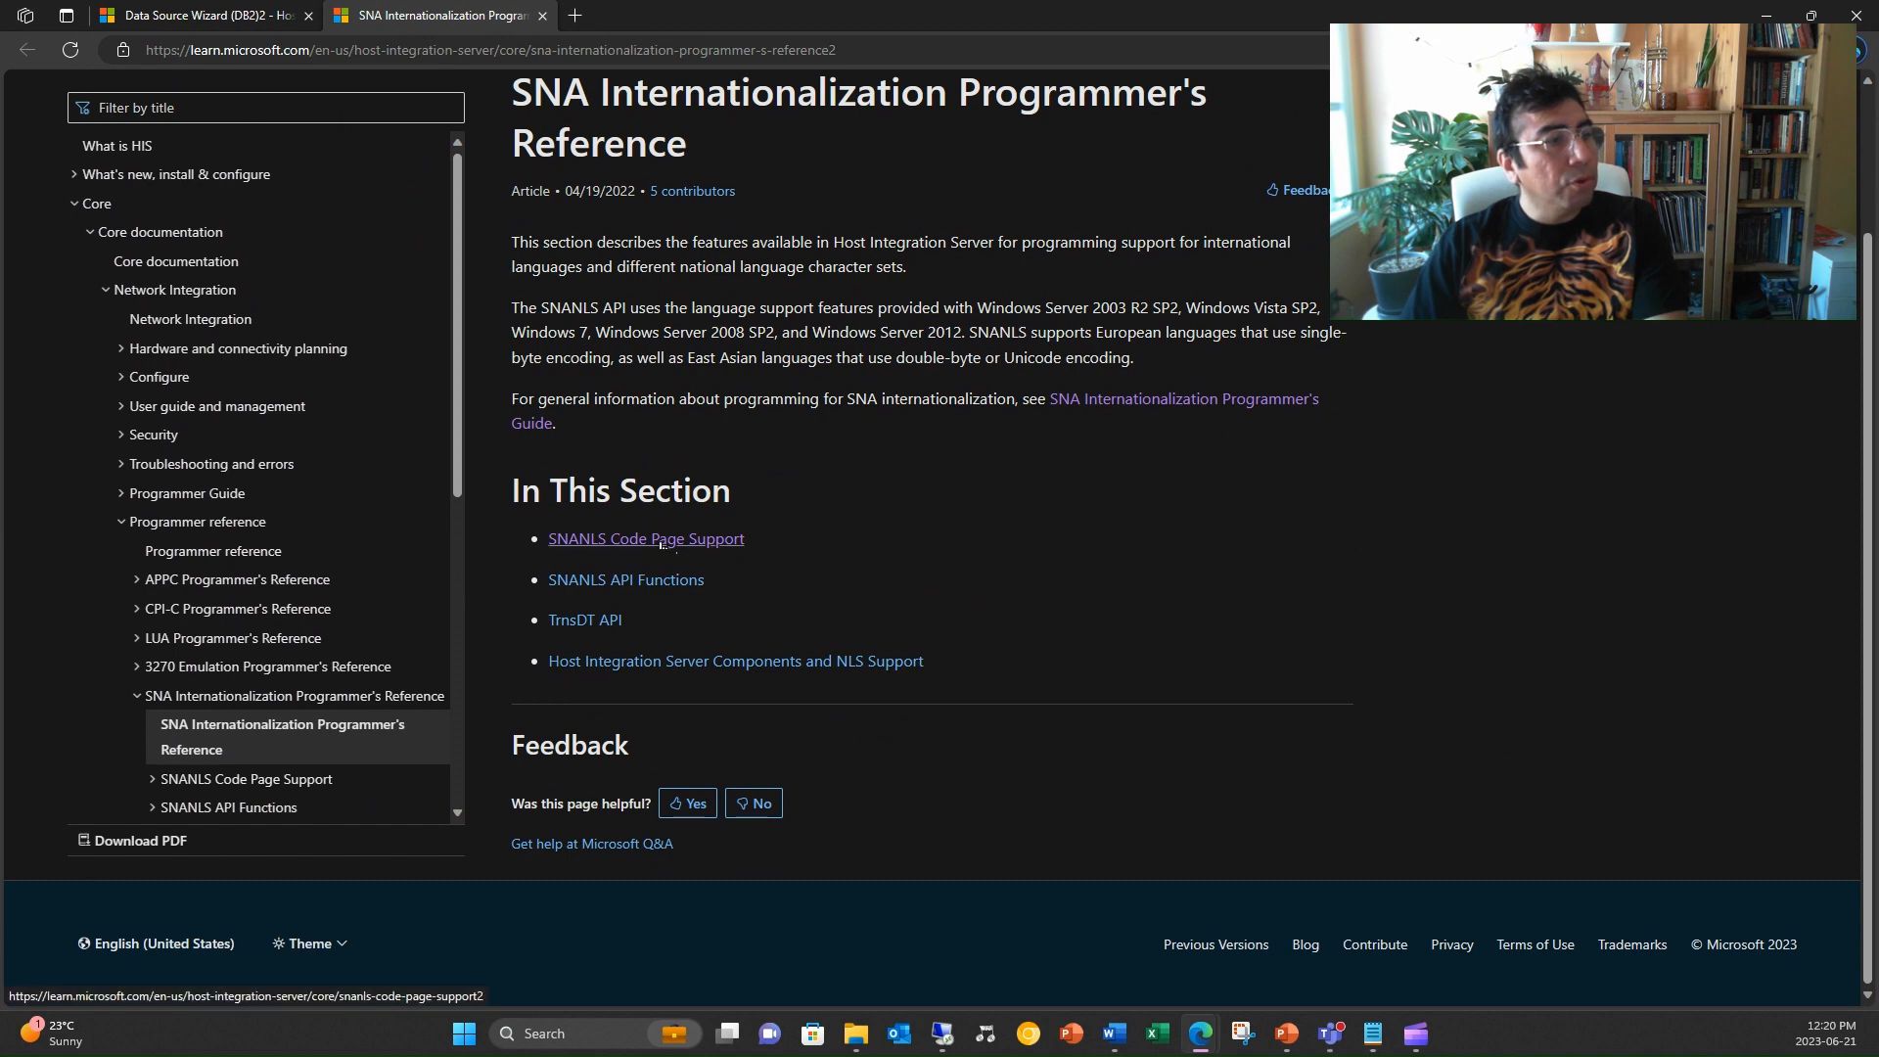
left_click(644, 538)
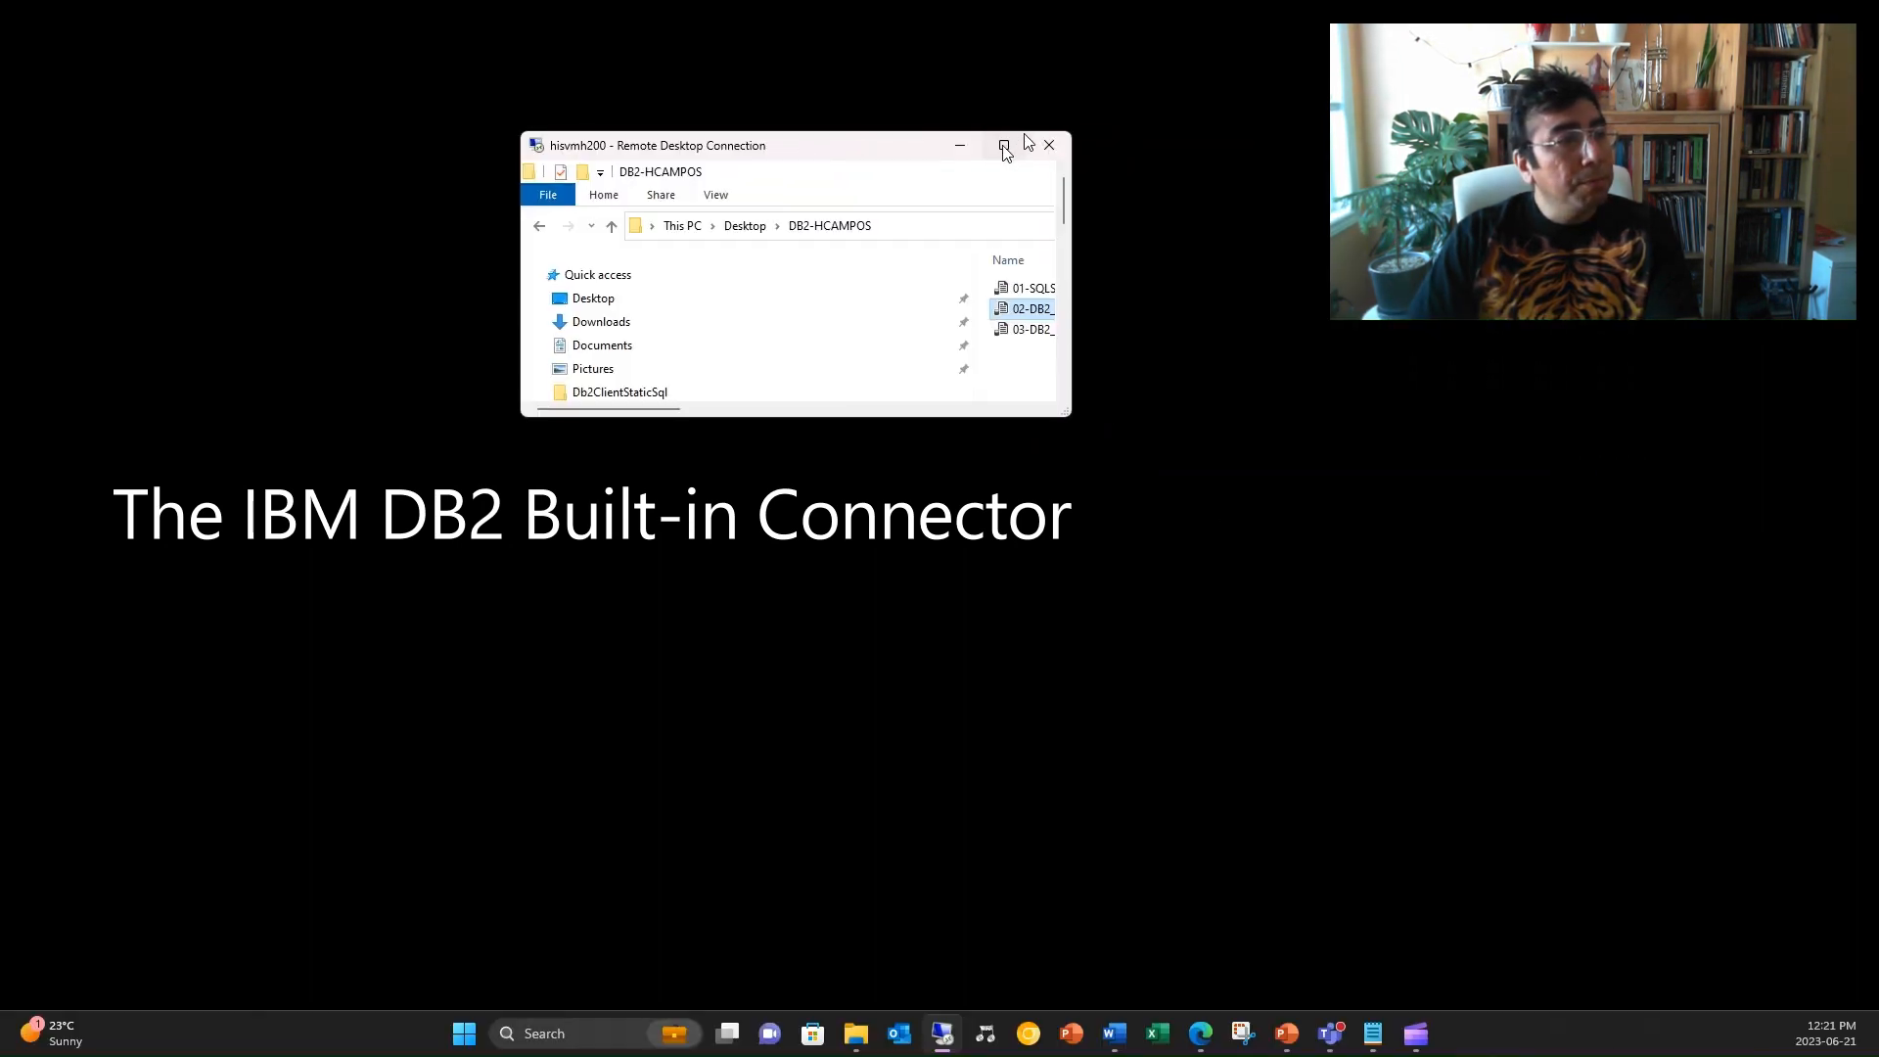
Enlarge the remote session and browse into Db2Client's SampleDatabases folder of NWIND scripts.
left_click(1004, 145)
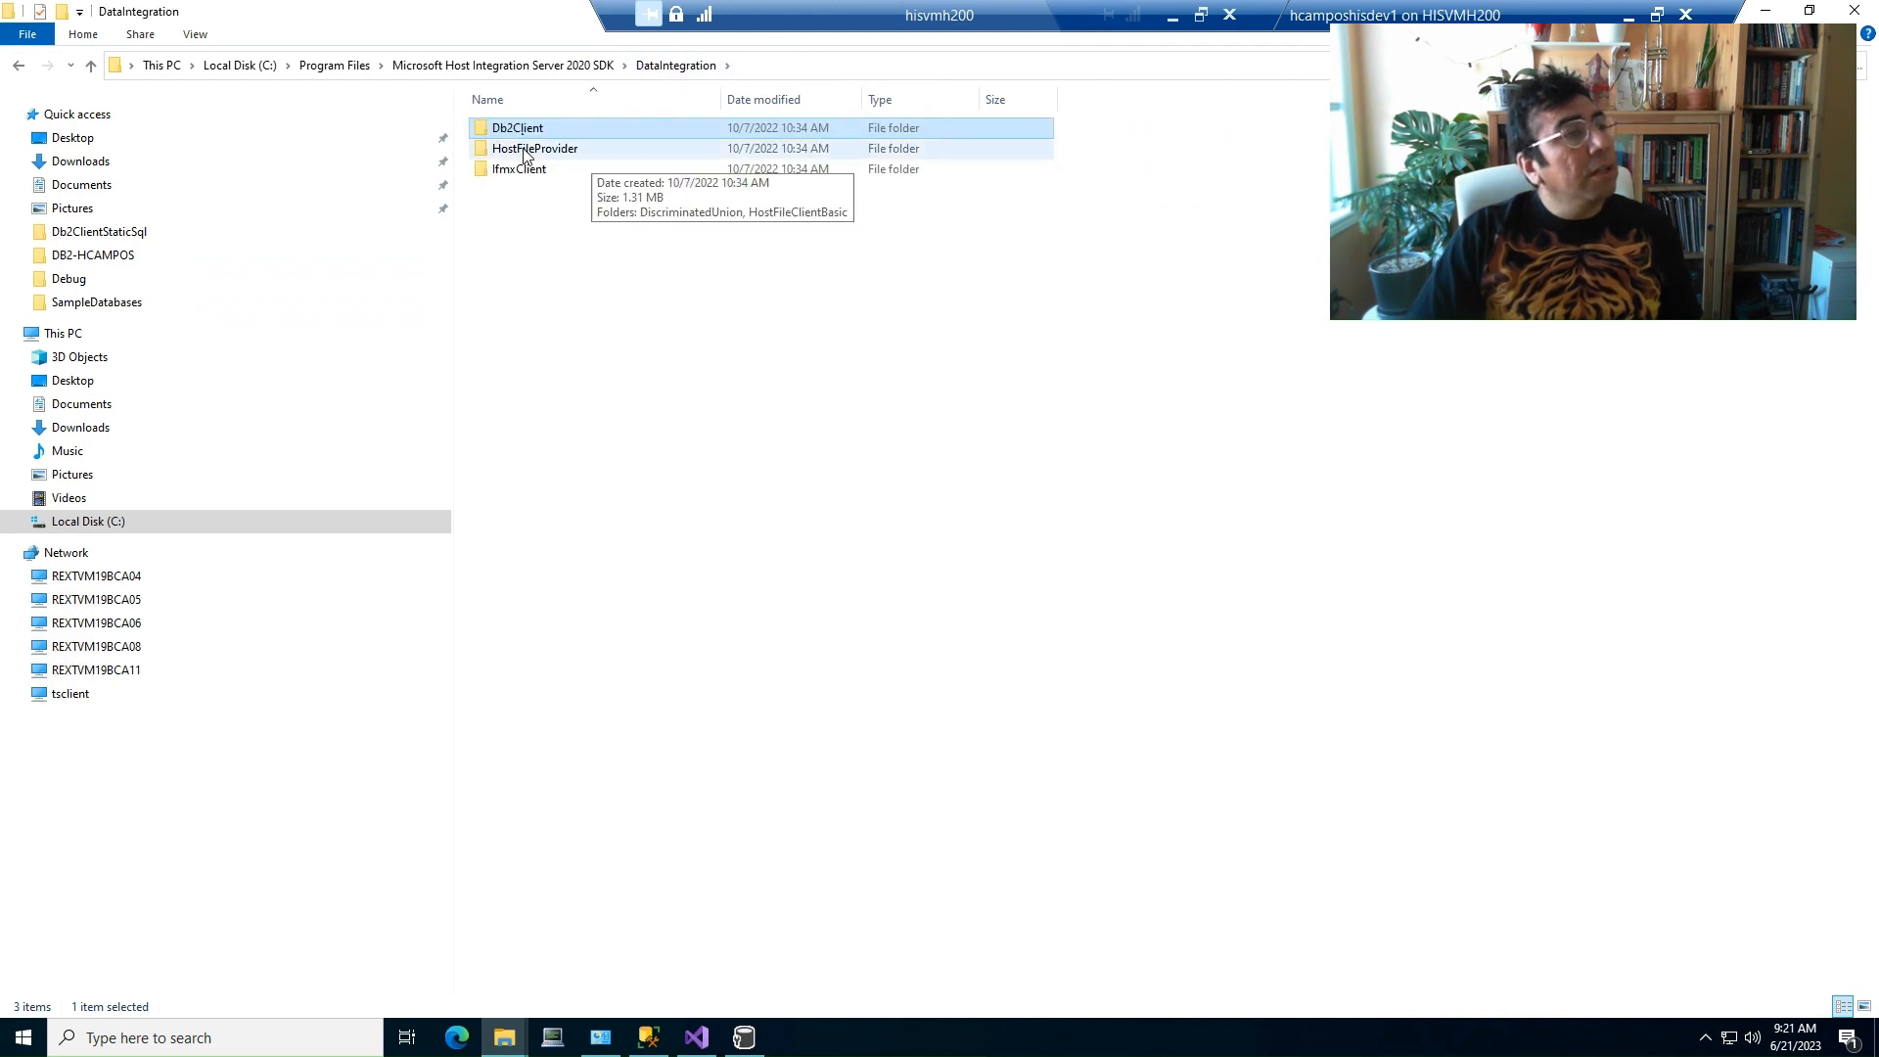
double_click(516, 127)
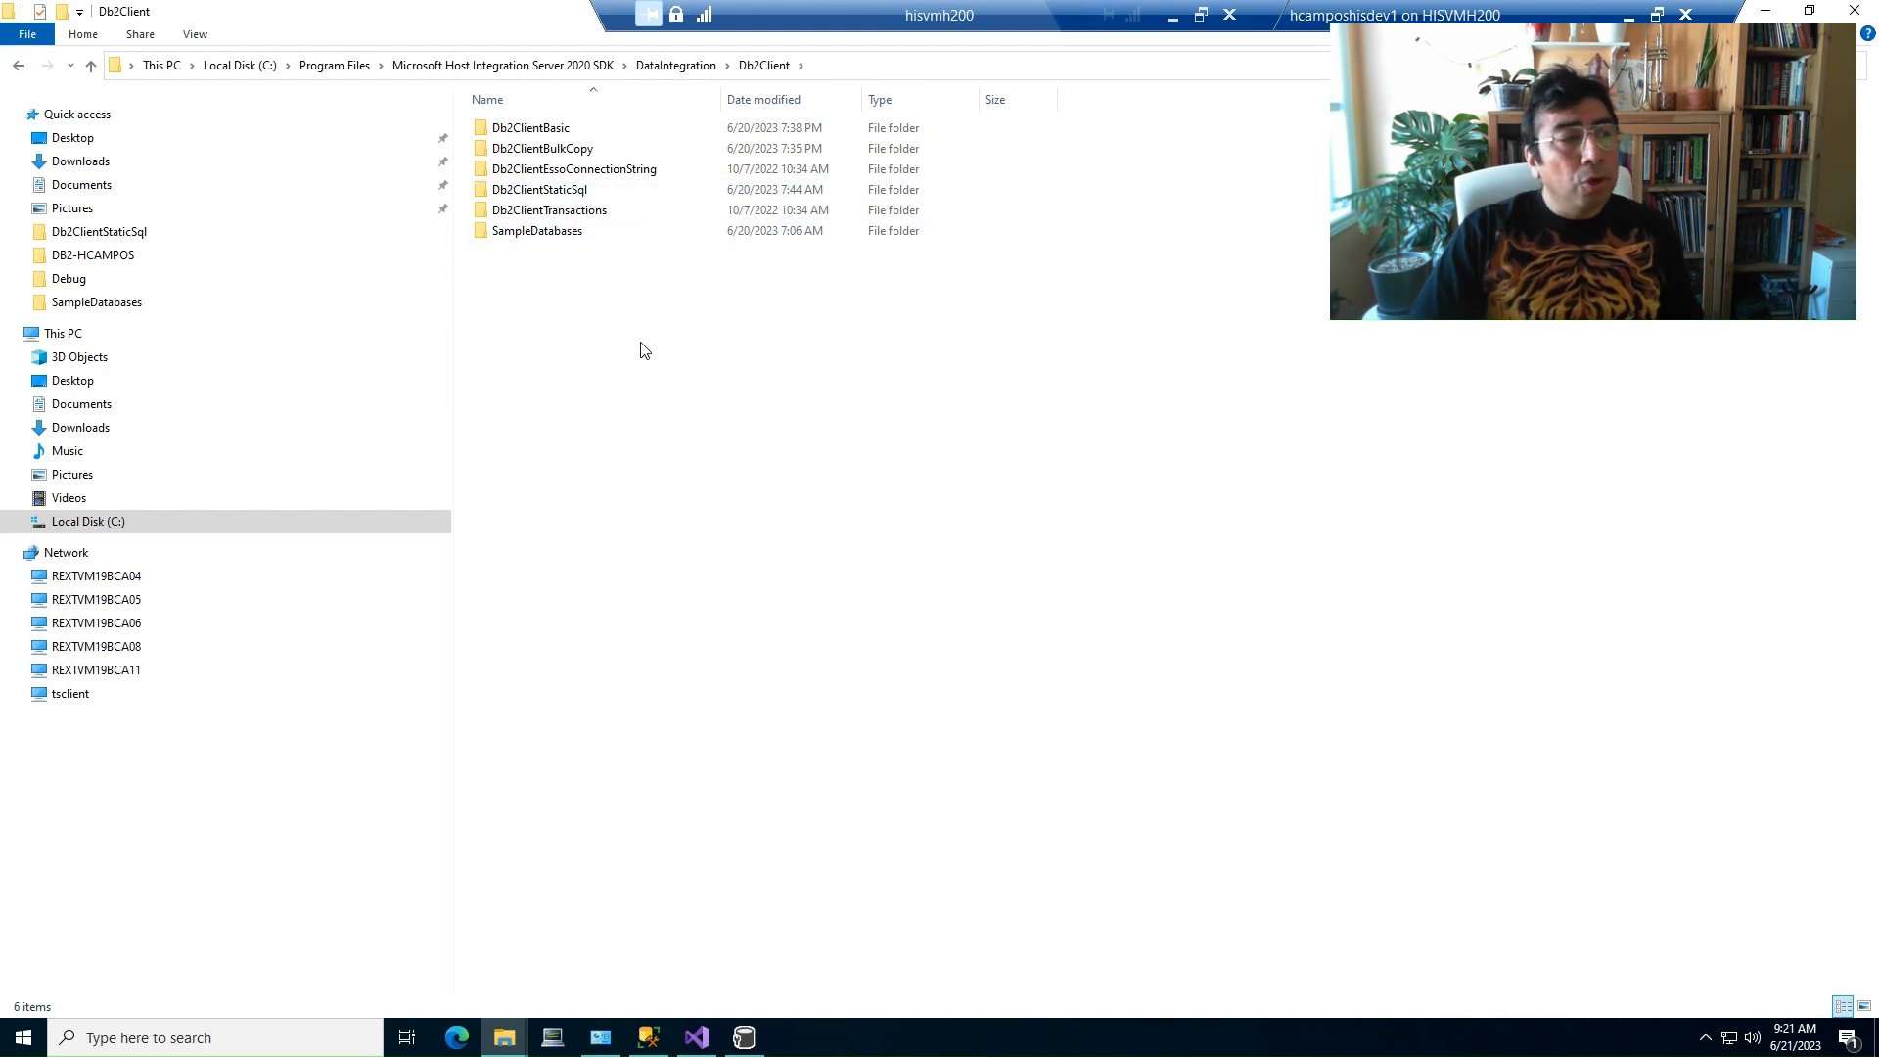
mouse_move(744, 428)
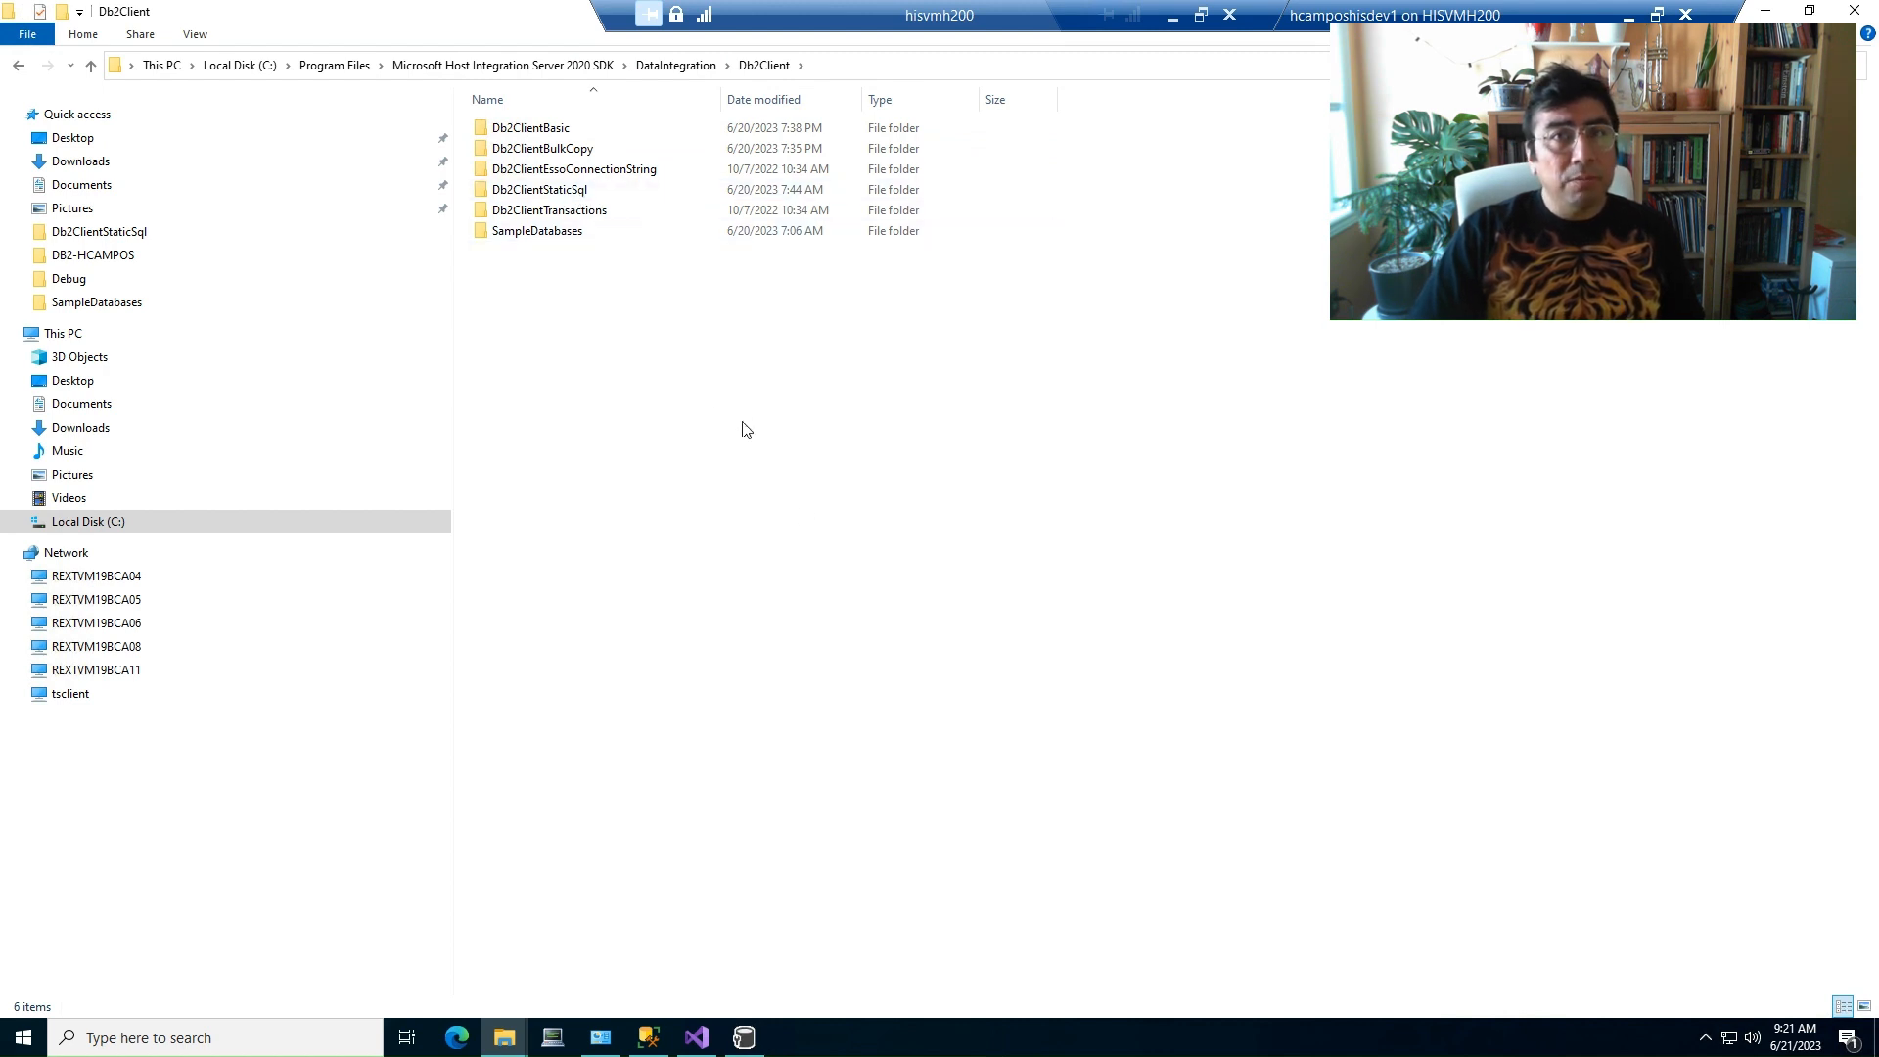
mouse_move(826, 732)
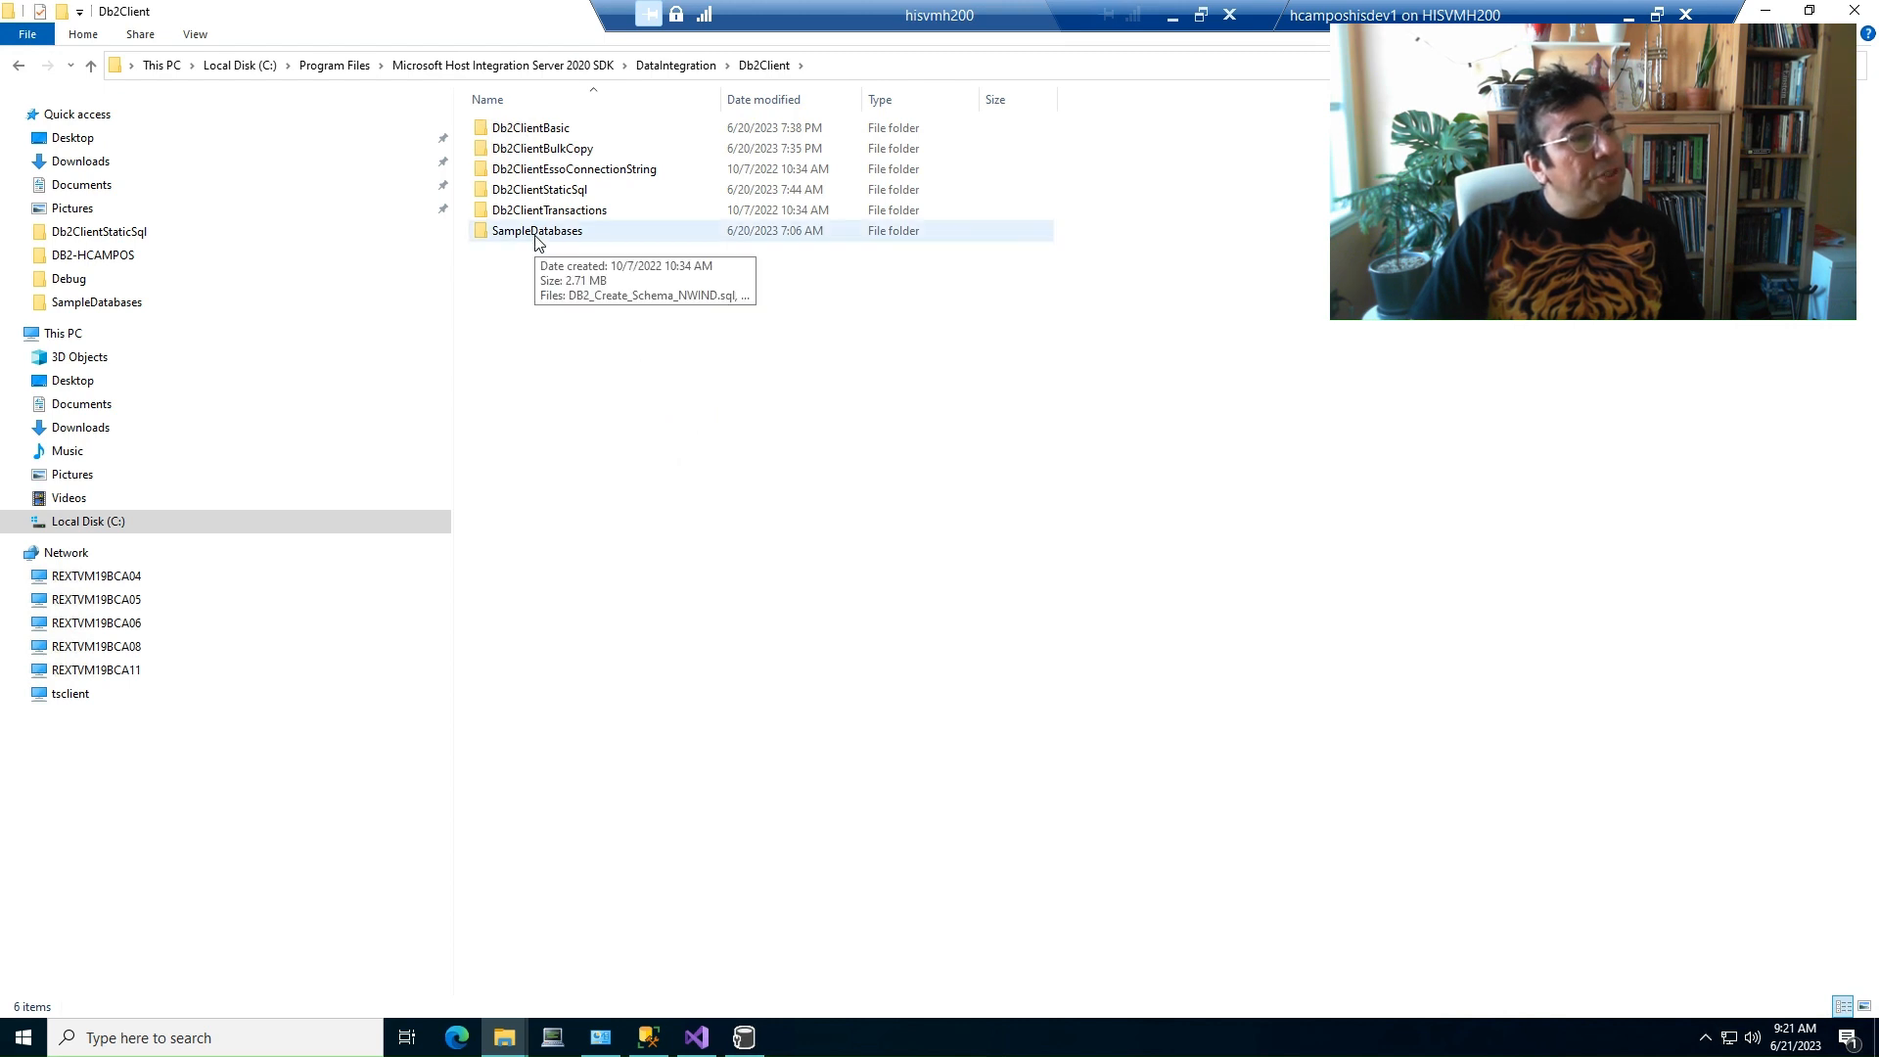
double_click(536, 231)
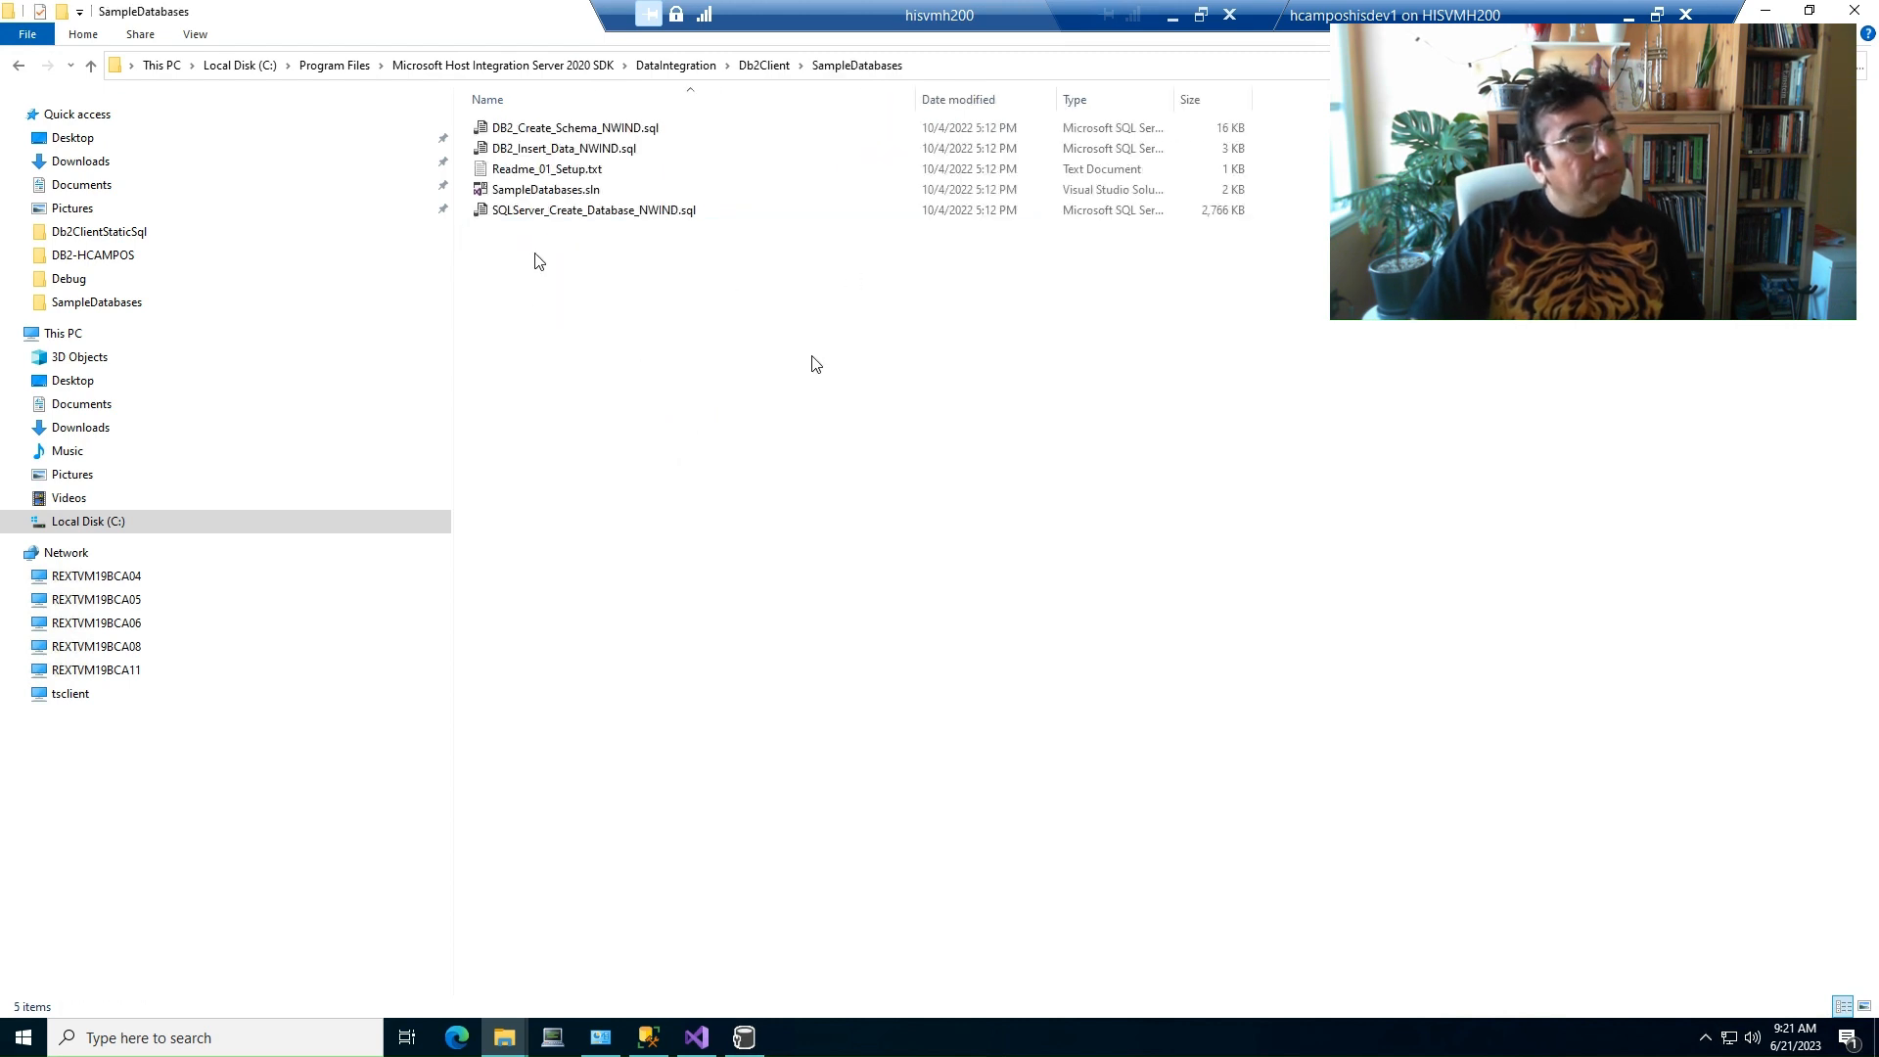
left_click(574, 129)
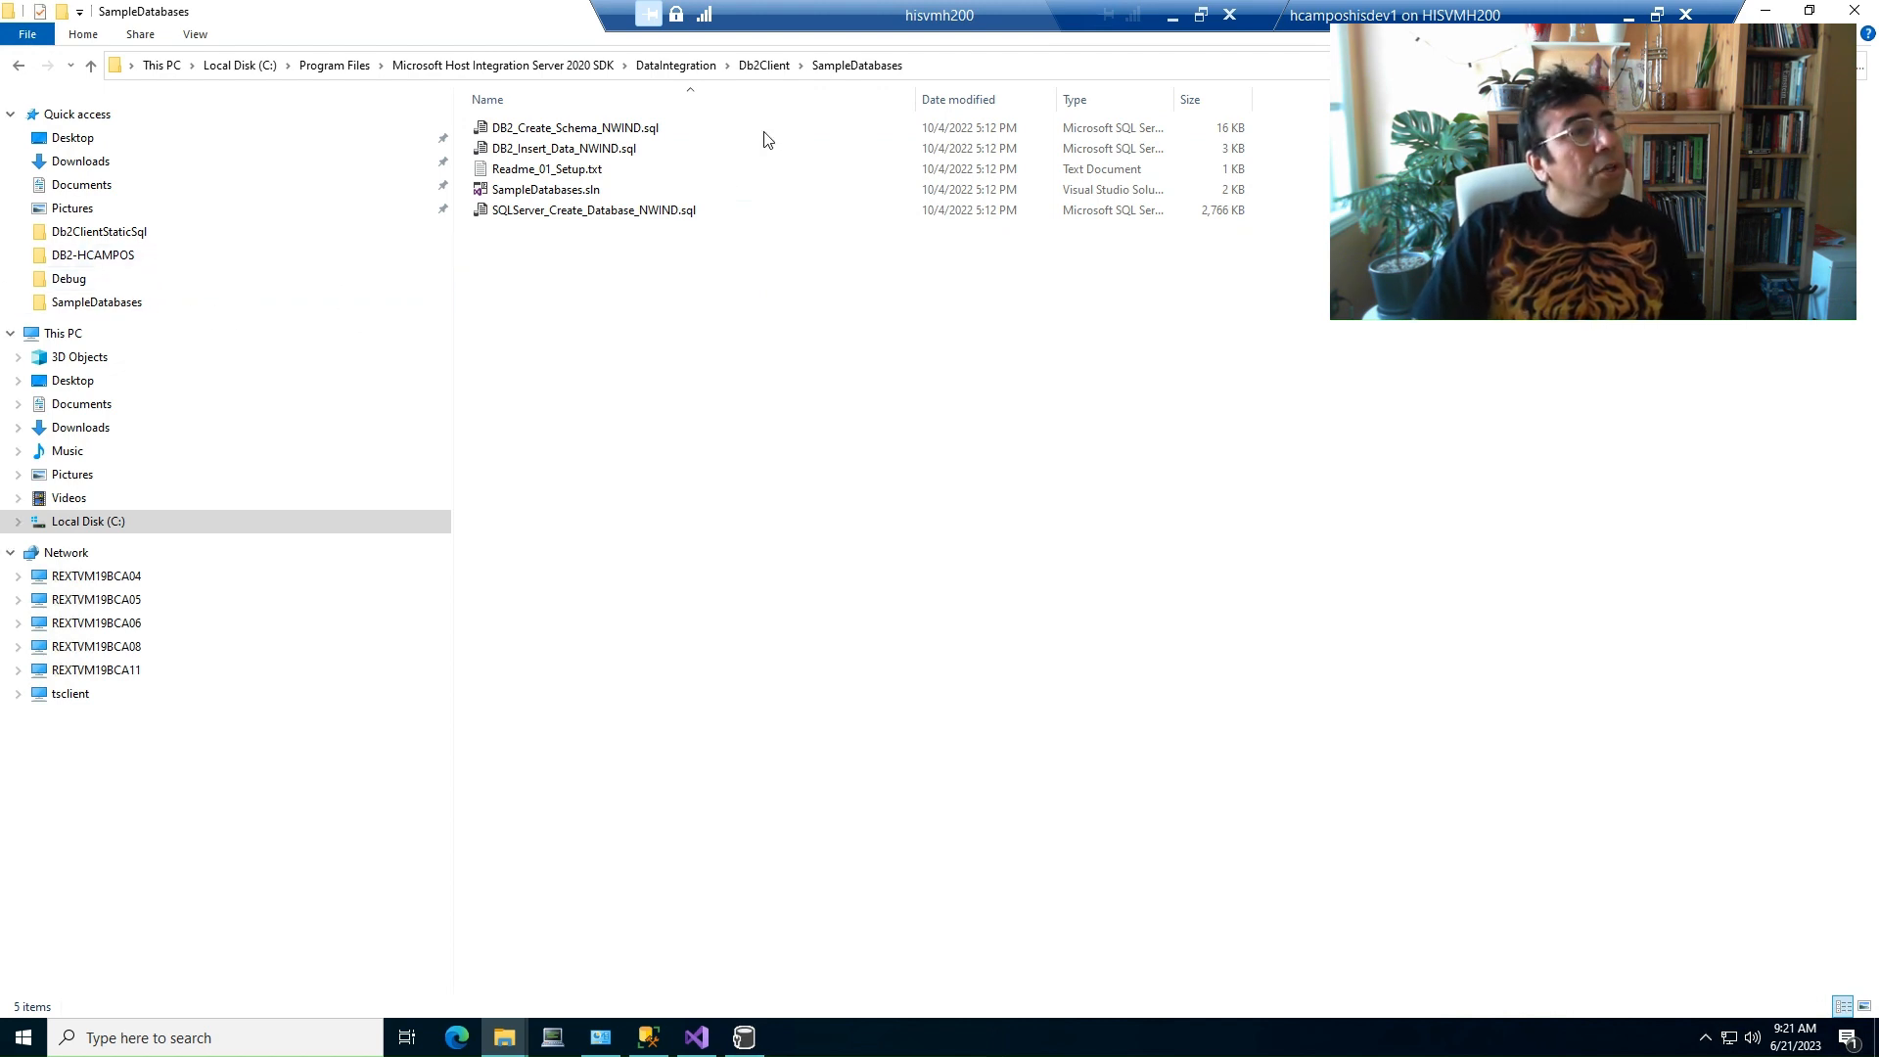
left_click(92, 254)
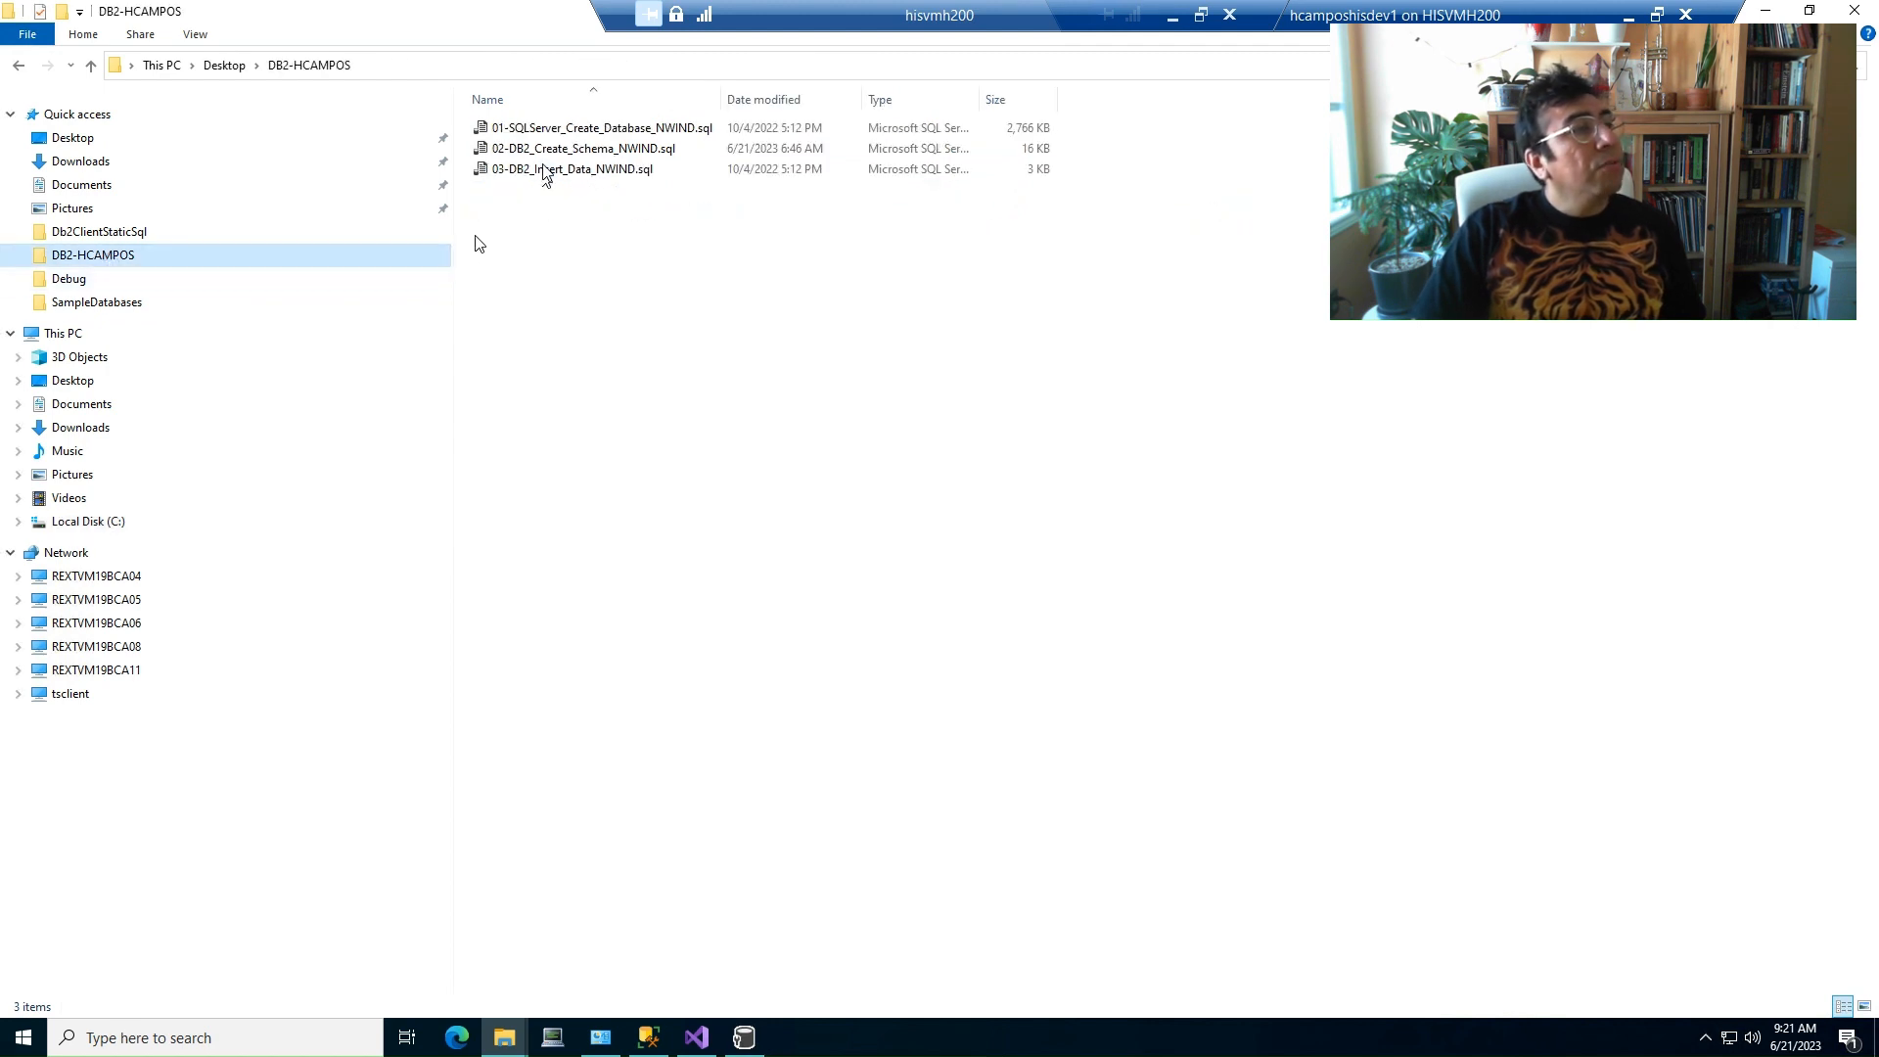
mouse_move(599, 130)
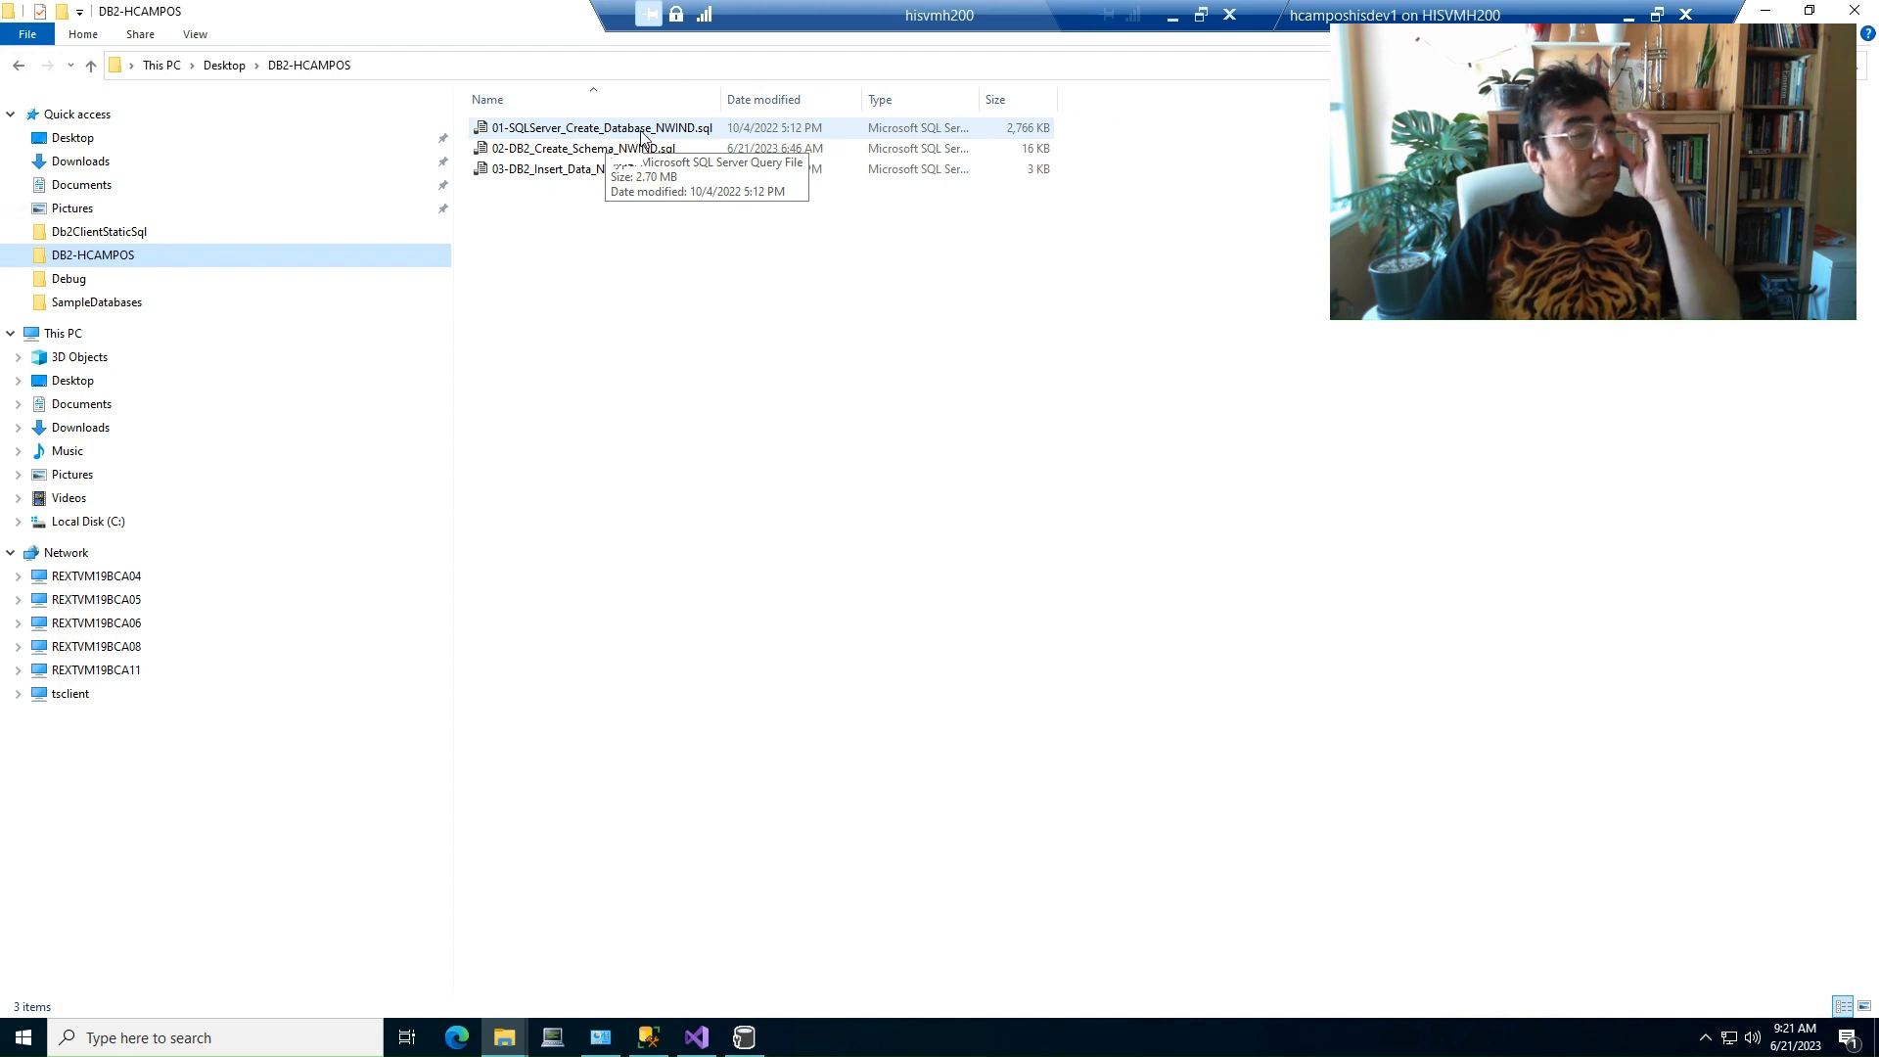
mouse_move(740, 141)
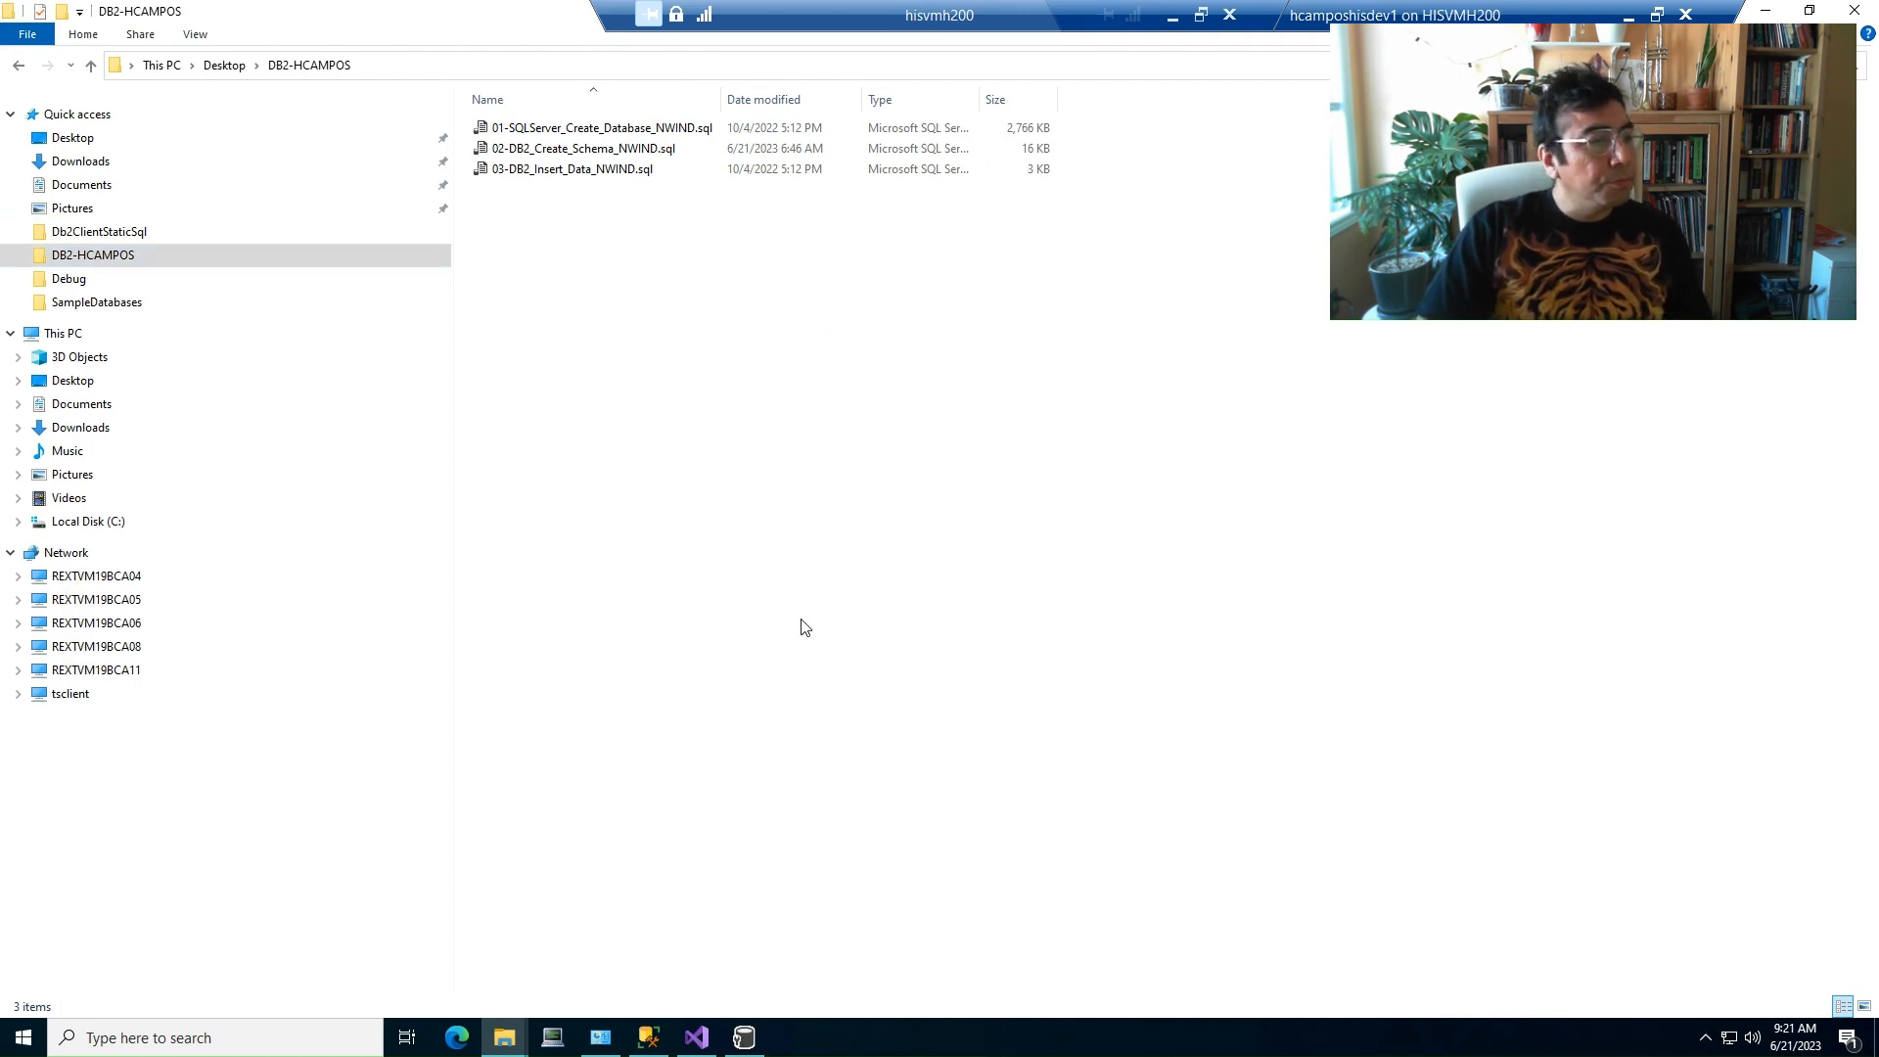
mouse_move(647, 1037)
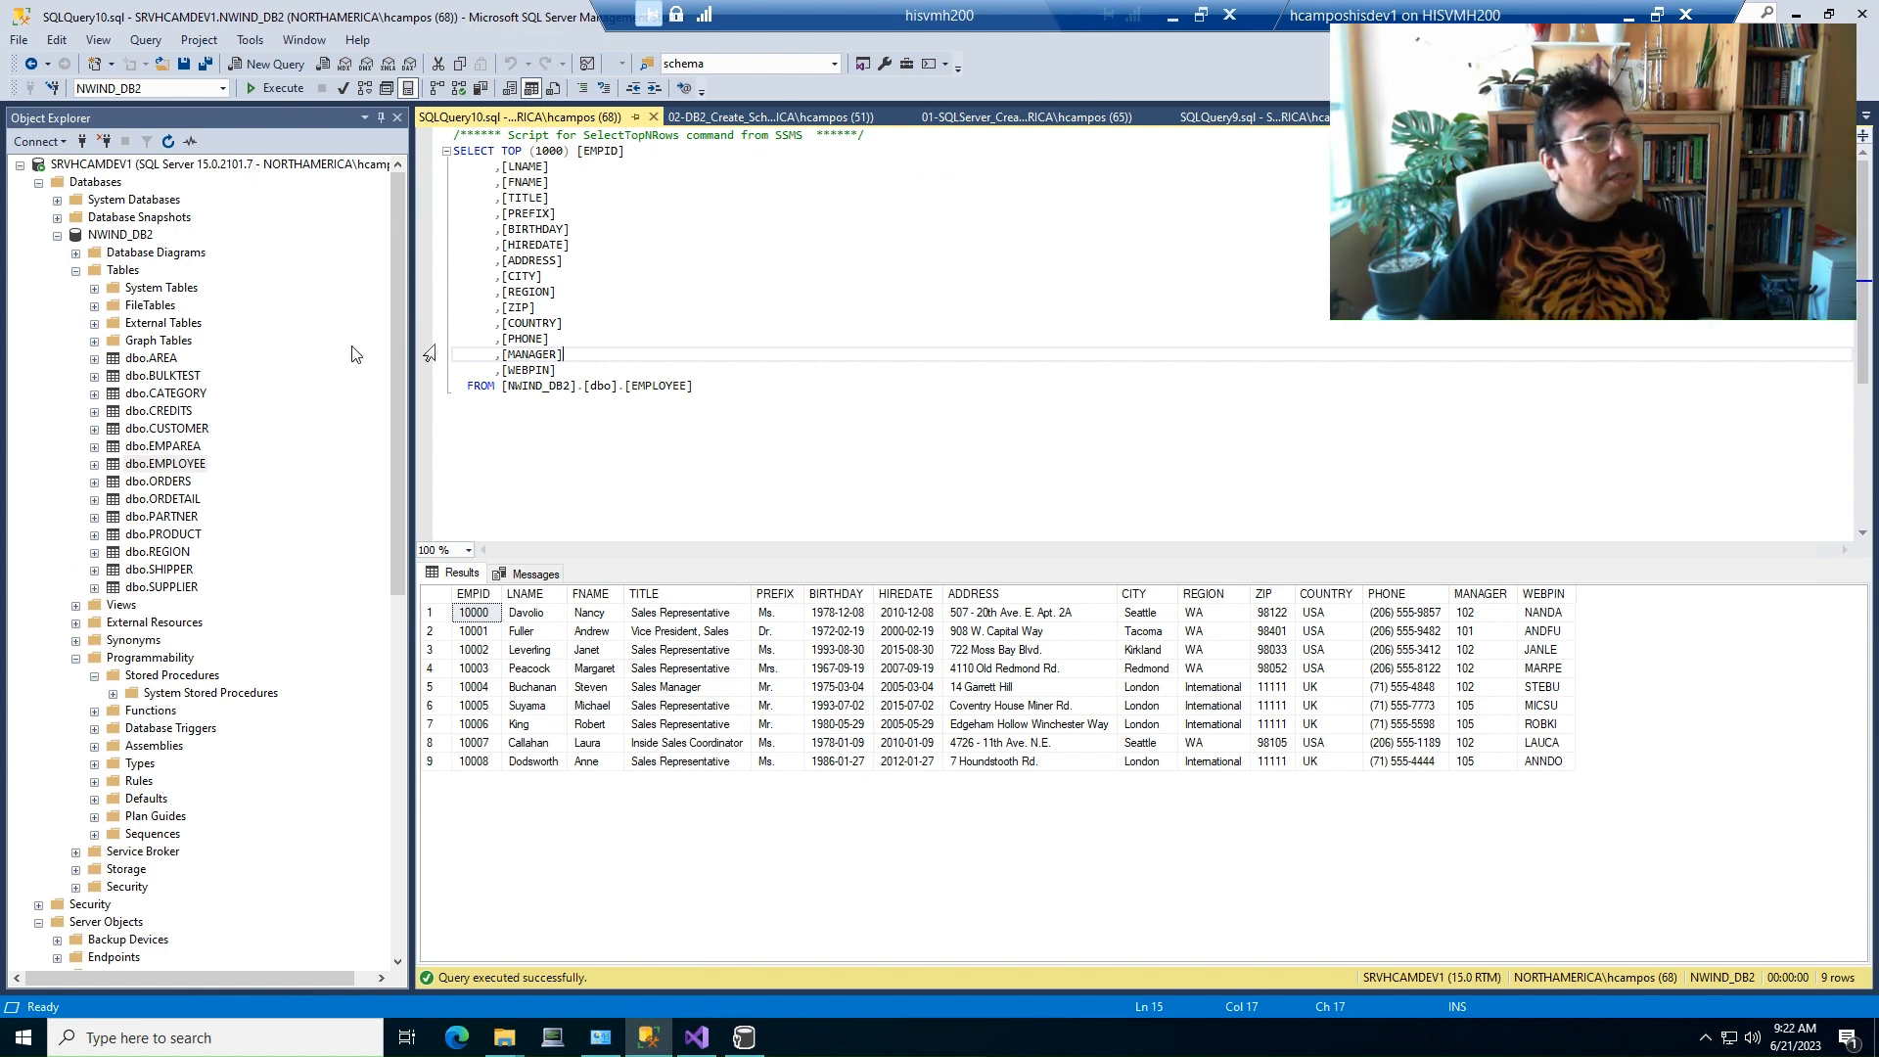
key("Alt+Tab")
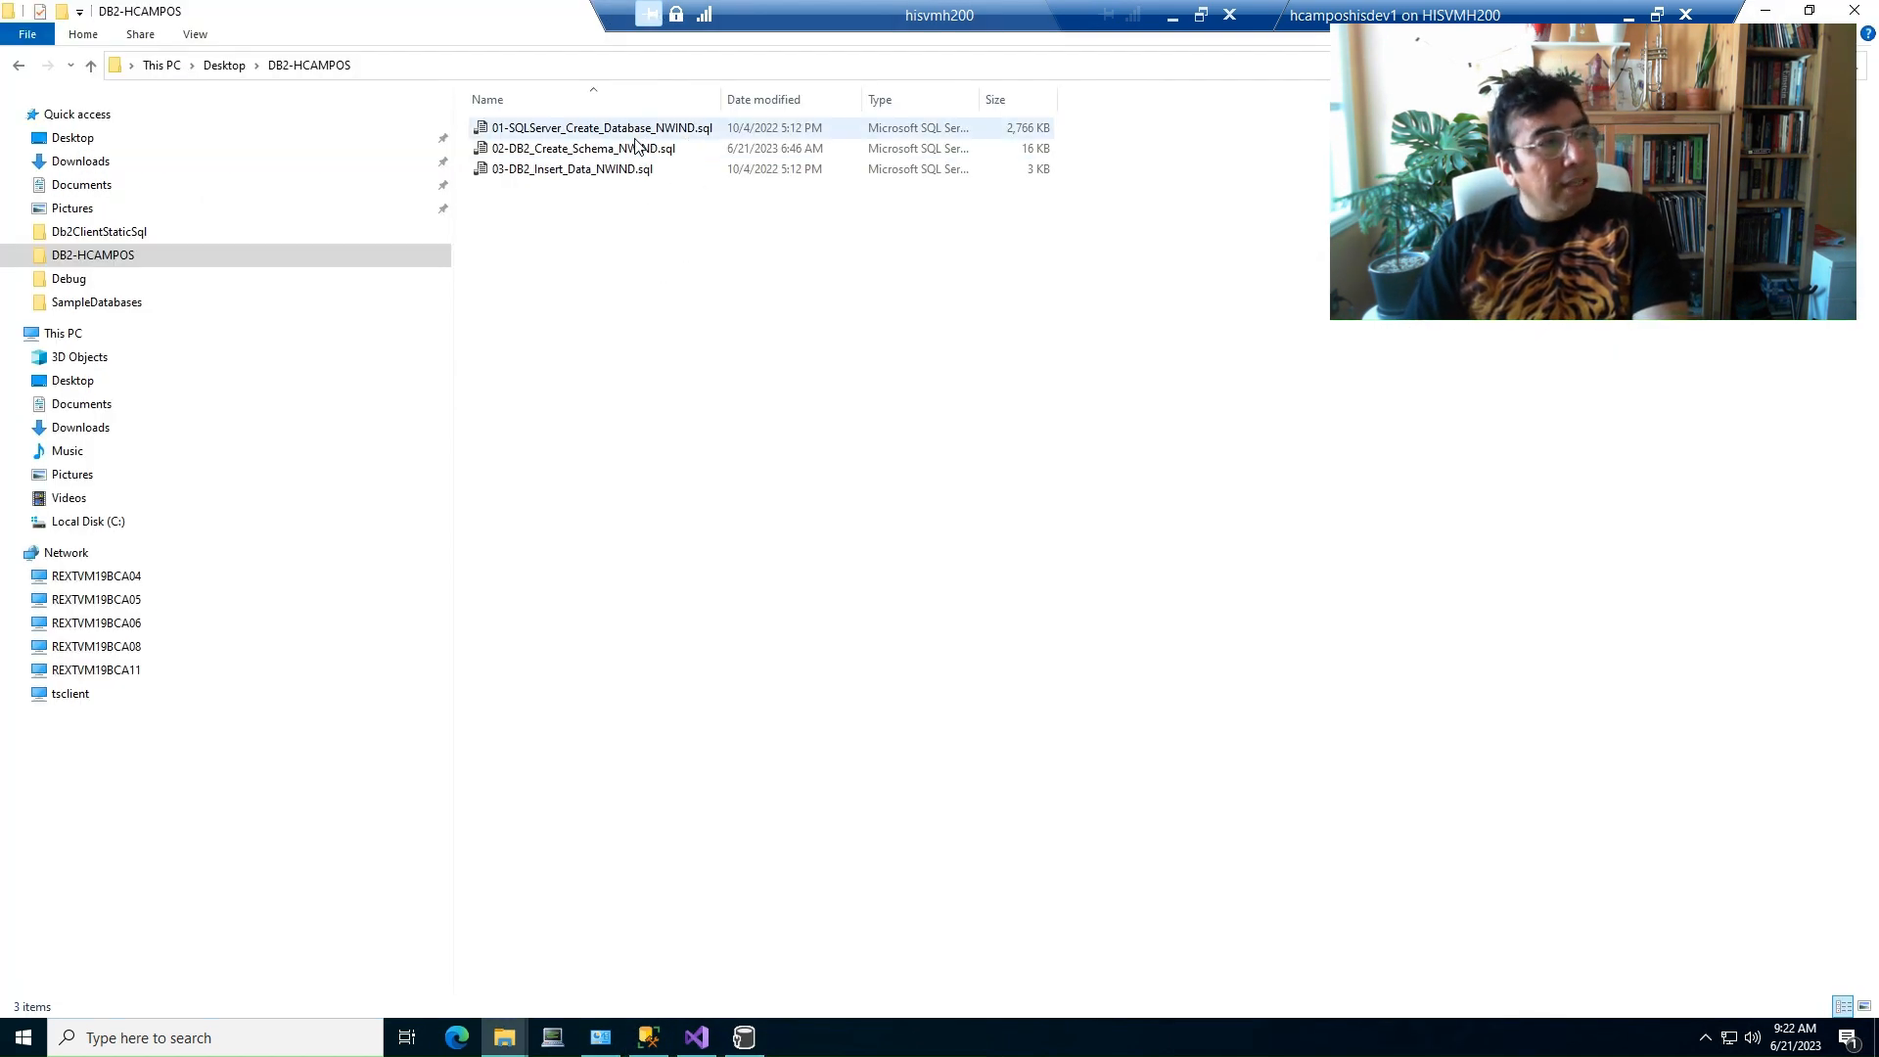
left_click(583, 146)
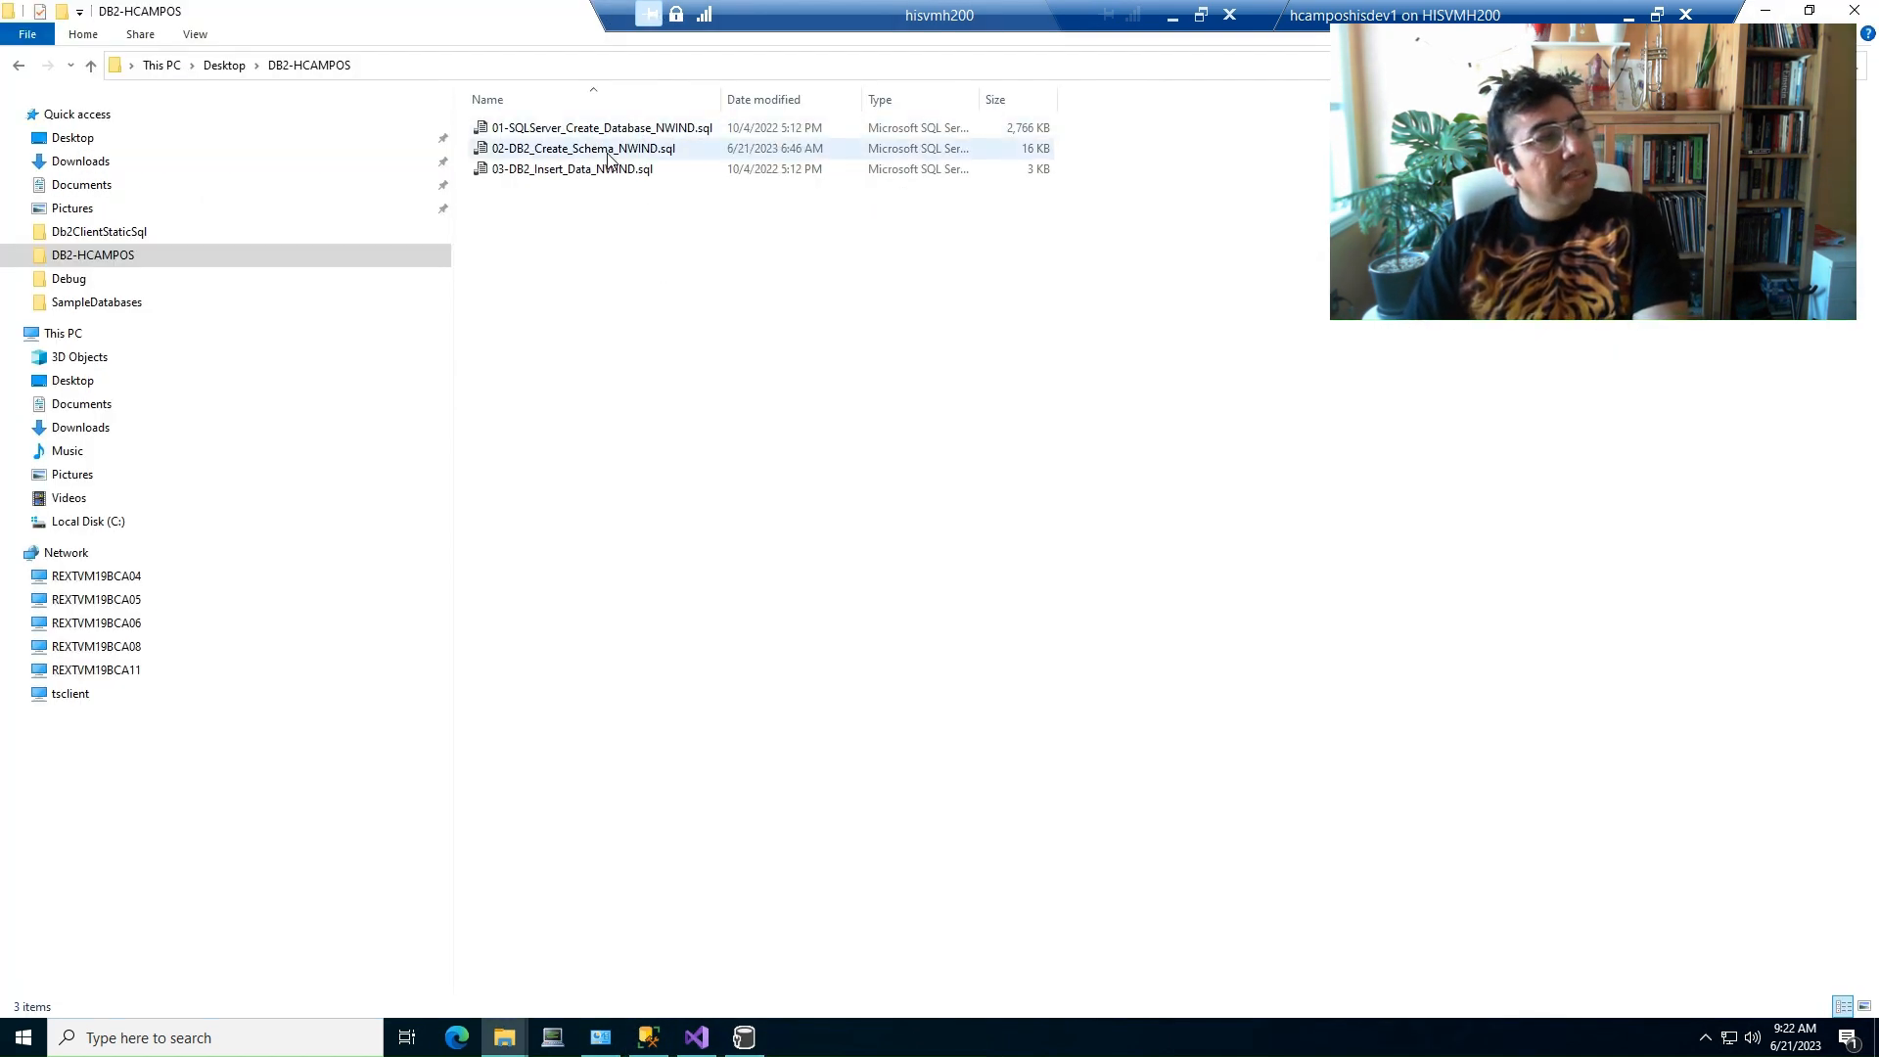
left_click(583, 147)
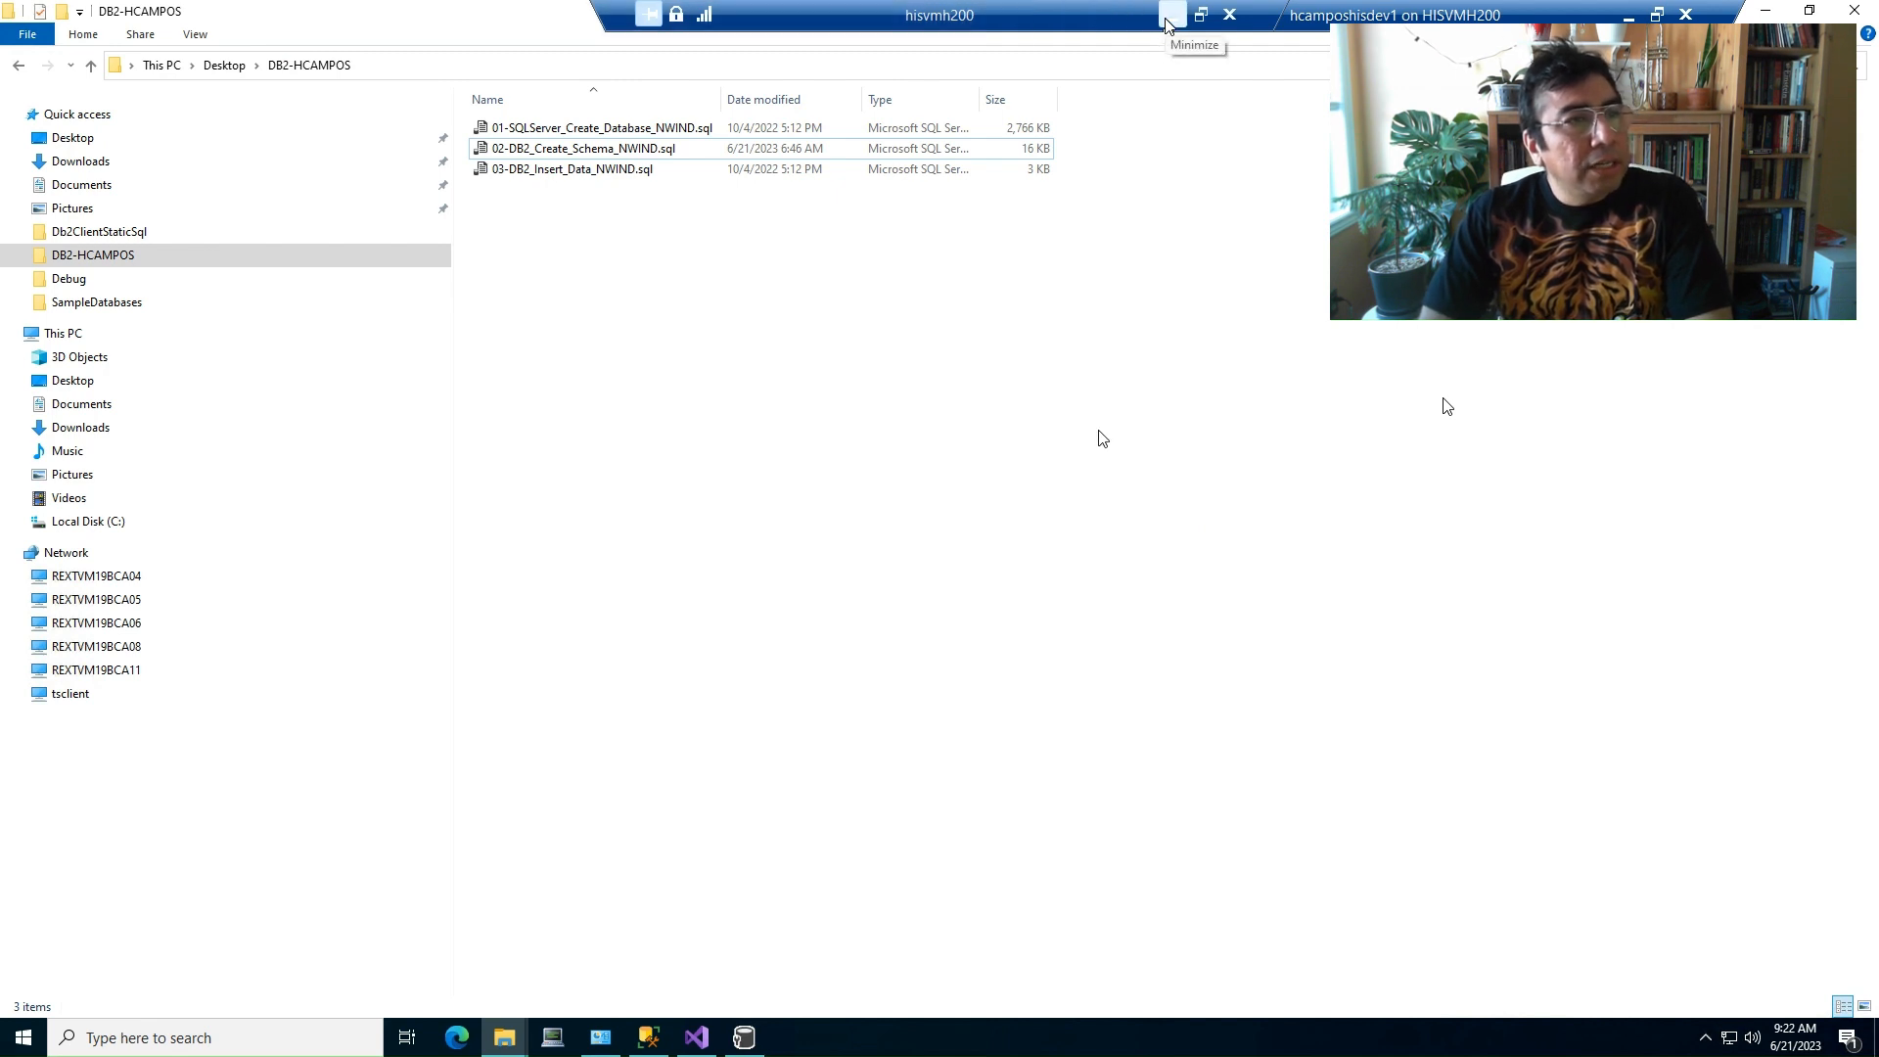
Bring up the Data Access Tool over the DB2-HCAMPOS folder, listing data sources D12AD037 and HCAMPOS.
left_click(1169, 14)
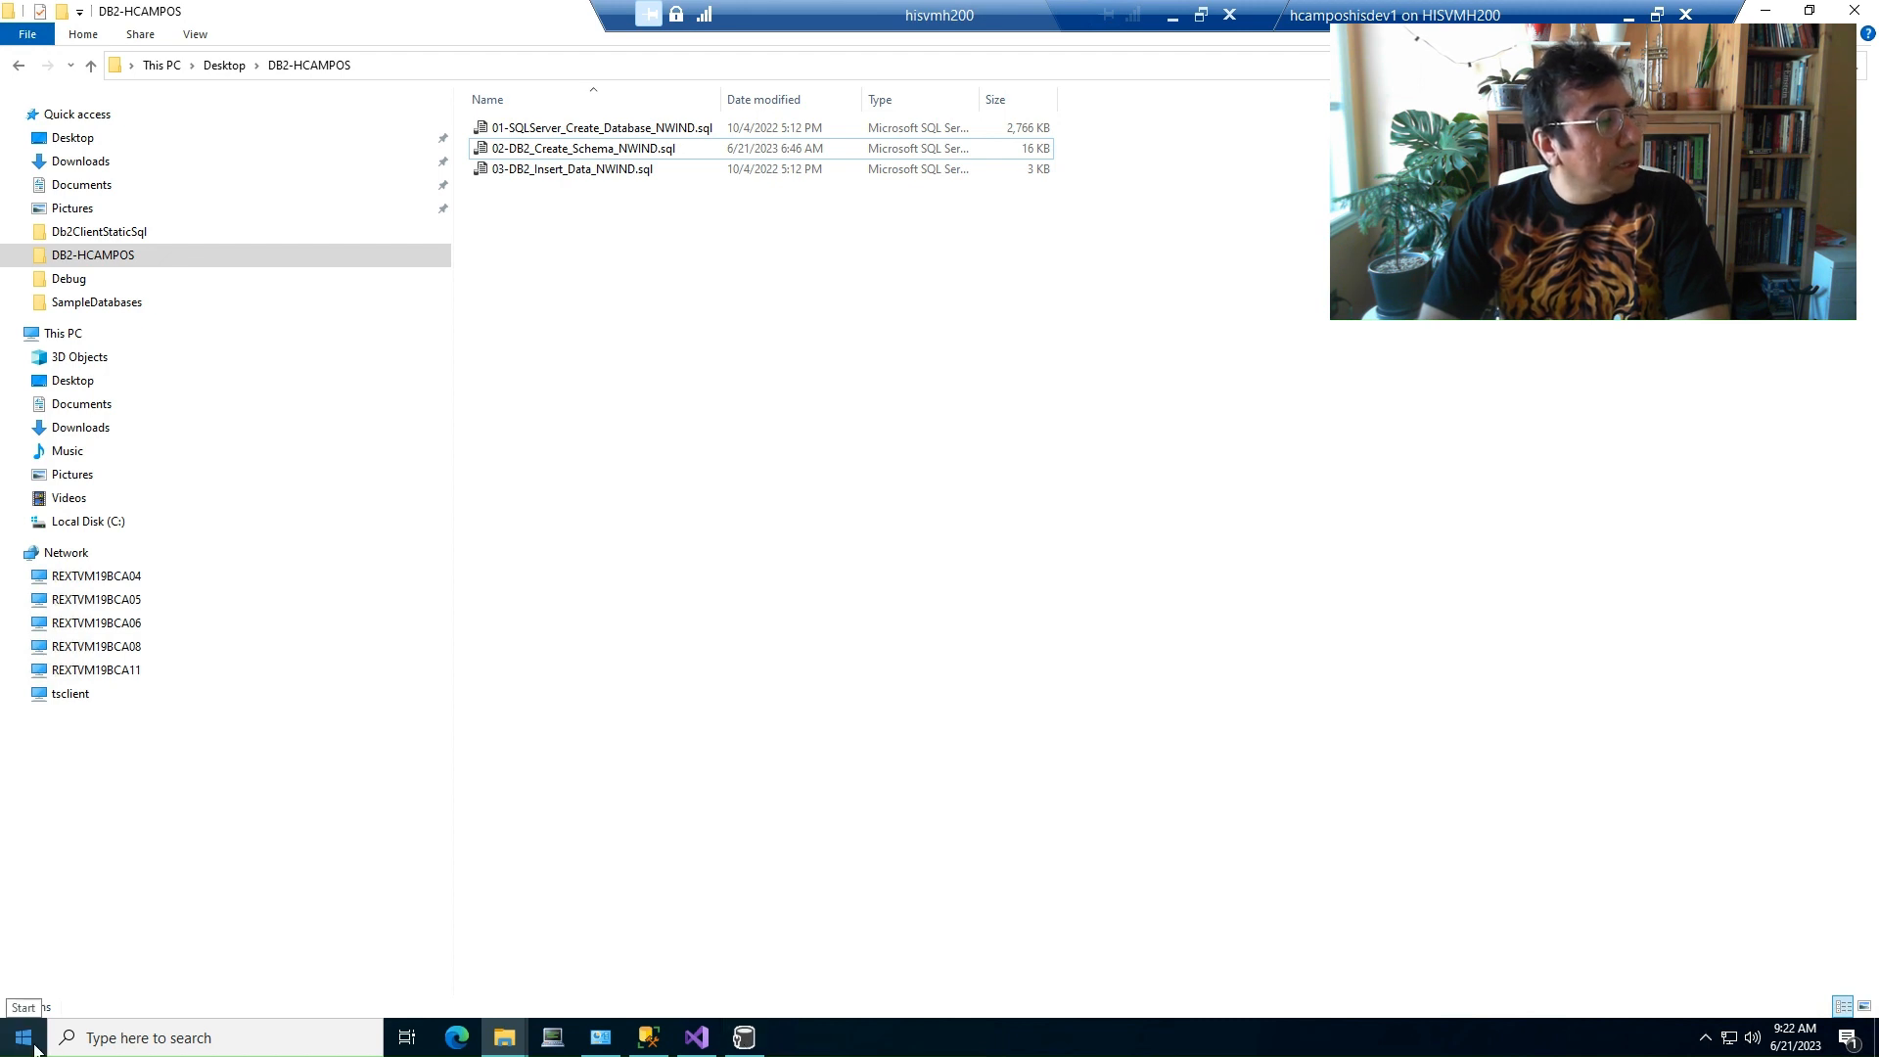
left_click(18, 1038)
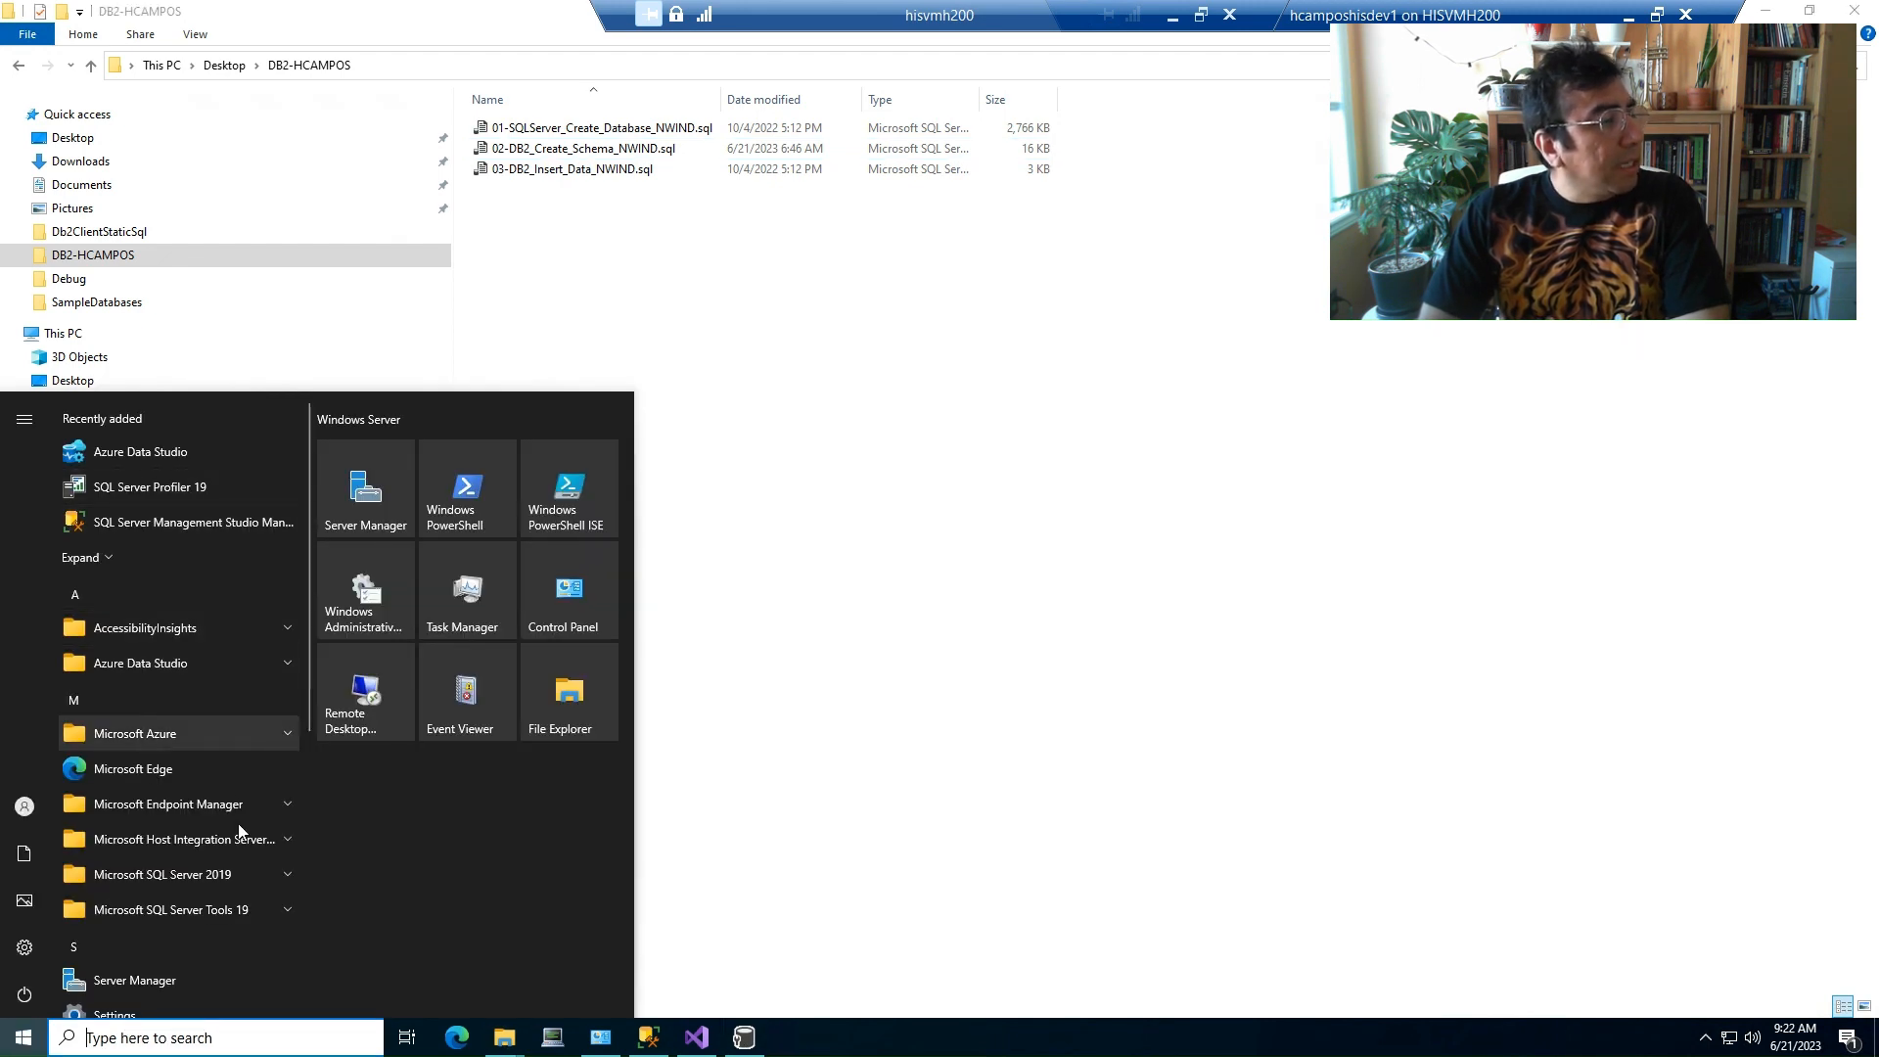
left_click(182, 837)
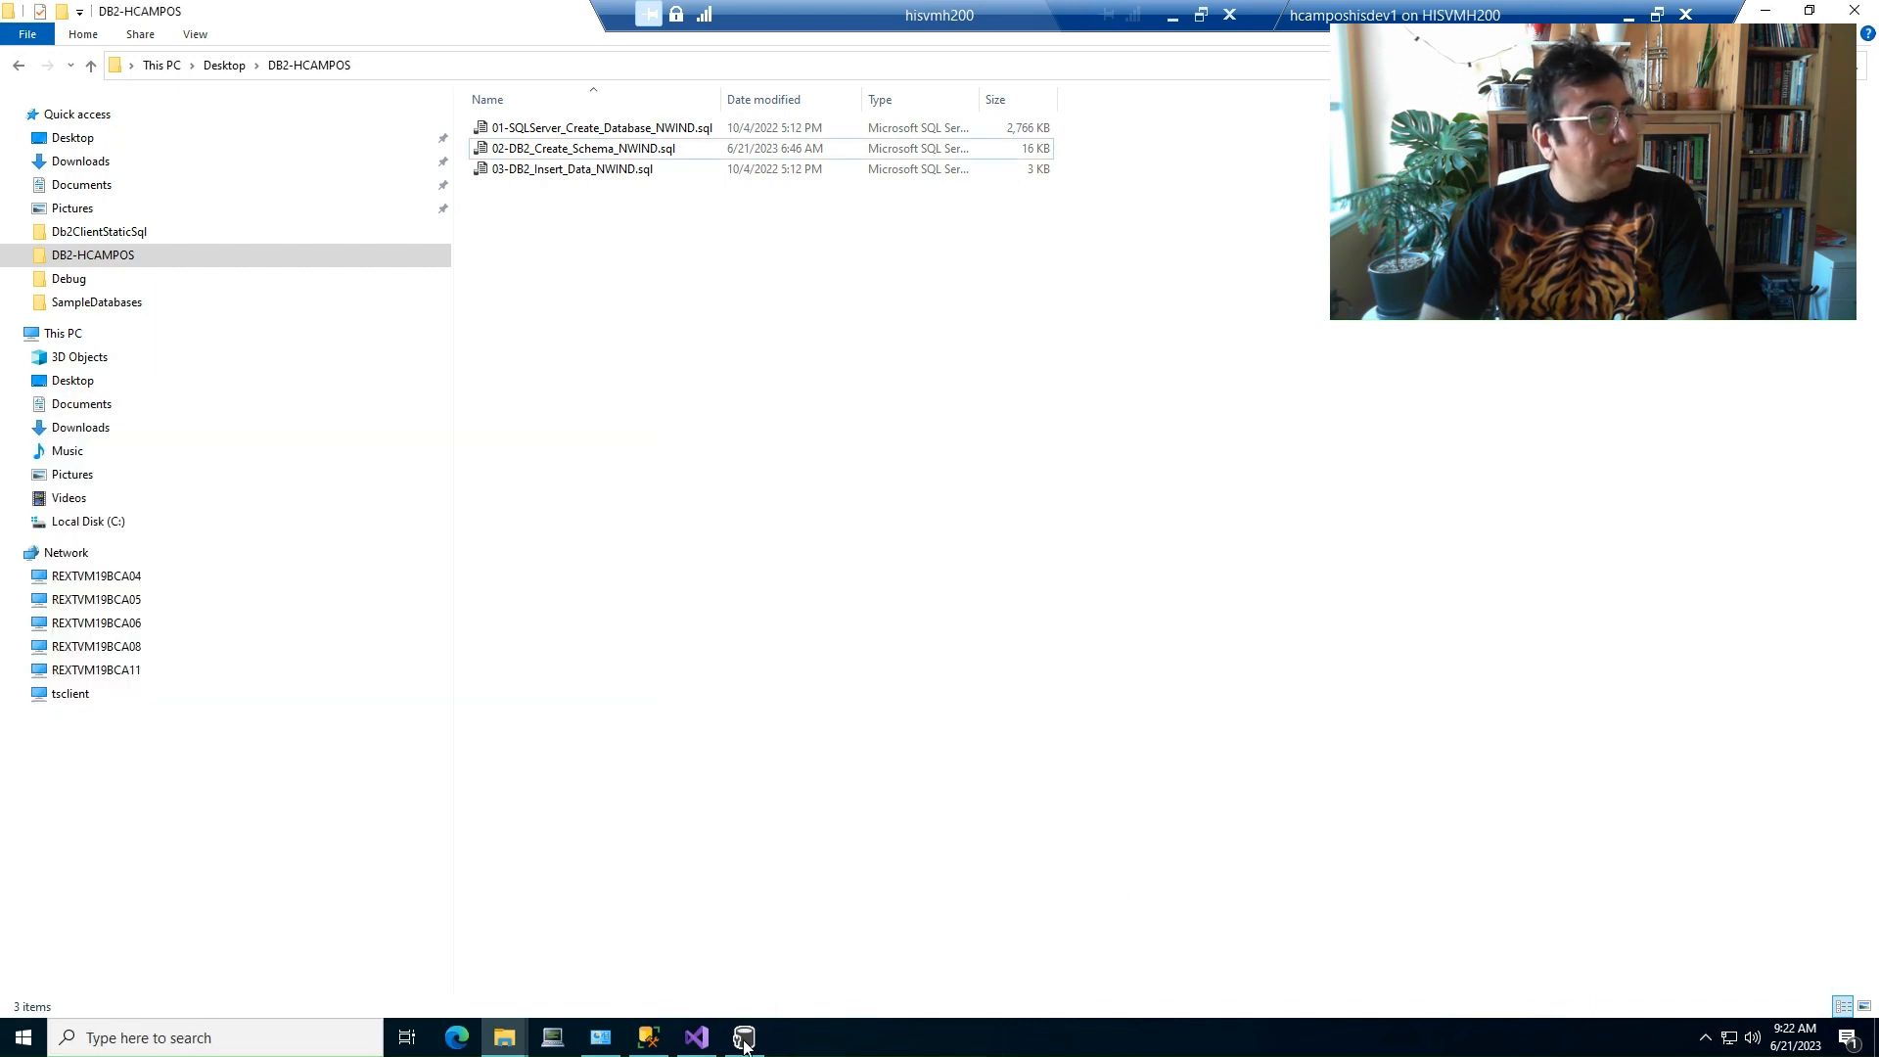
left_click(744, 1038)
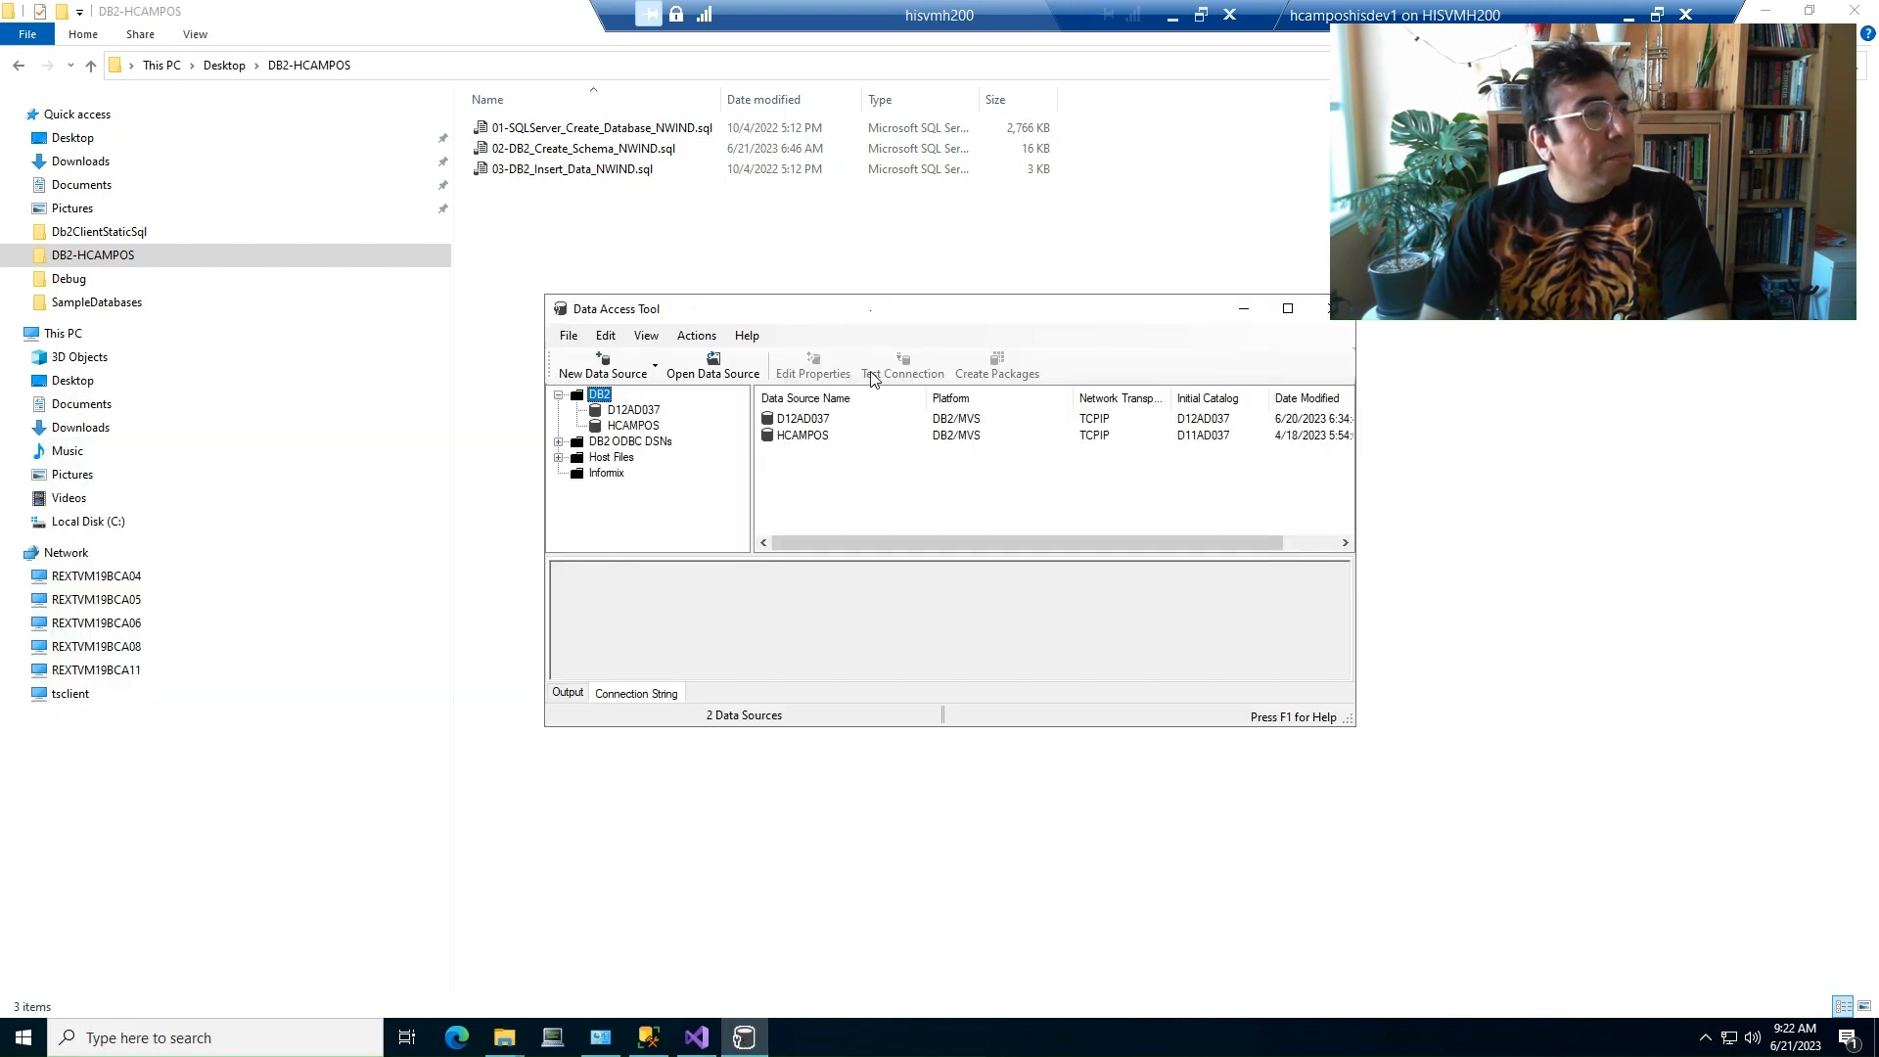
Maximize the Data Access Tool and bring up the DB2 node's New Data Source options.
left_click(1288, 307)
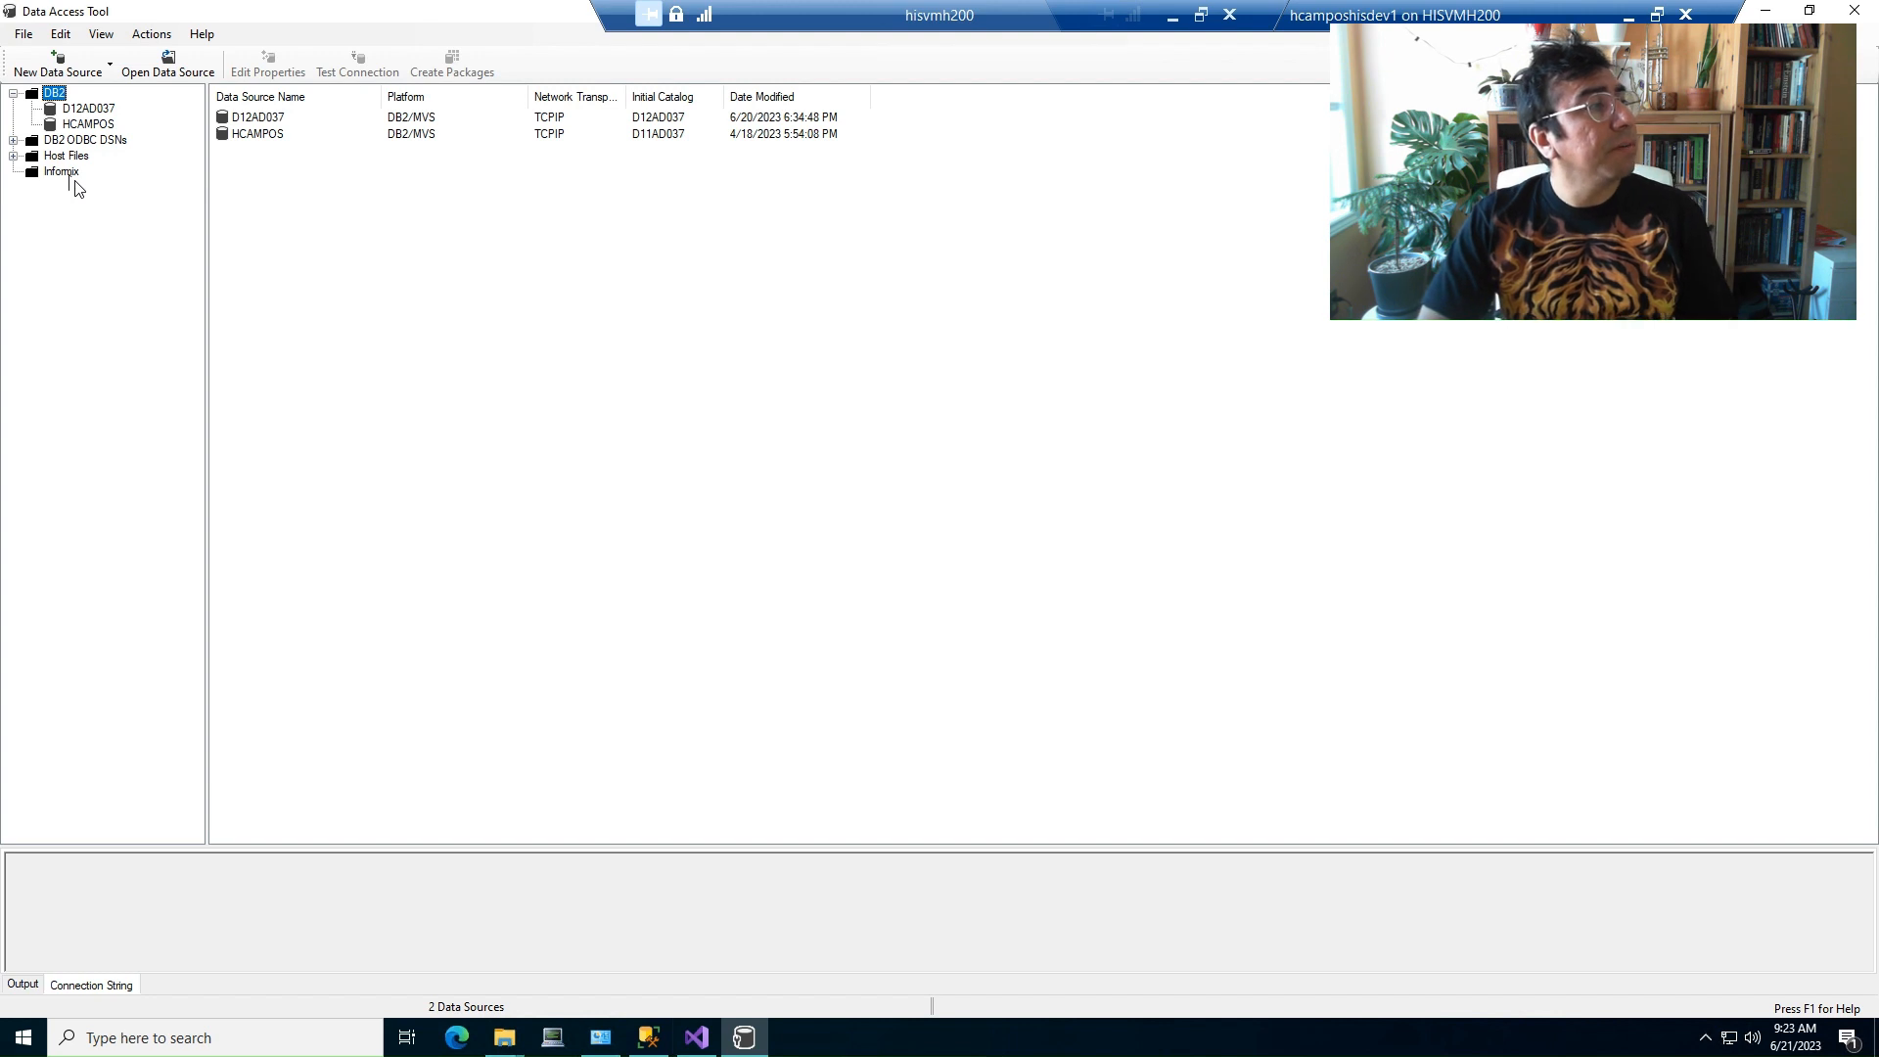
right_click(55, 92)
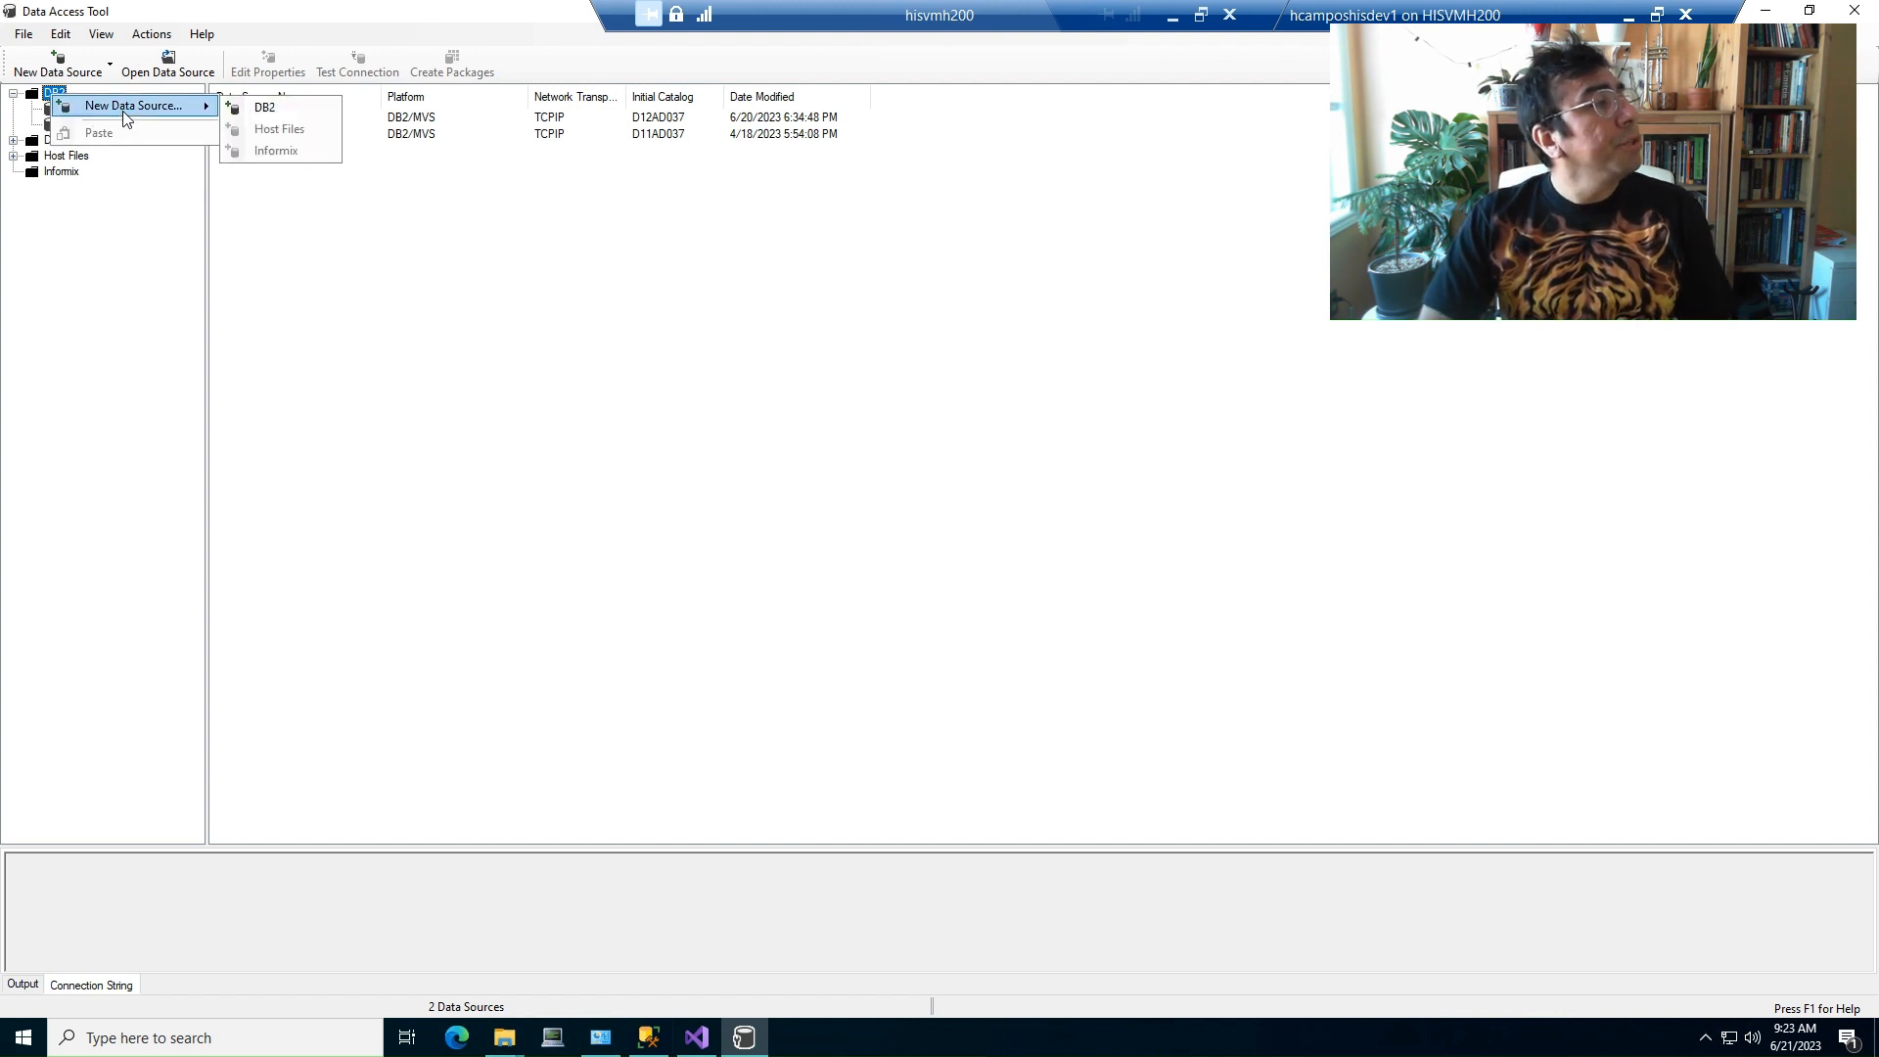
left_click(264, 105)
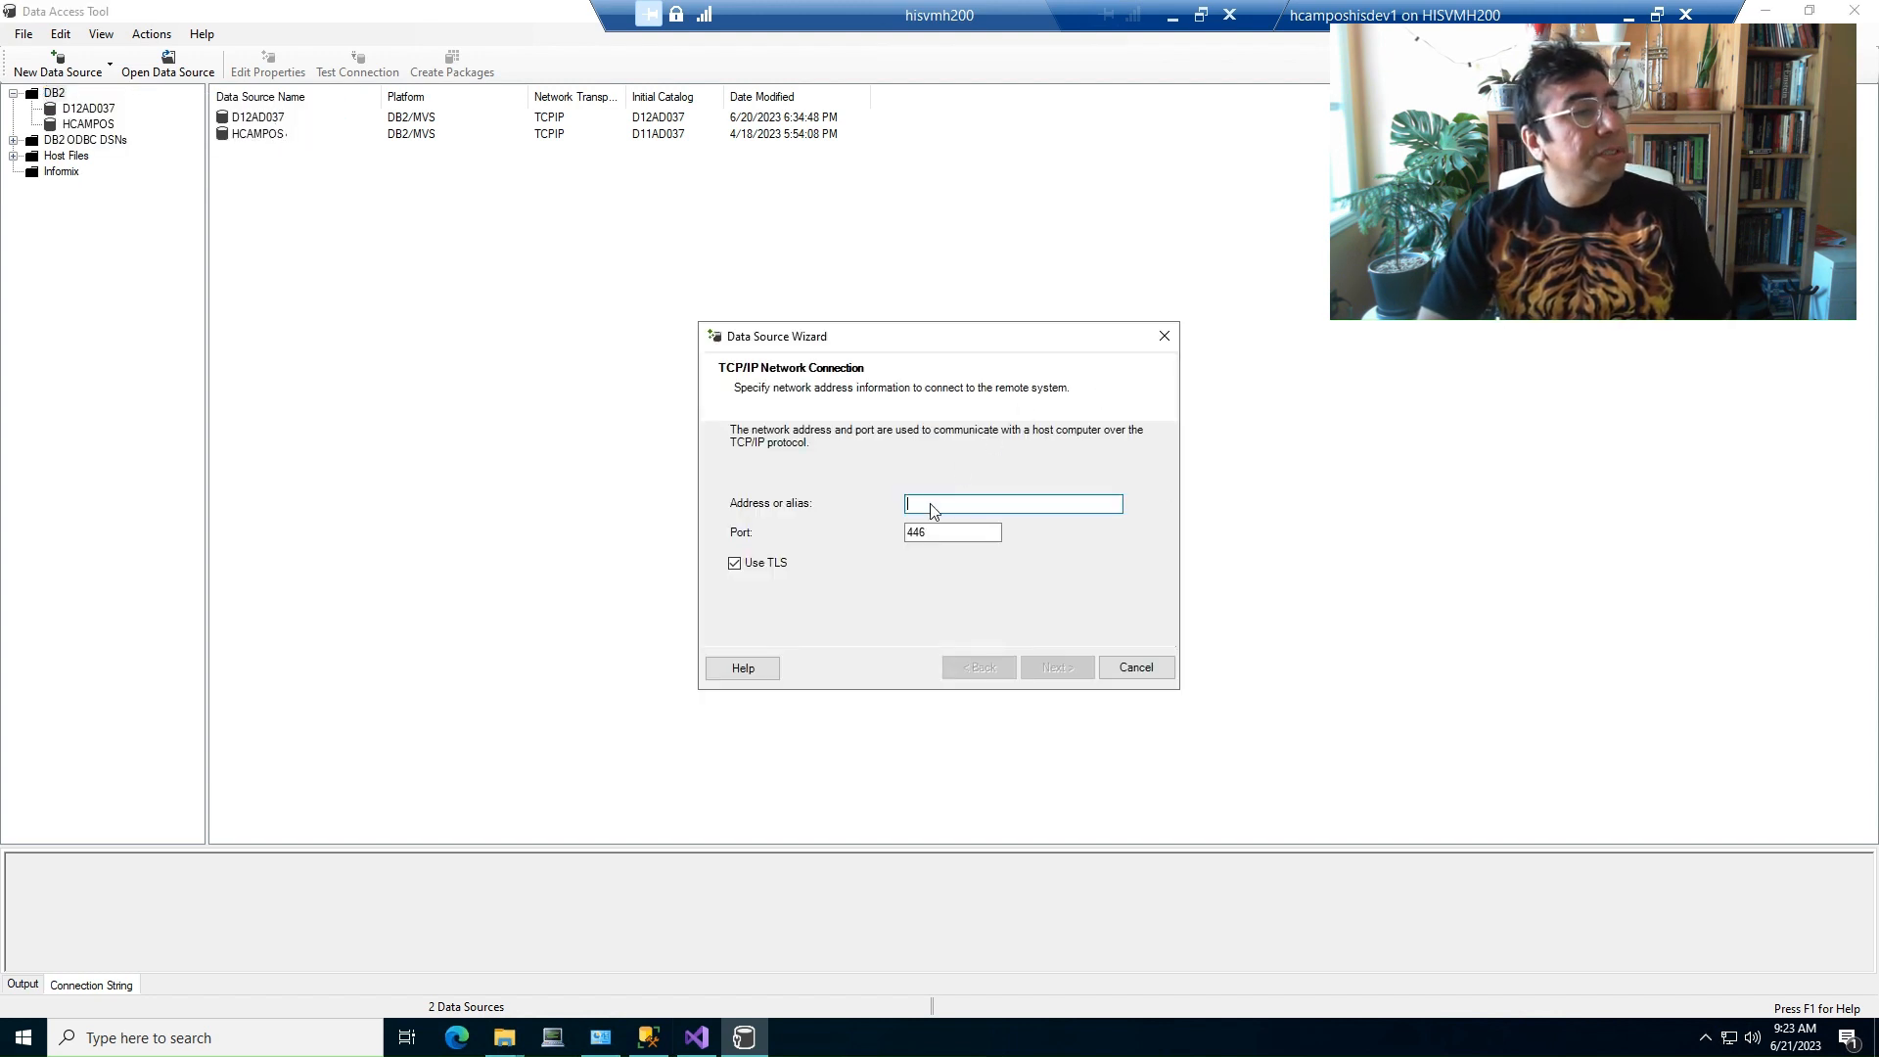
type("y")
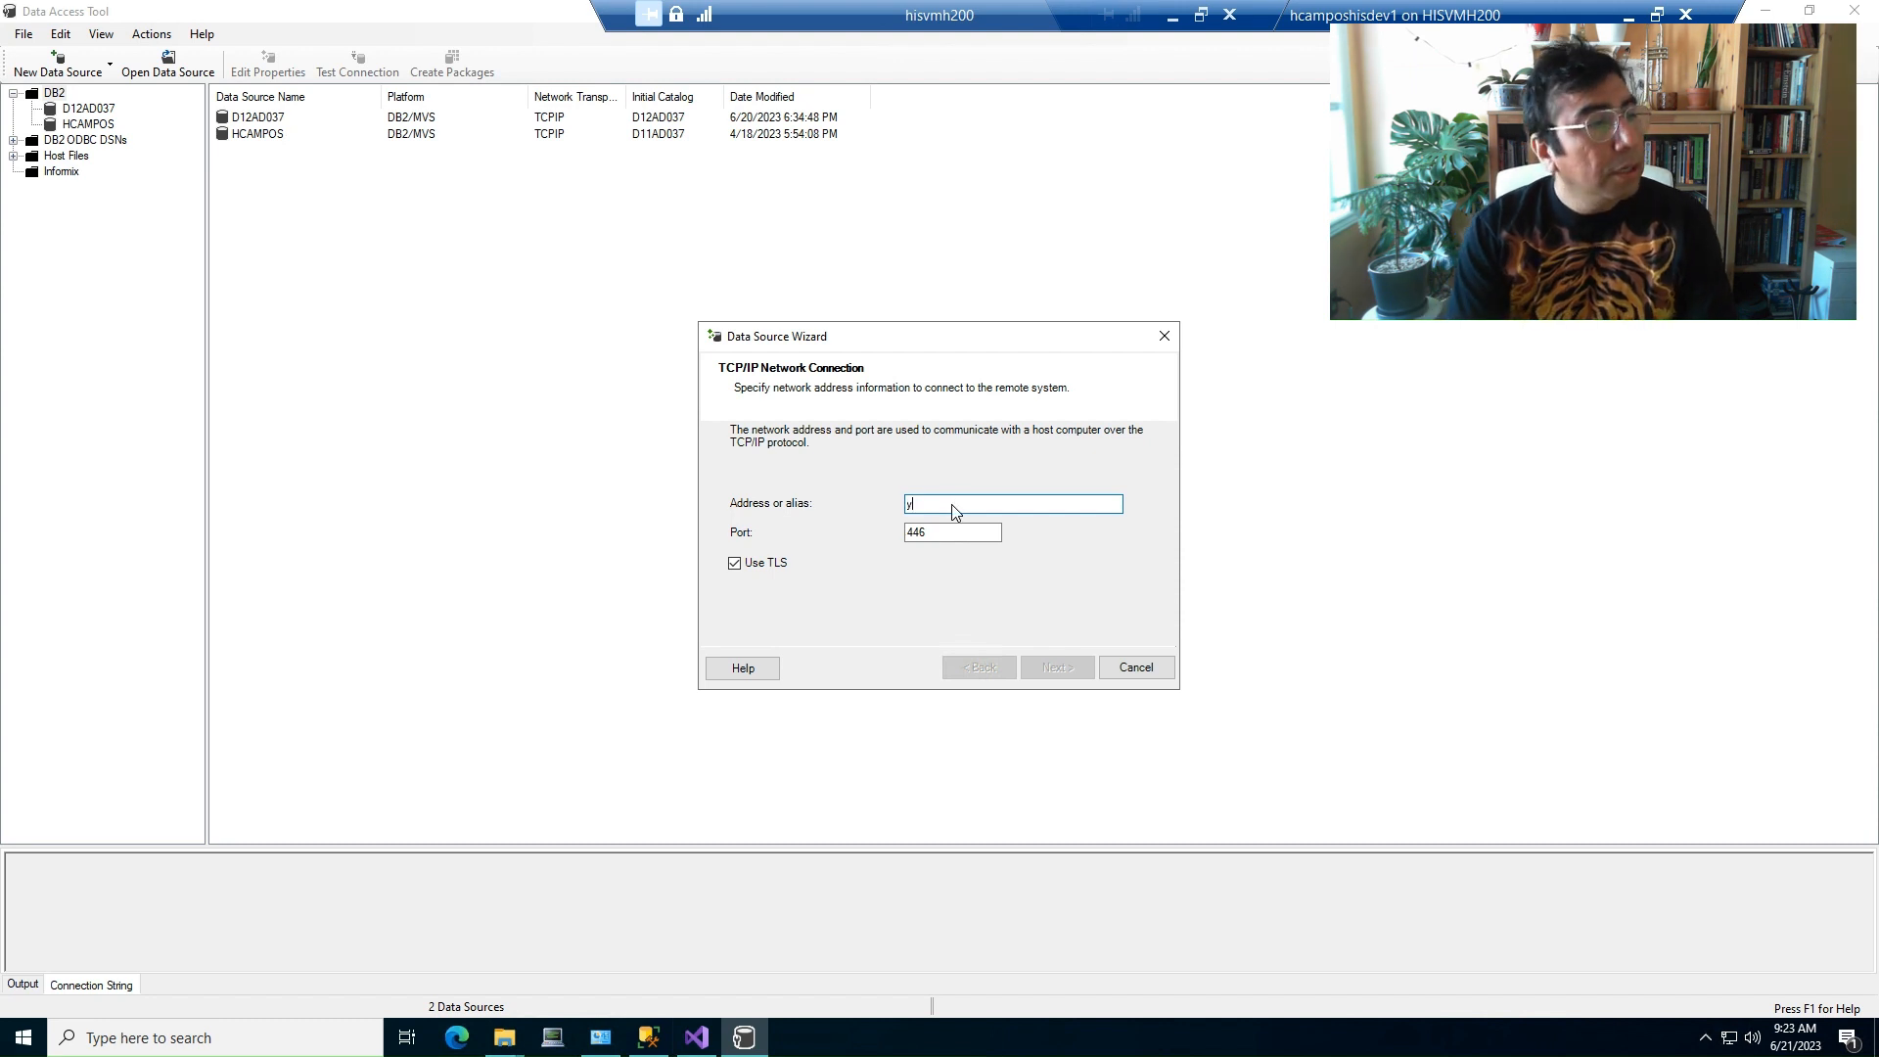
type("sys3")
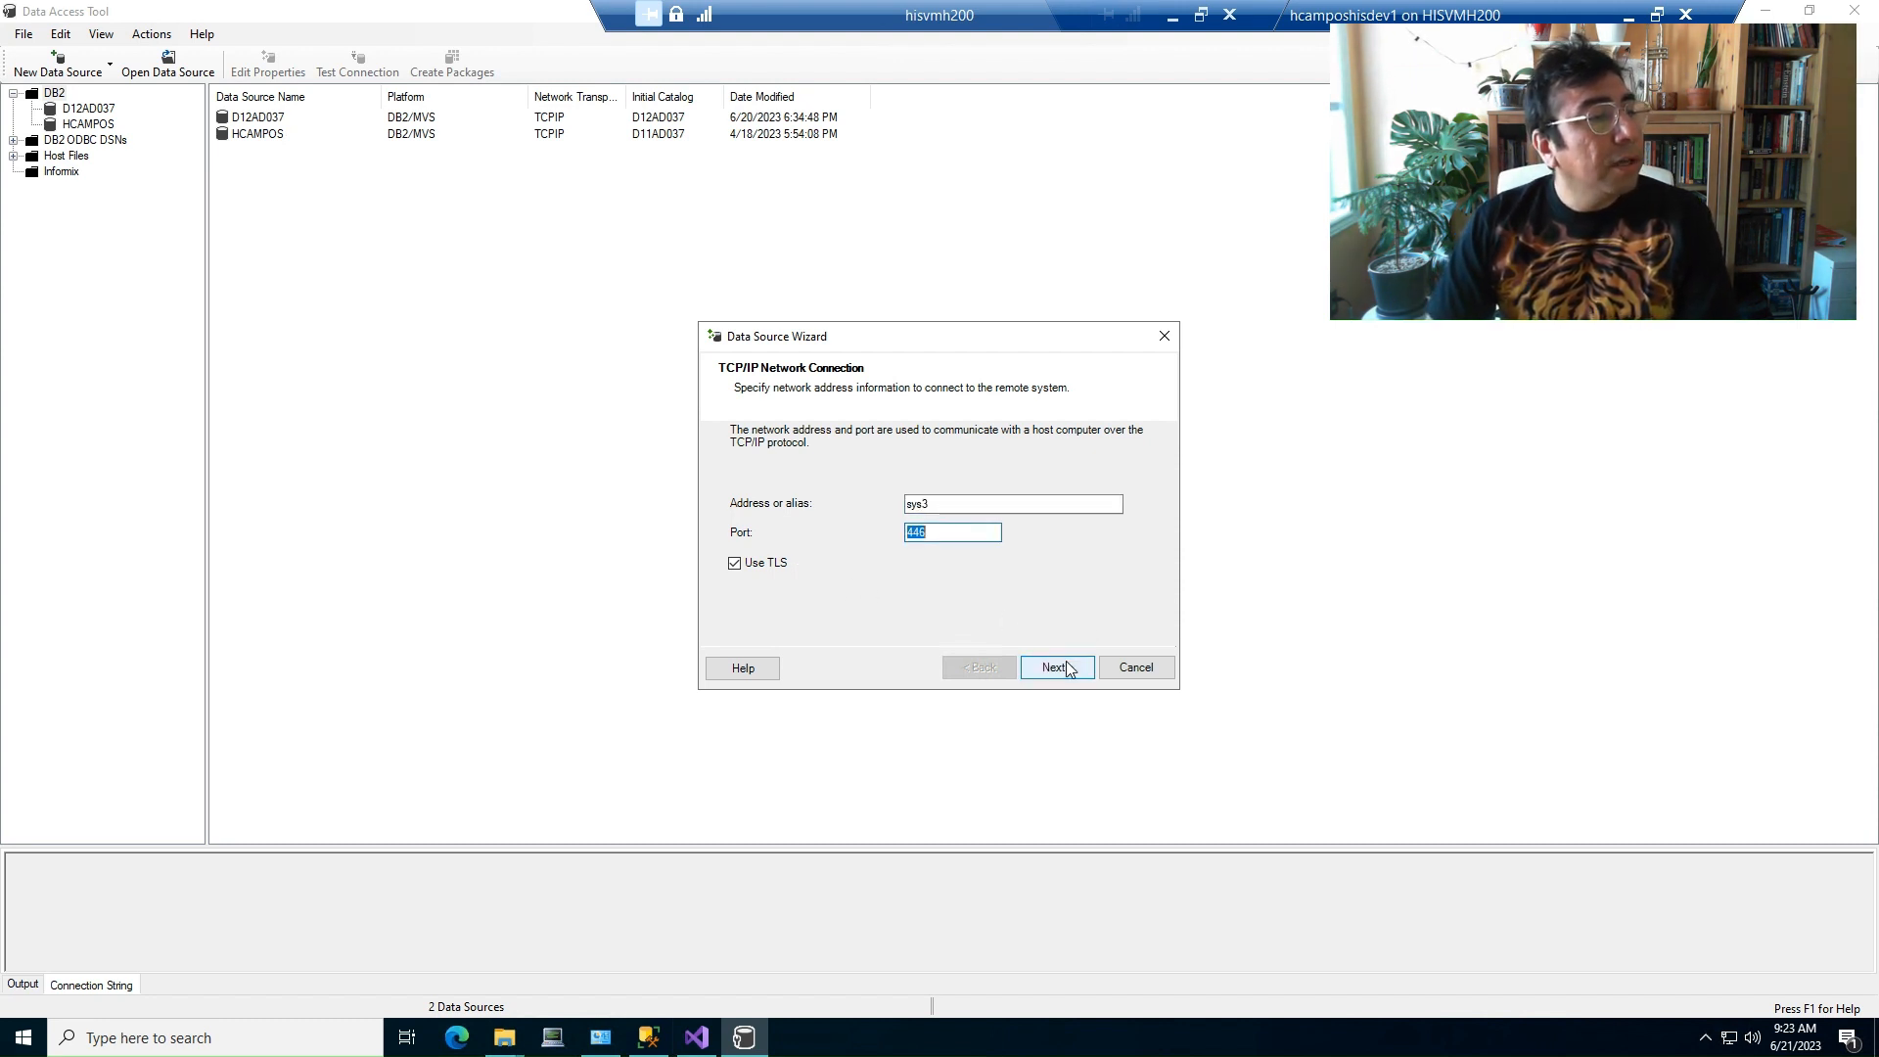
left_click(1055, 667)
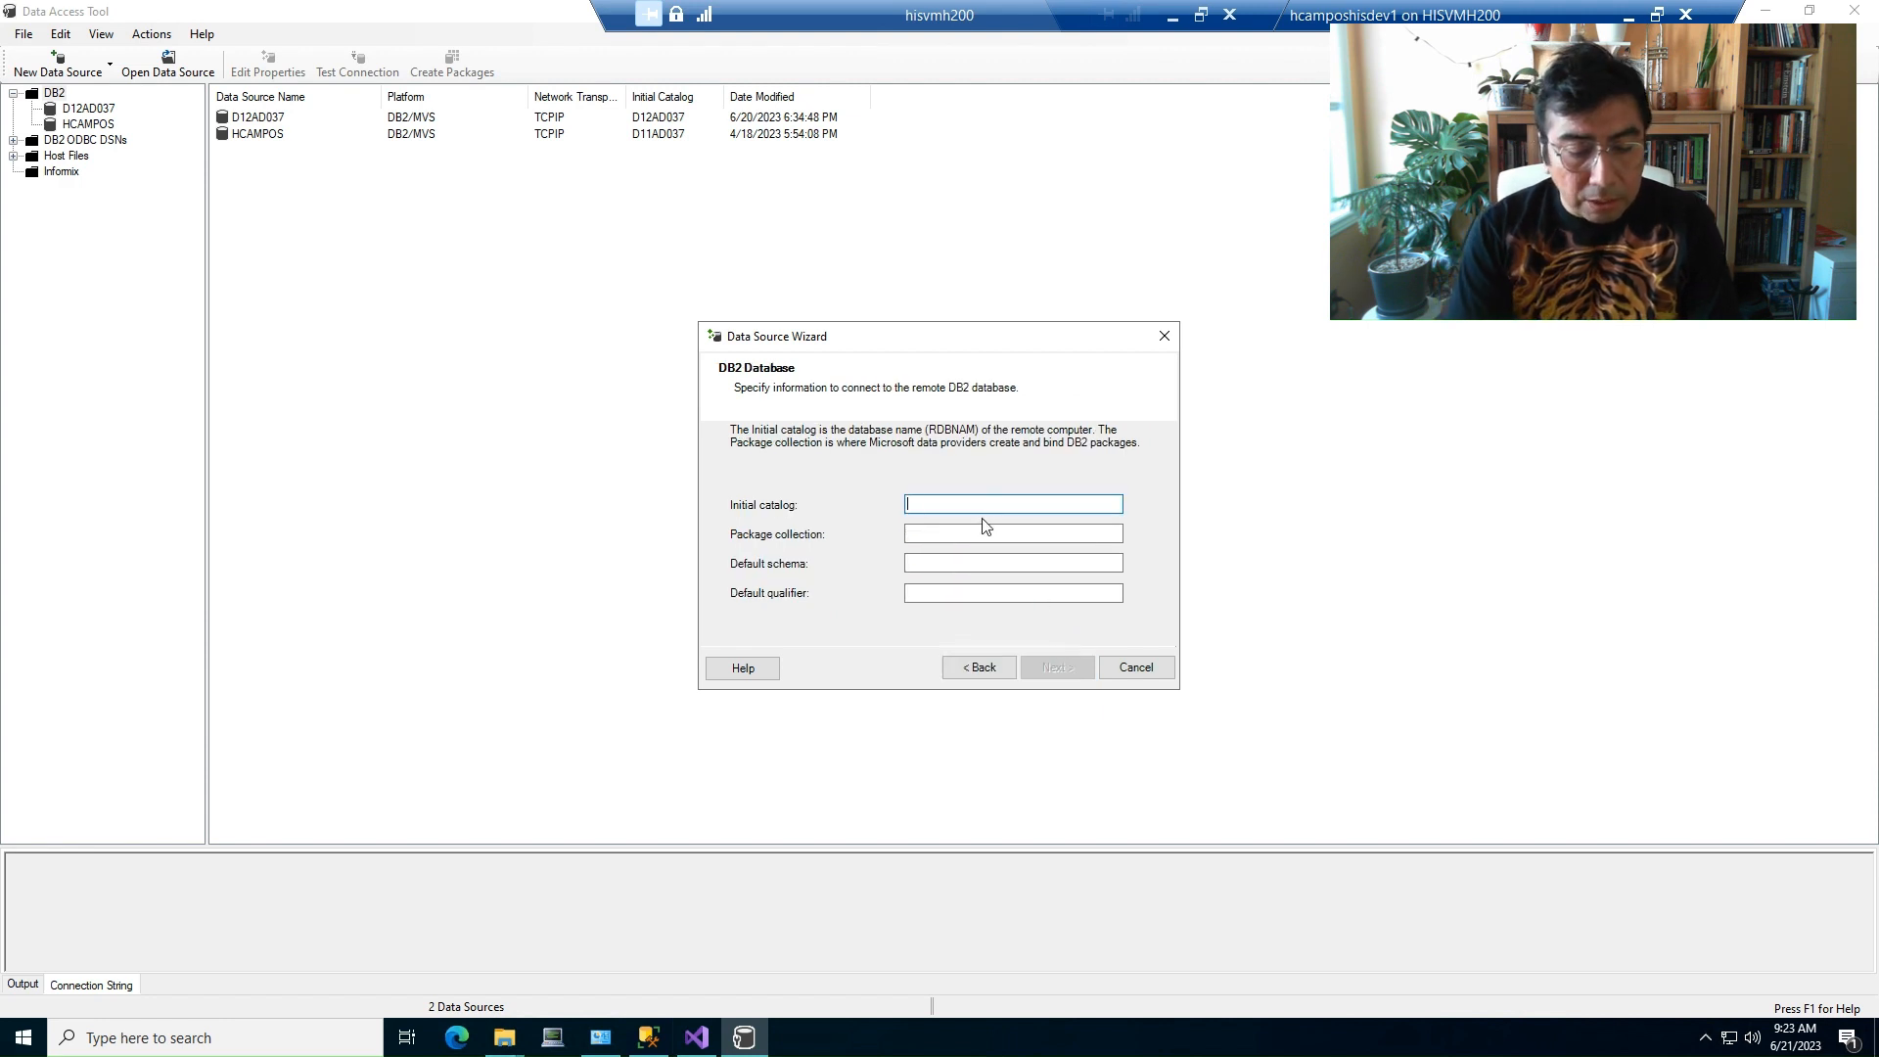
type("HCAMPOS")
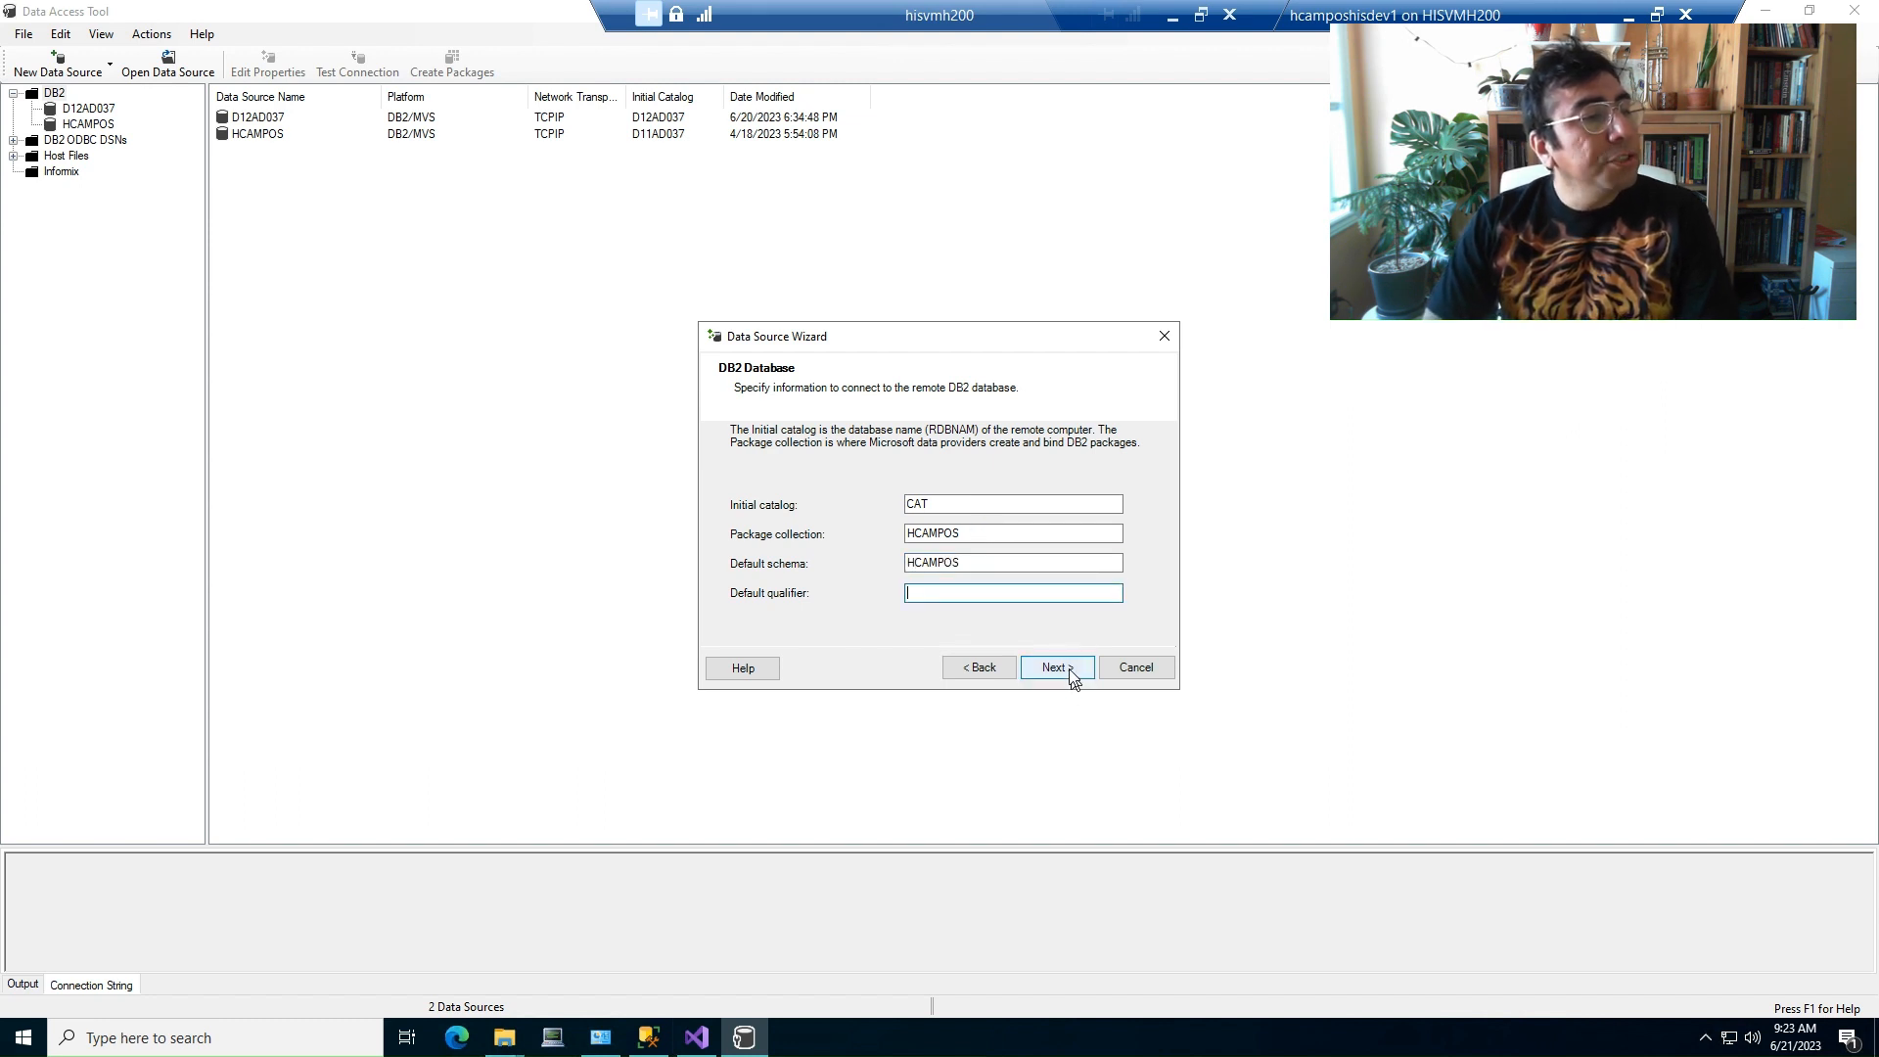
left_click(1053, 667)
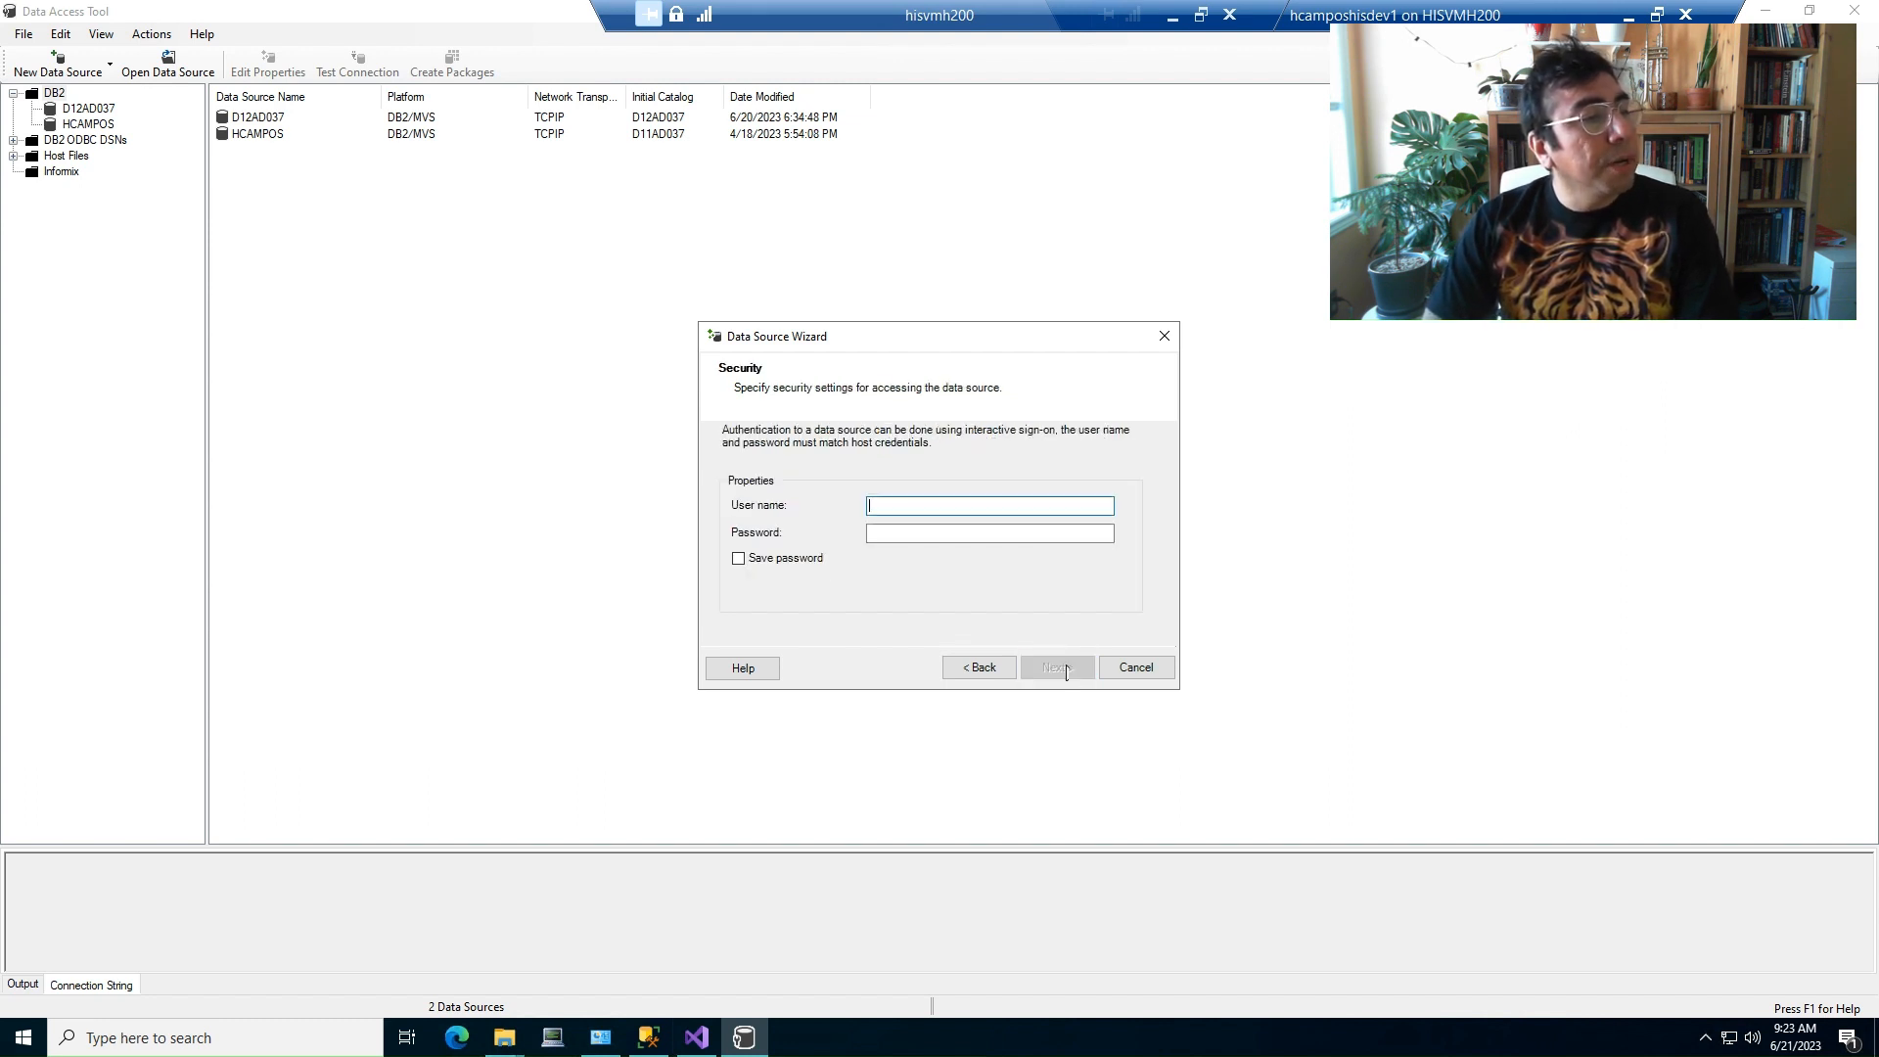
type("HCAMPOS")
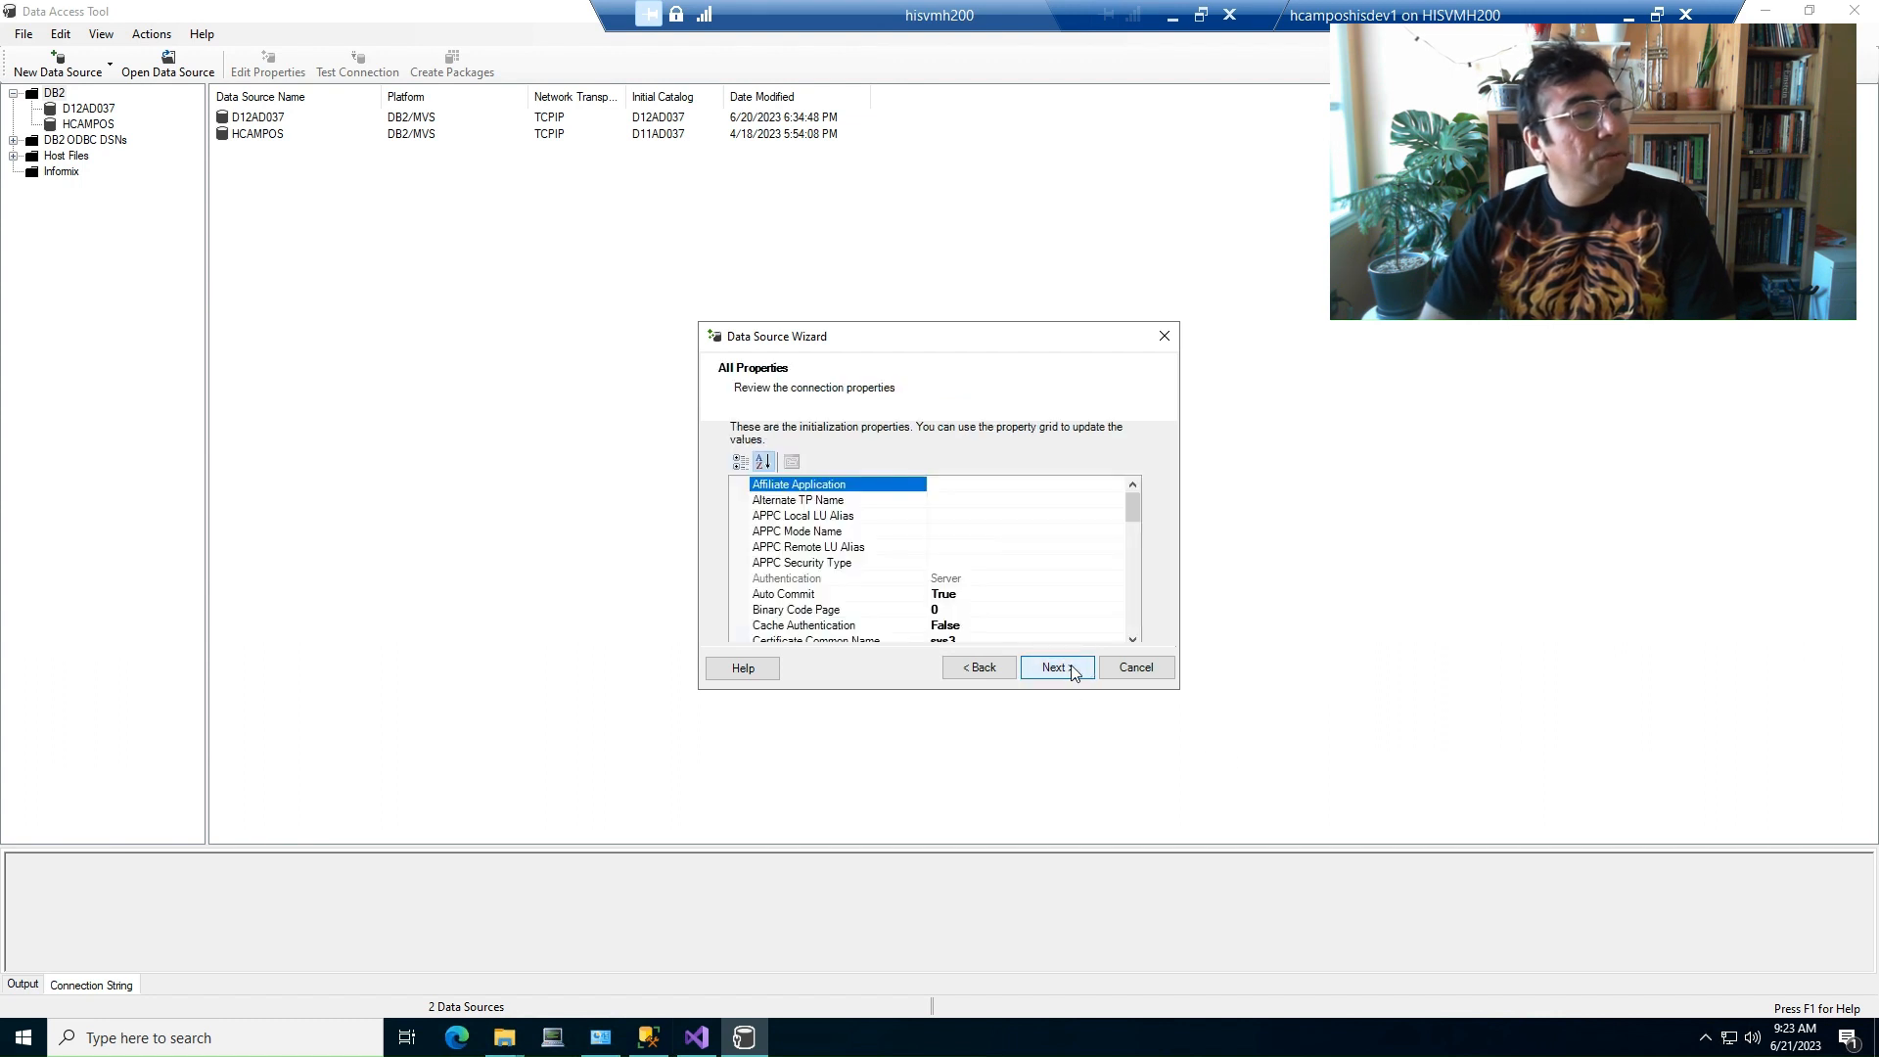
left_click(1055, 667)
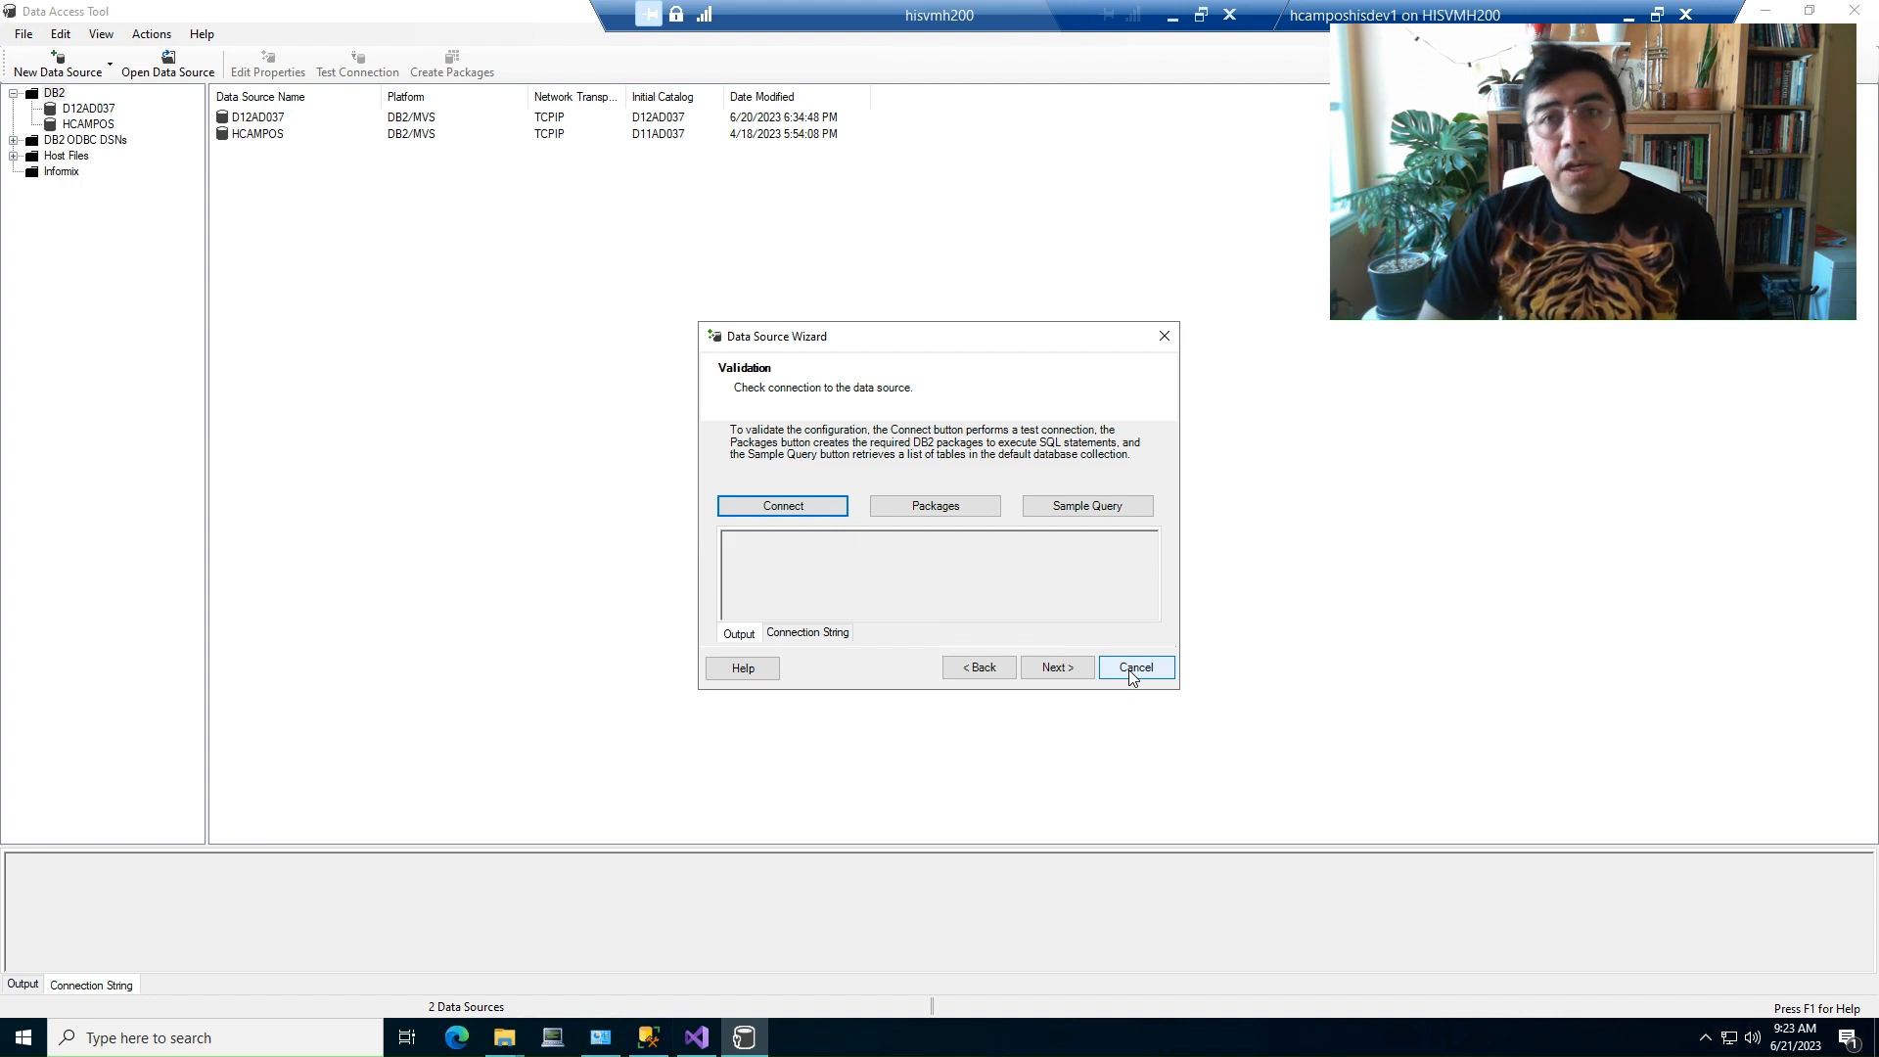
left_click(1133, 667)
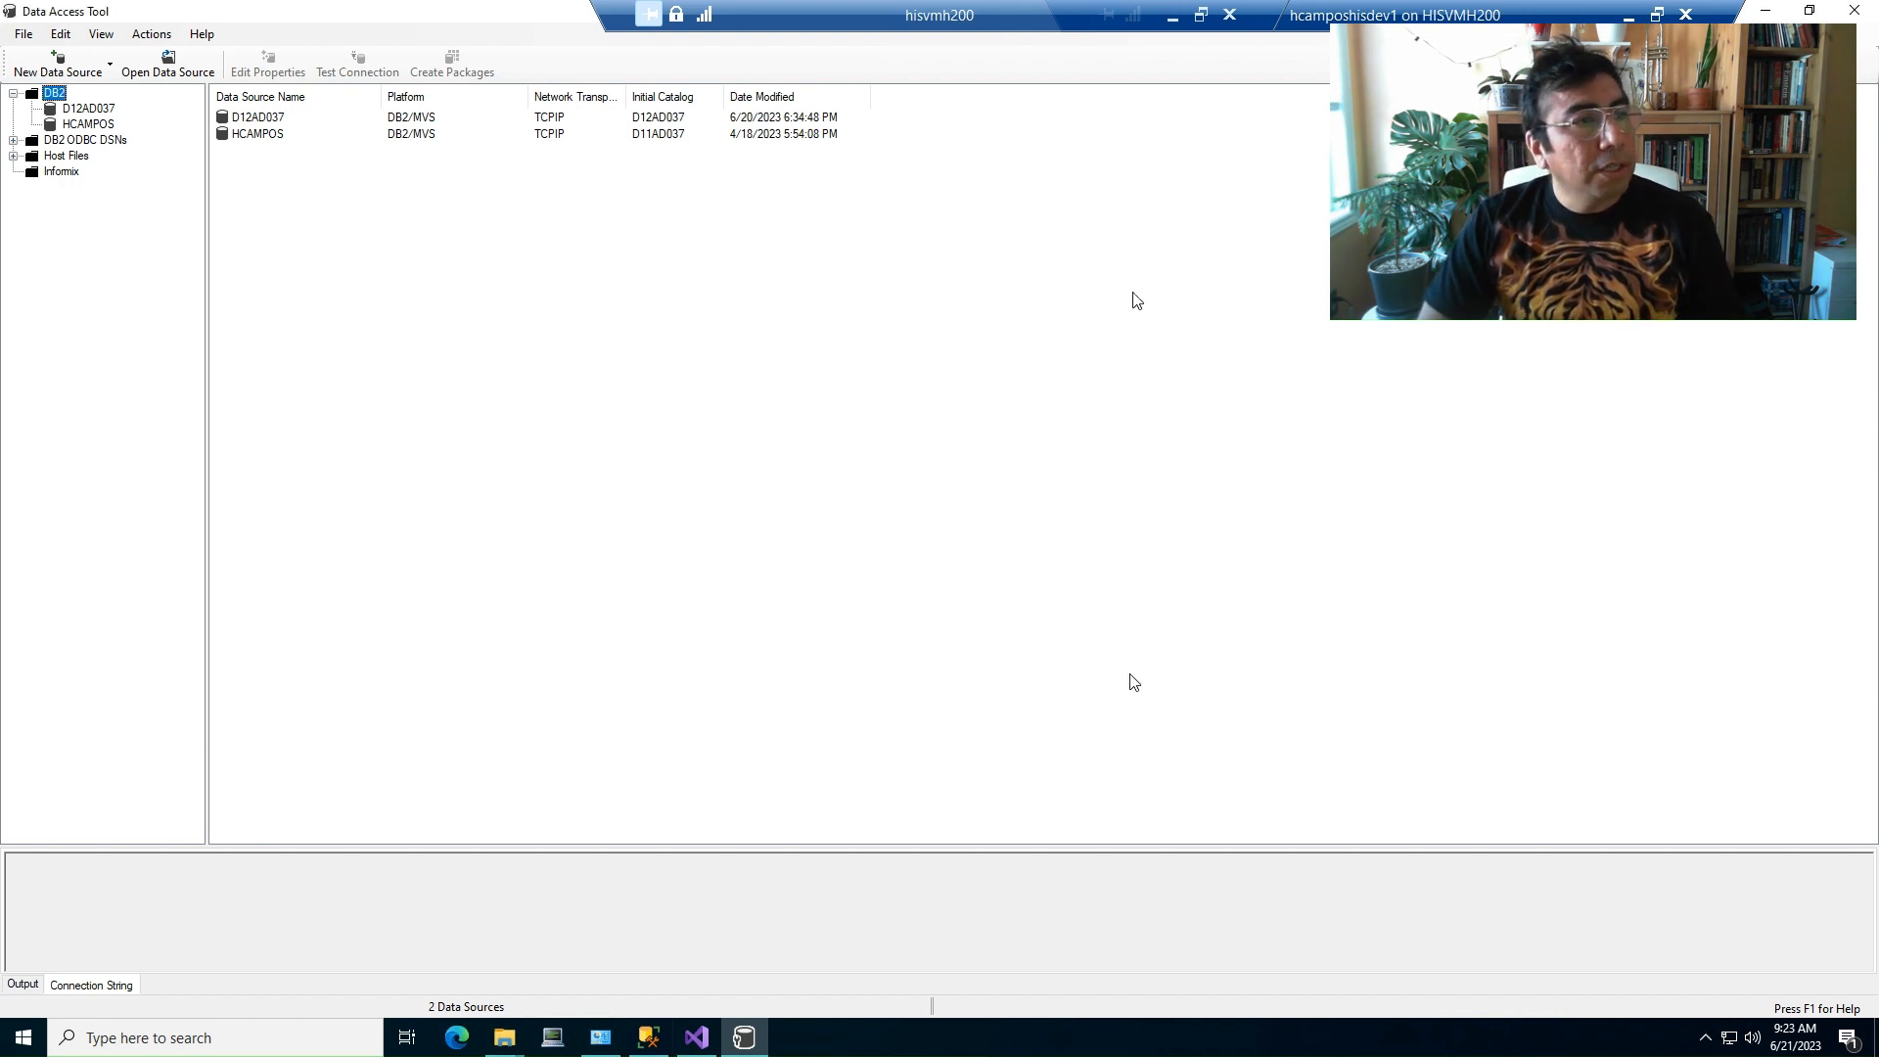
mouse_move(1173, 14)
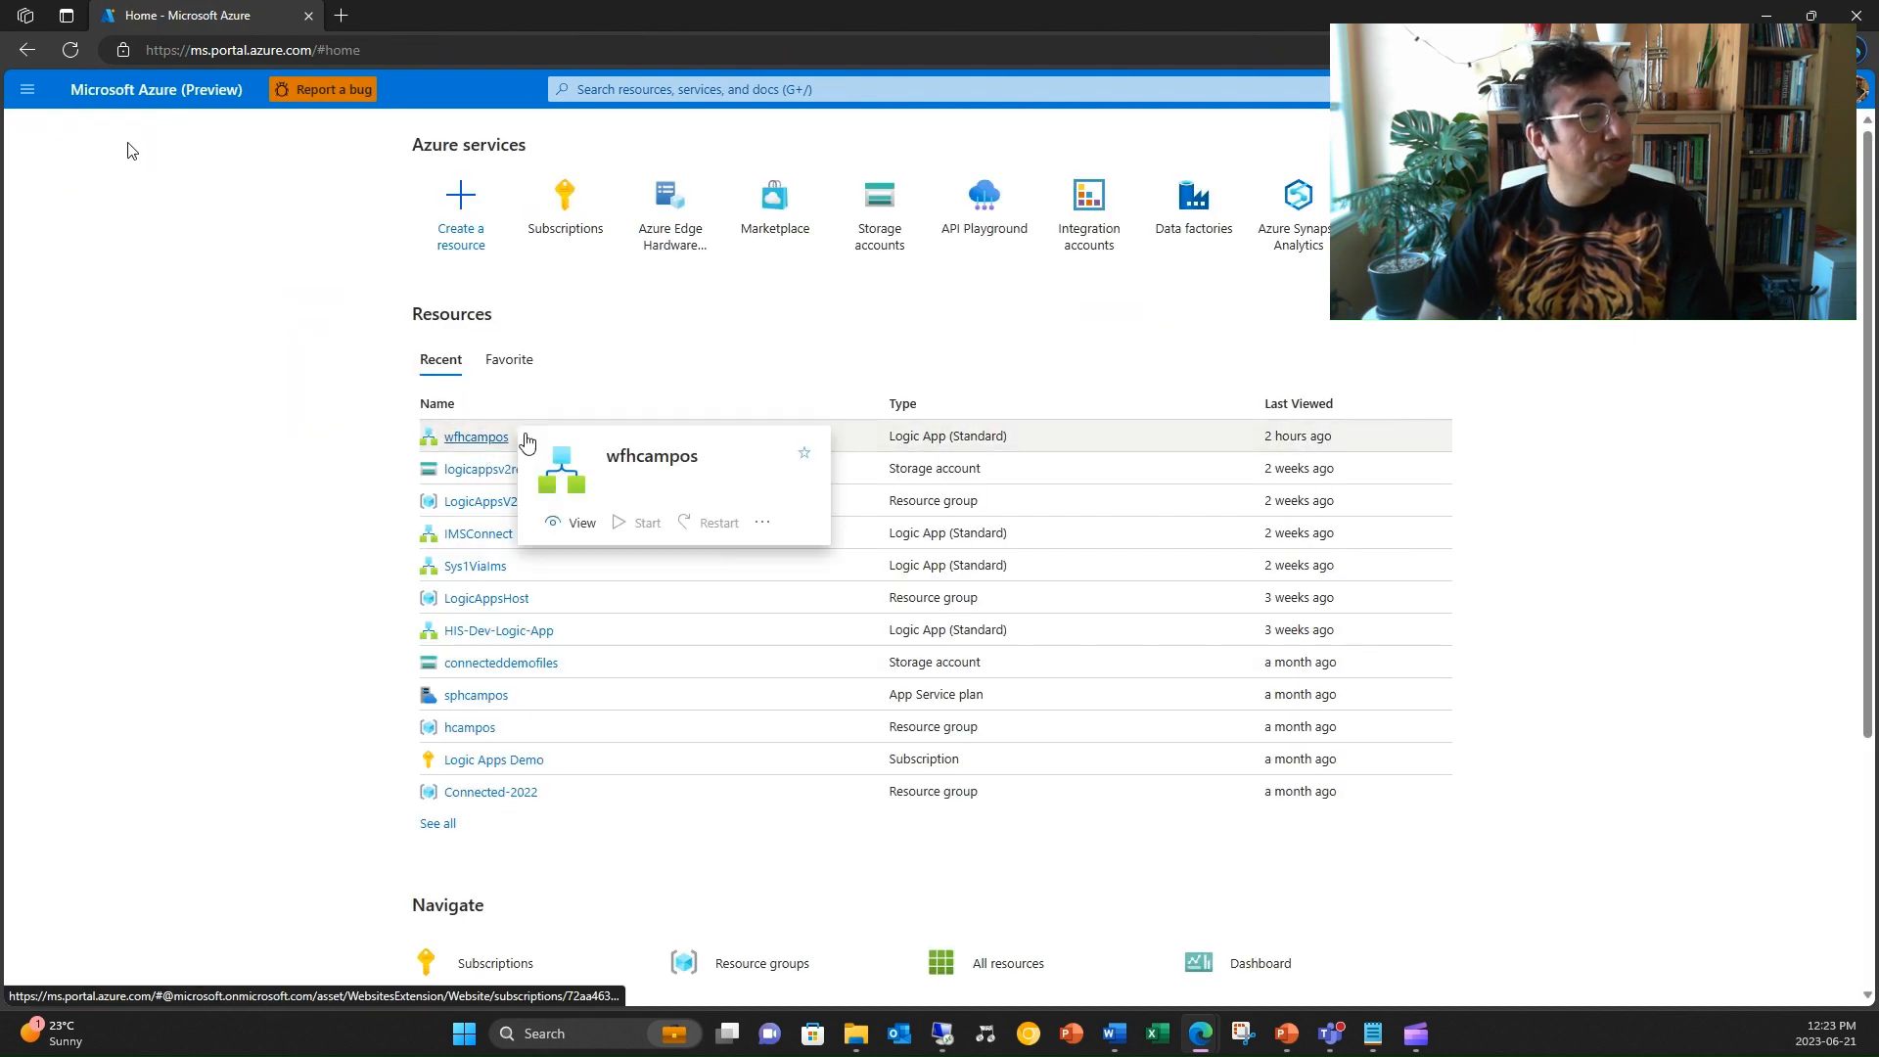
Go to the wfhcampos Logic App (Standard) overview from Recent resources.
left_click(473, 437)
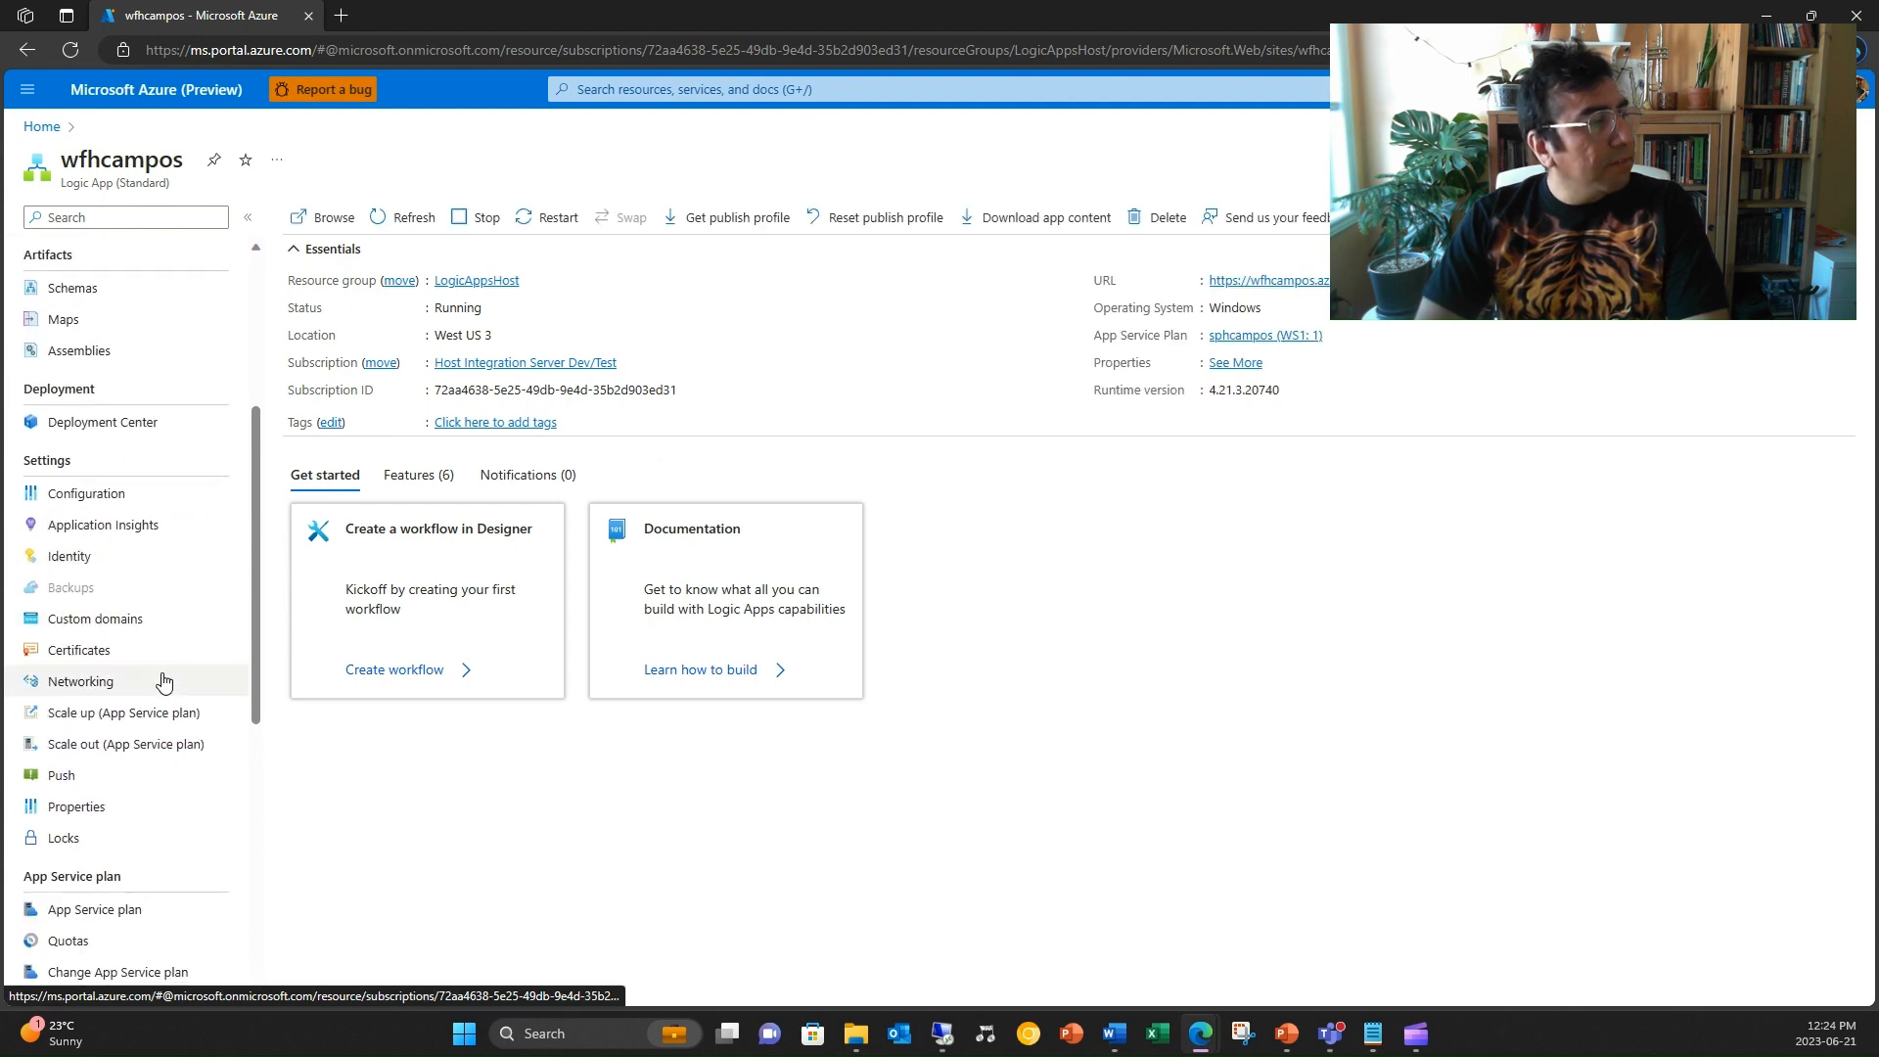
Review the wfhcampos Networking settings showing VNet integration on for outbound traffic.
left_click(80, 681)
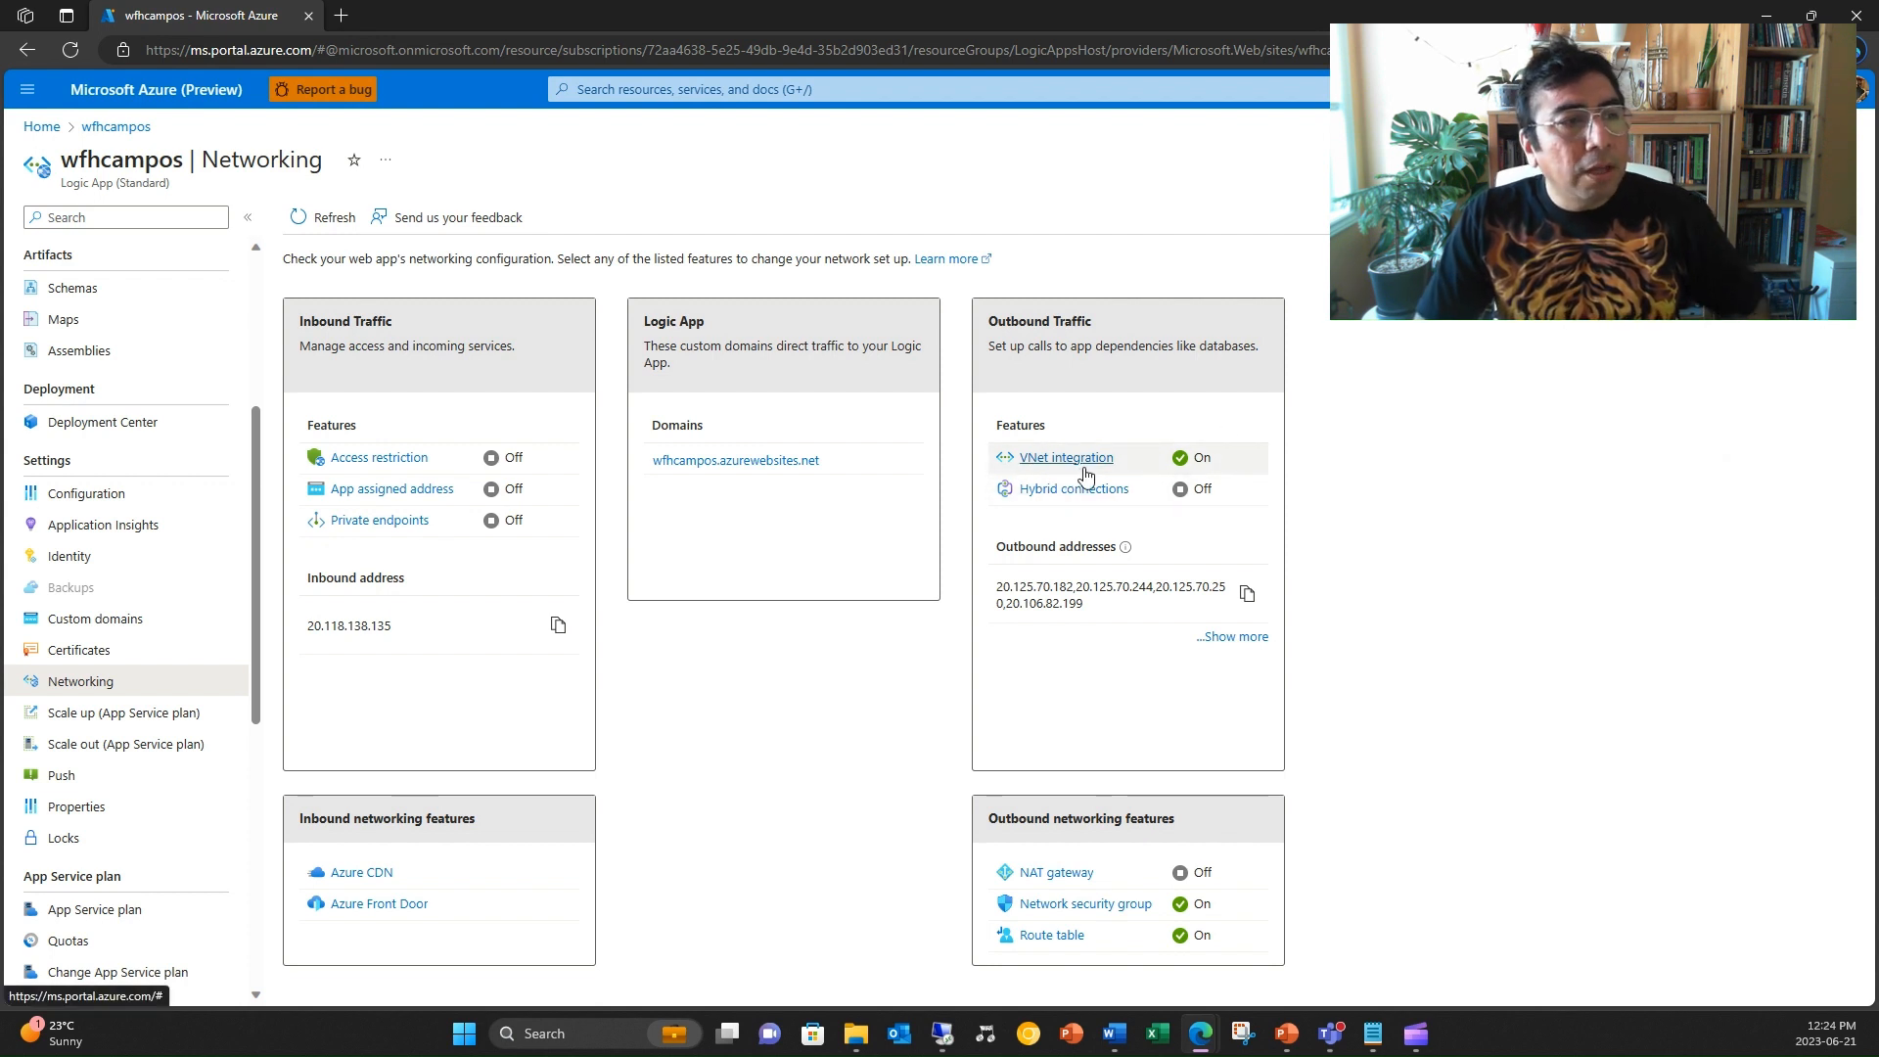
mouse_move(1097, 466)
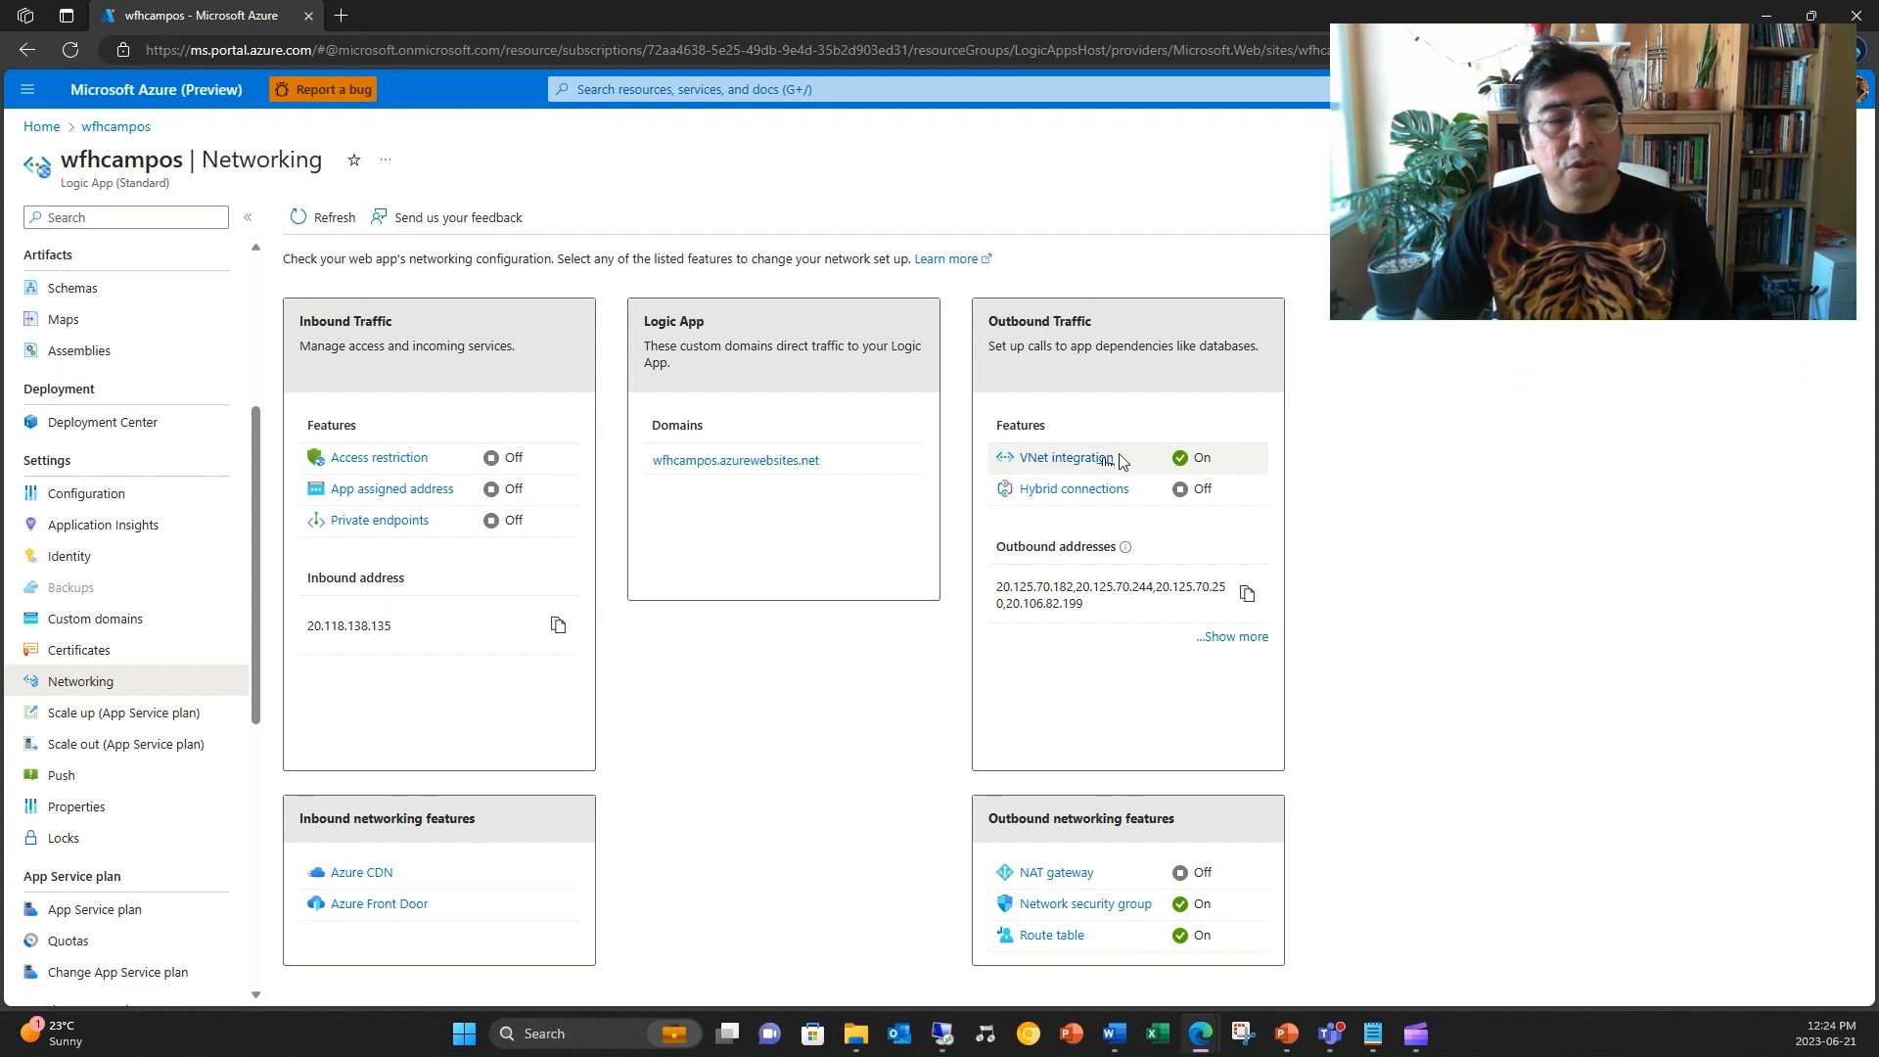
mouse_move(1064, 458)
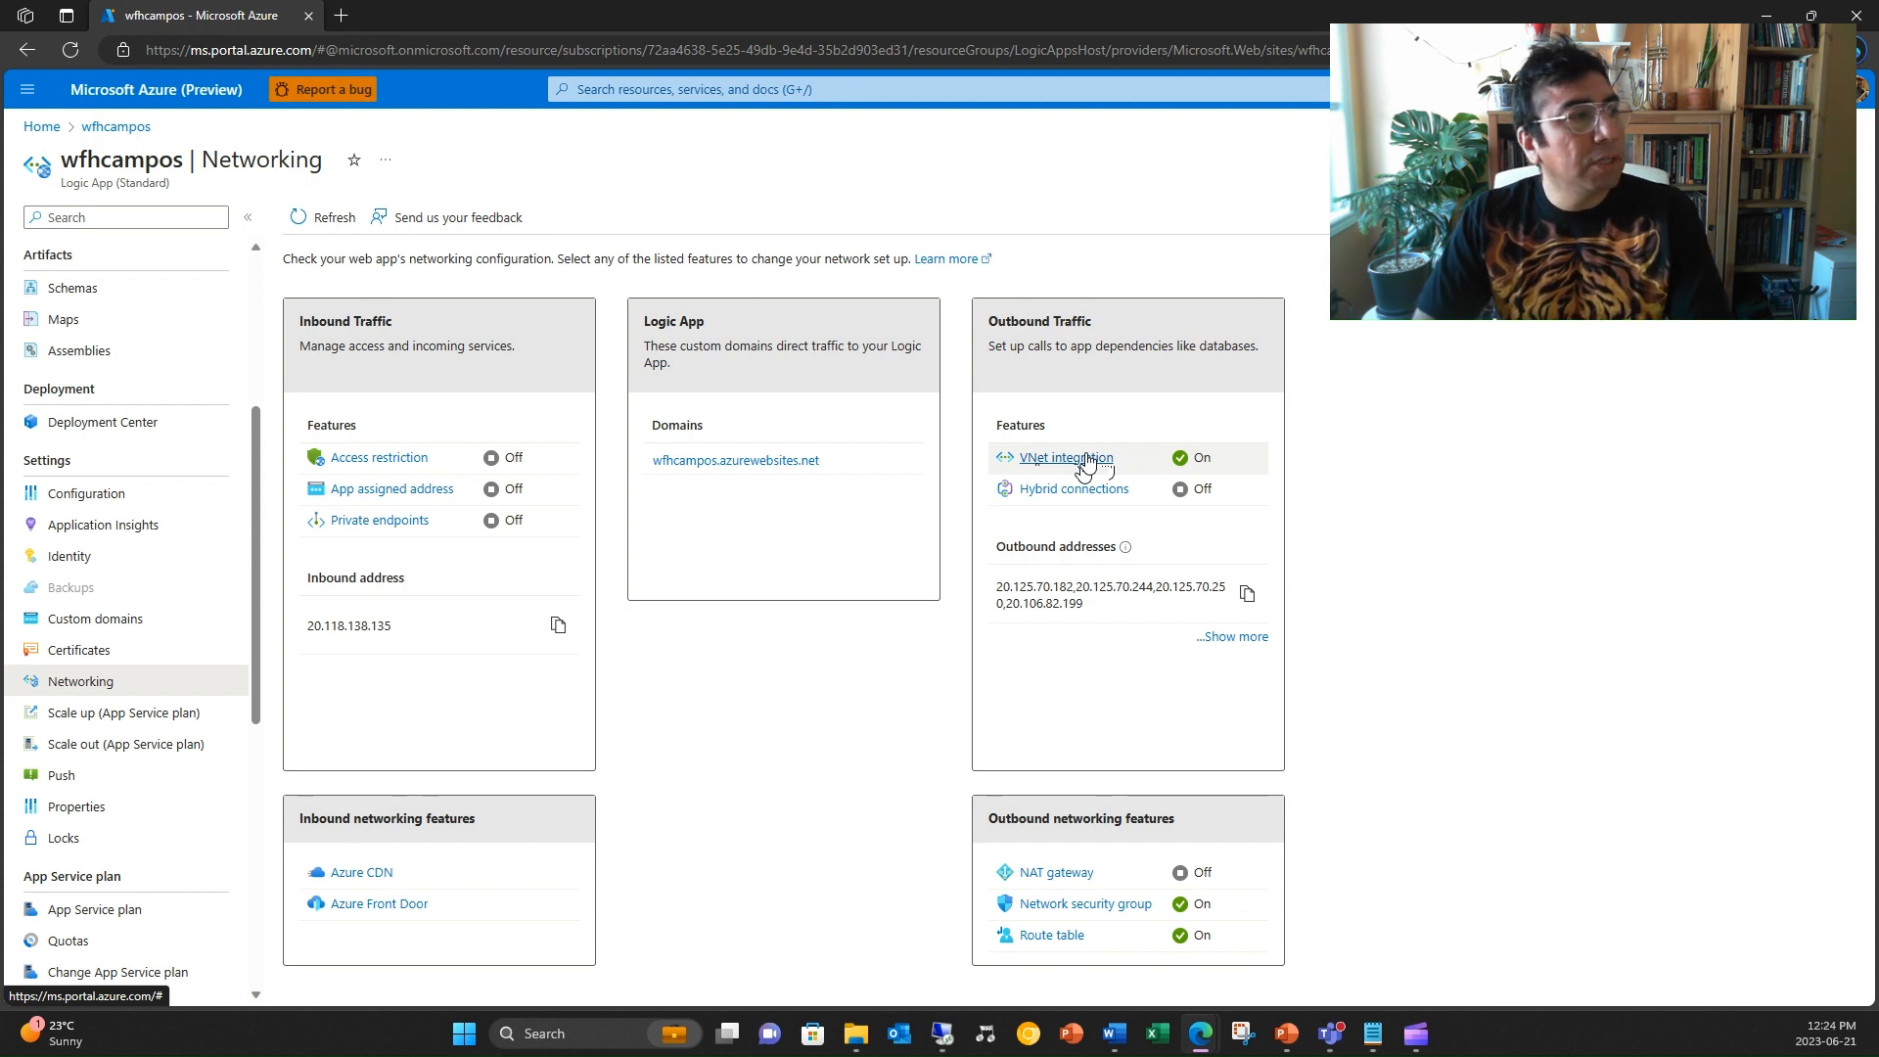
mouse_move(1084, 465)
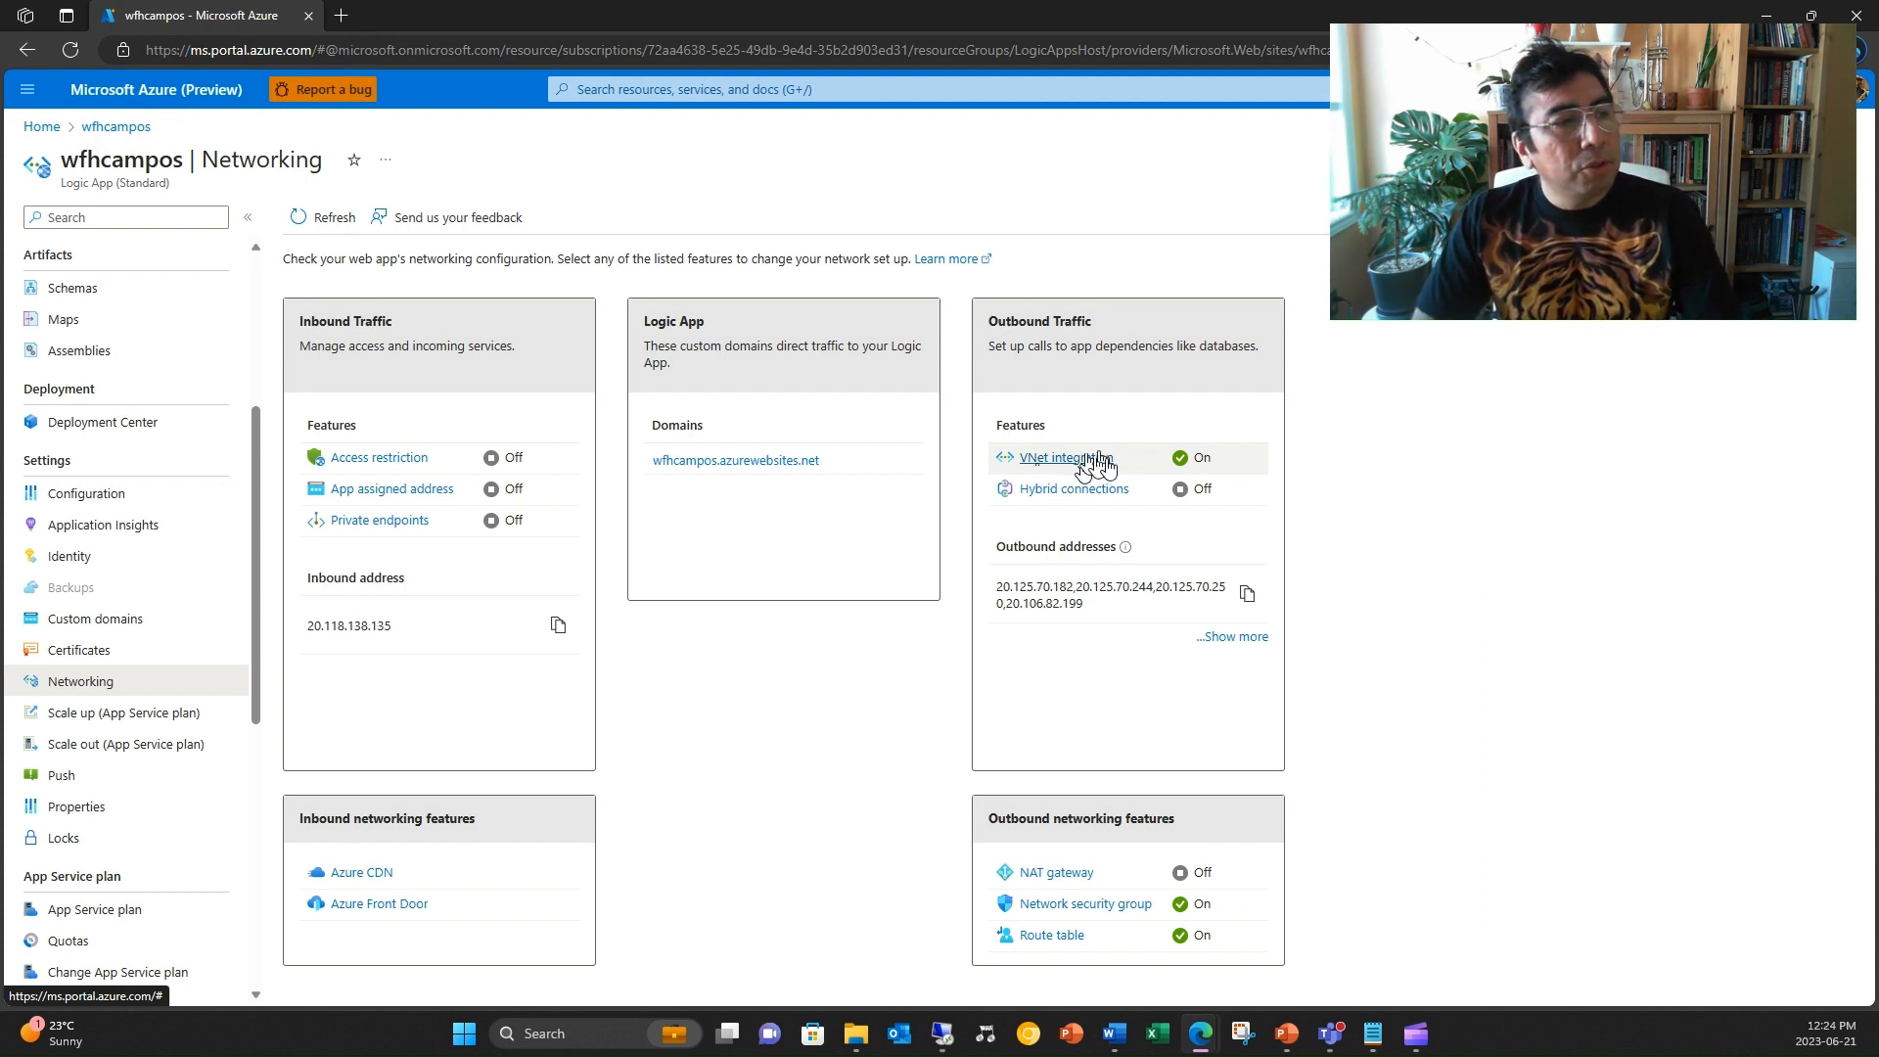
mouse_move(1088, 466)
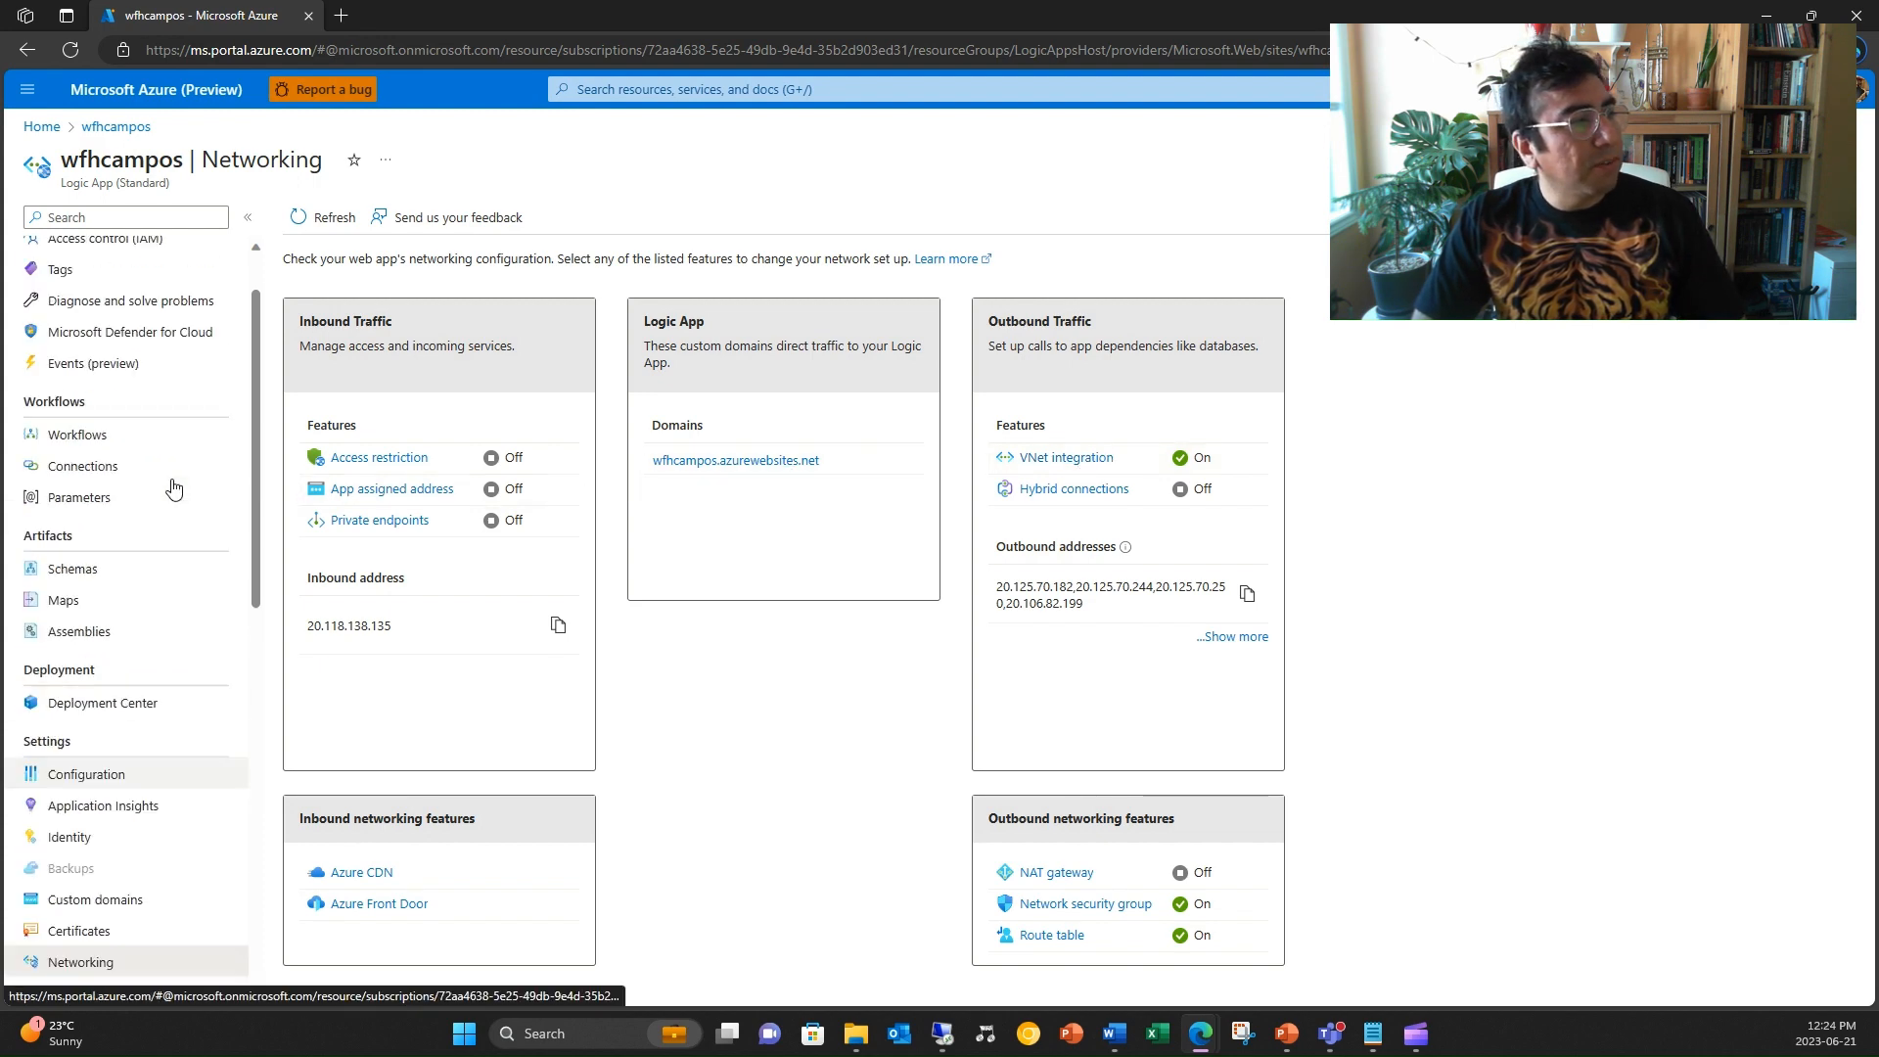
Bring the wfsys1test workflow up in the designer from the Logic App's Workflows list.
left_click(76, 434)
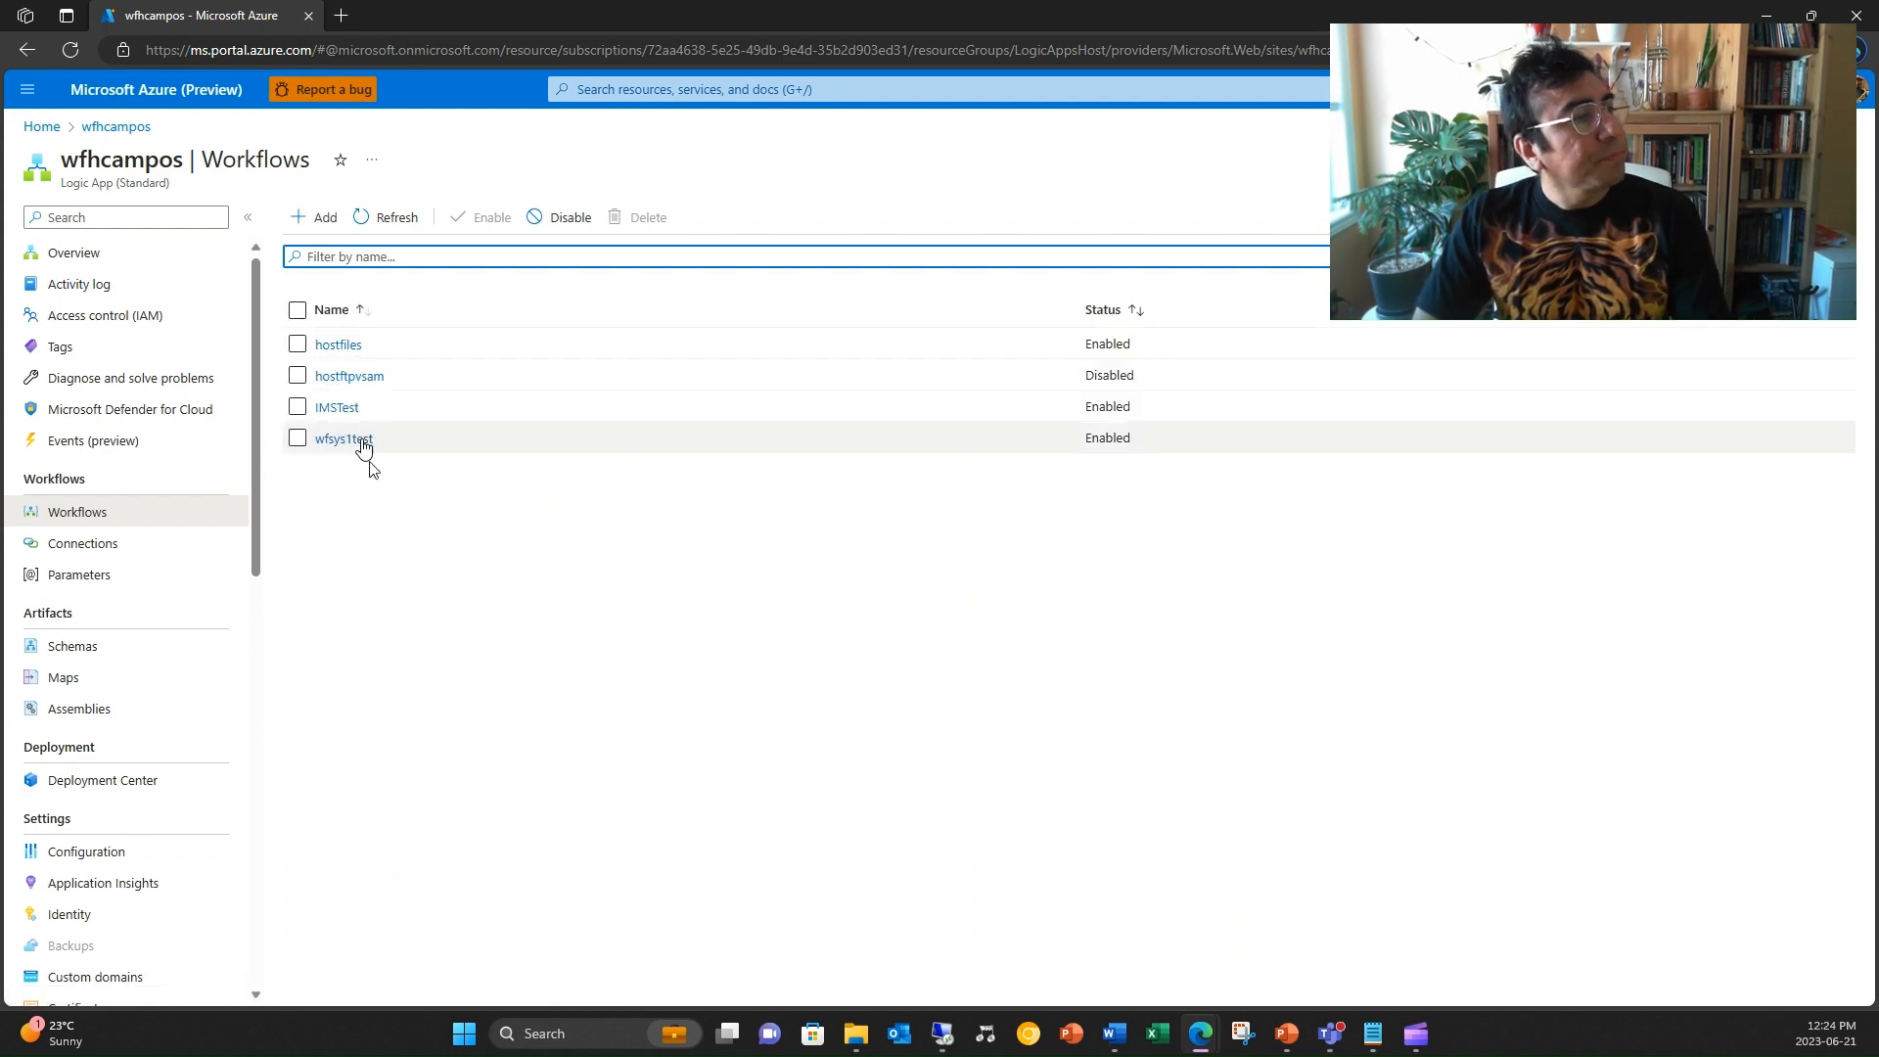
left_click(342, 436)
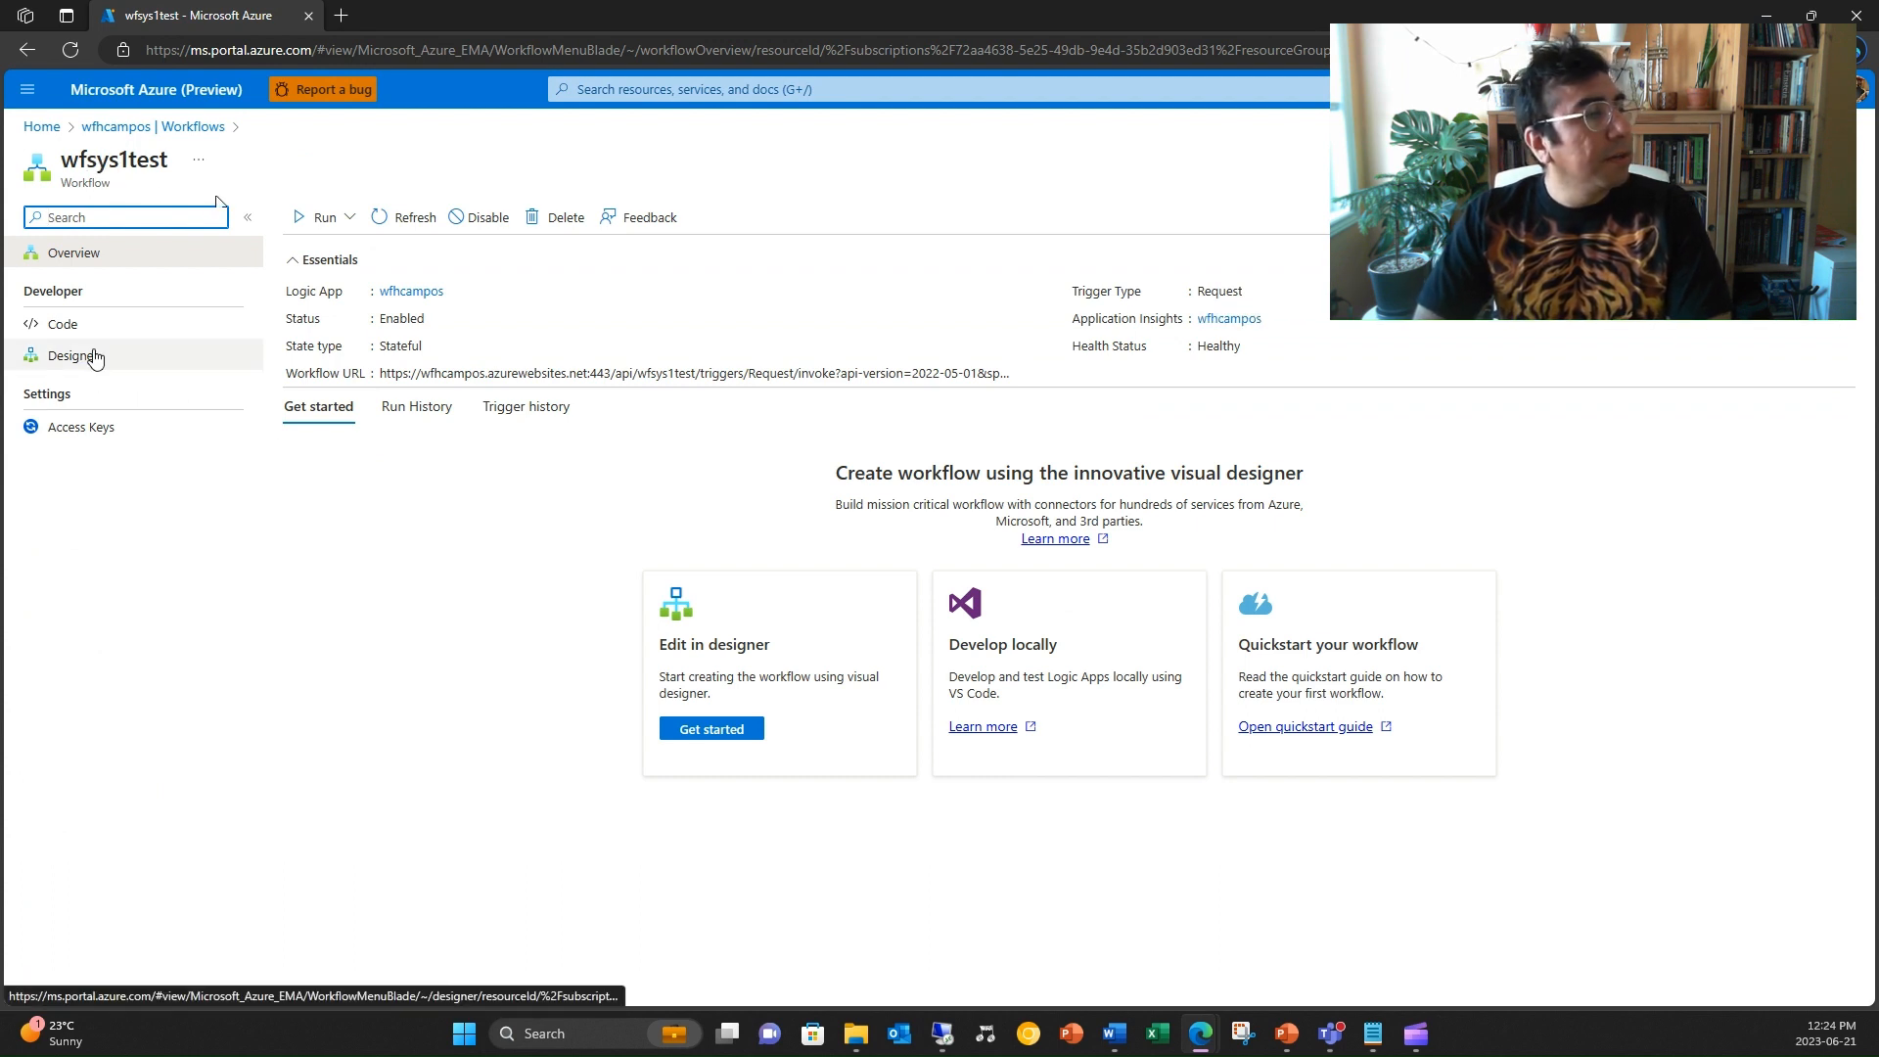
left_click(73, 354)
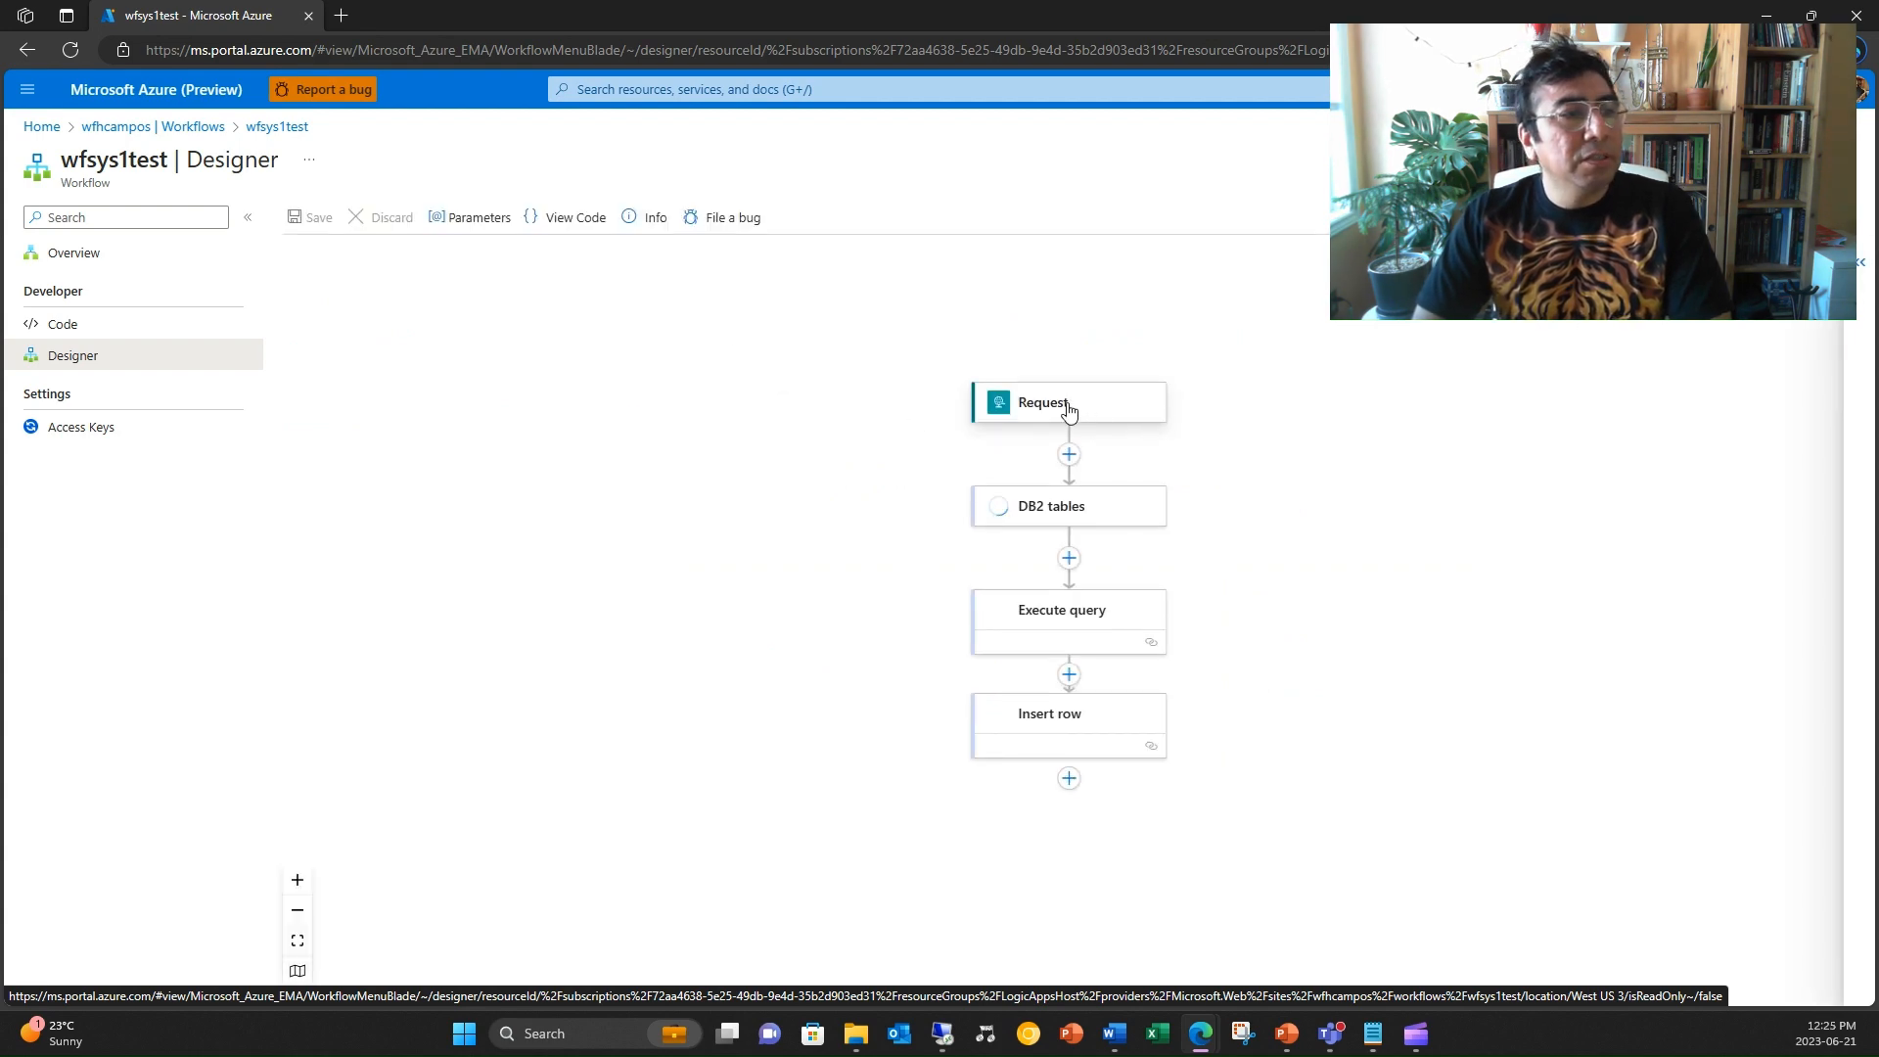
Inspect the Request trigger and DB2 tables connection, then show the add-step options between them.
left_click(1065, 402)
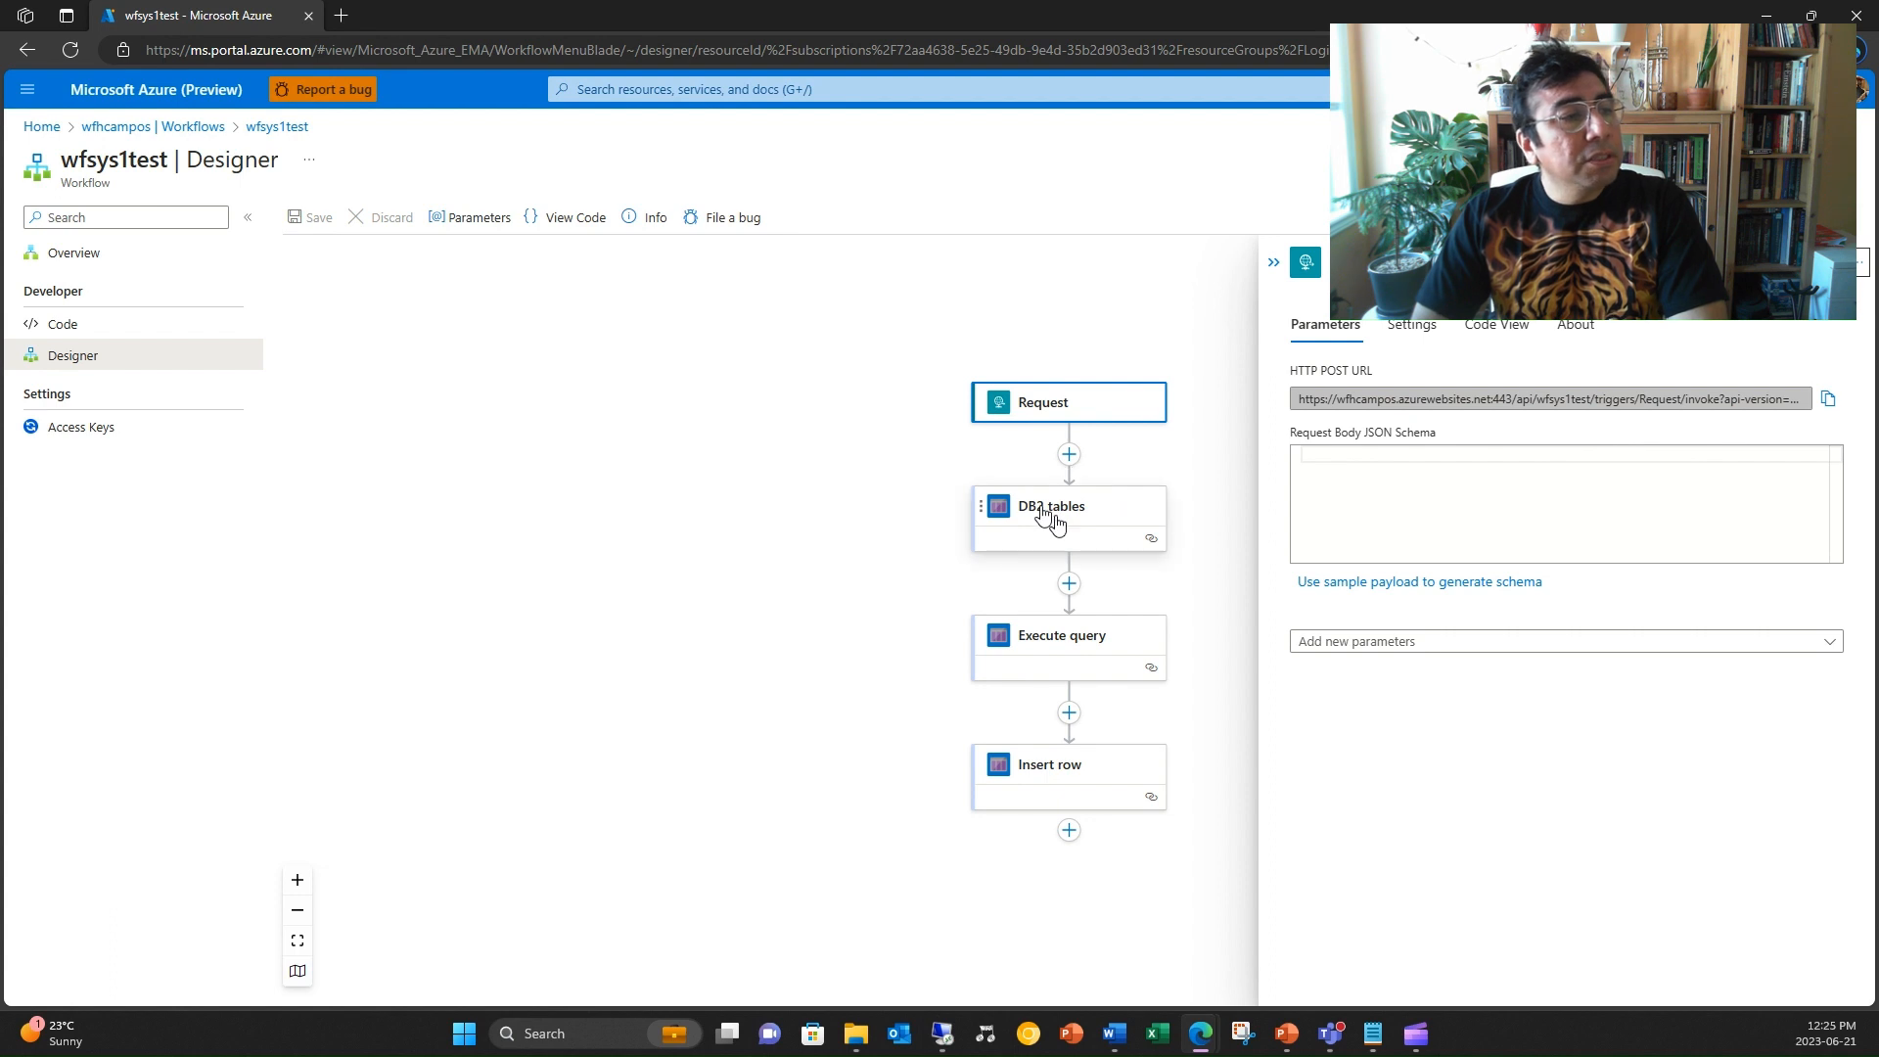
left_click(1051, 505)
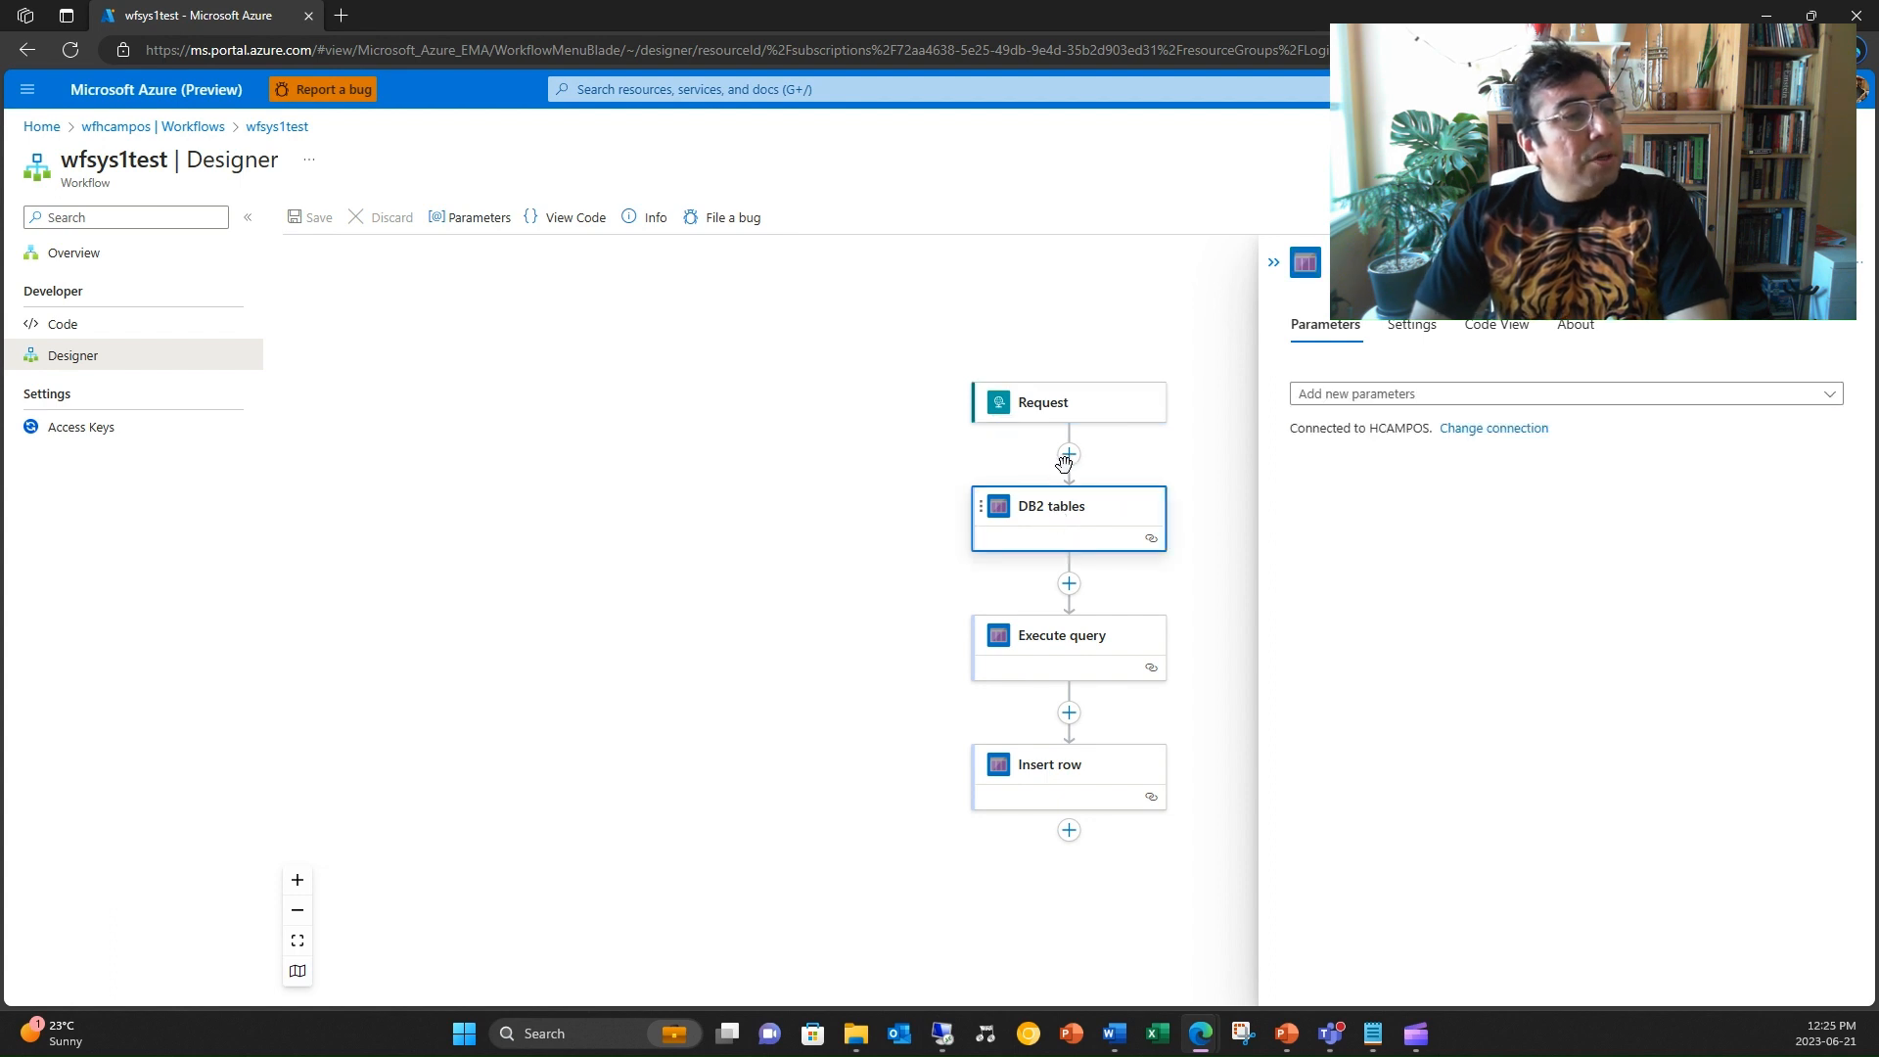
left_click(1068, 452)
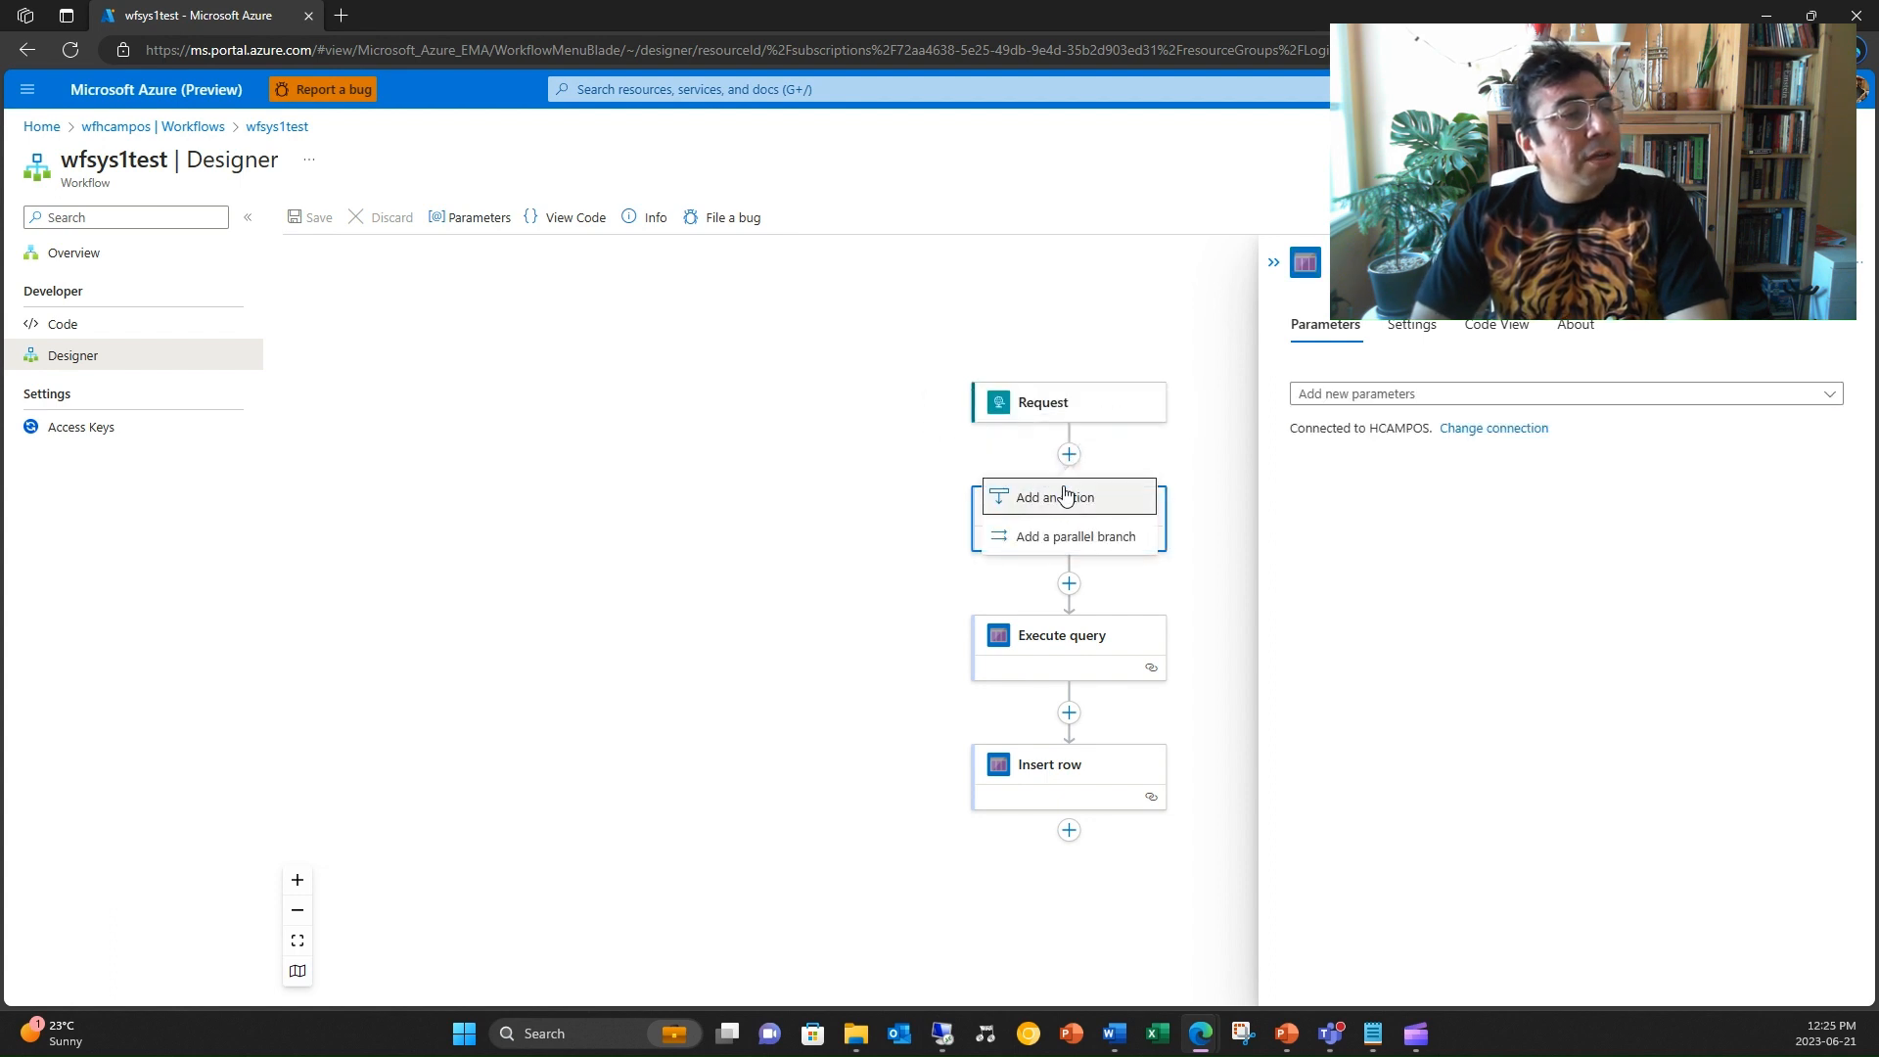
left_click(1055, 495)
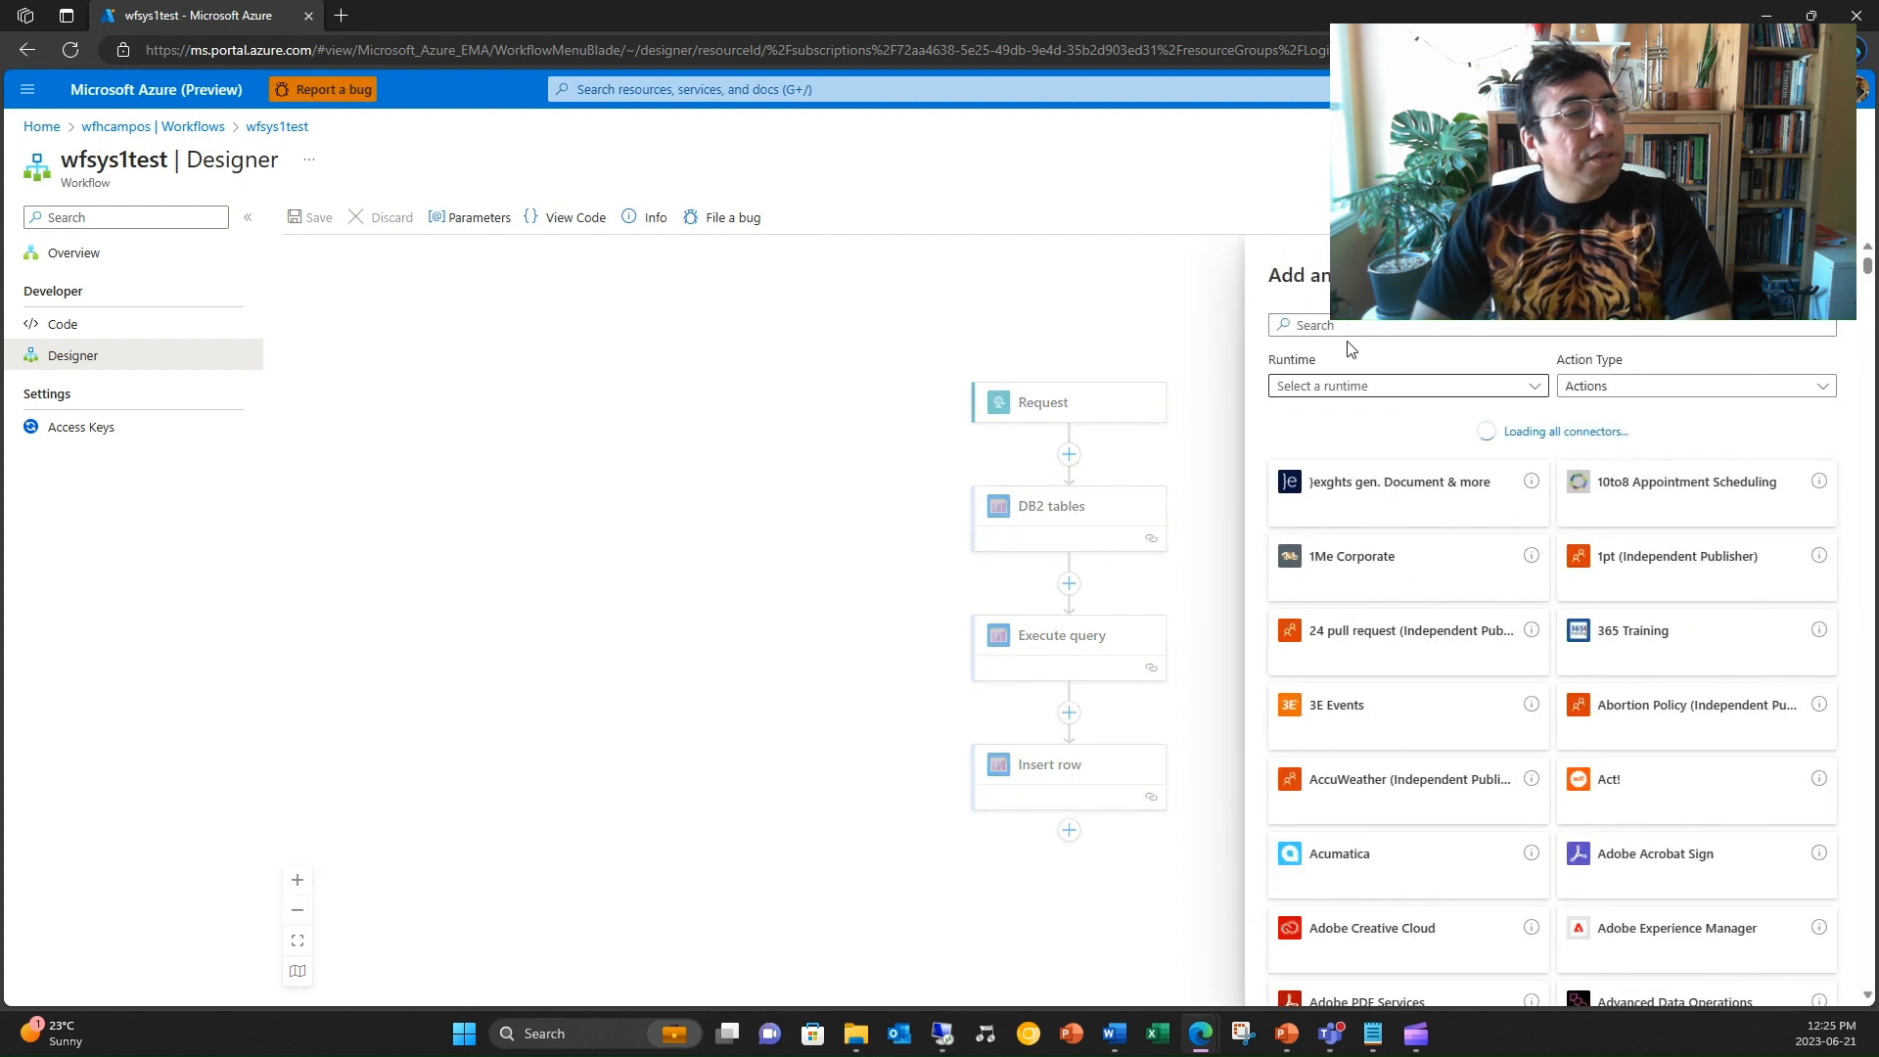
type("d")
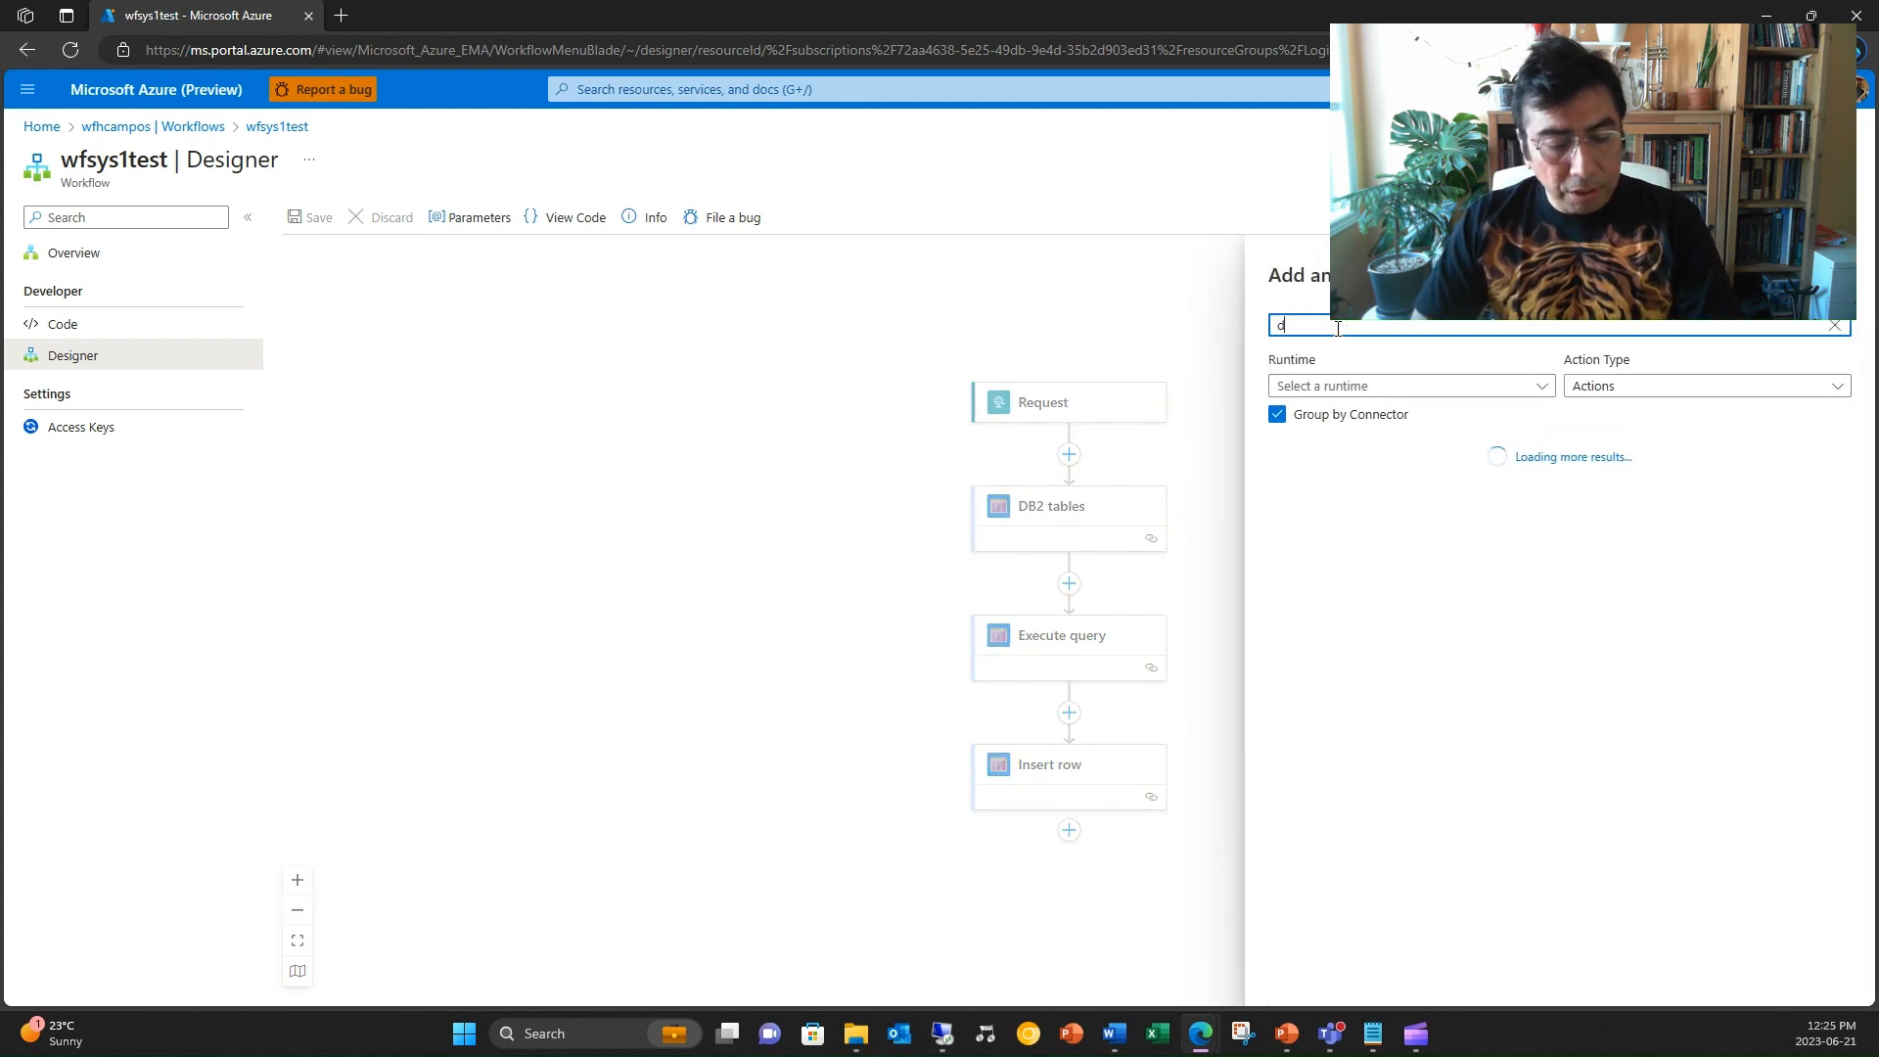
type("b2")
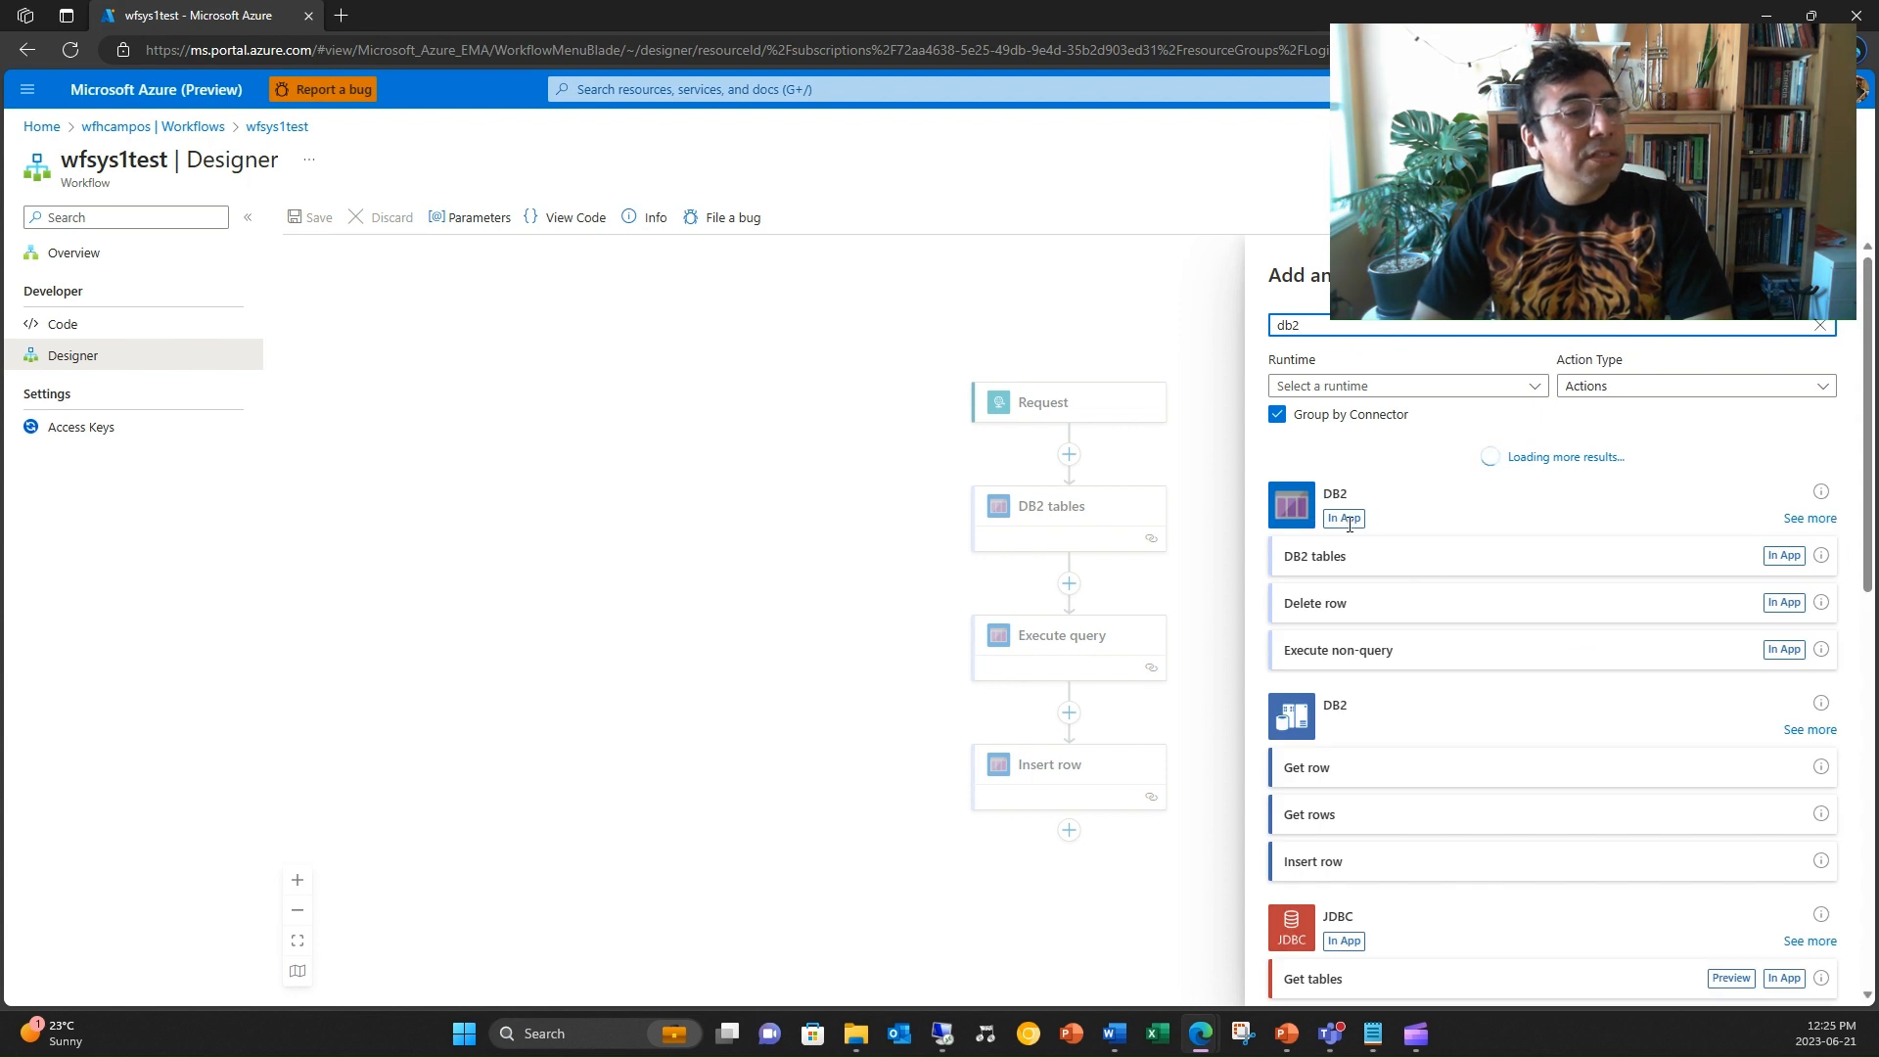
mouse_move(1315, 538)
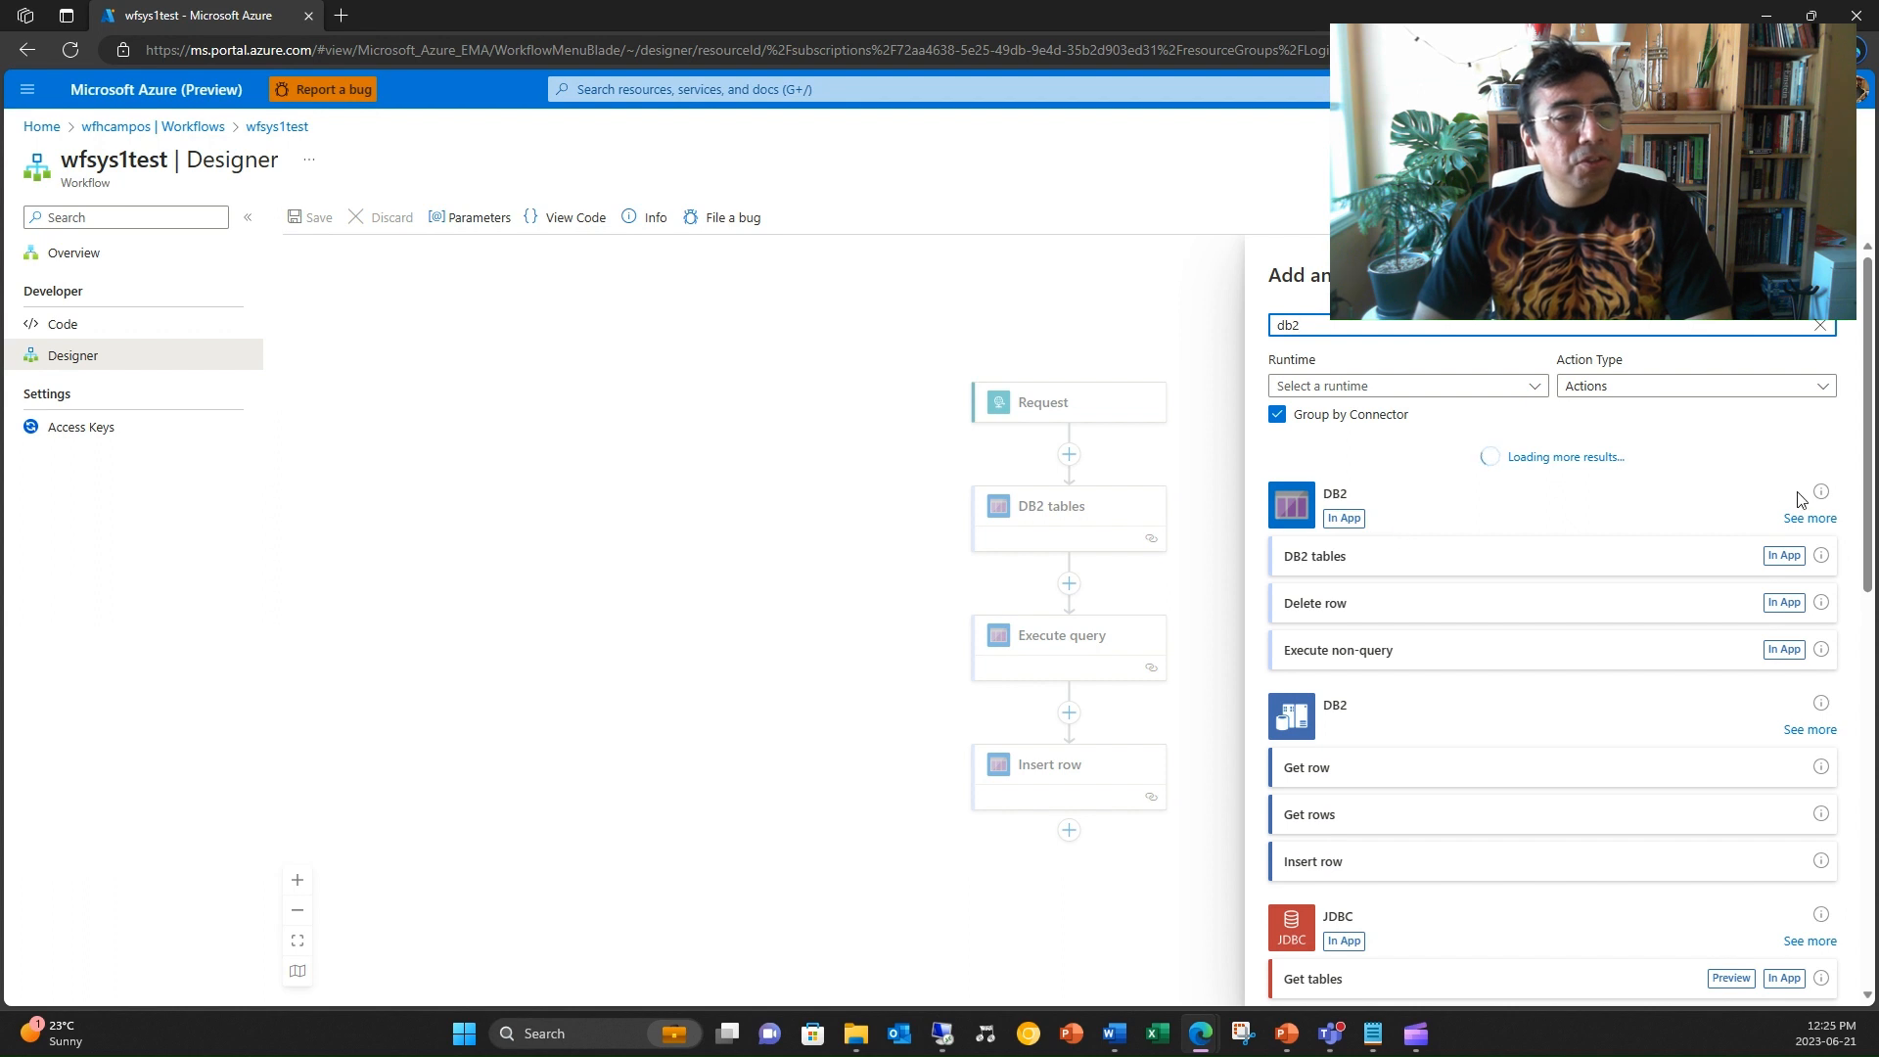
left_click(1808, 517)
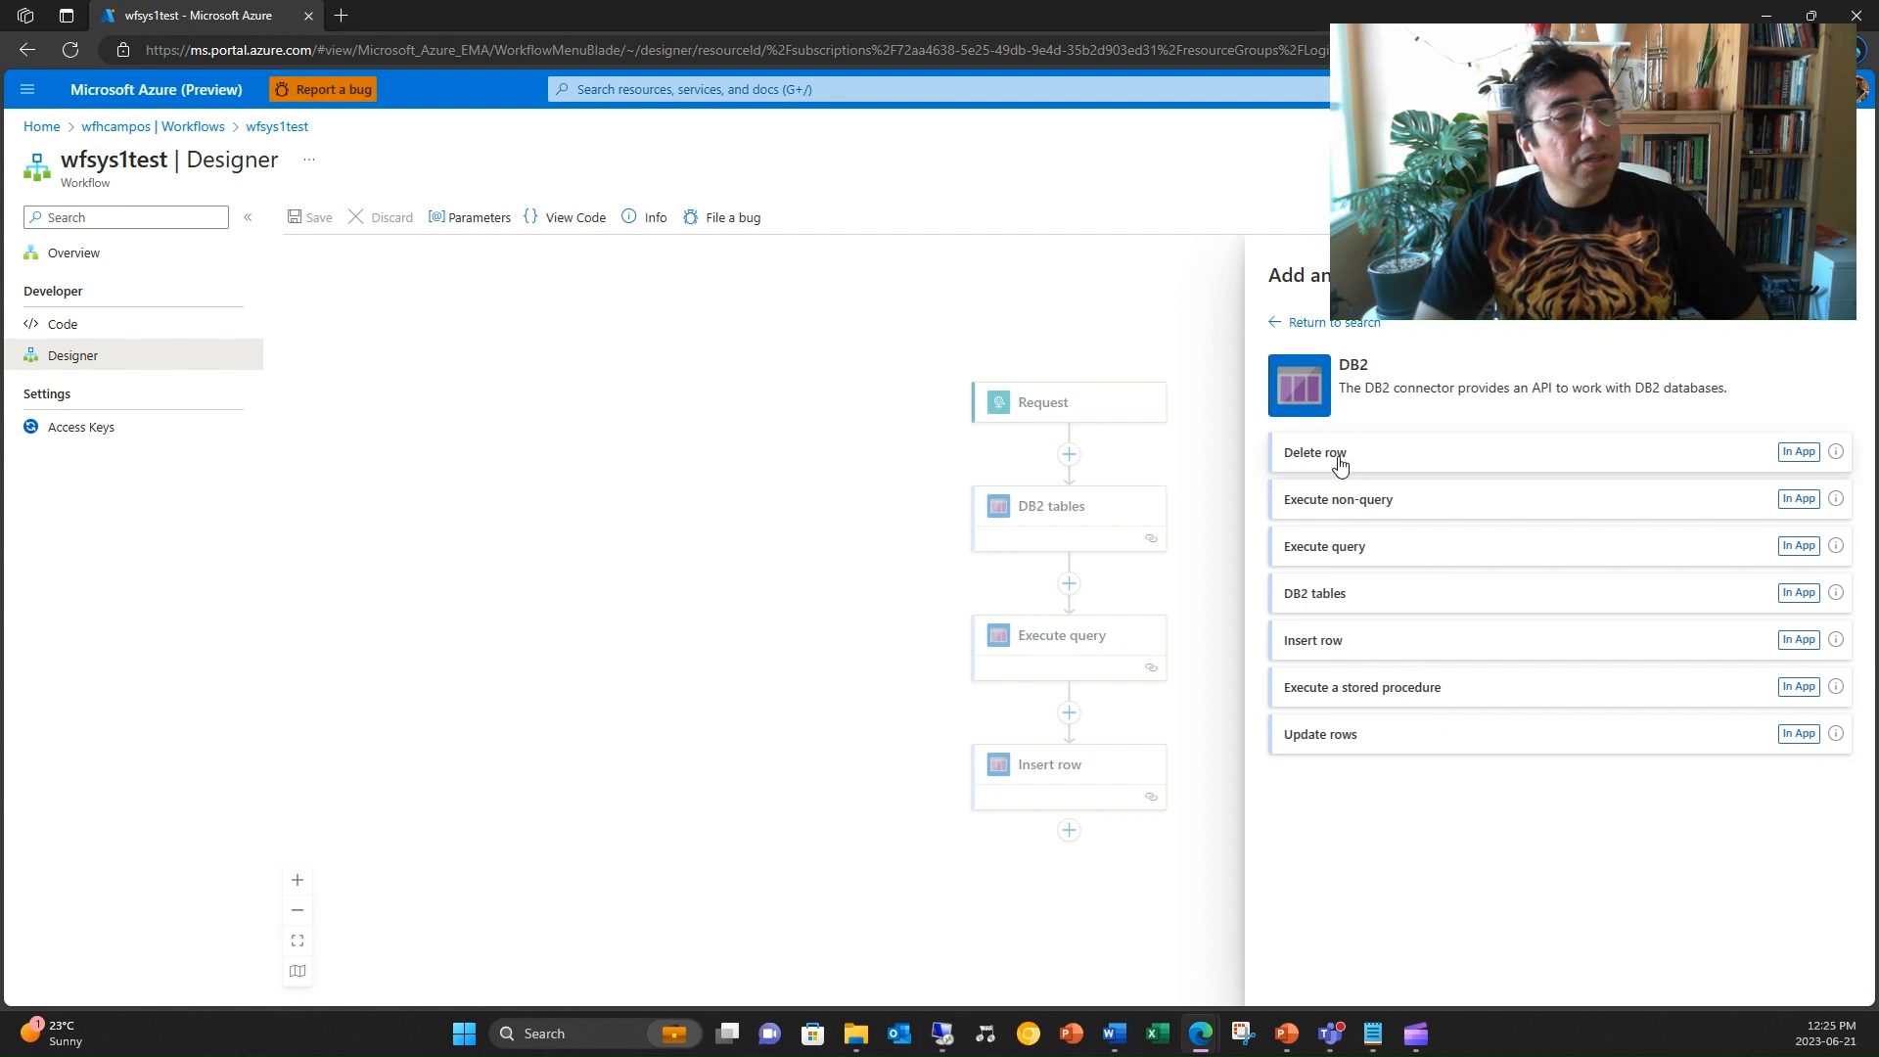
mouse_move(1352, 552)
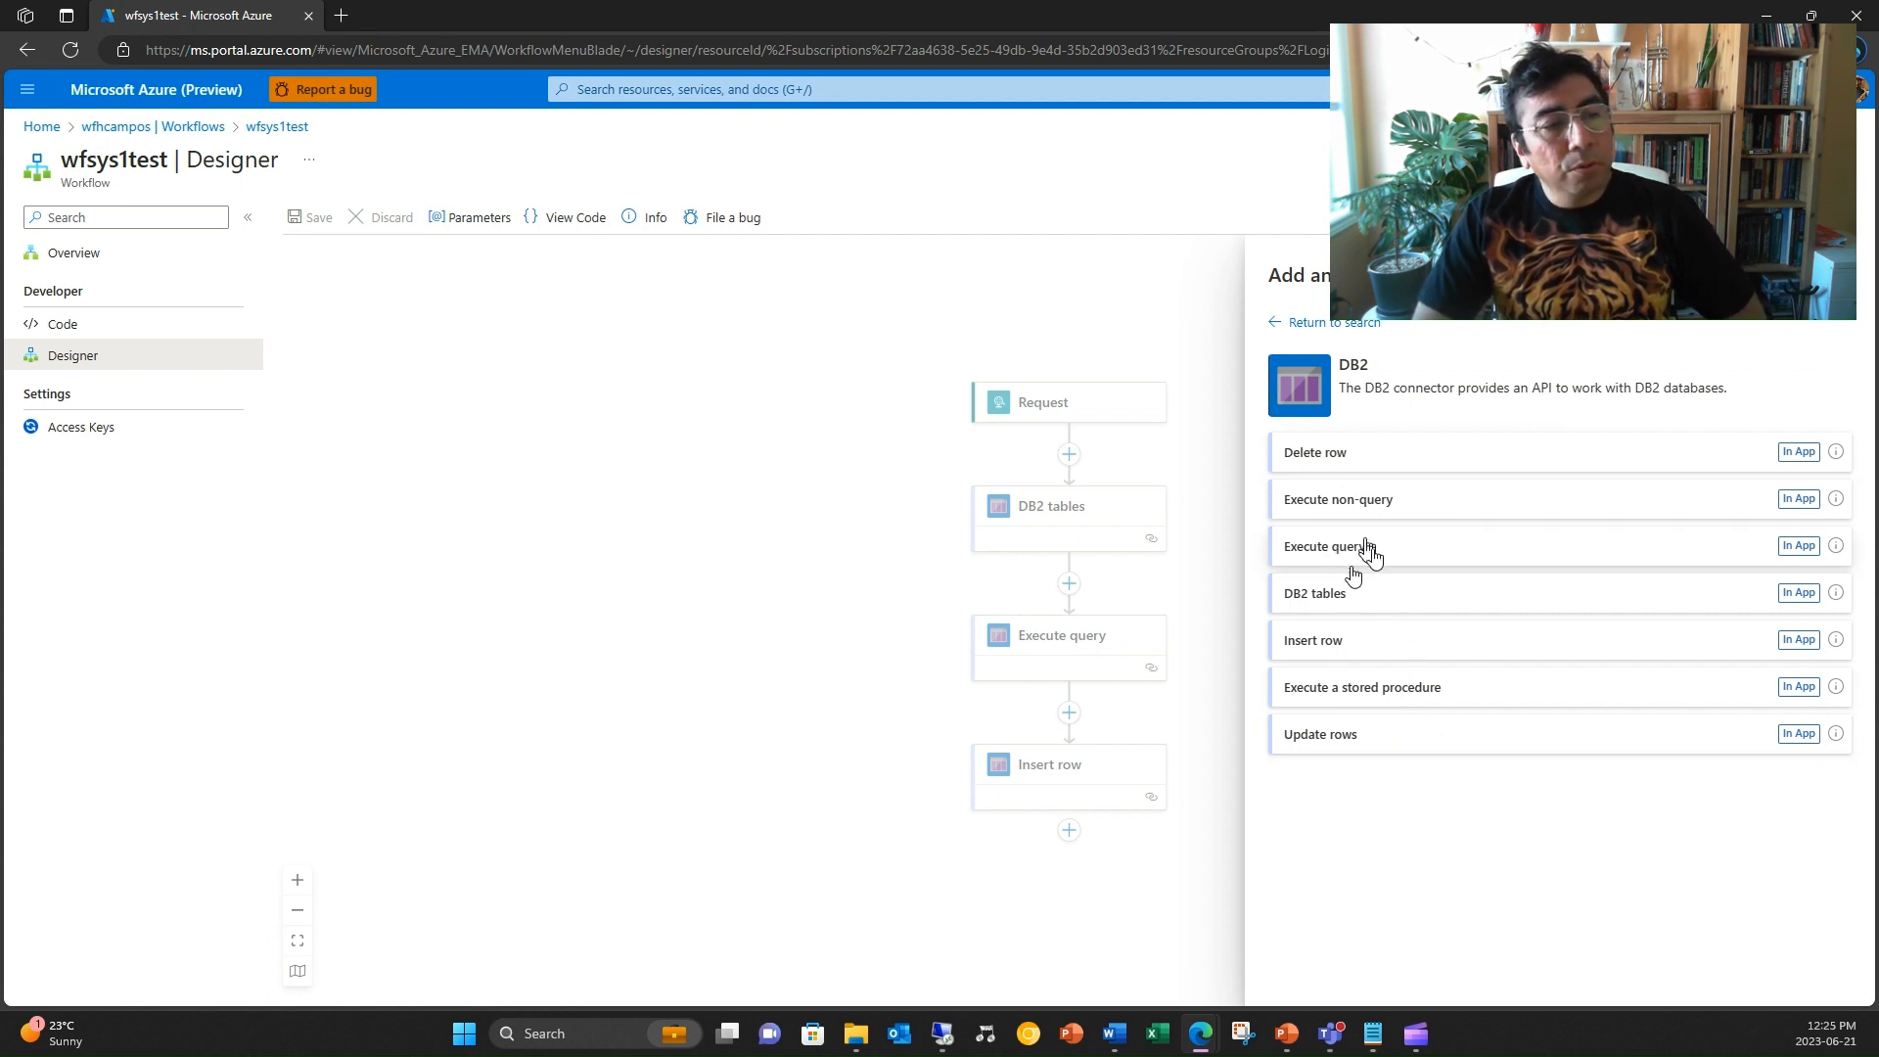
mouse_move(1346, 695)
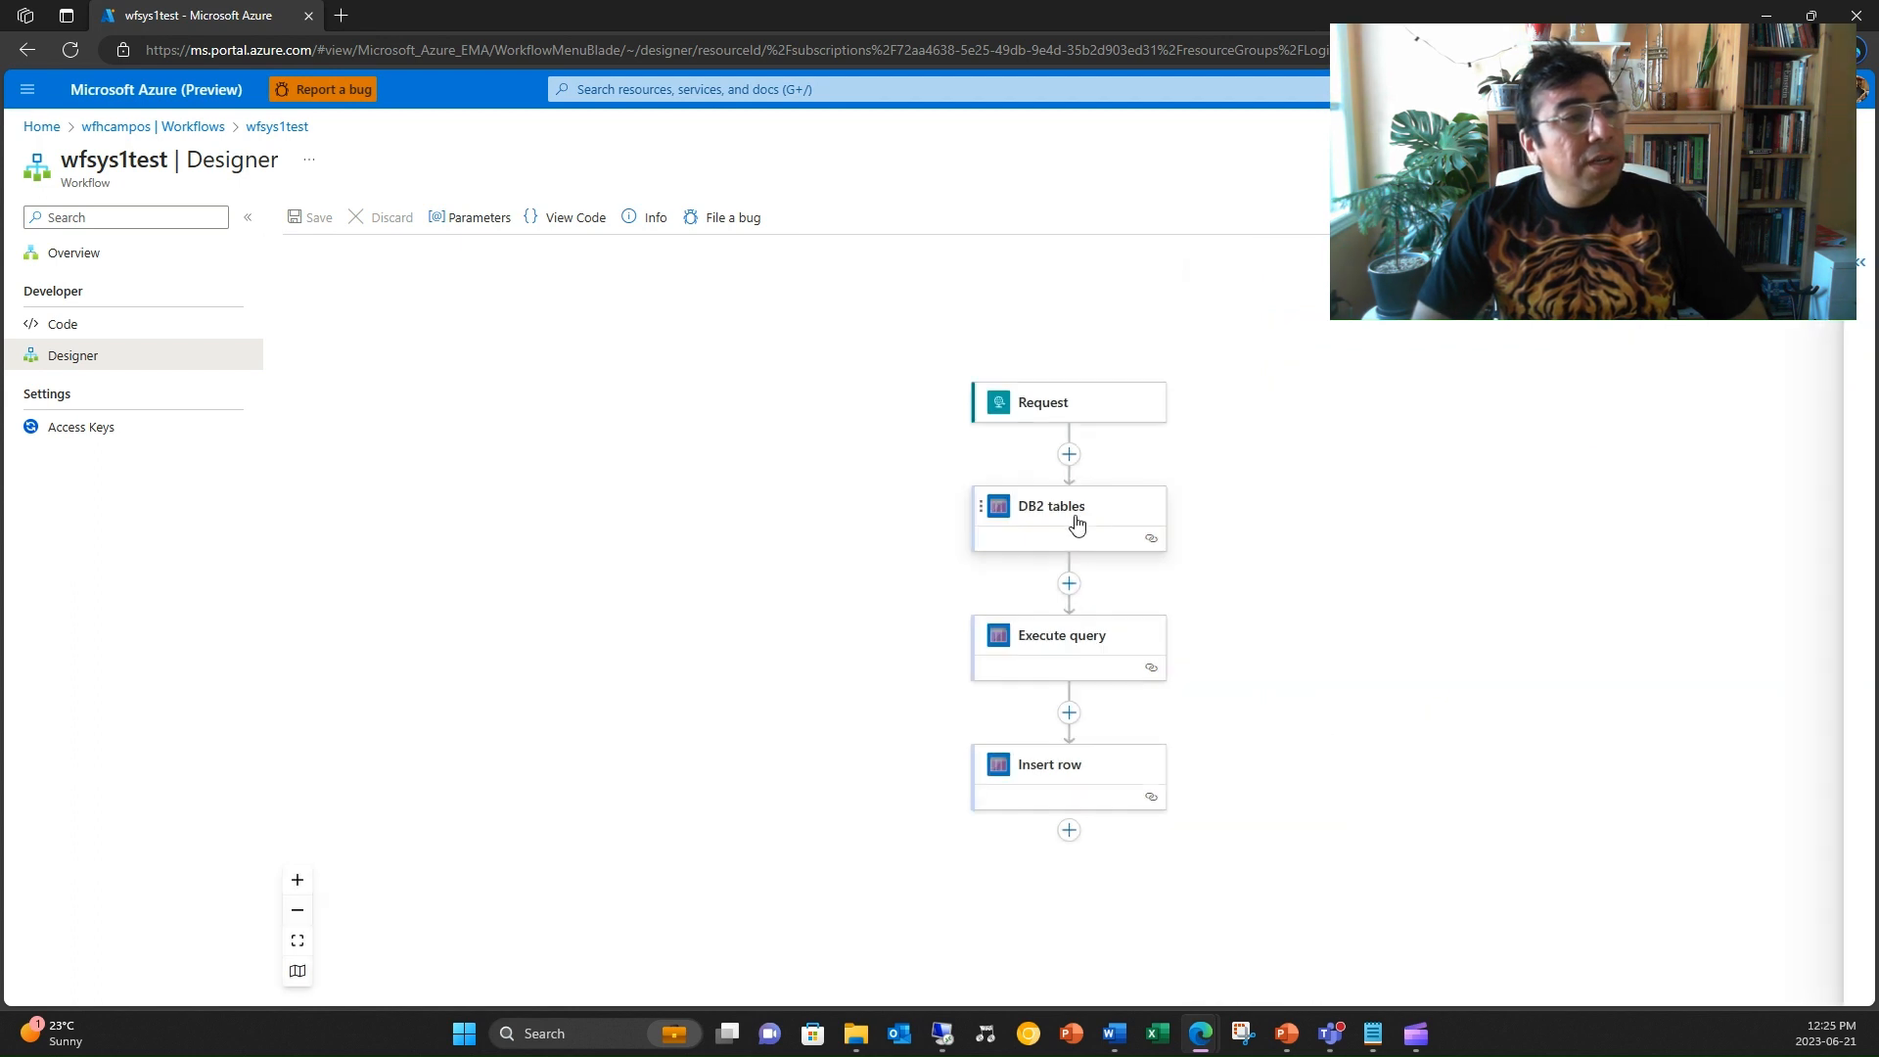
Start a blank Create Connection form for the DB2 tables action via Change connection, Add new.
left_click(1068, 505)
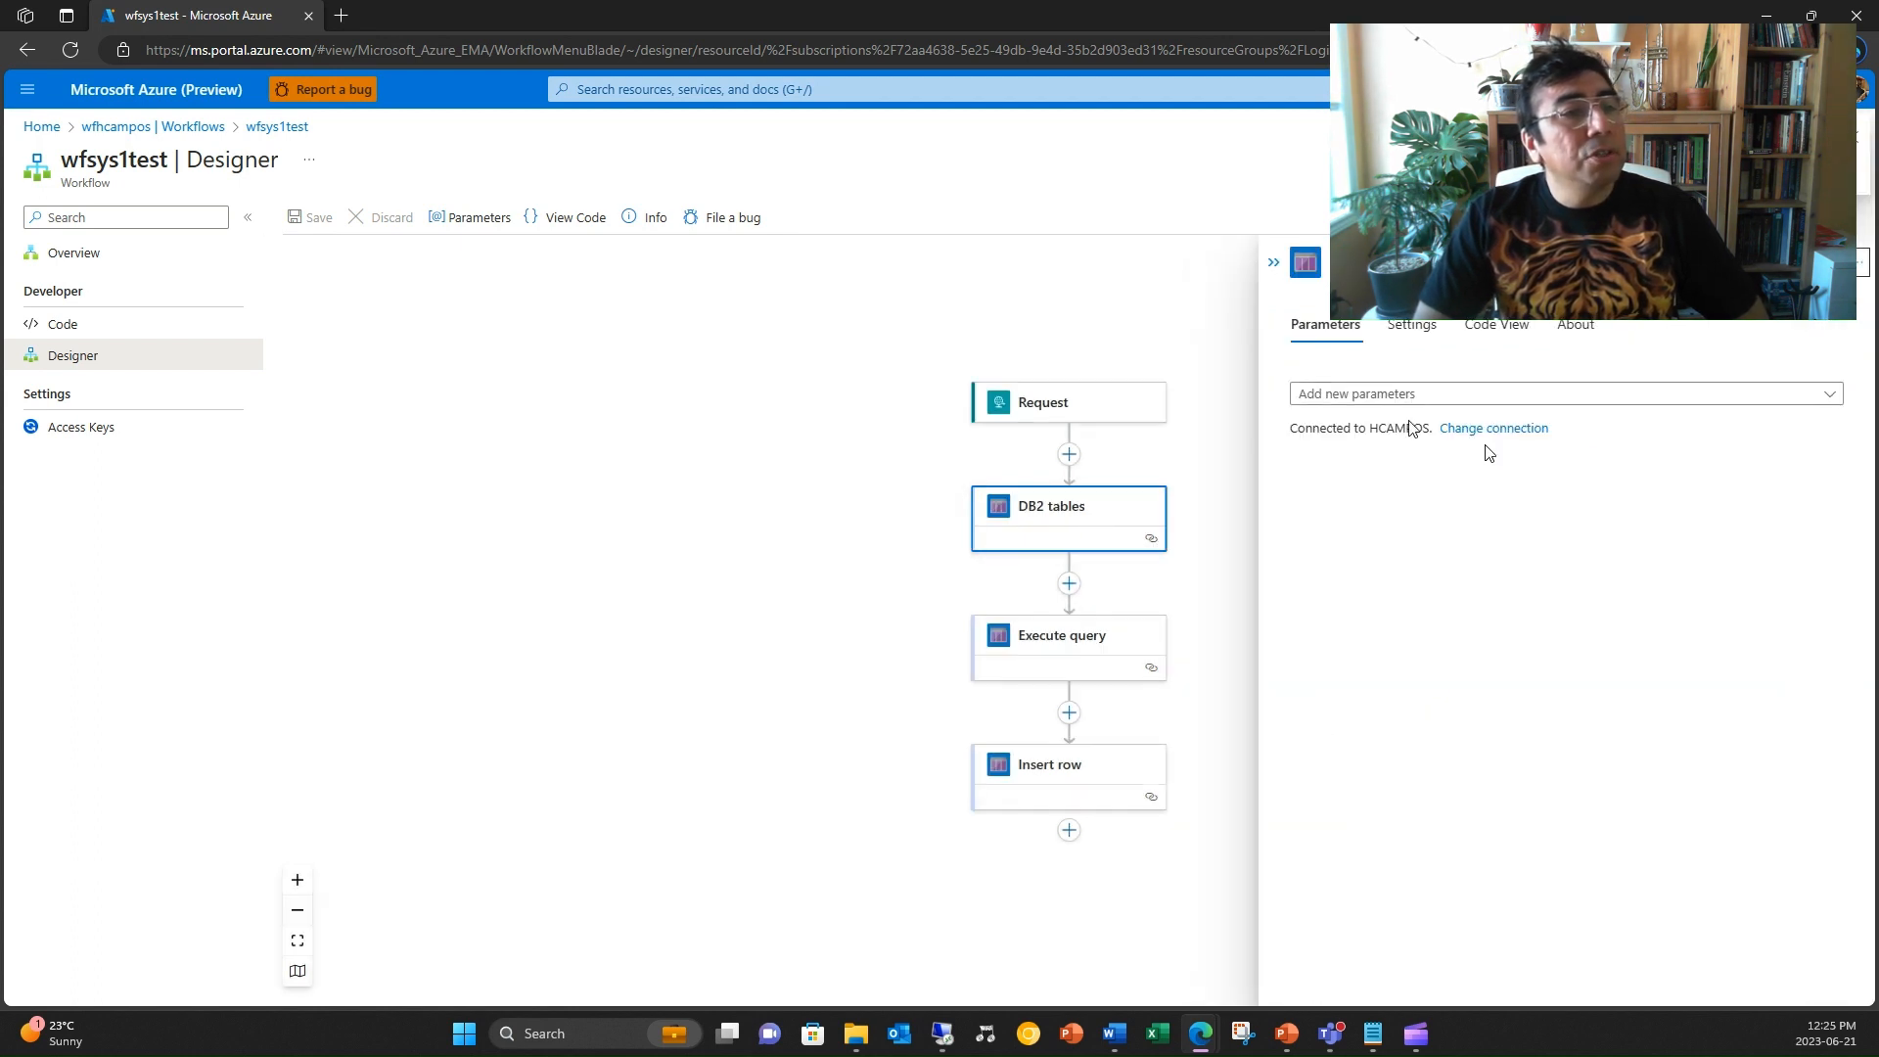
left_click(1493, 429)
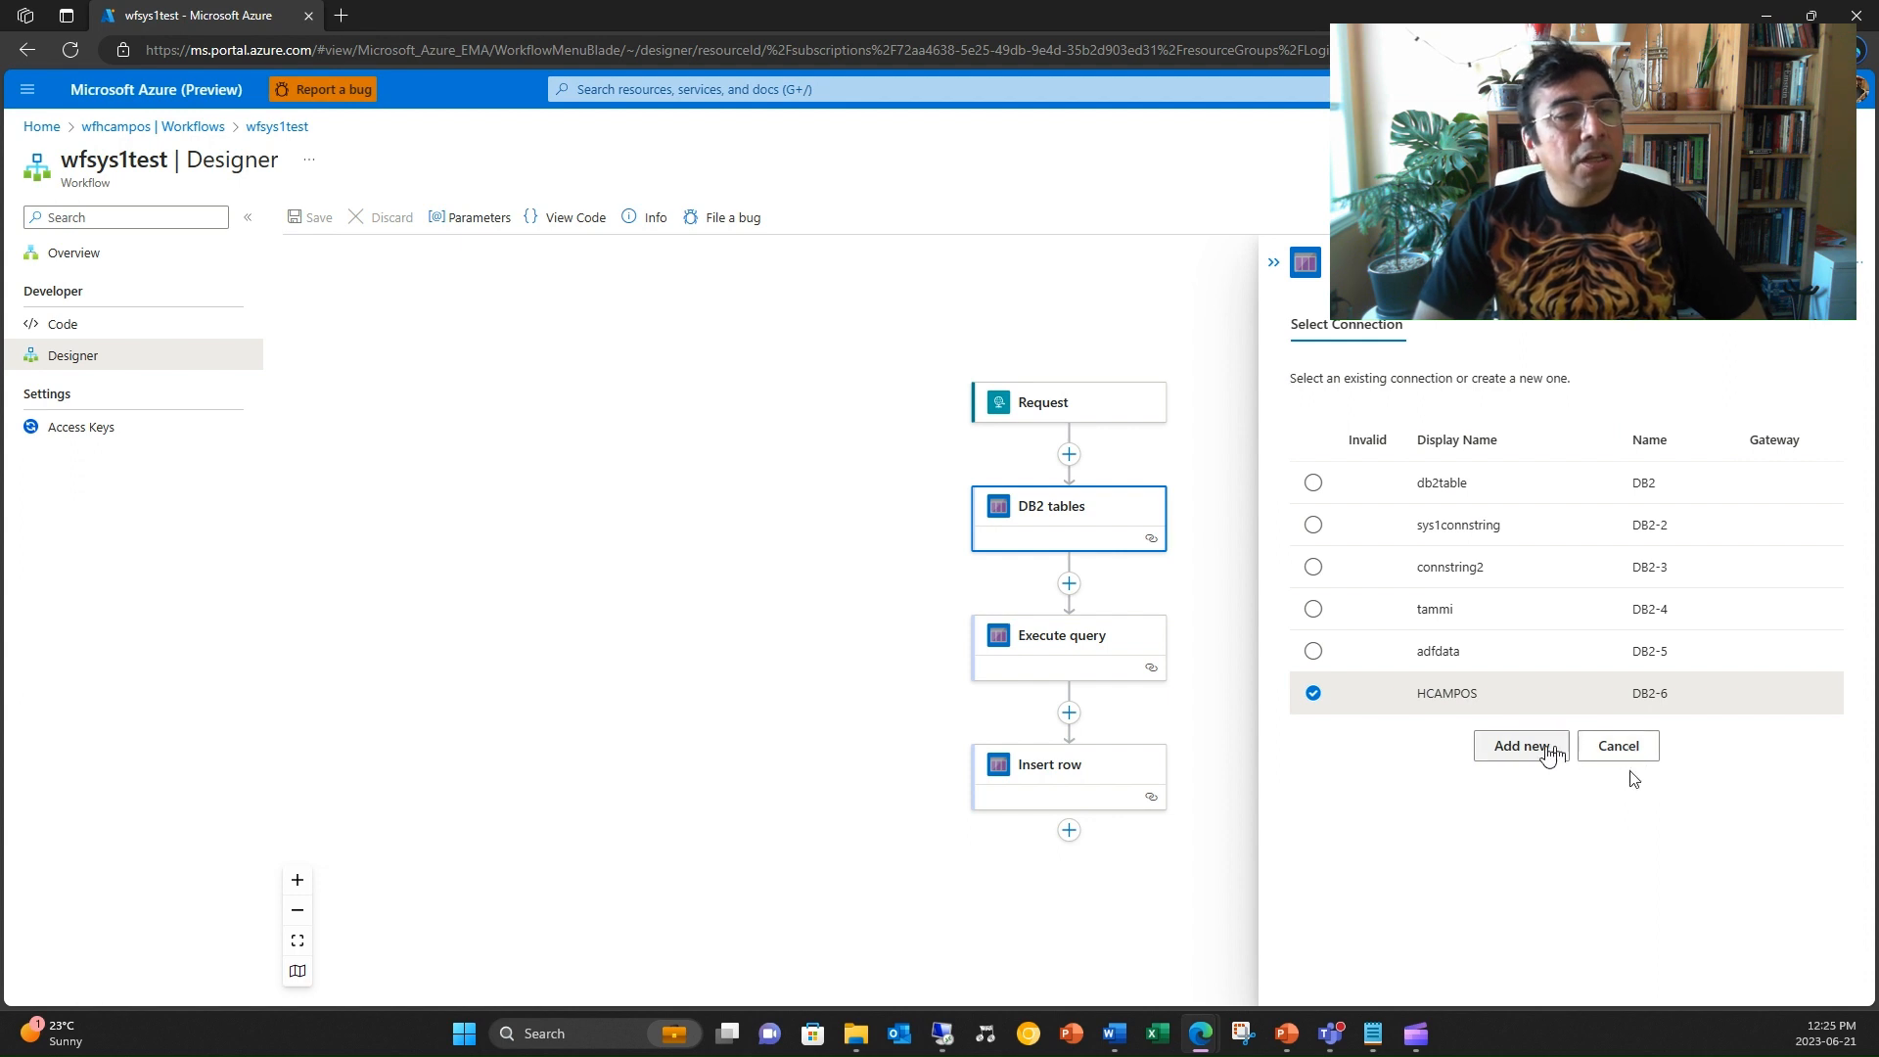
left_click(1518, 744)
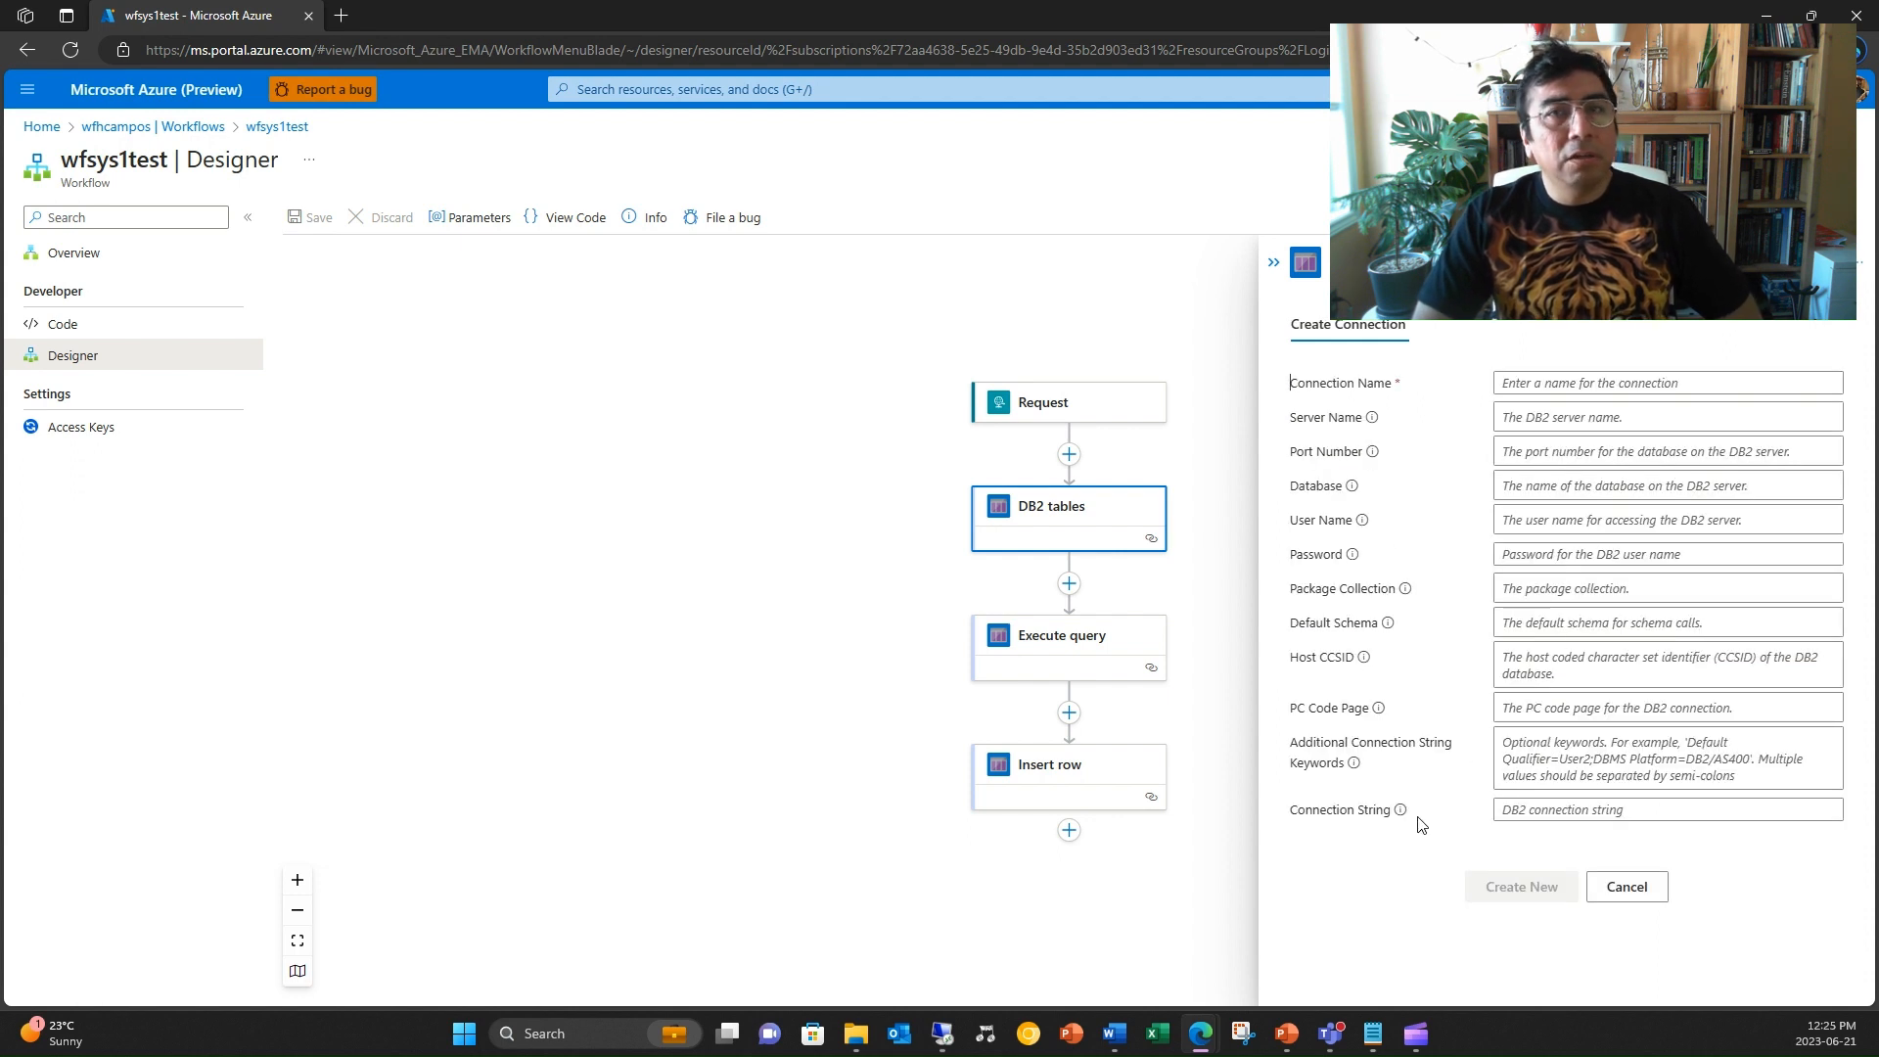
Fill the new connection form with myconn, server sys, port 446, database mydb, then cancel it.
left_click(1665, 382)
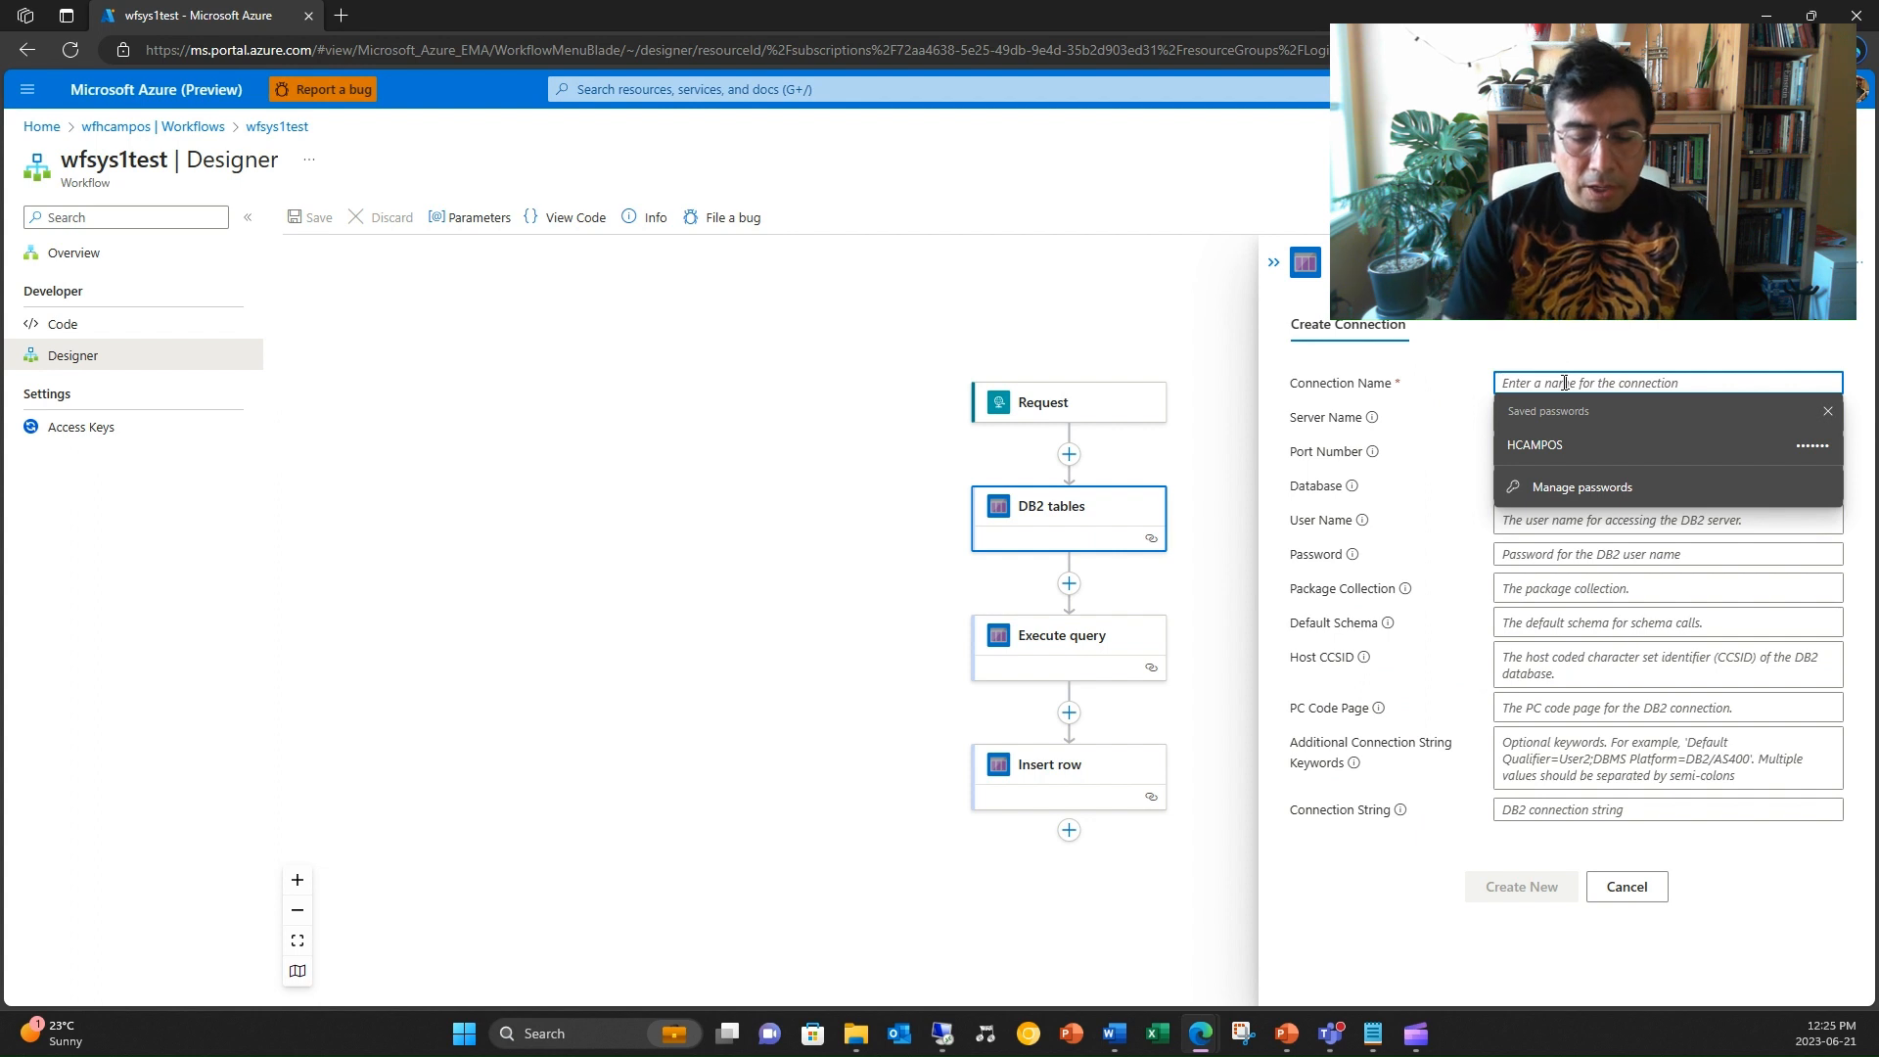
type("myconn")
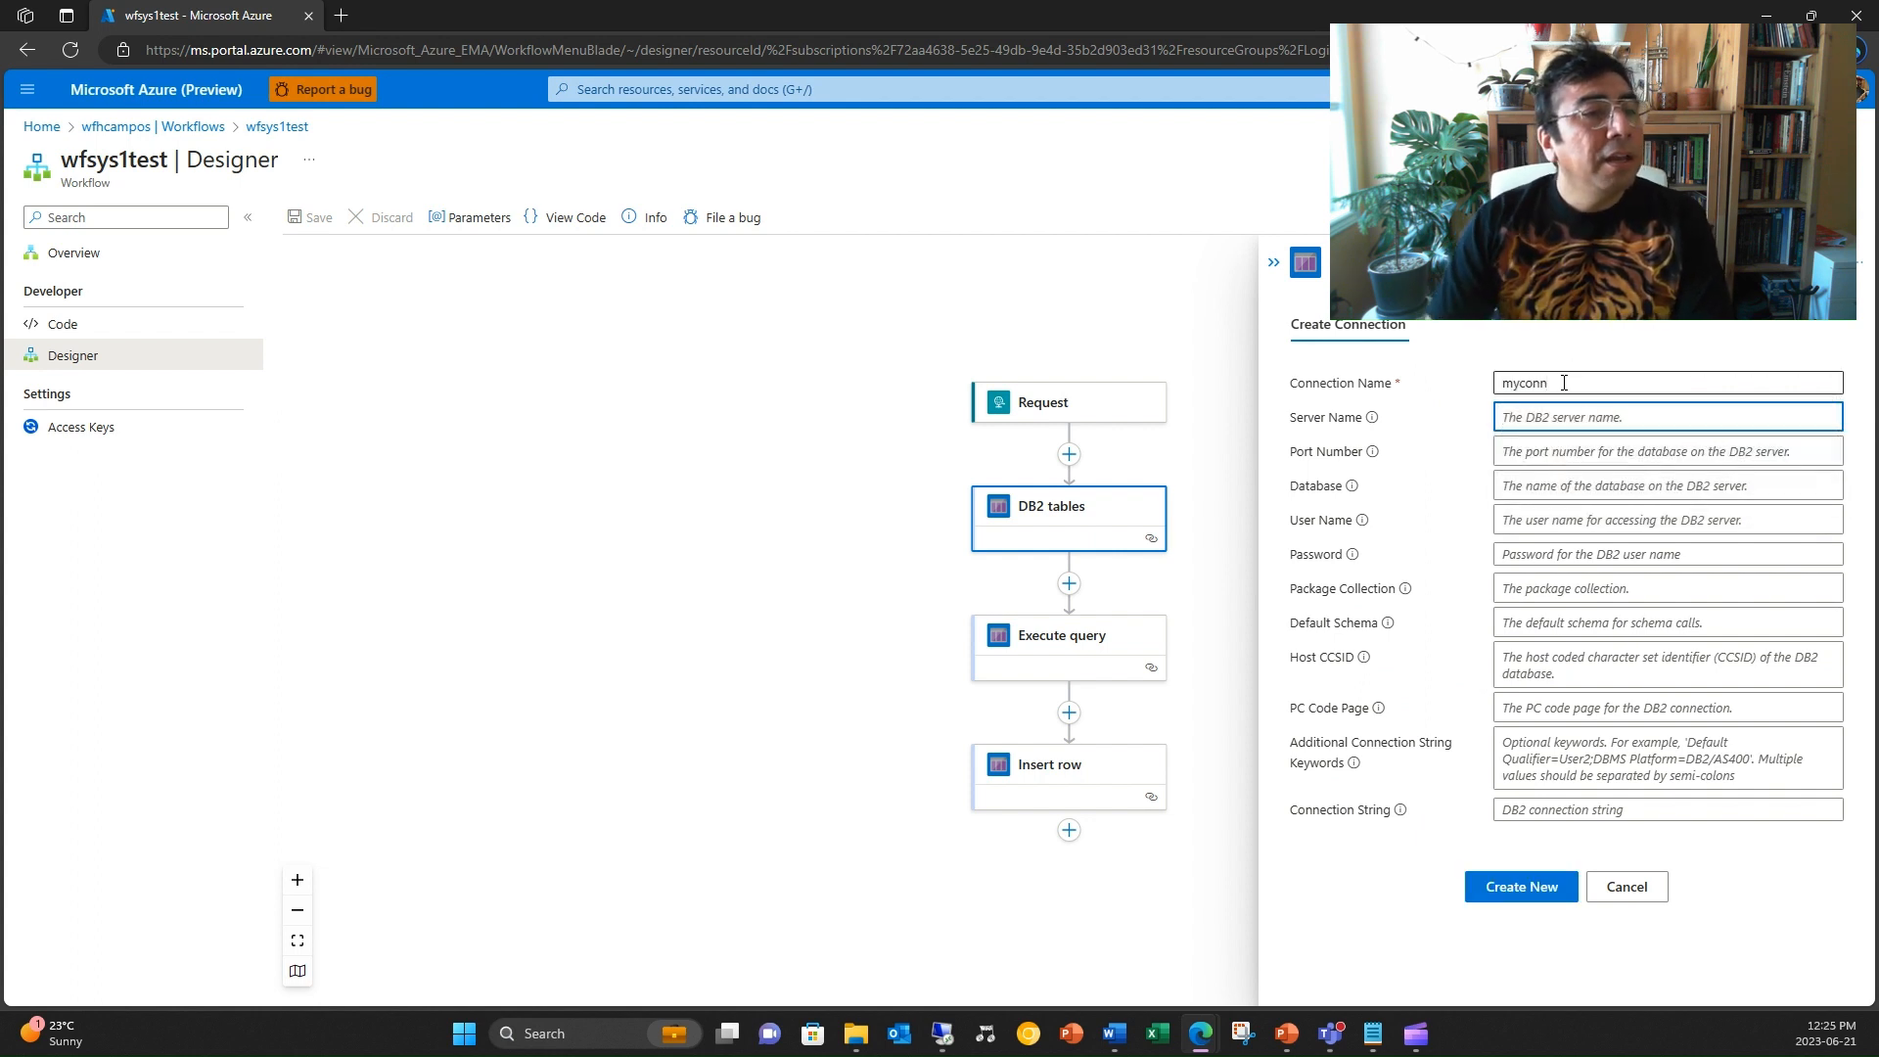
type("sys3")
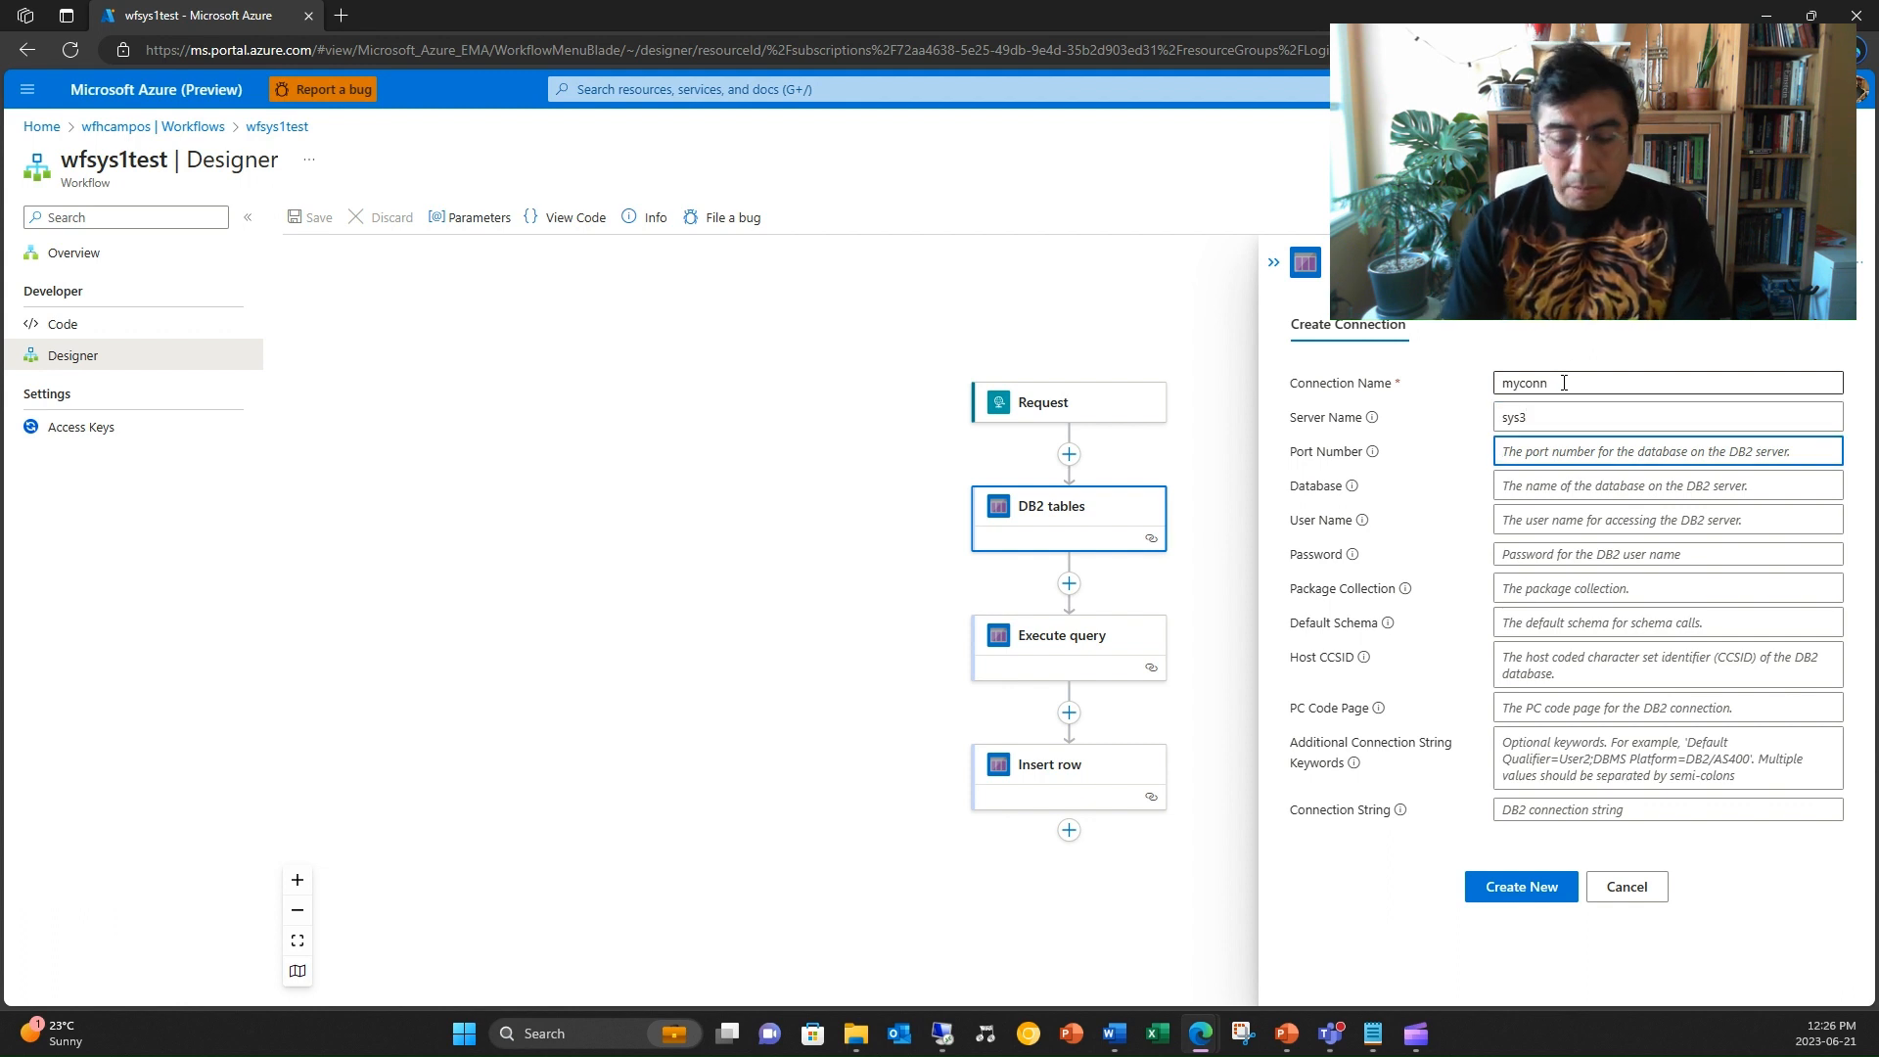
type("446")
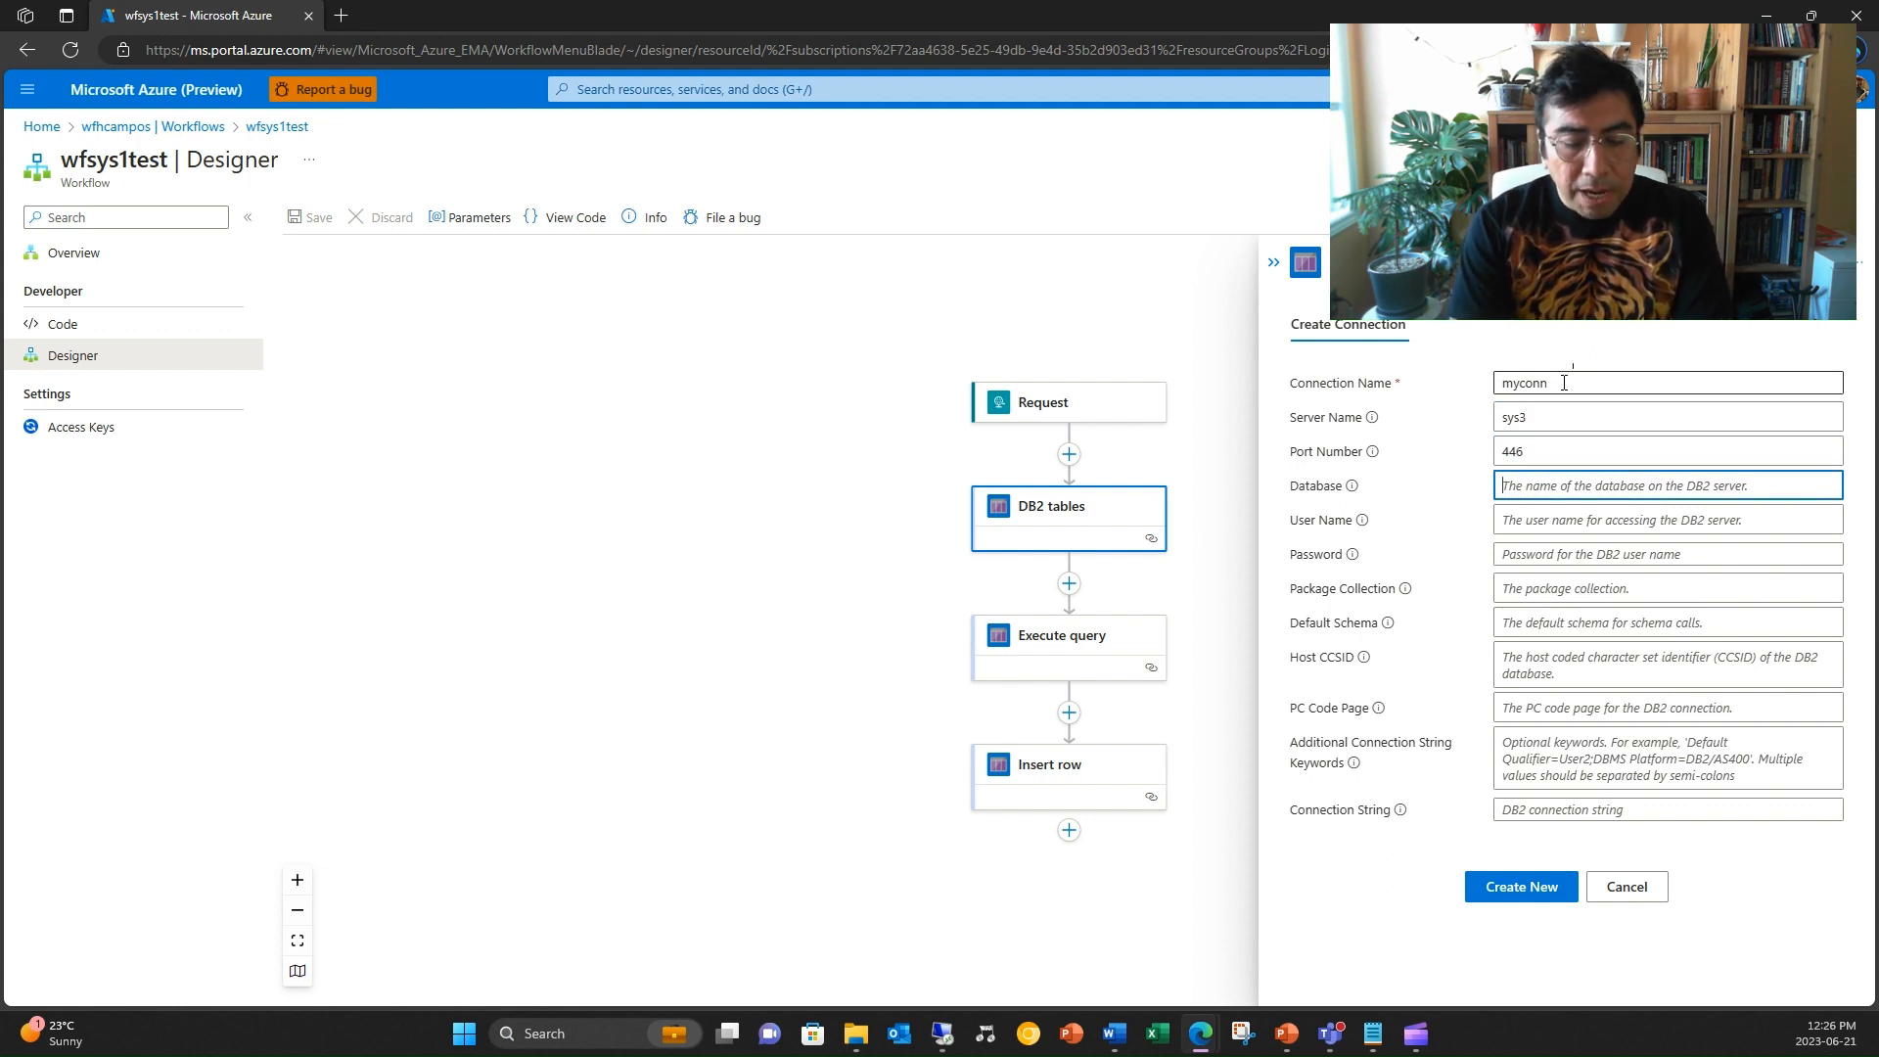
type("mydb")
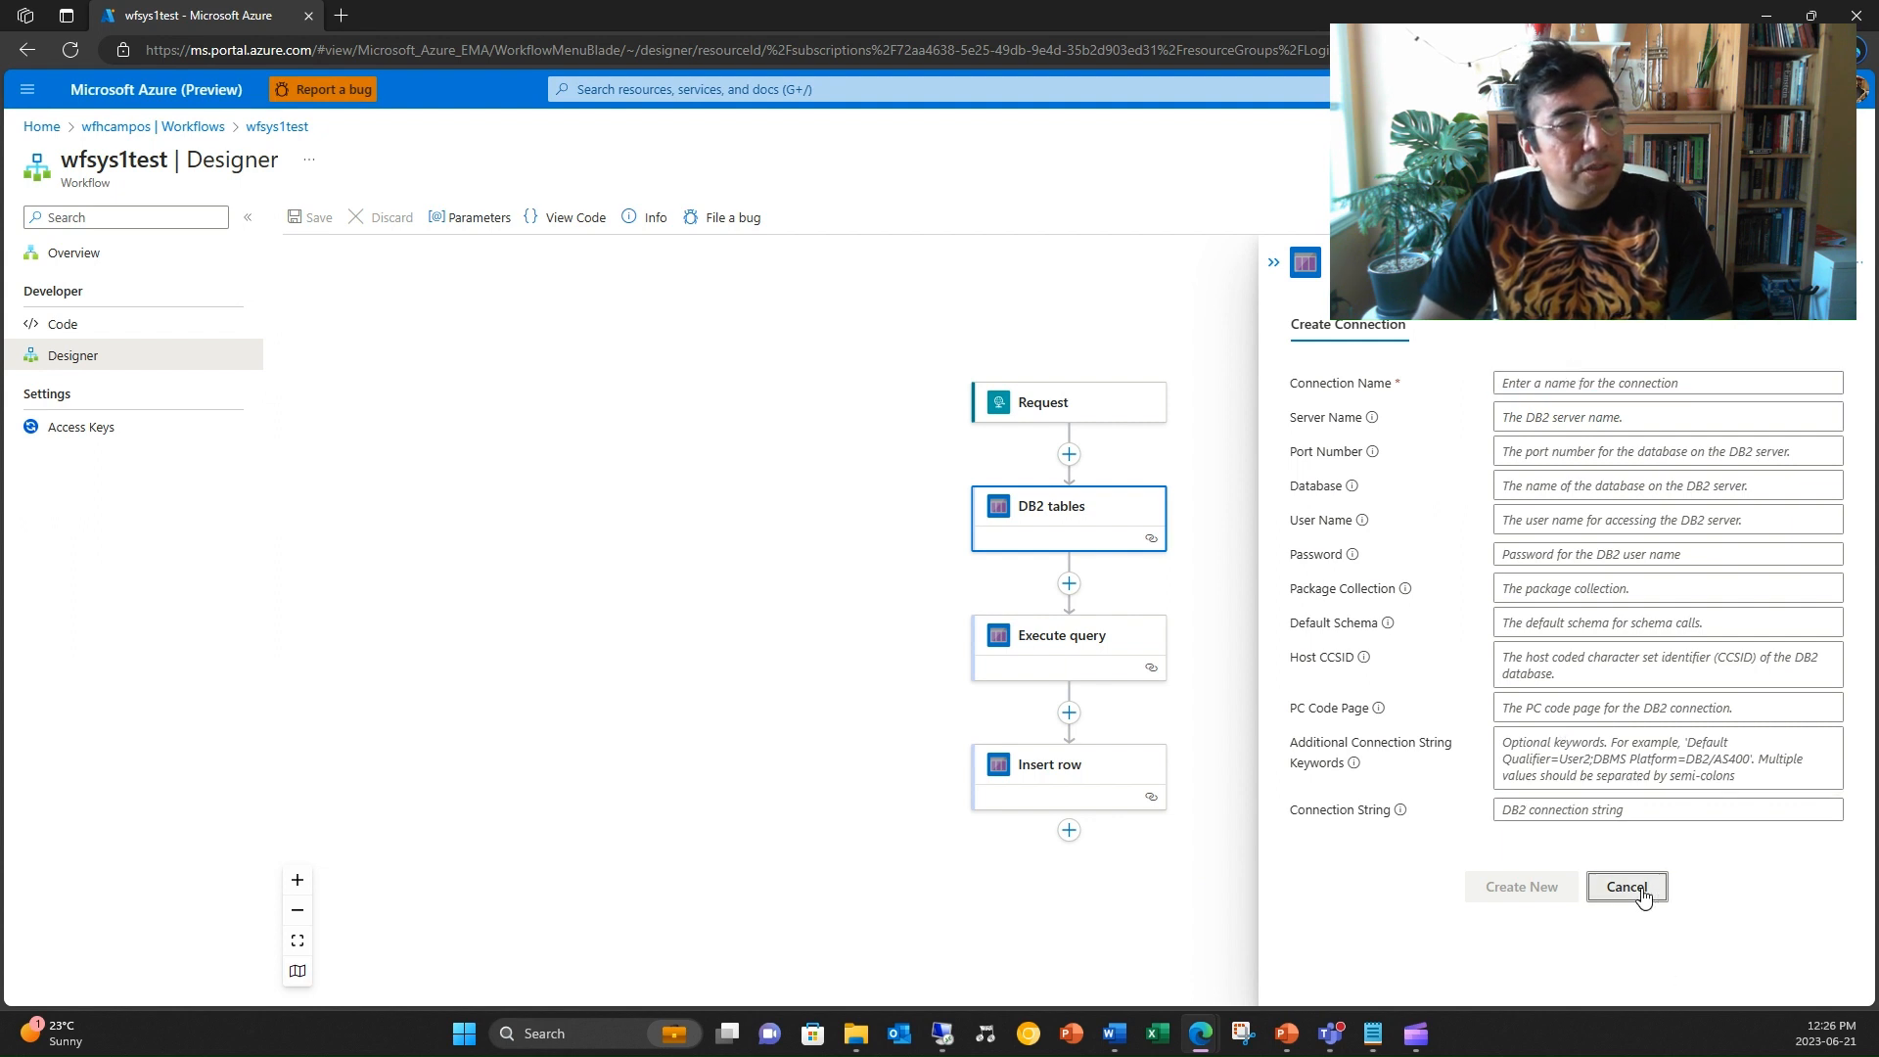
left_click(1626, 886)
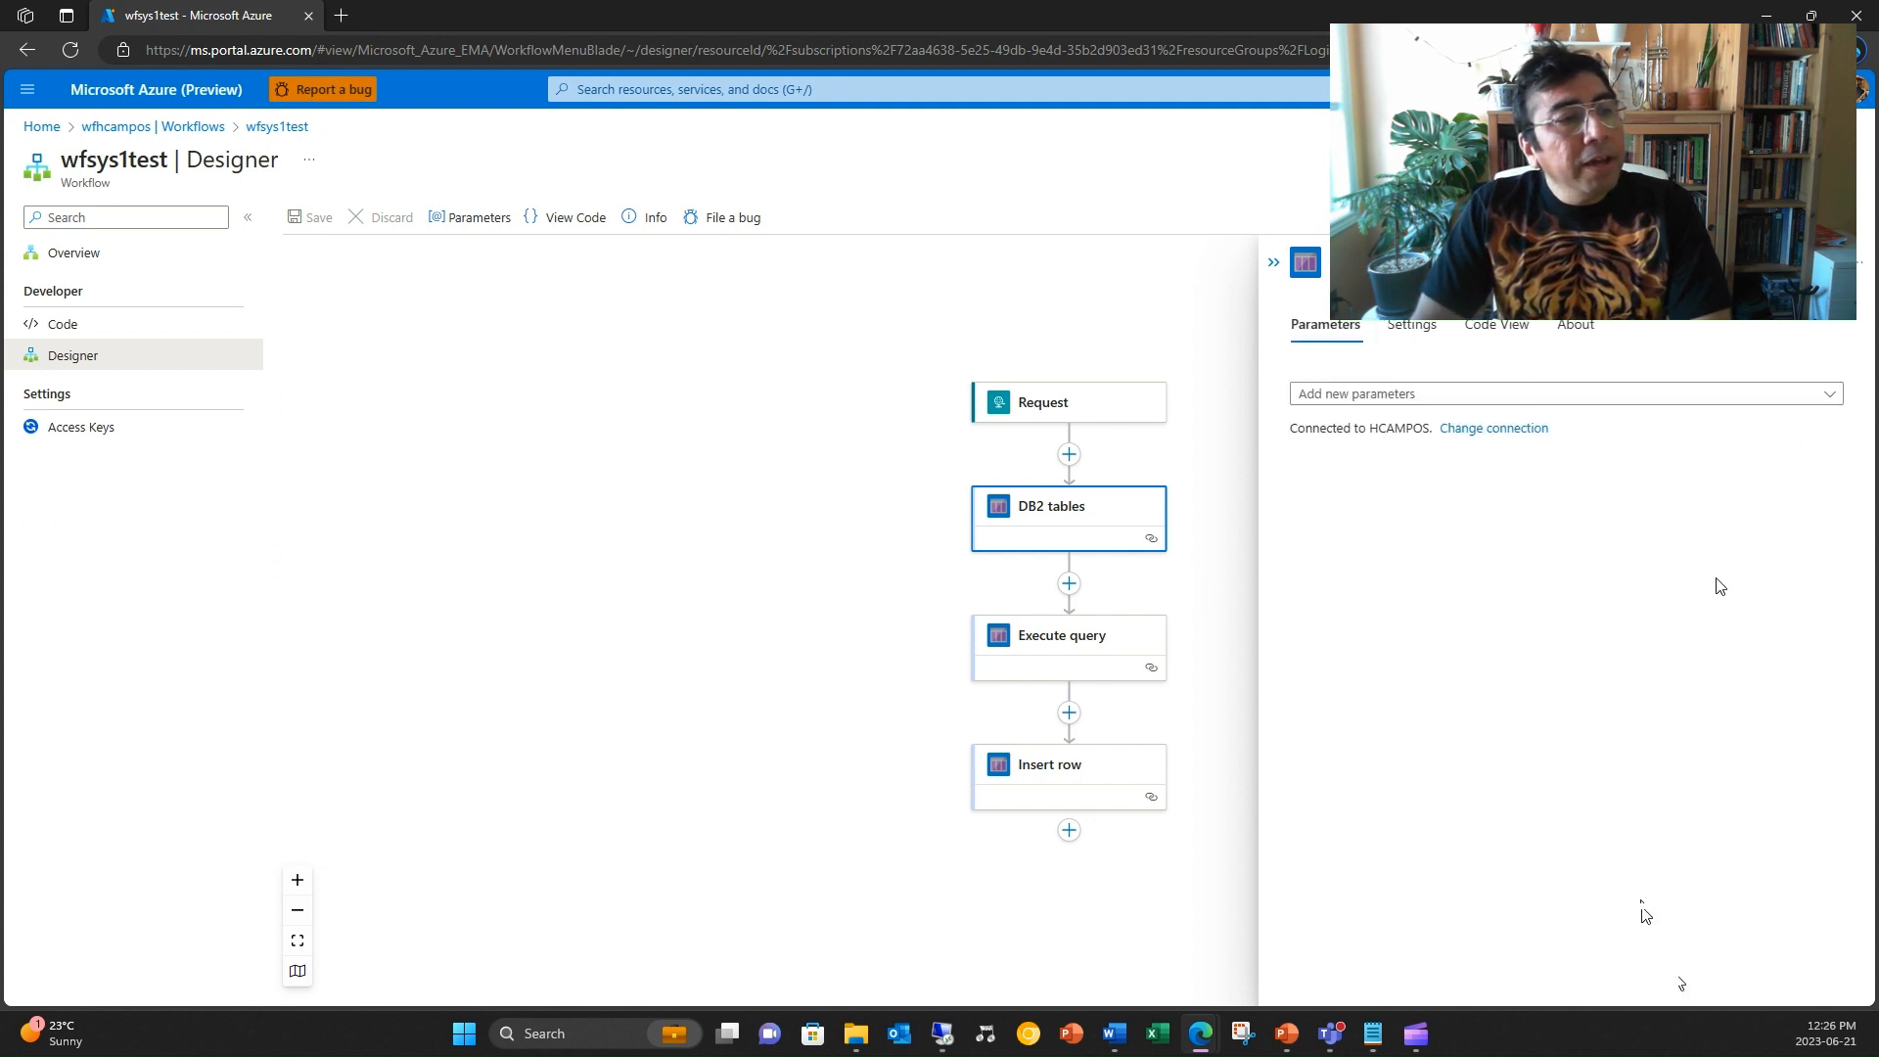
mouse_move(1291, 284)
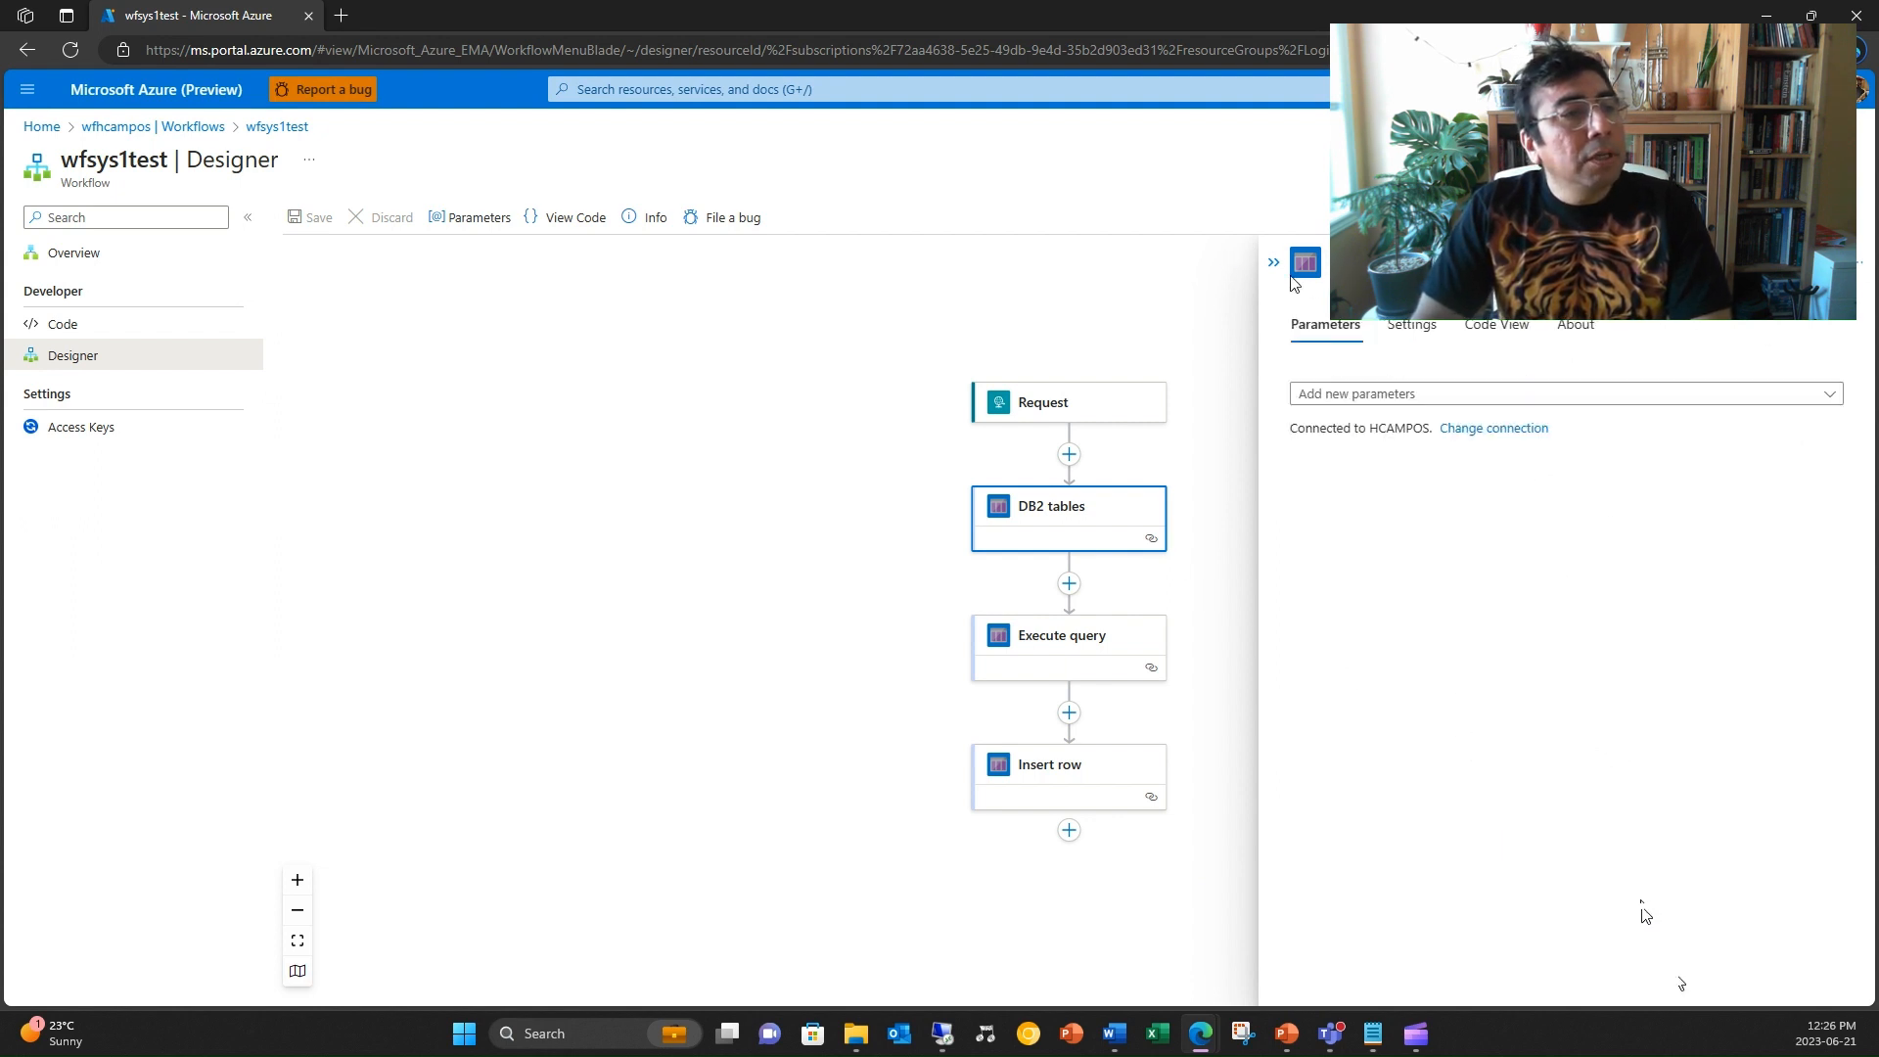
Review the DB2 tables action and Execute query's SELECT COUNT(*) FROM SHIPPER.
left_click(1274, 260)
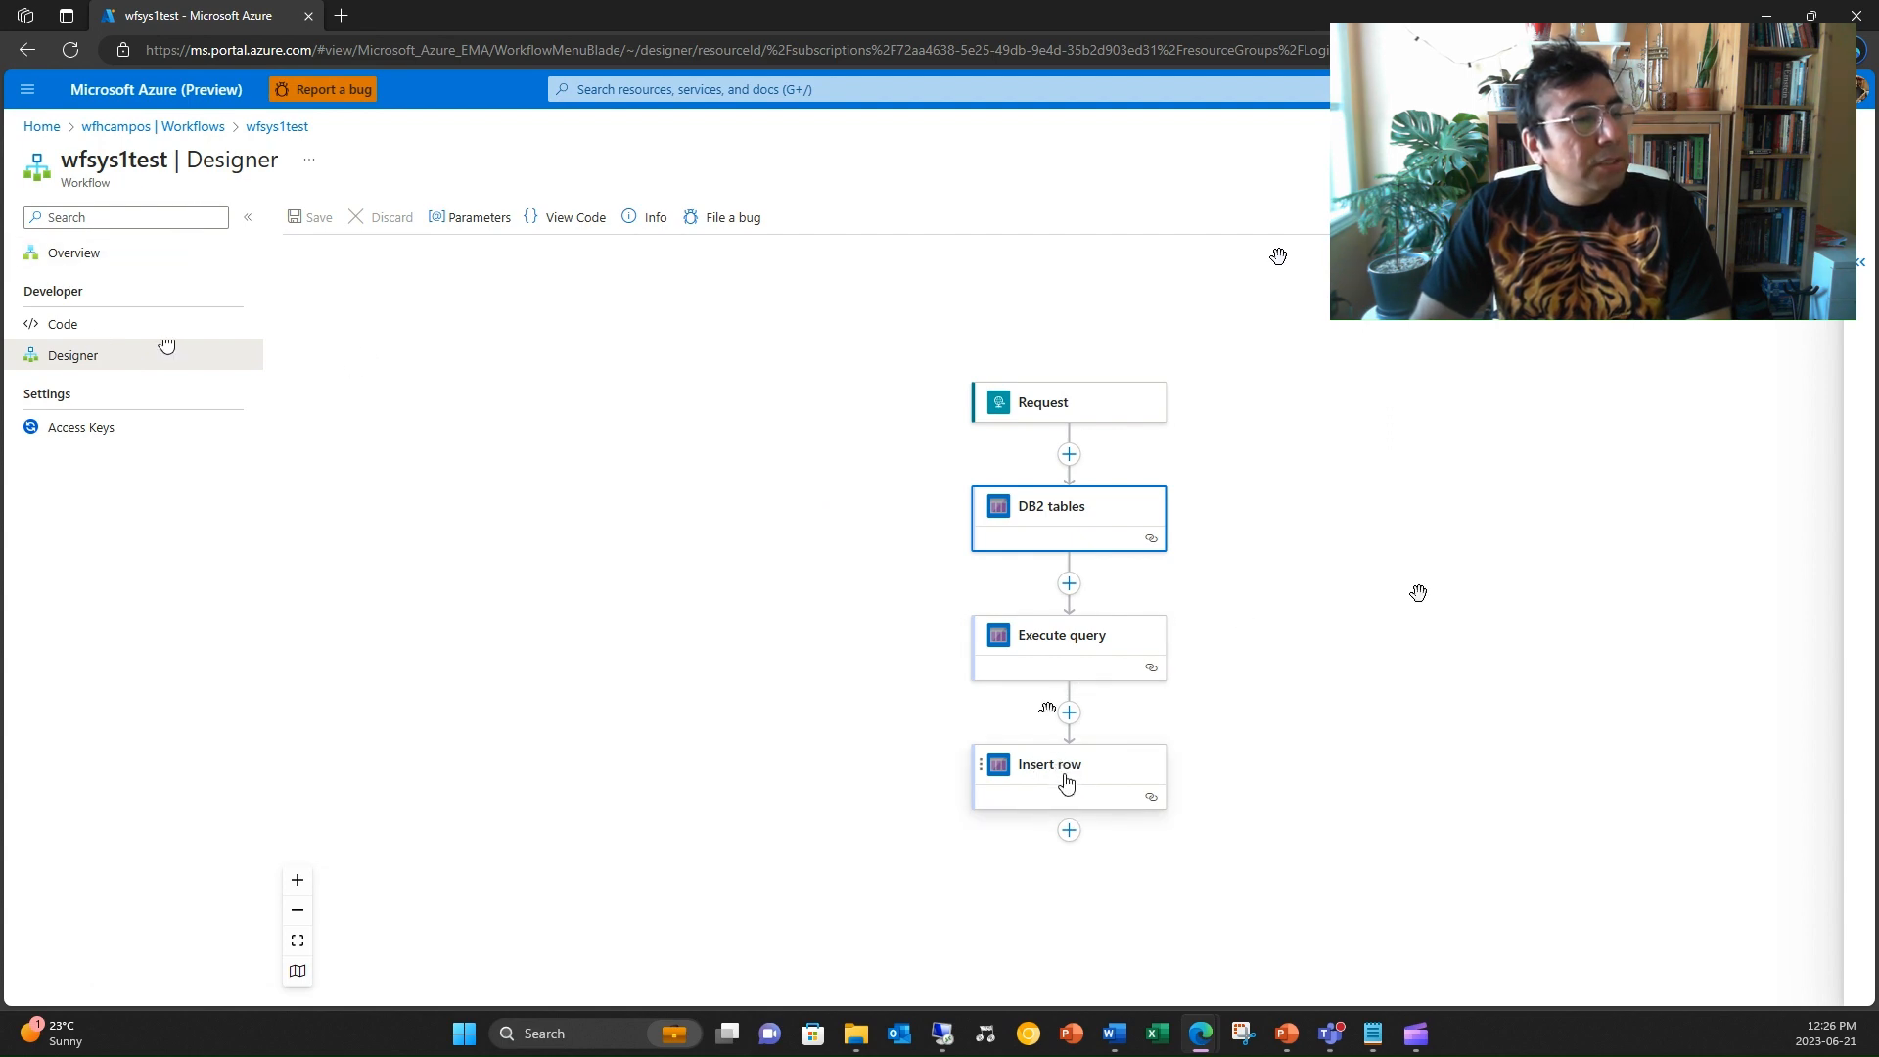
left_click(1064, 773)
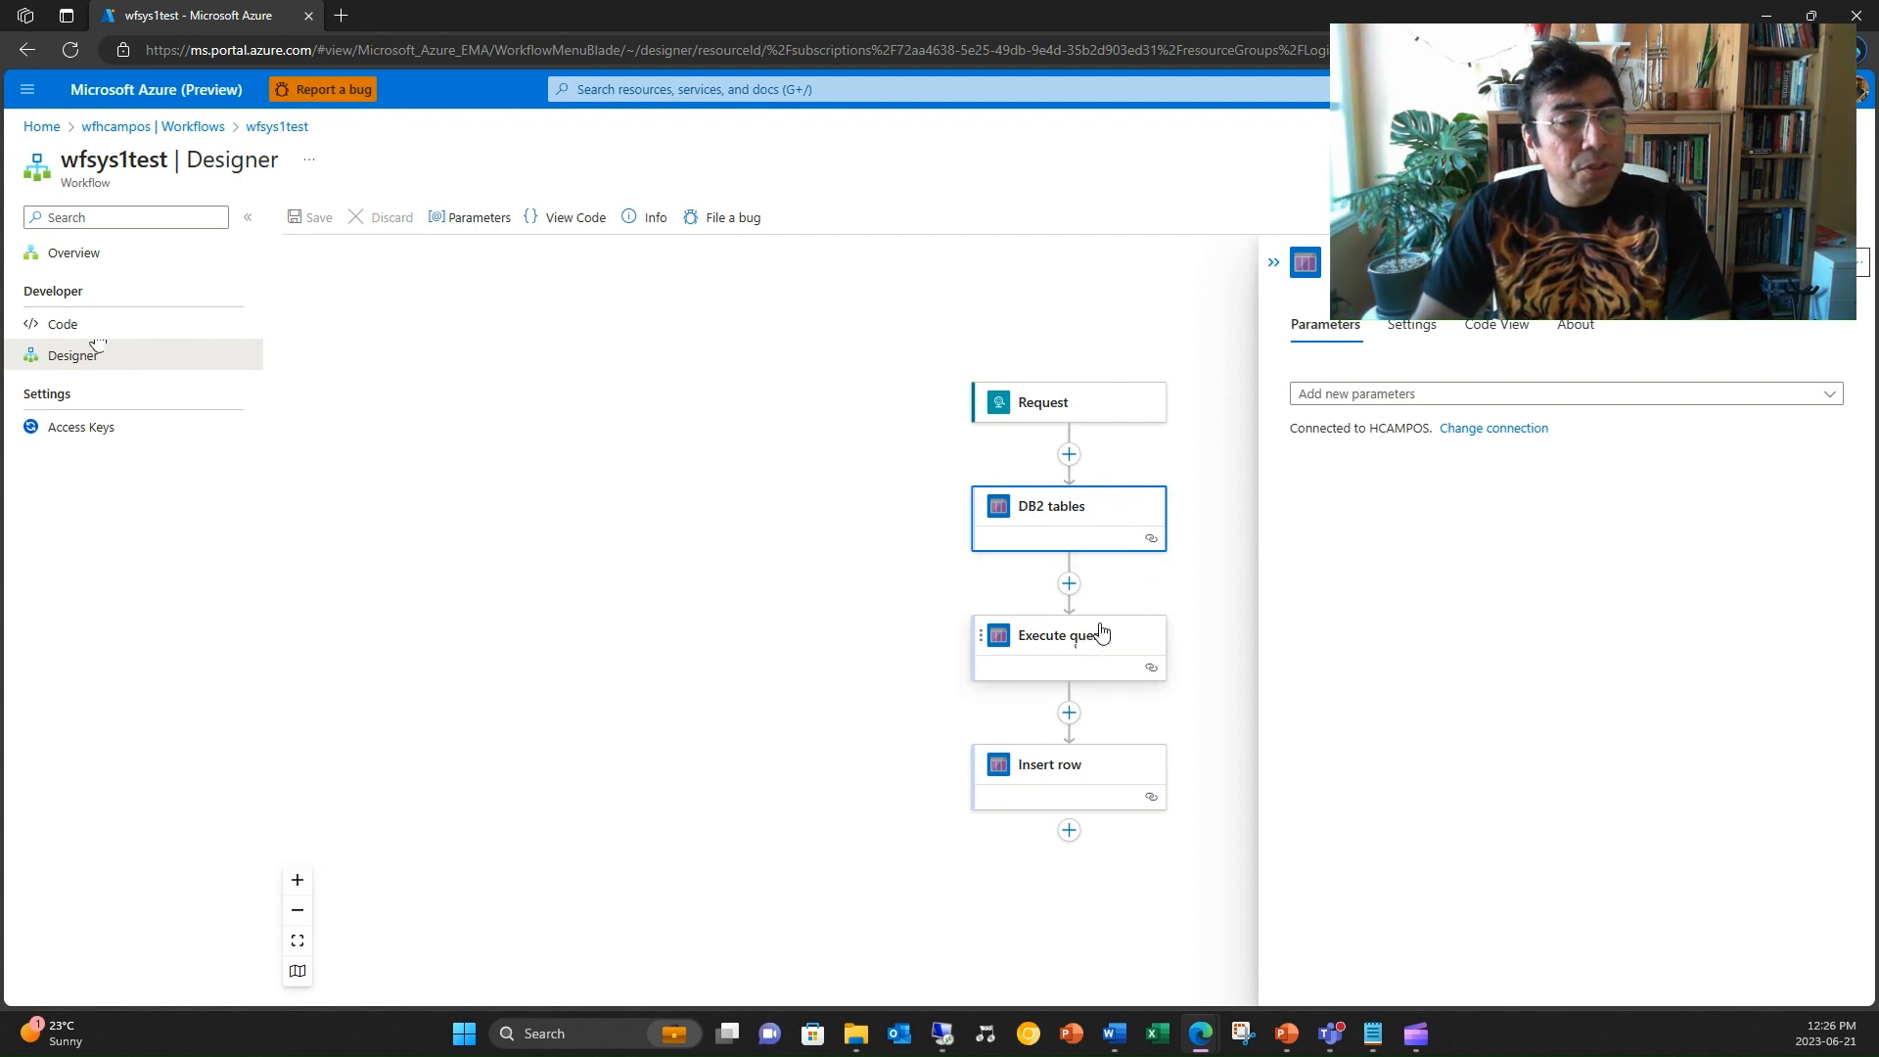
left_click(1066, 634)
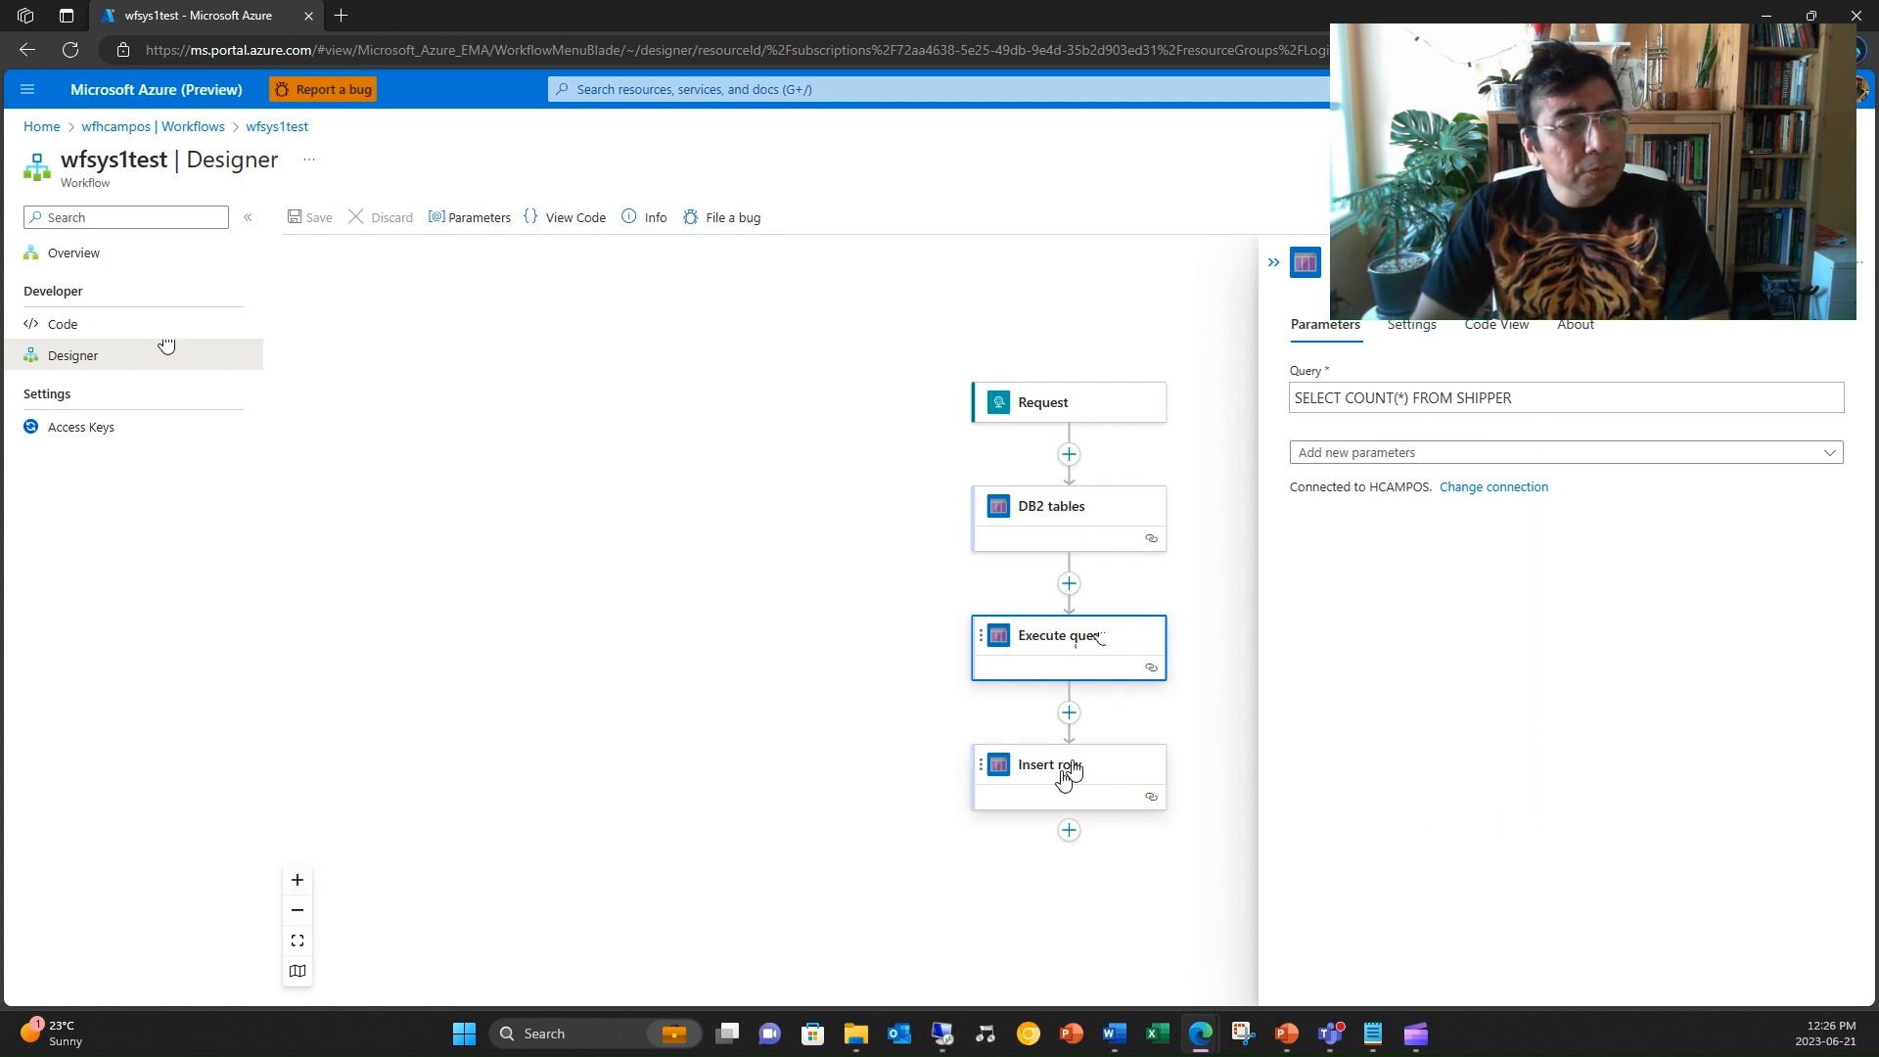
Review Insert row's SHIPPER values, revisit Execute query, and return to the workflow overview.
left_click(1047, 765)
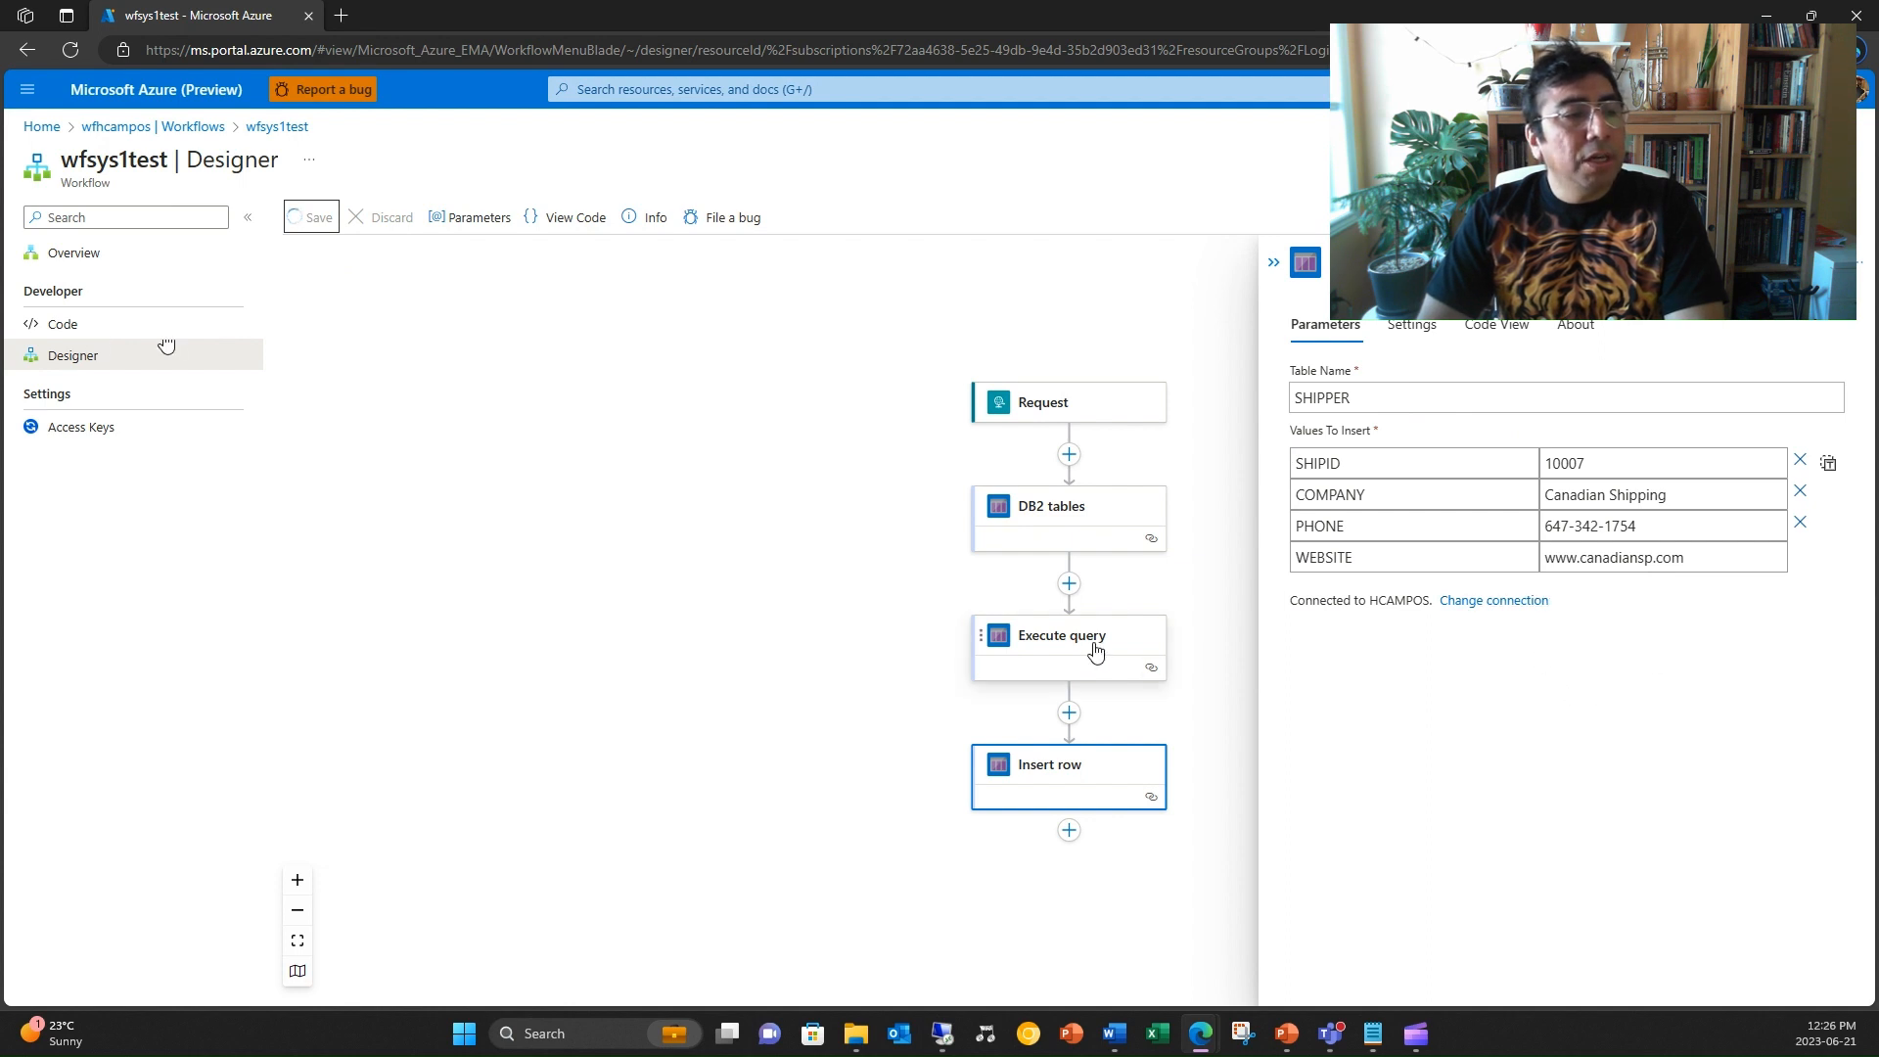
left_click(1066, 647)
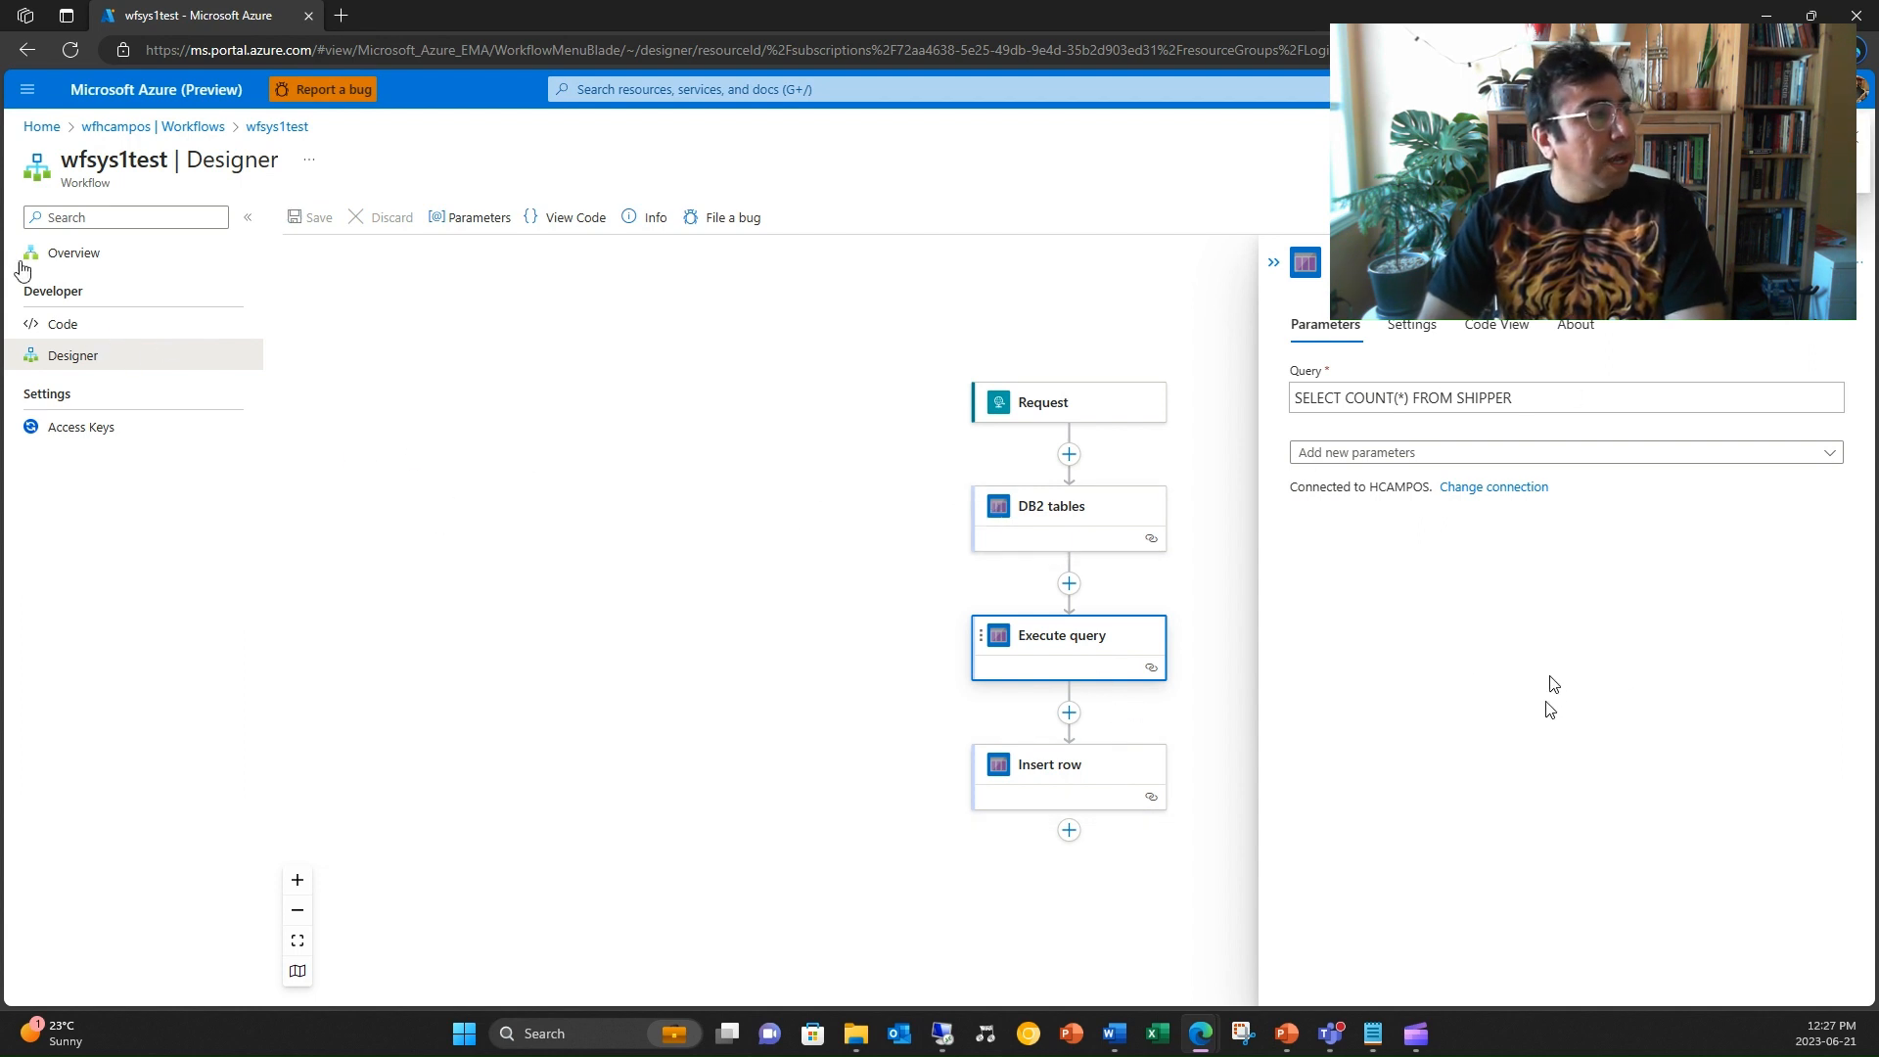
left_click(73, 253)
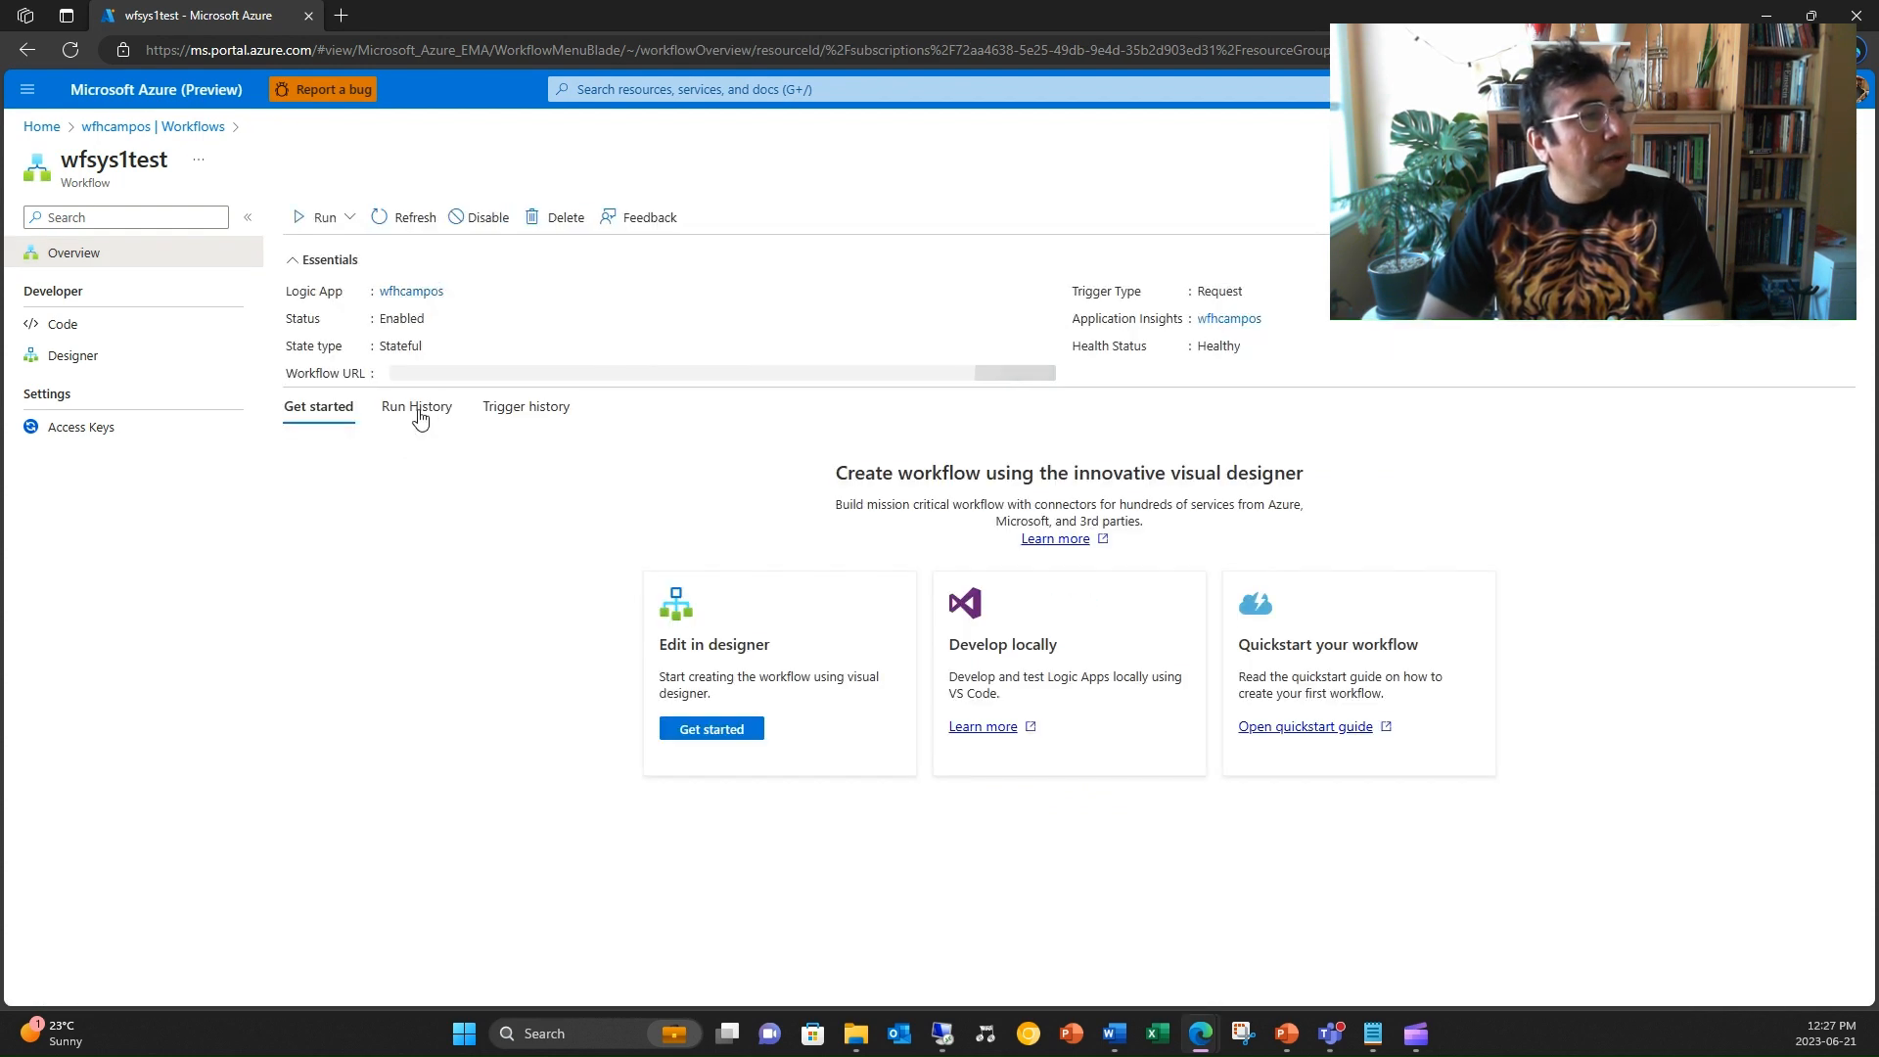
From Run History, open the latest wfsys1test run from 6/21/2023 12:27:15 PM.
left_click(325, 217)
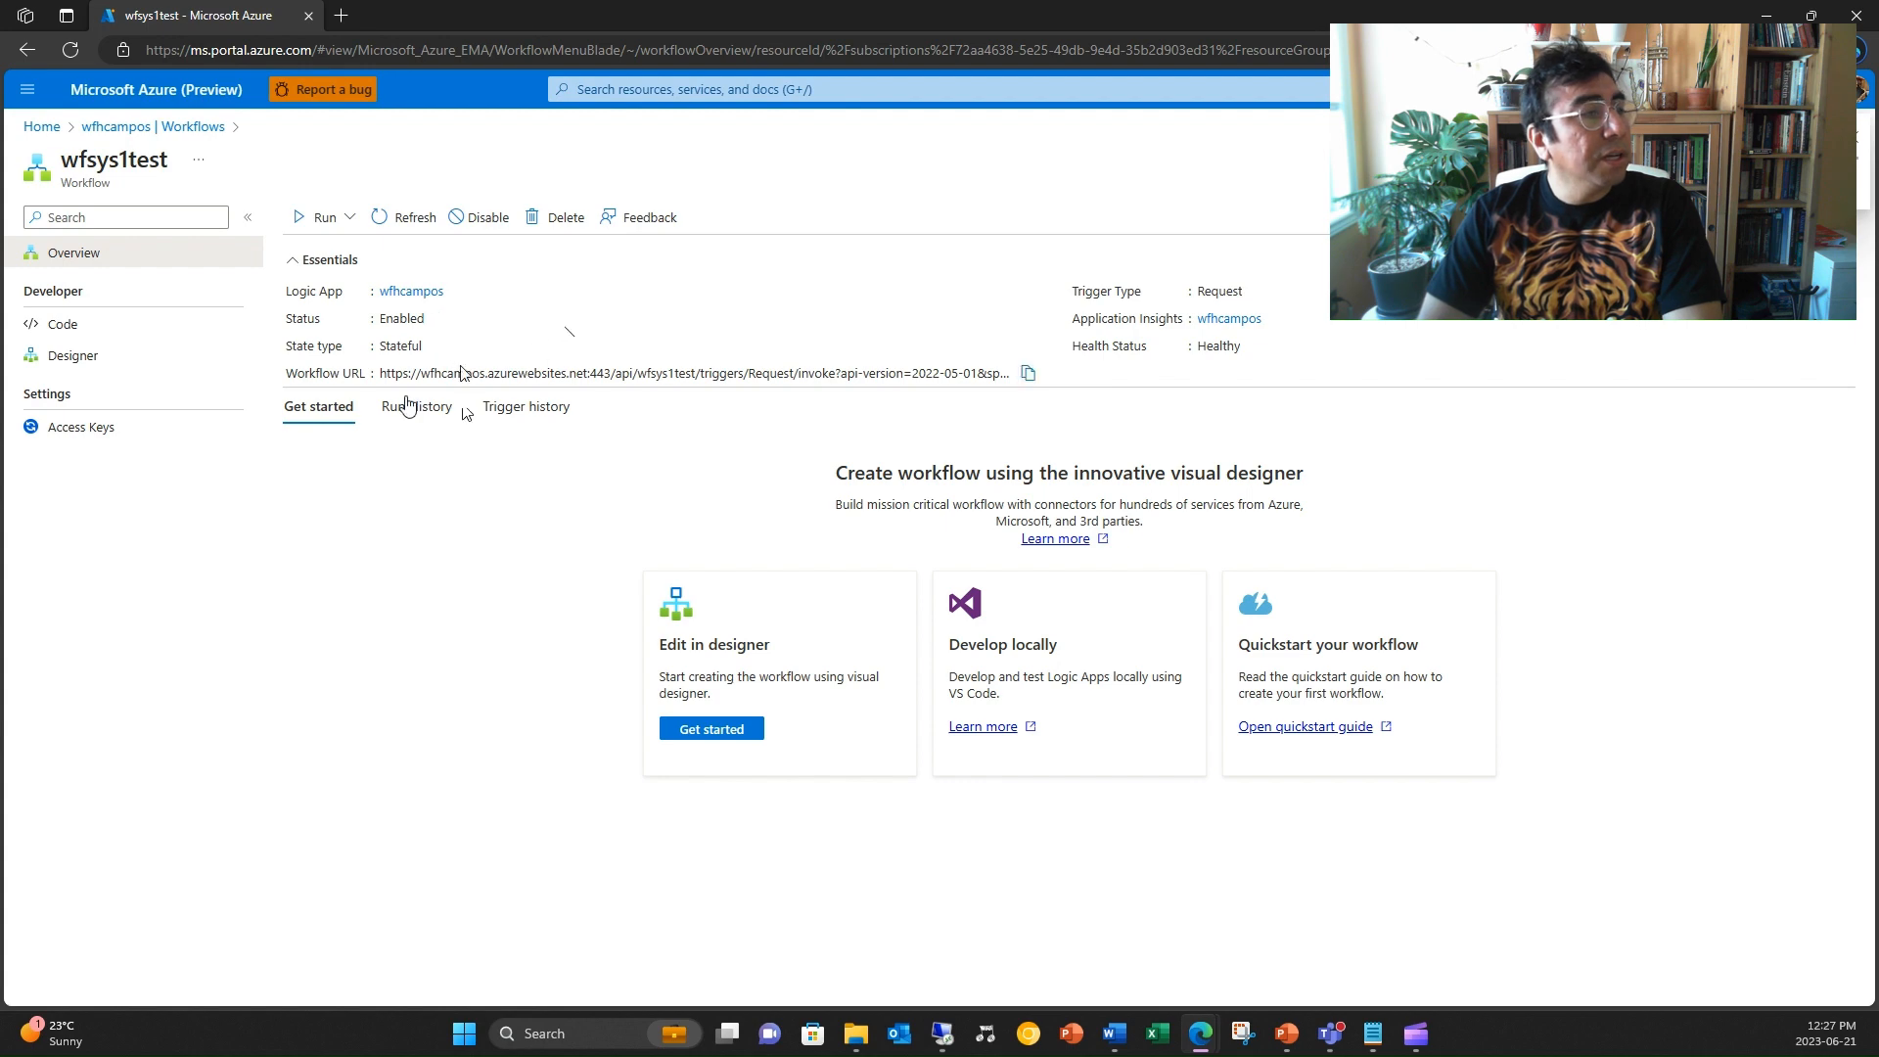
left_click(414, 407)
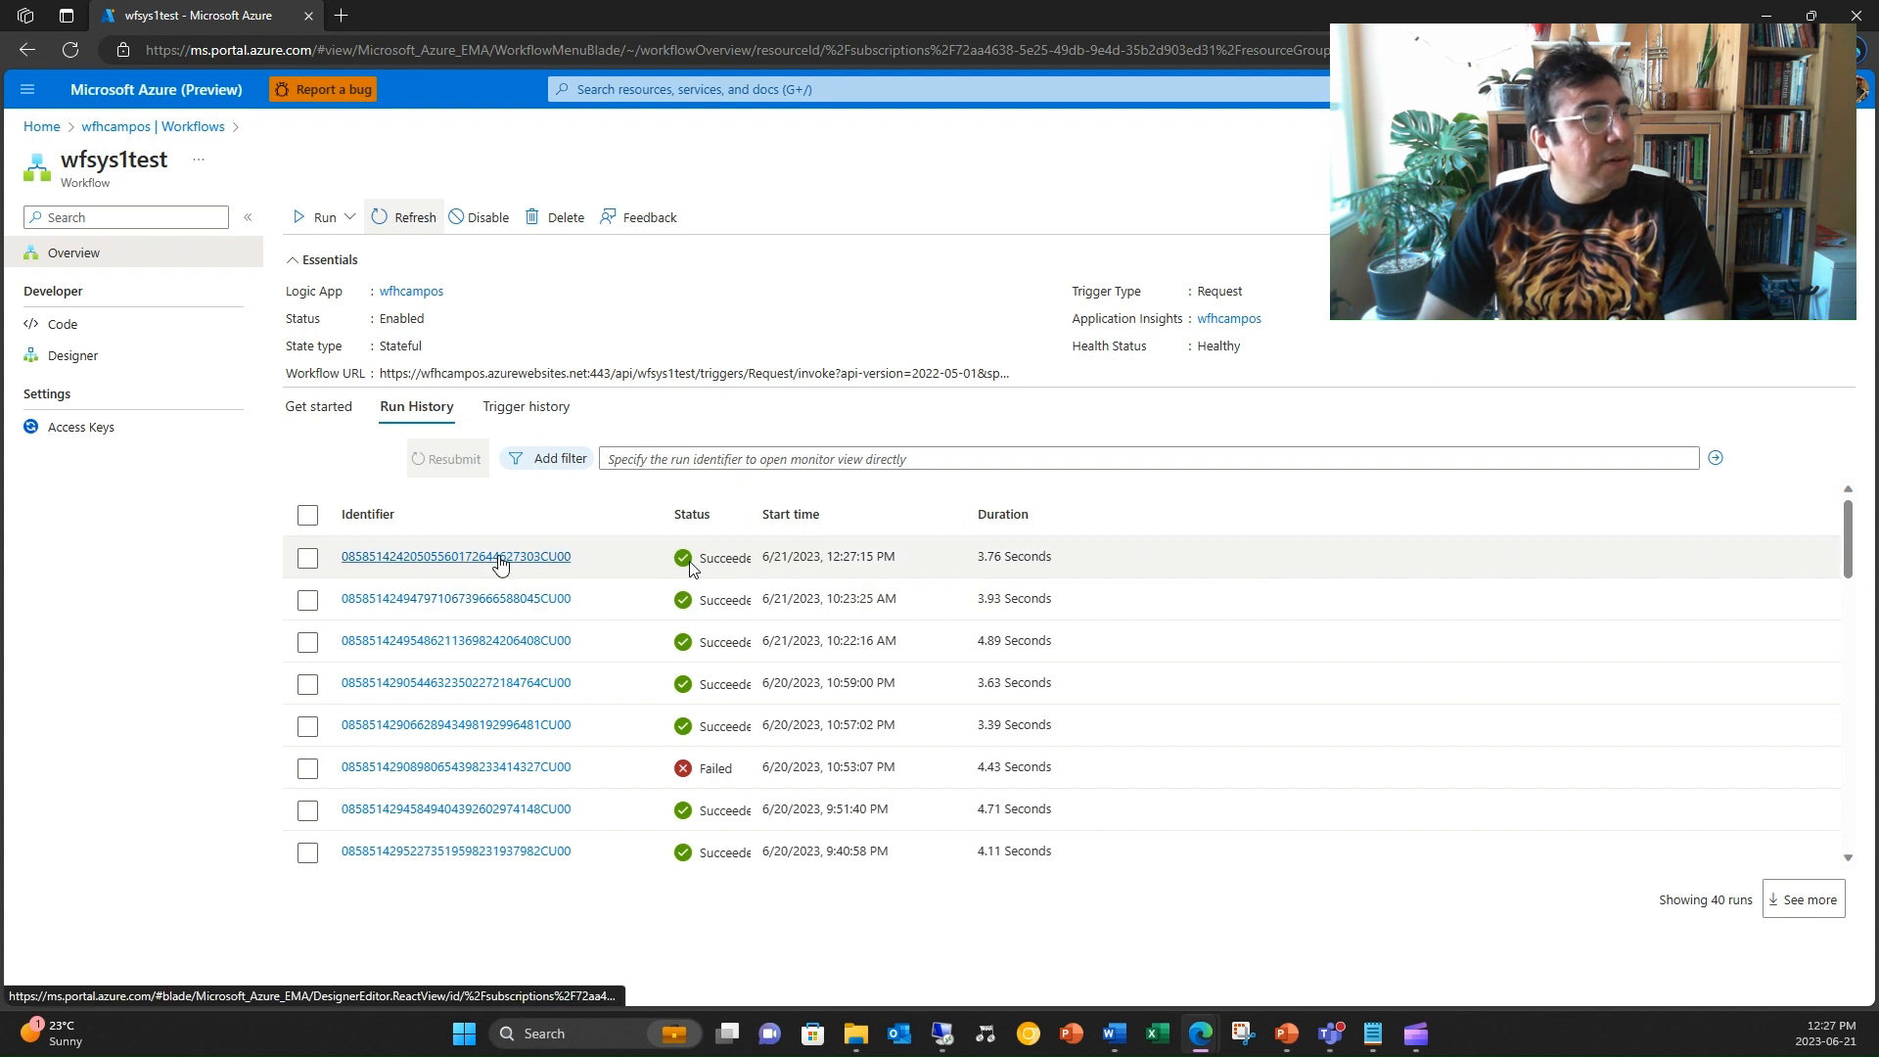
left_click(456, 556)
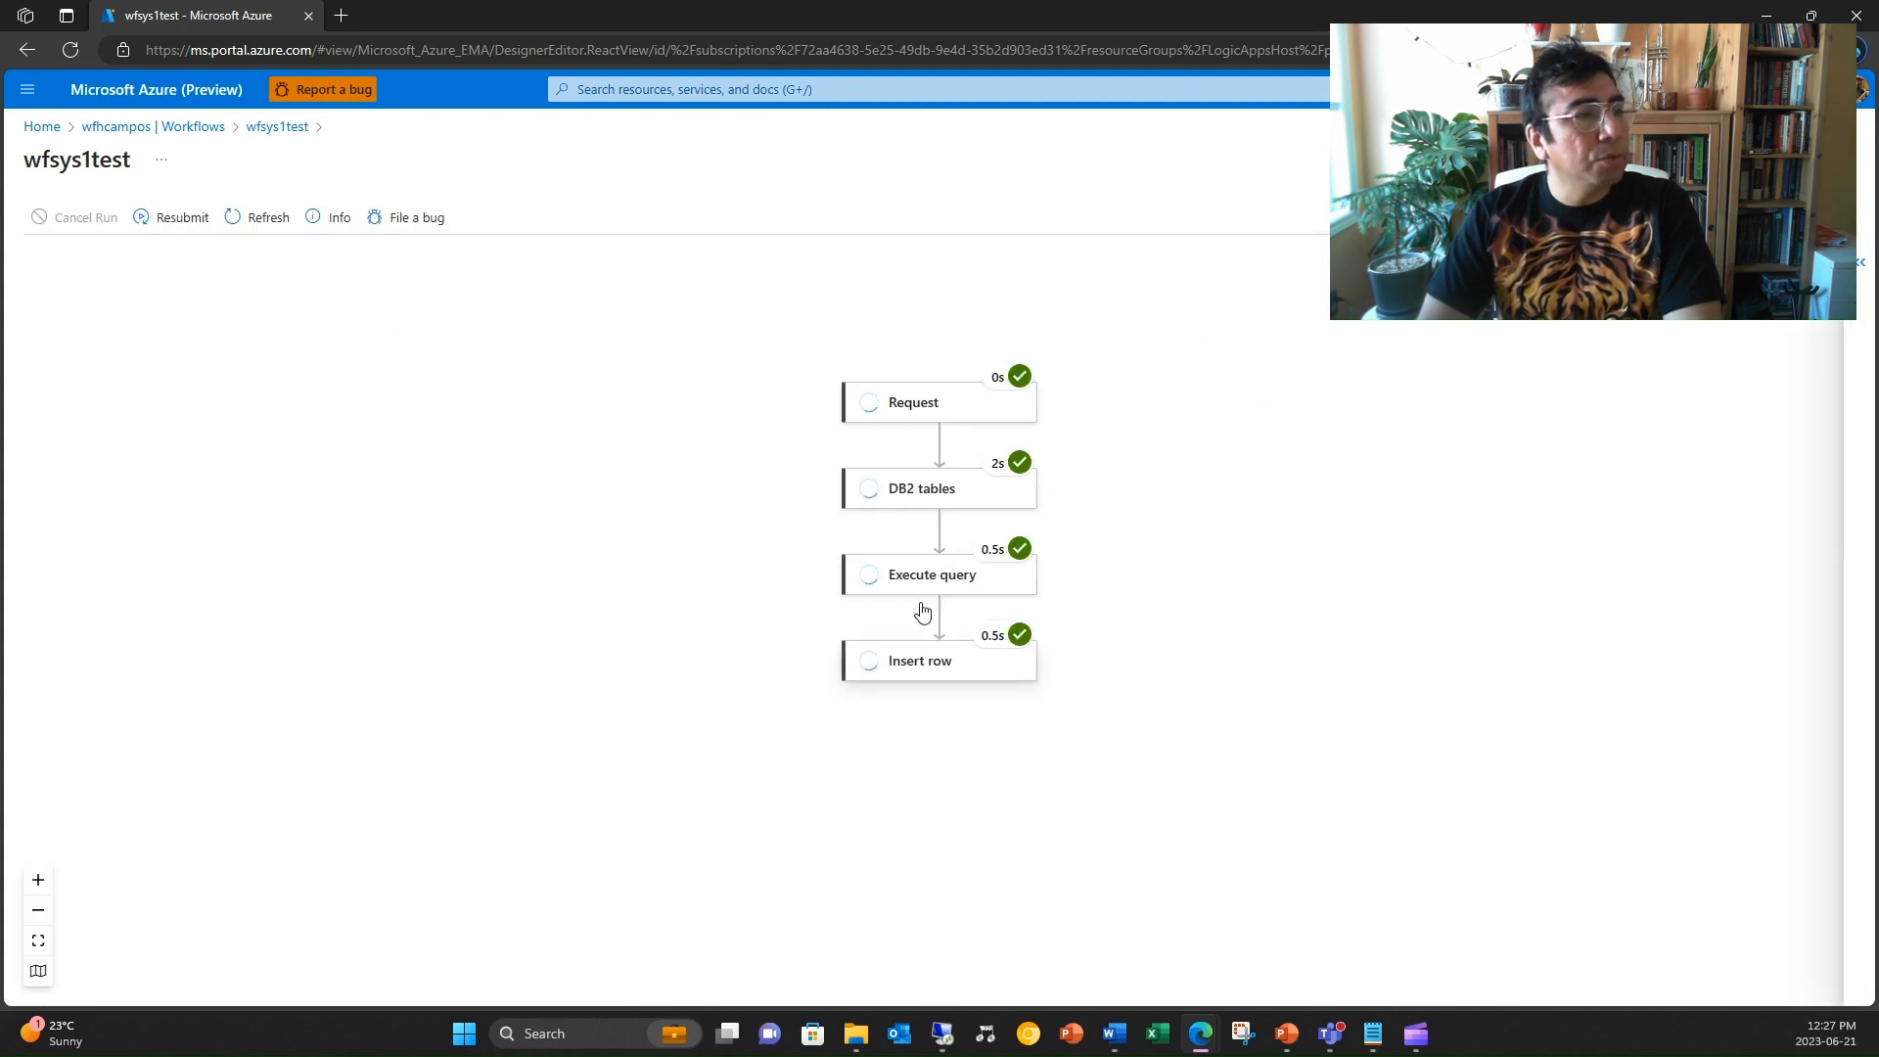
Inspect the run's DB2 tables outputs and the row added by Insert row.
left_click(938, 489)
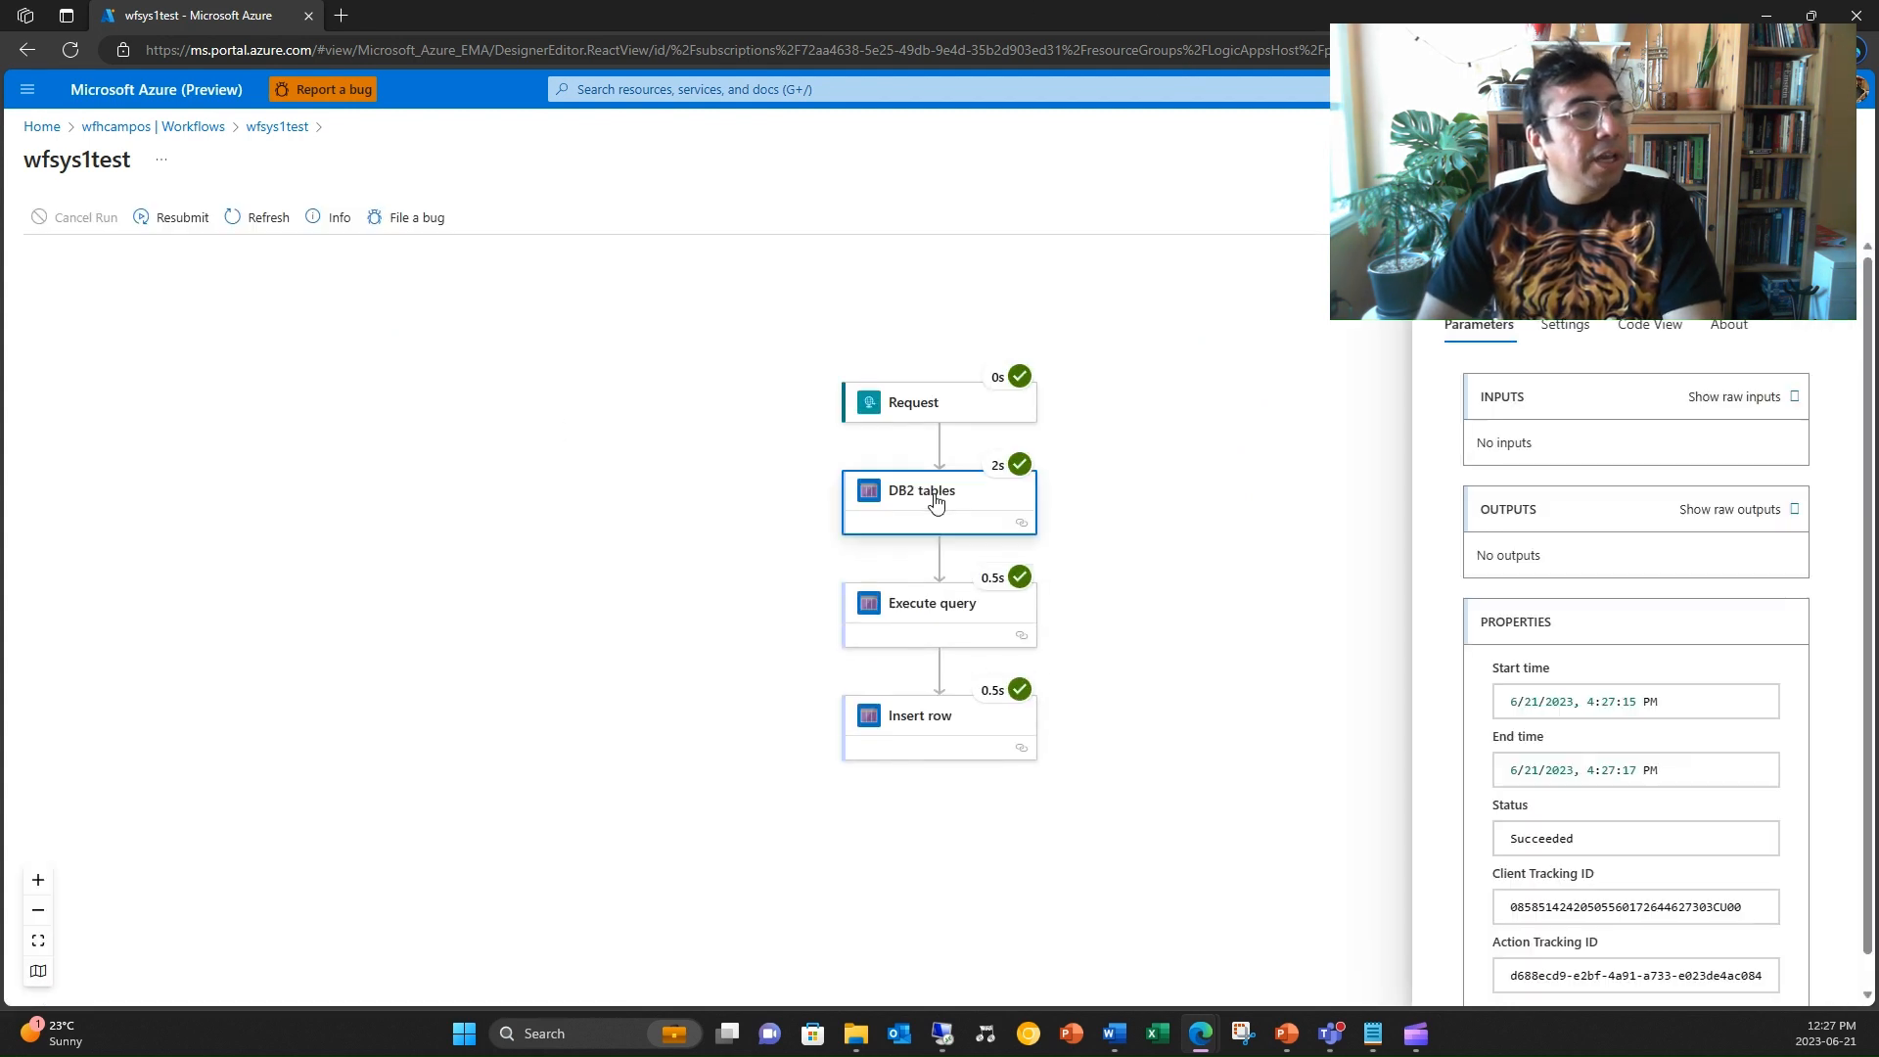
scroll("down", 3)
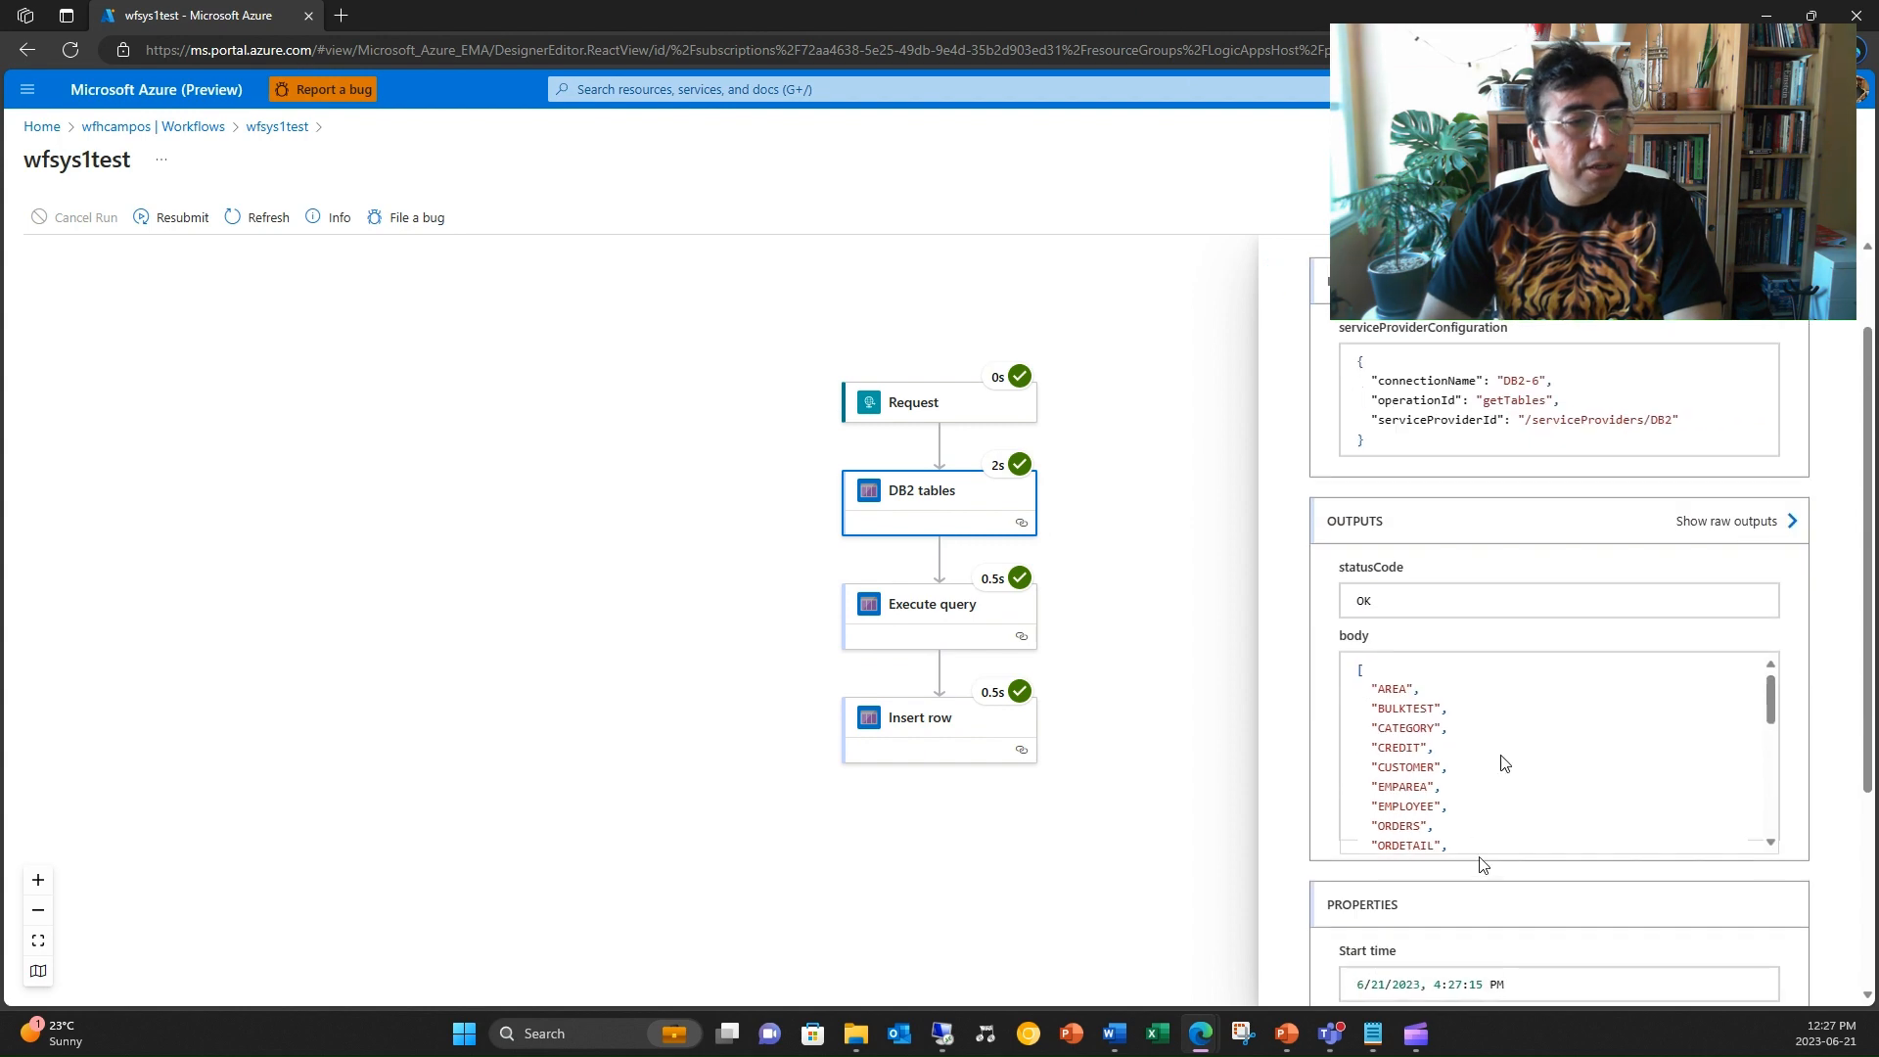
scroll("down", 3)
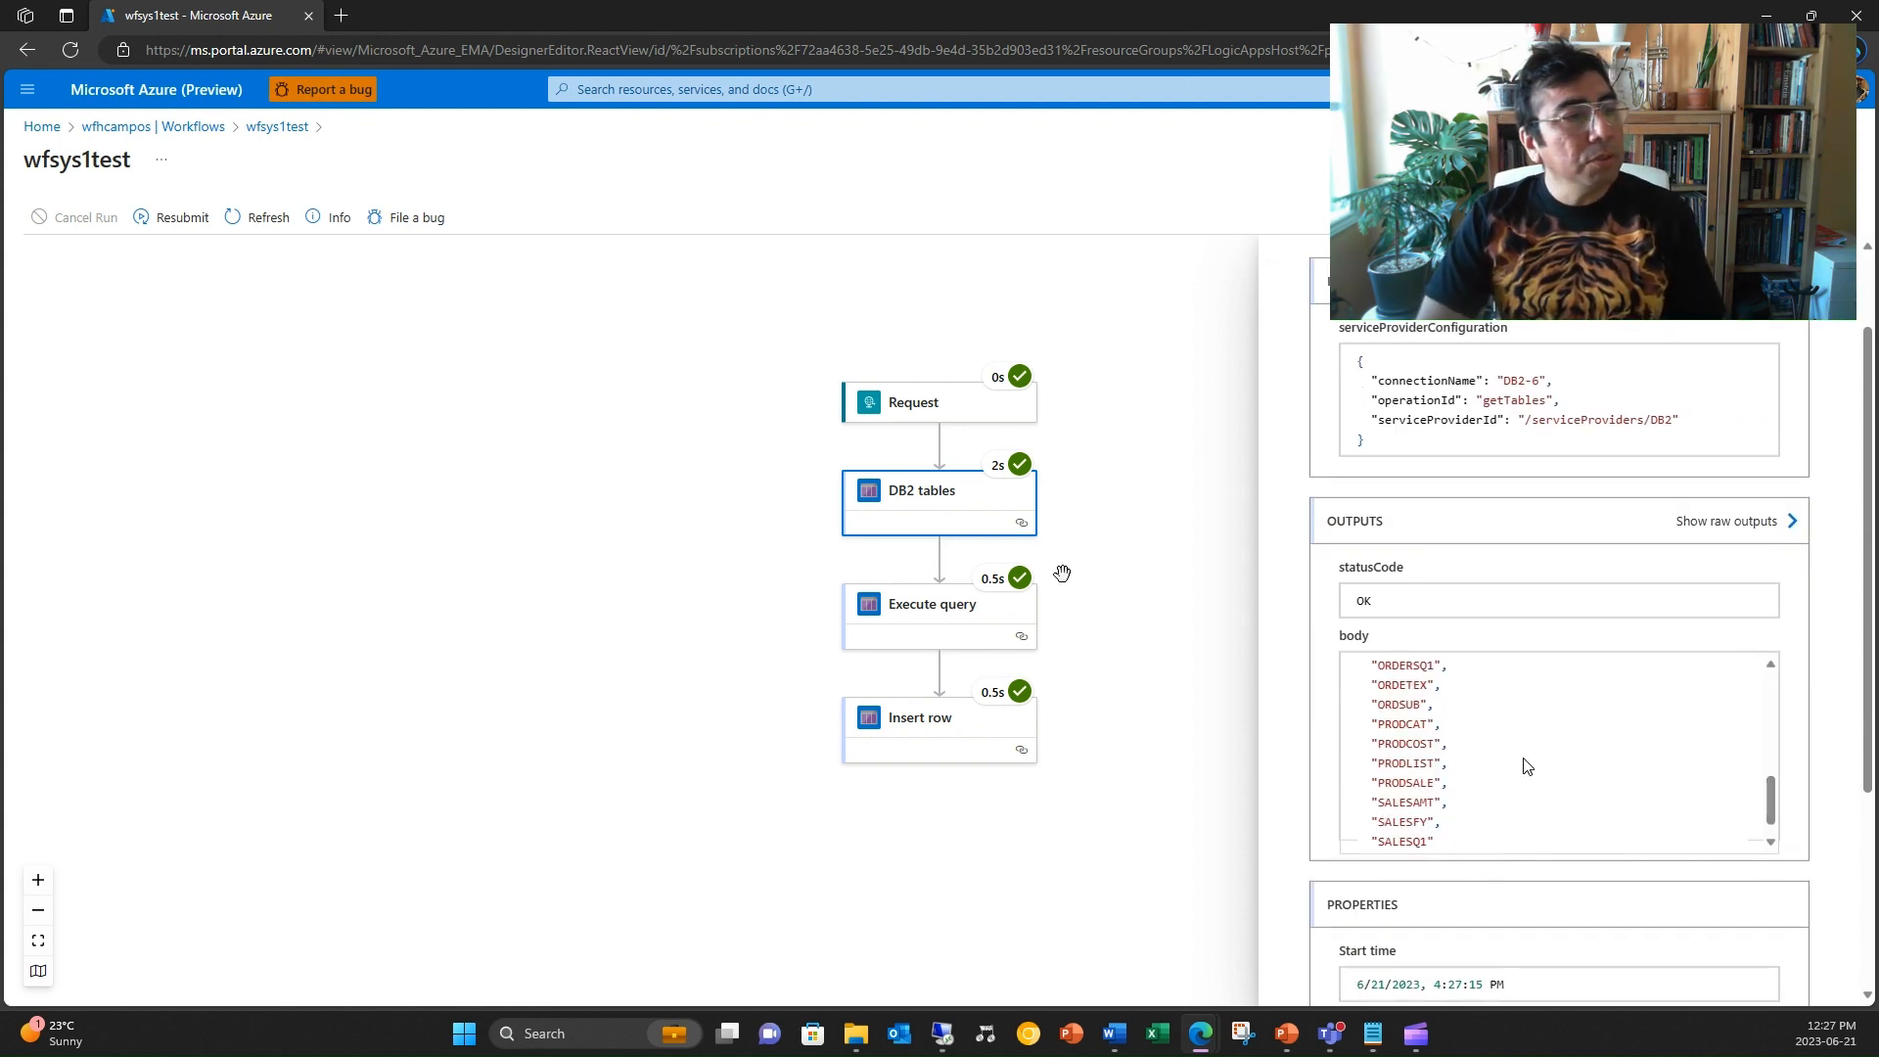
left_click(937, 610)
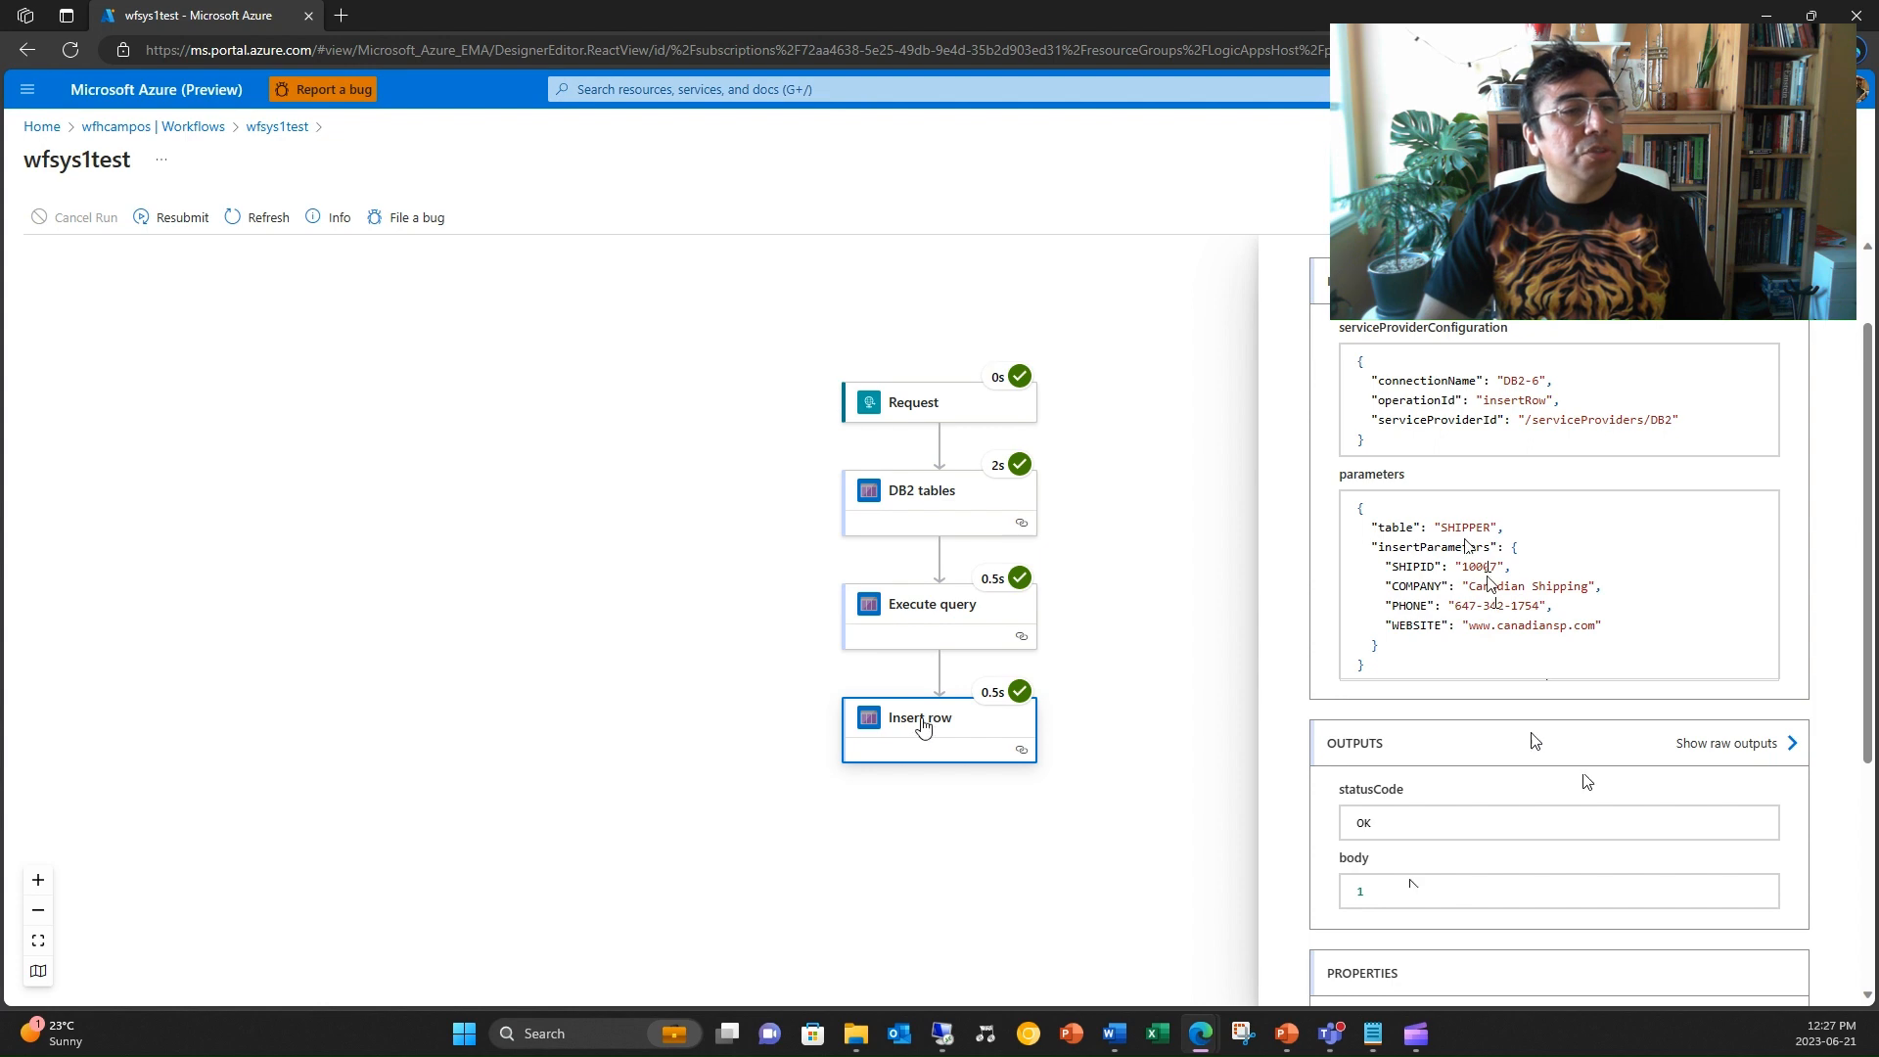
Check Execute query's output COL1 = 7 and return to the designer.
left_click(931, 605)
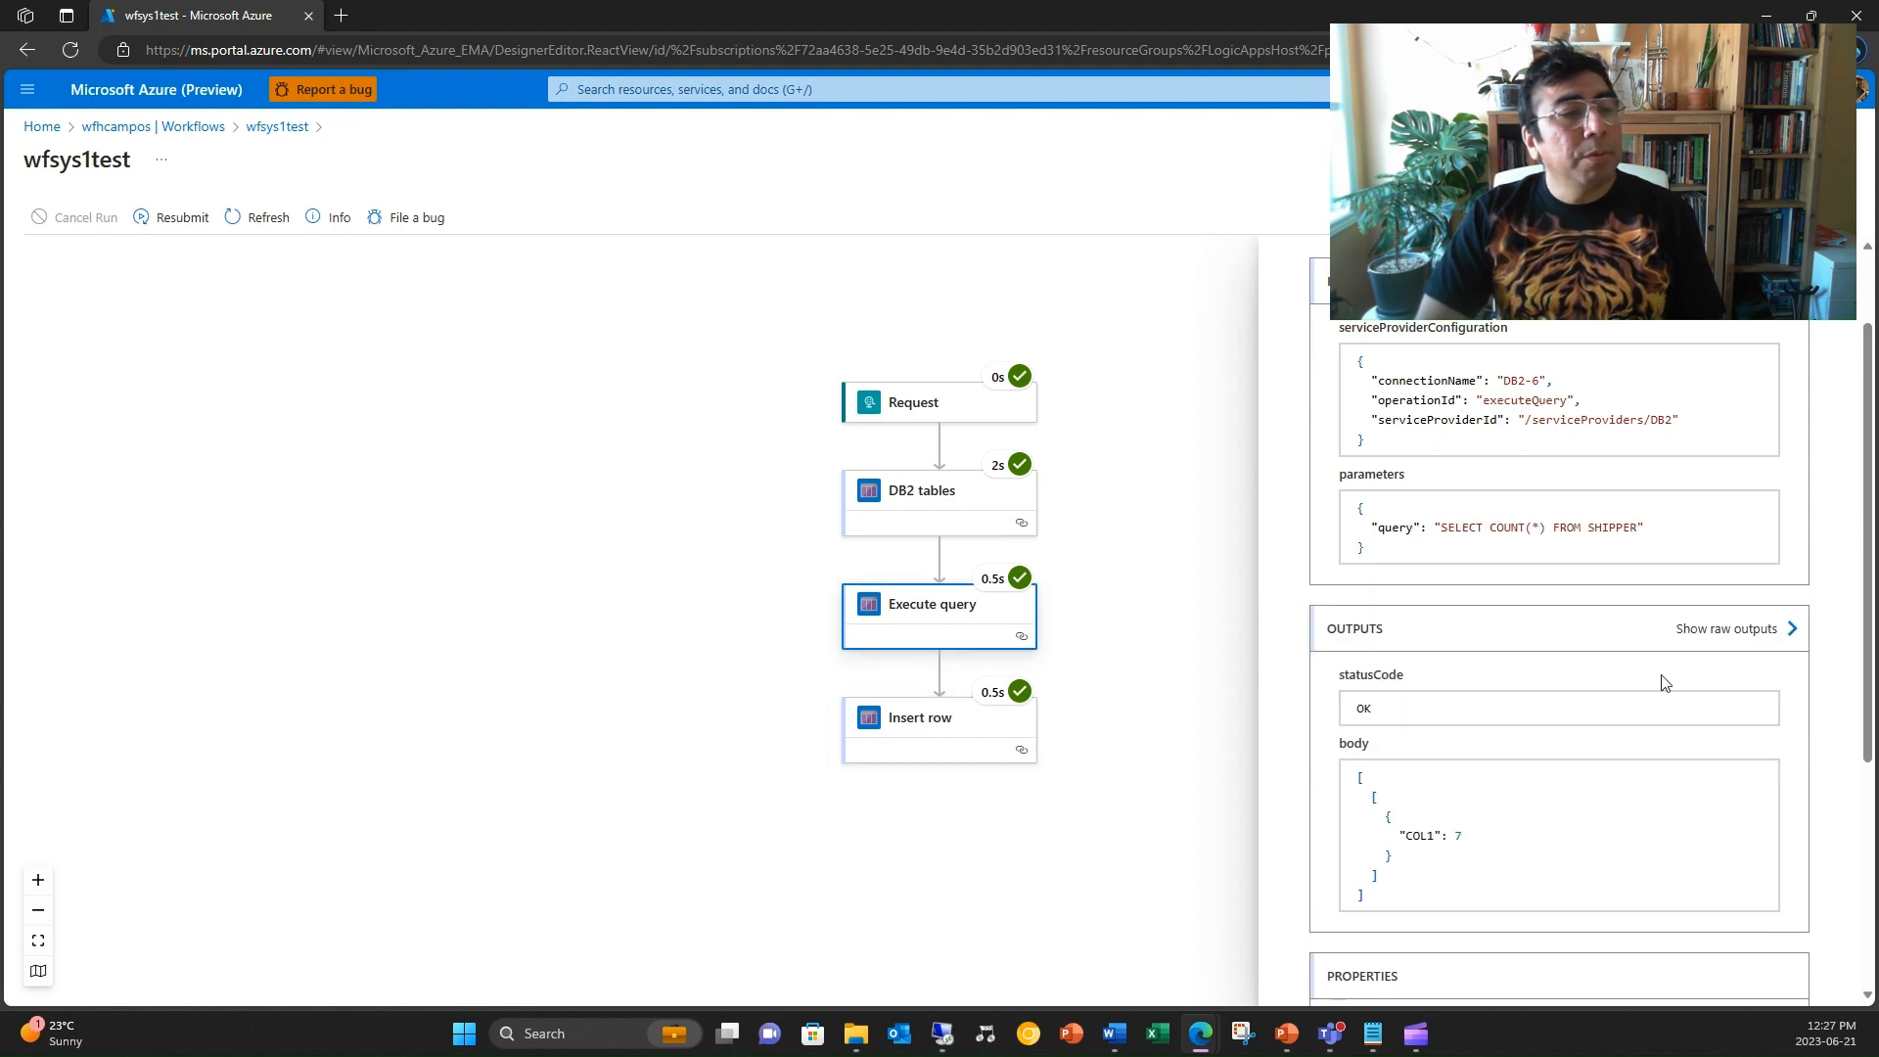
mouse_move(1270, 598)
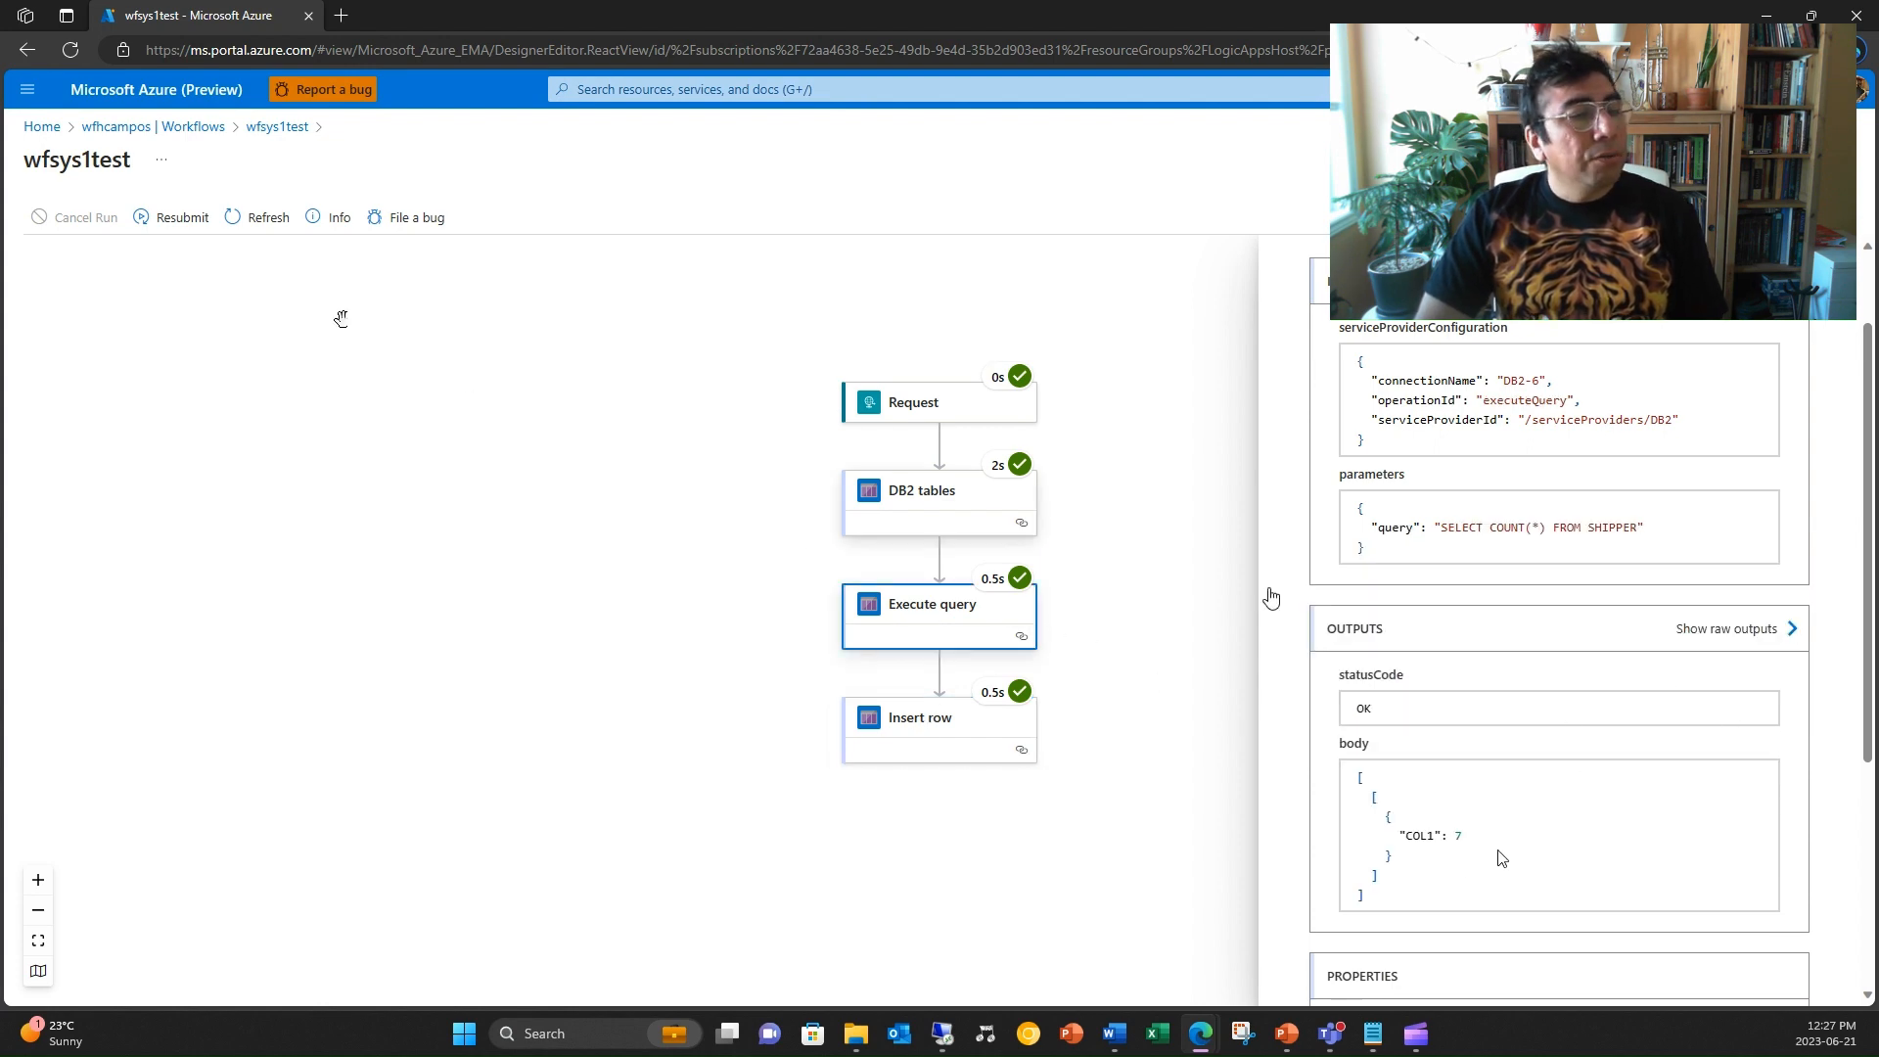
mouse_move(1501, 851)
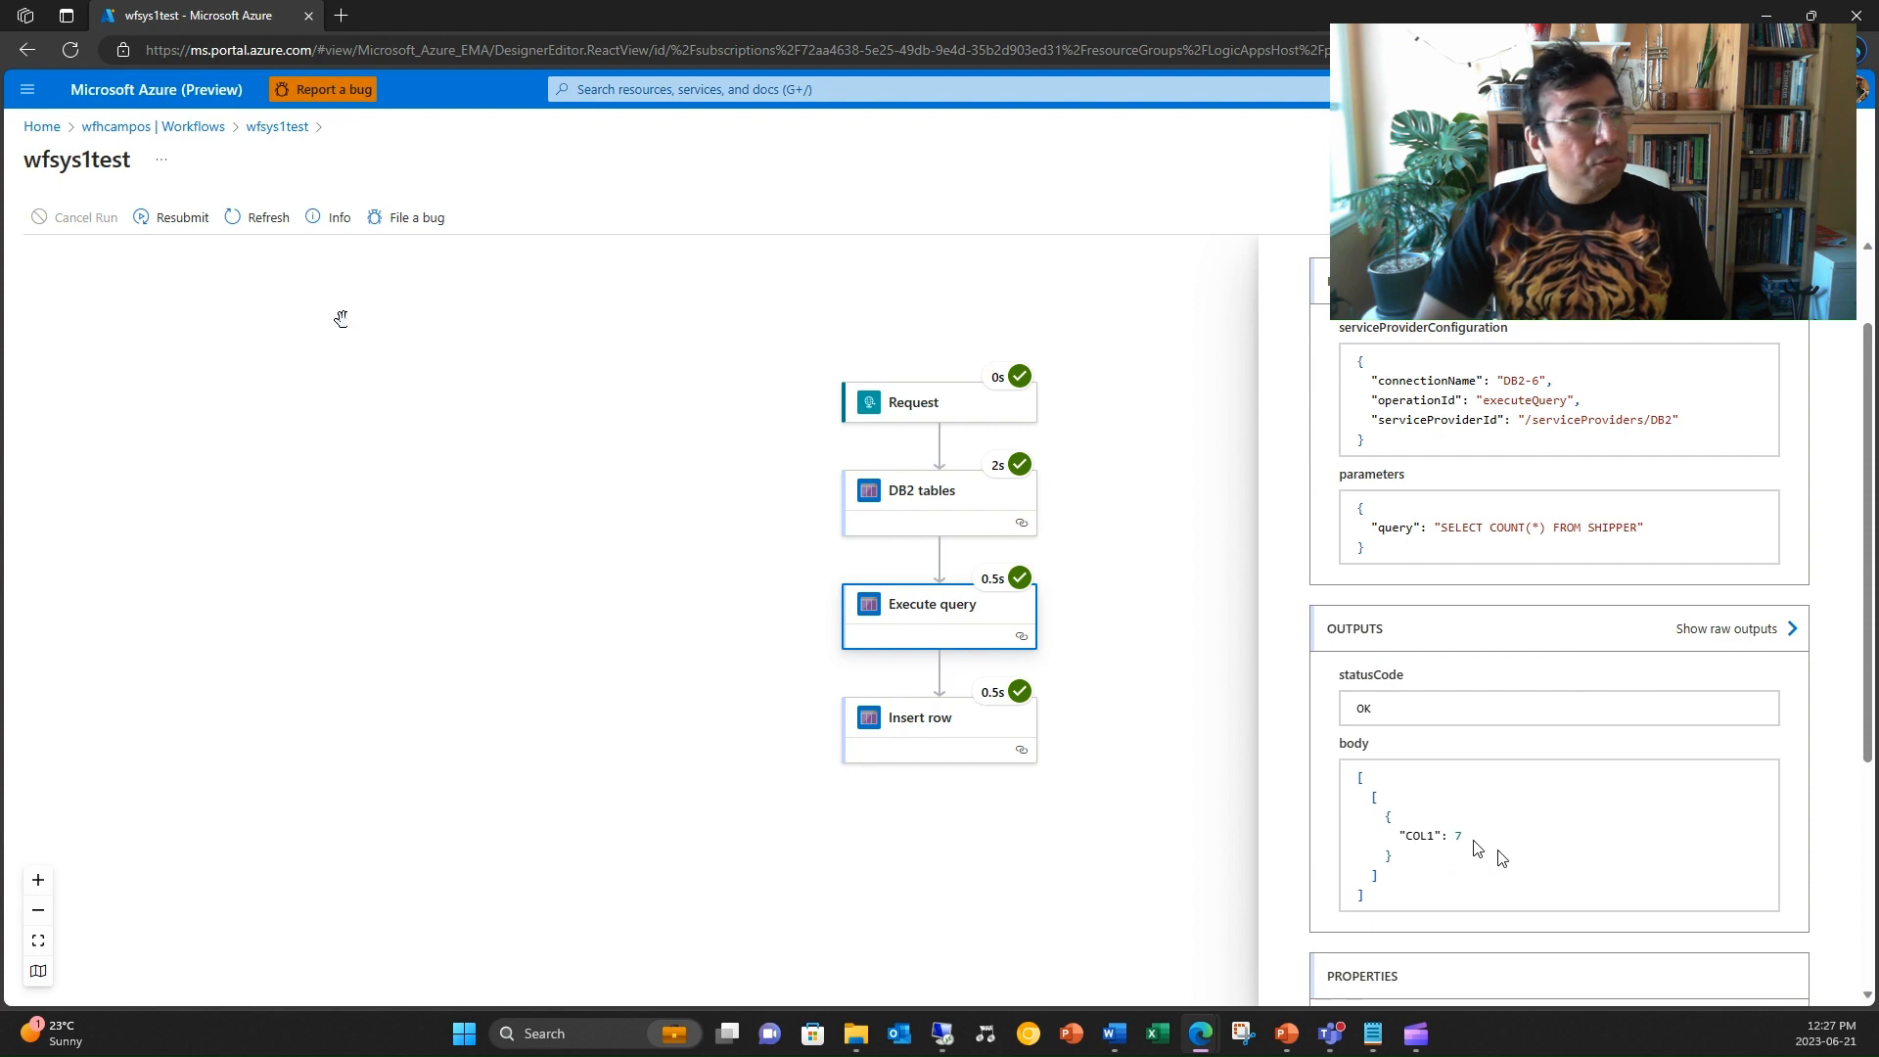
left_click(276, 125)
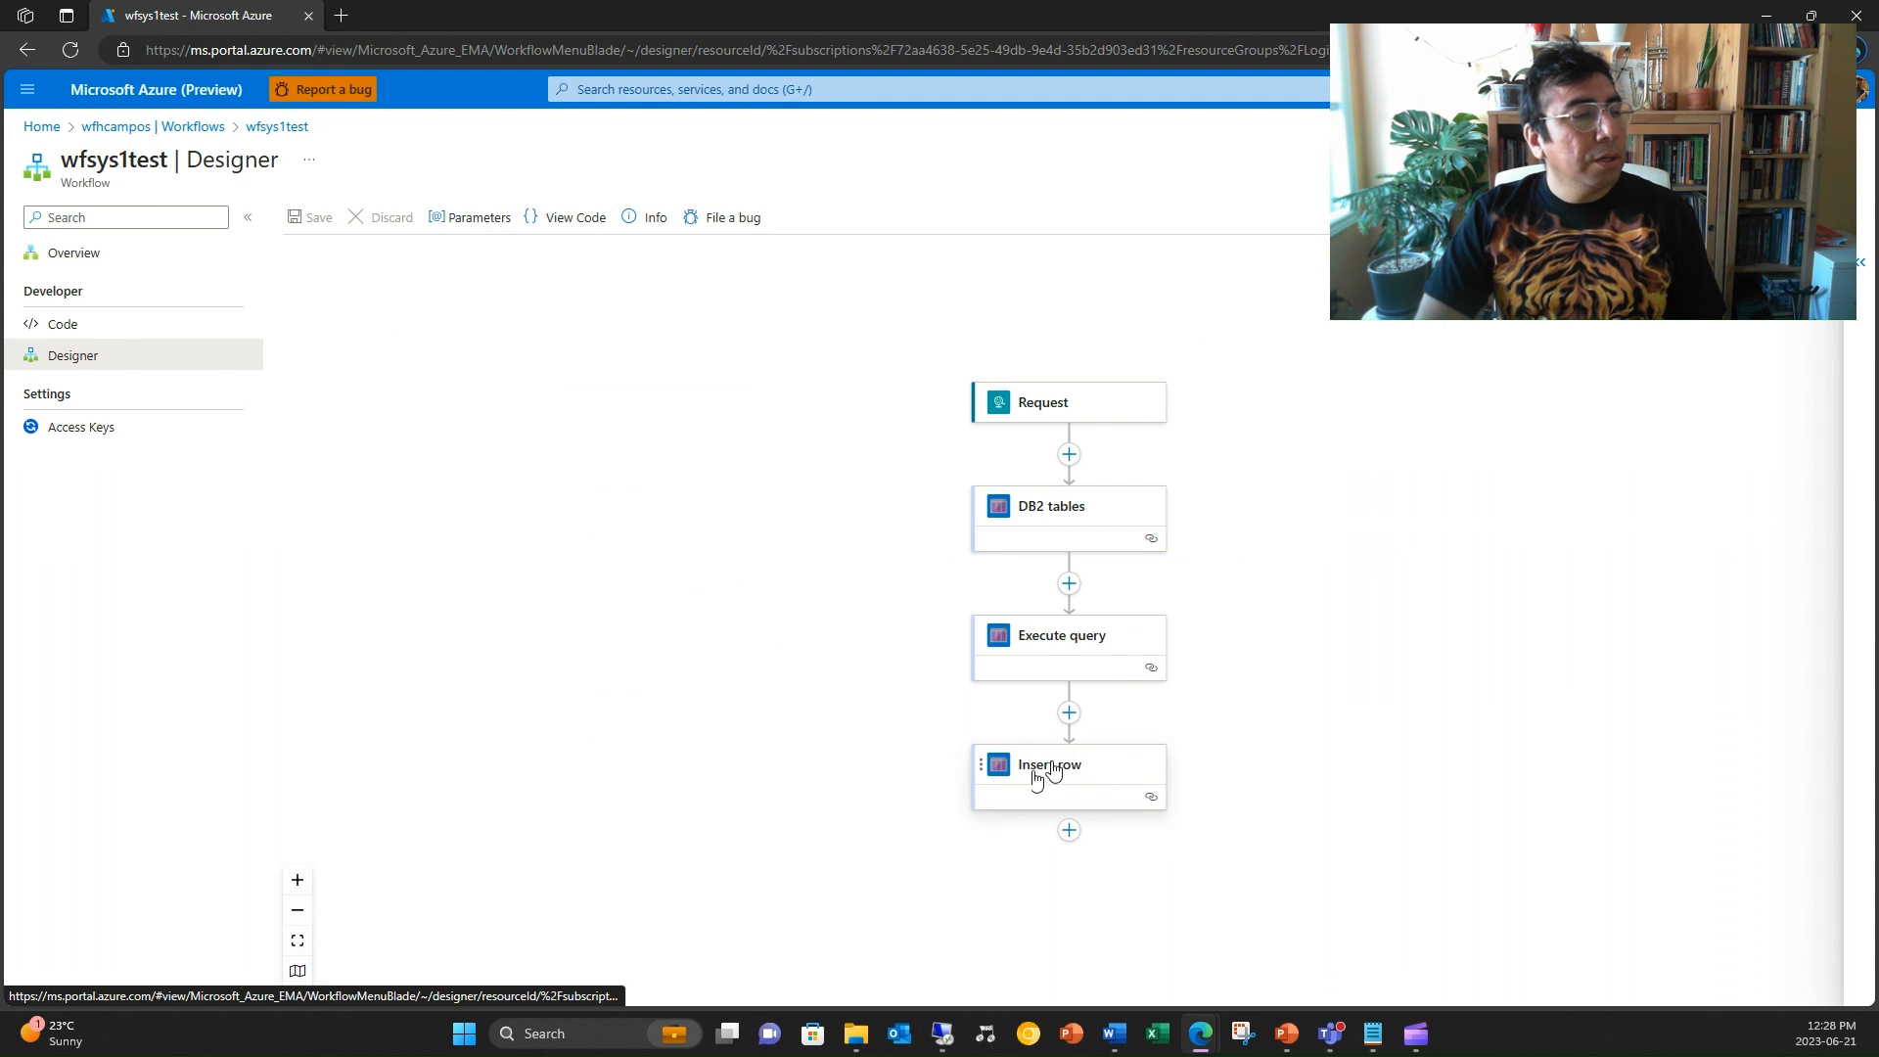
left_click(1048, 765)
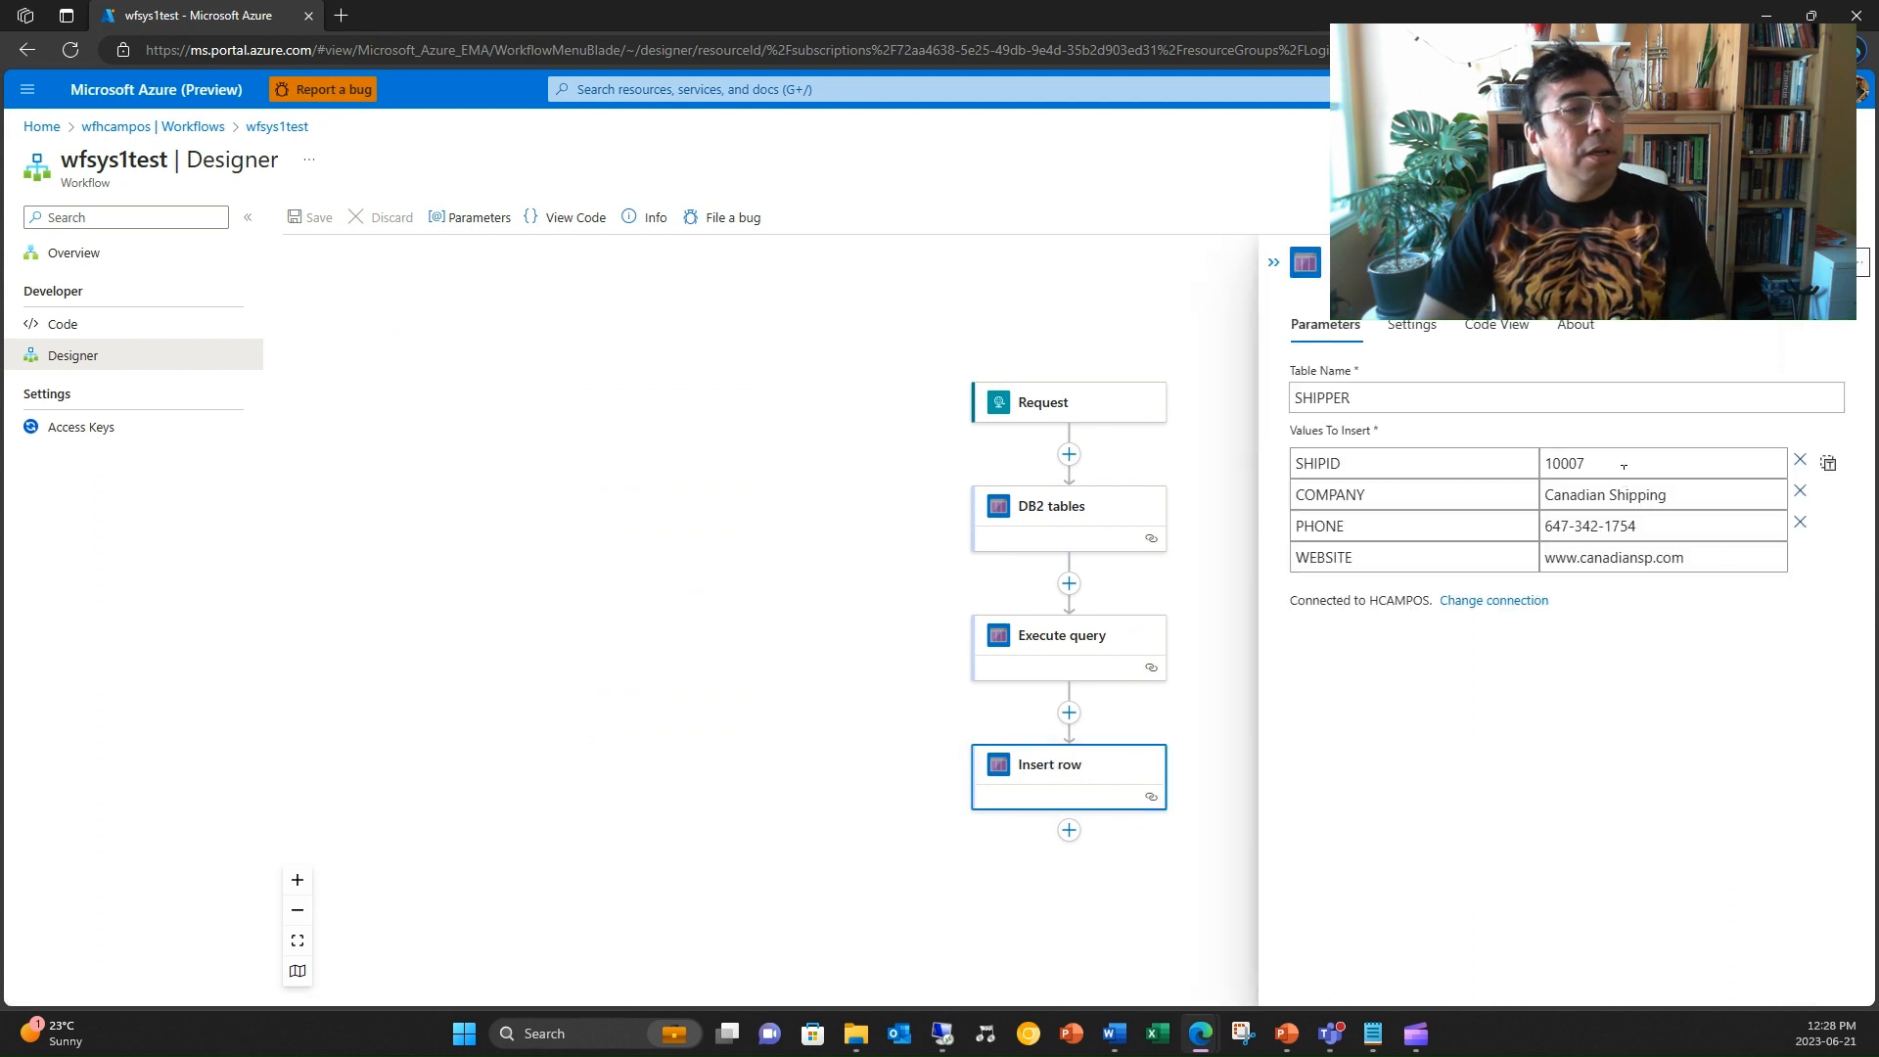
type("10008")
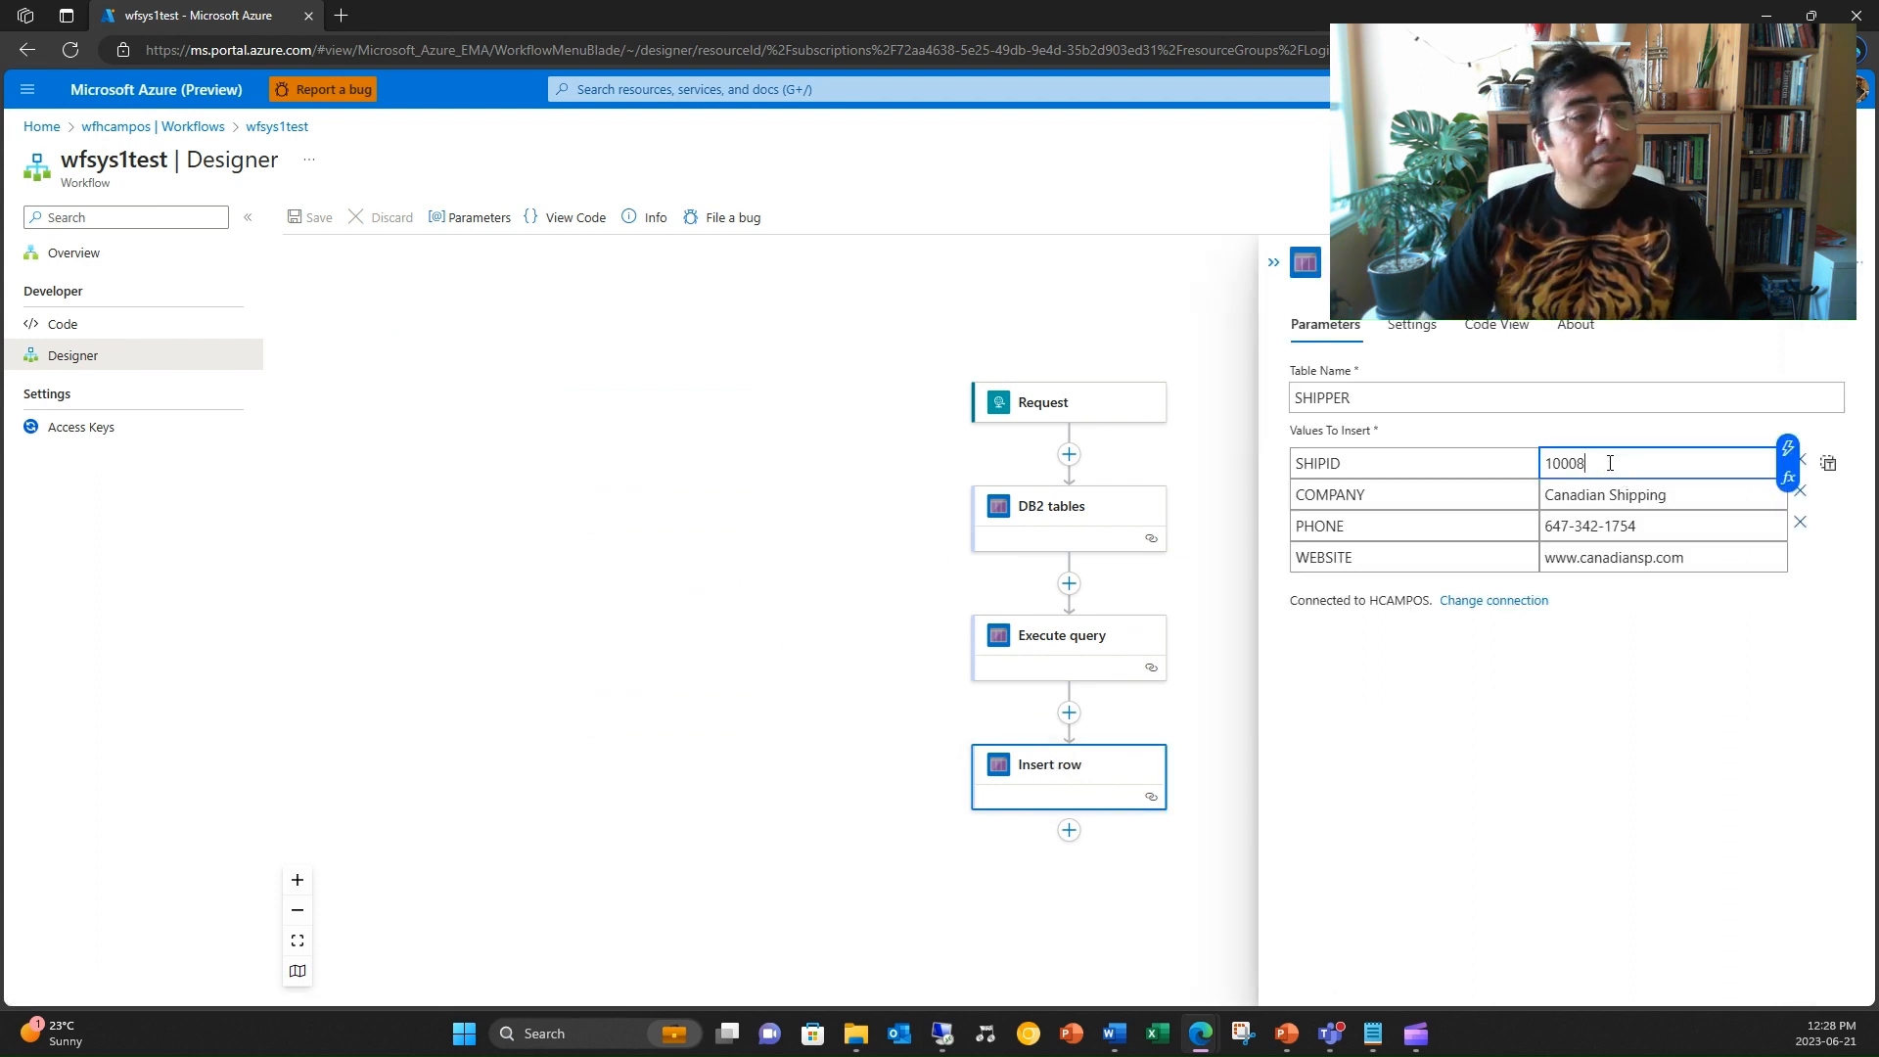
left_click(1659, 494)
type("Peruv")
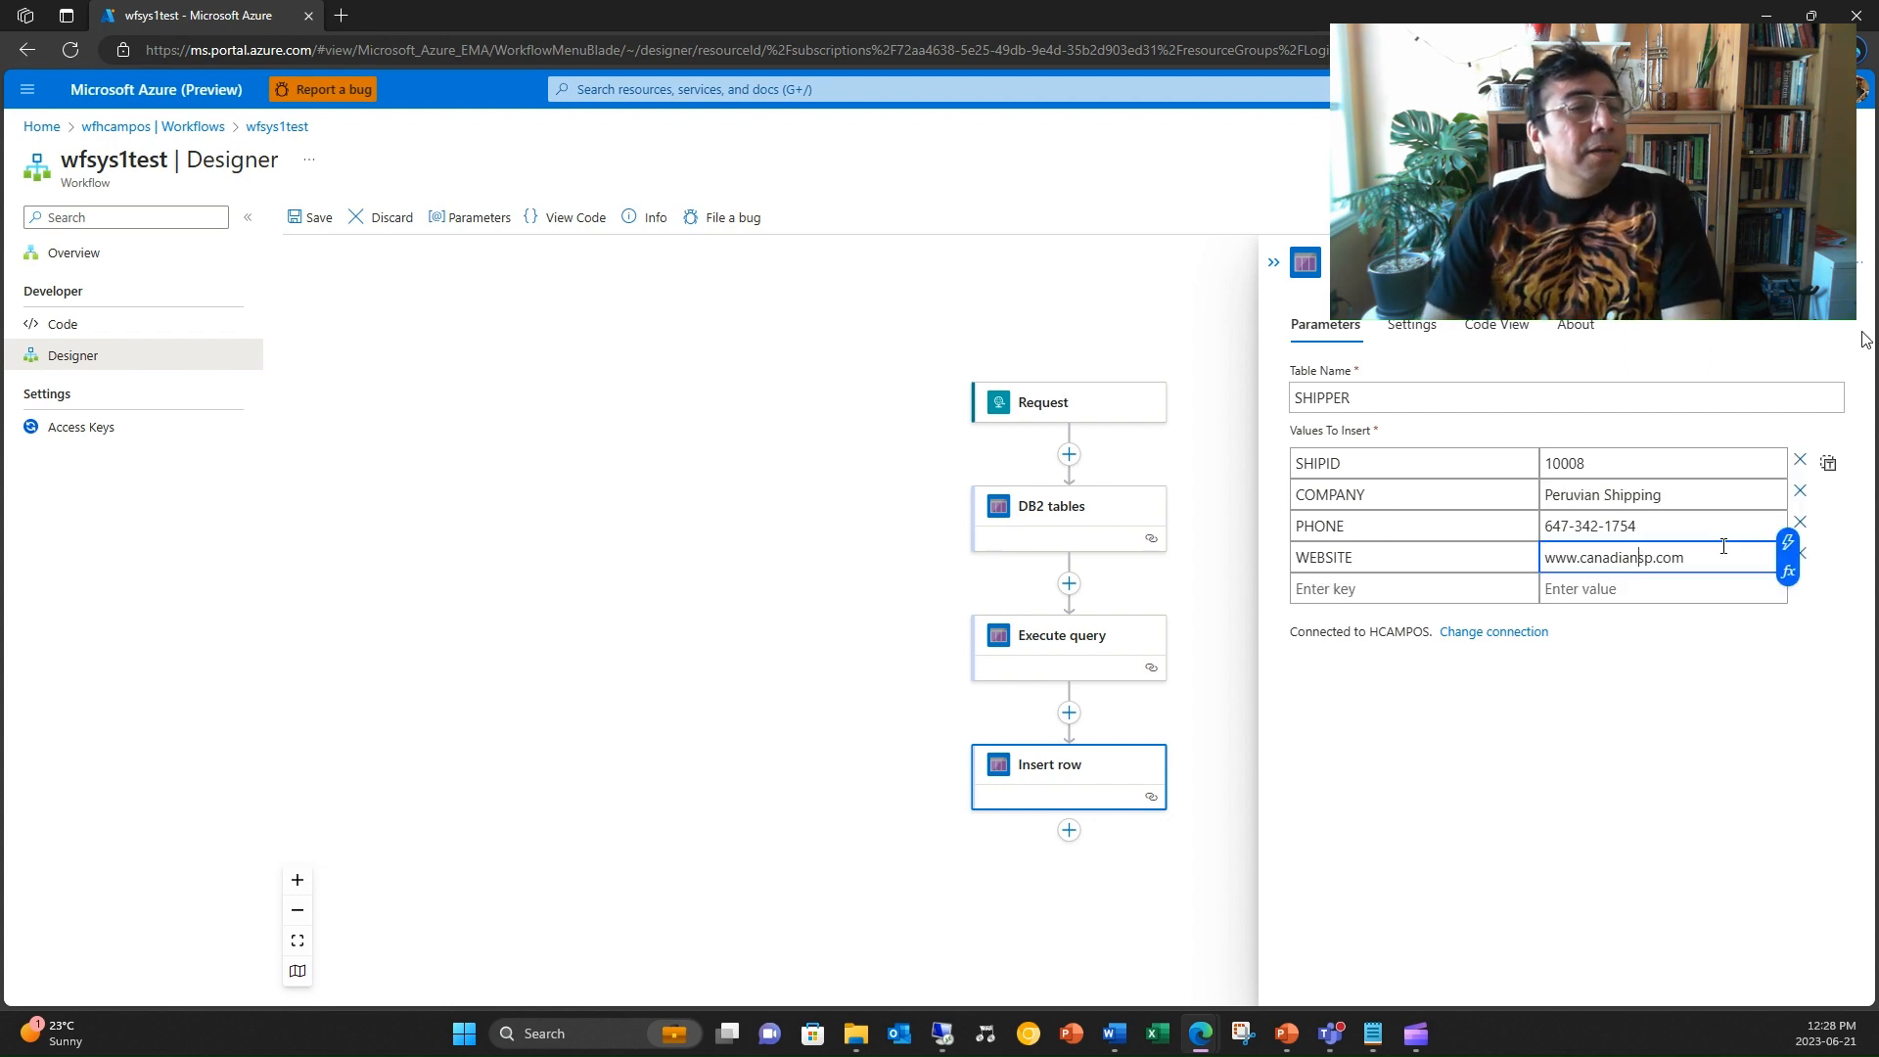
double_click(1610, 558)
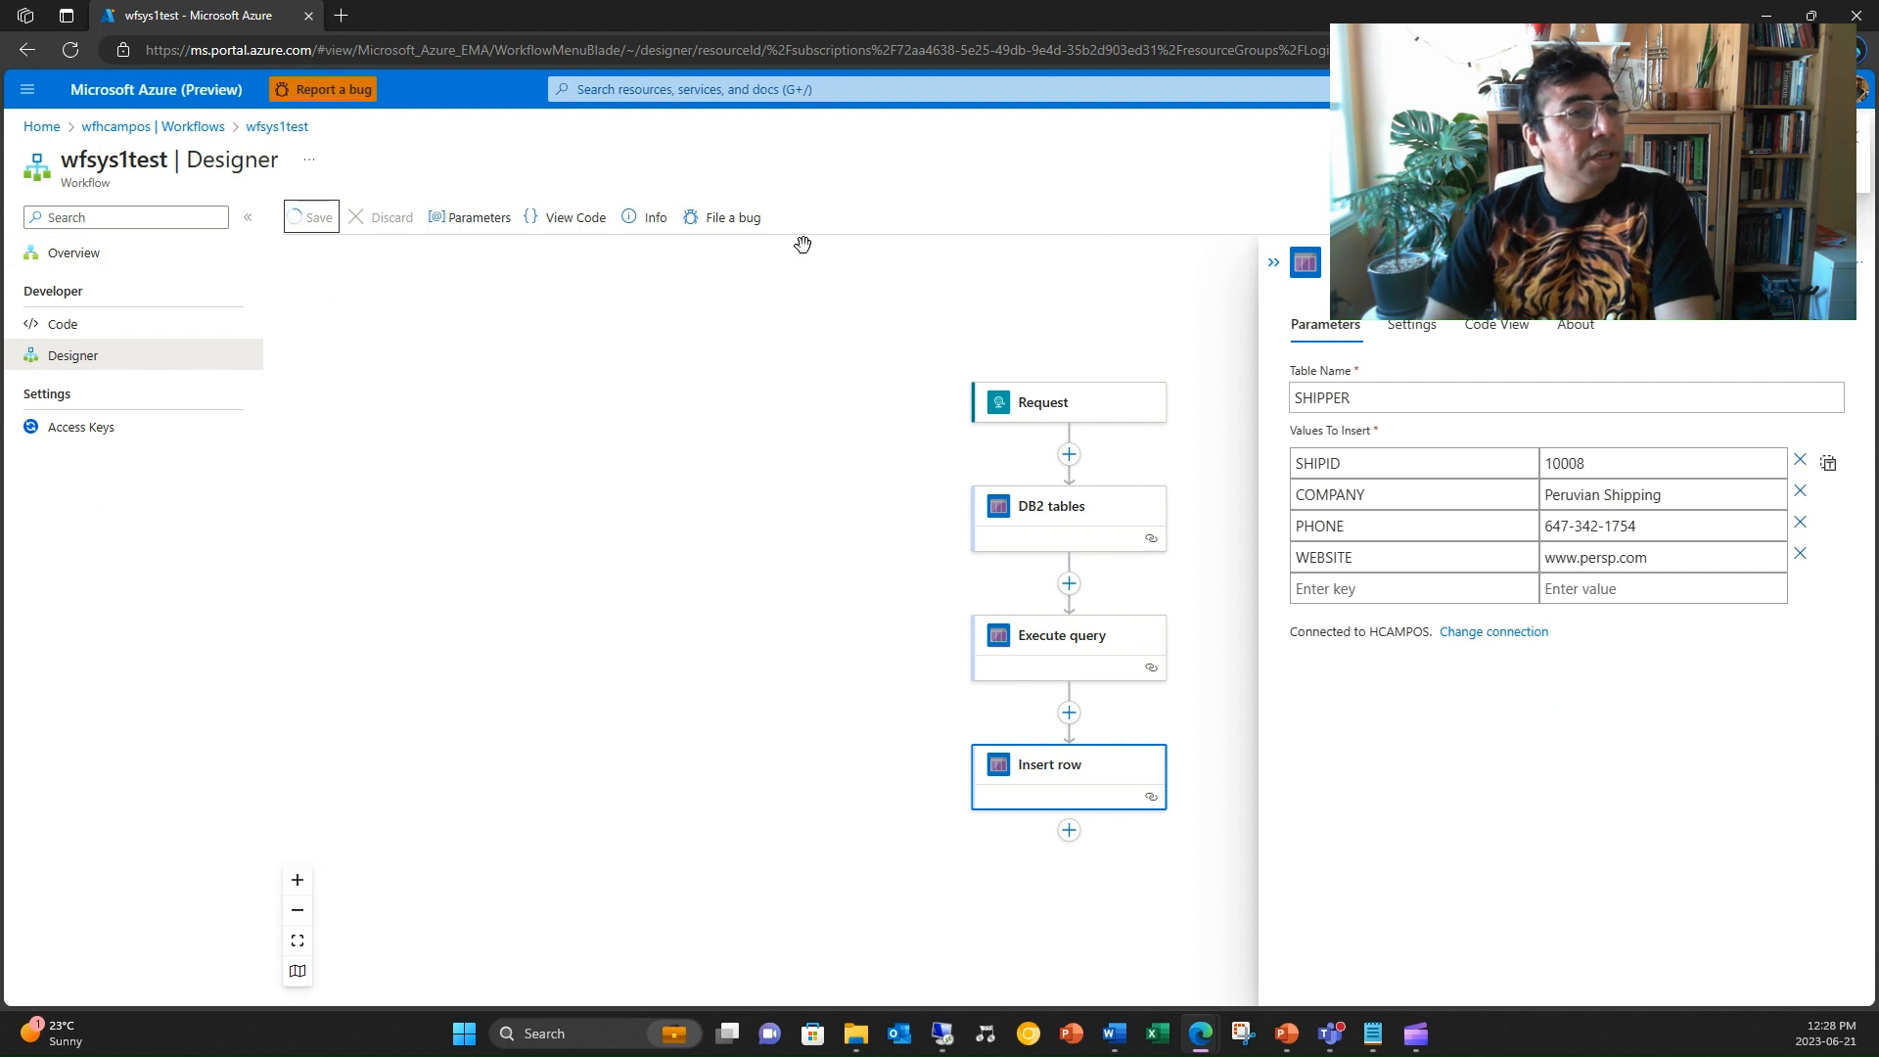
mouse_move(72, 252)
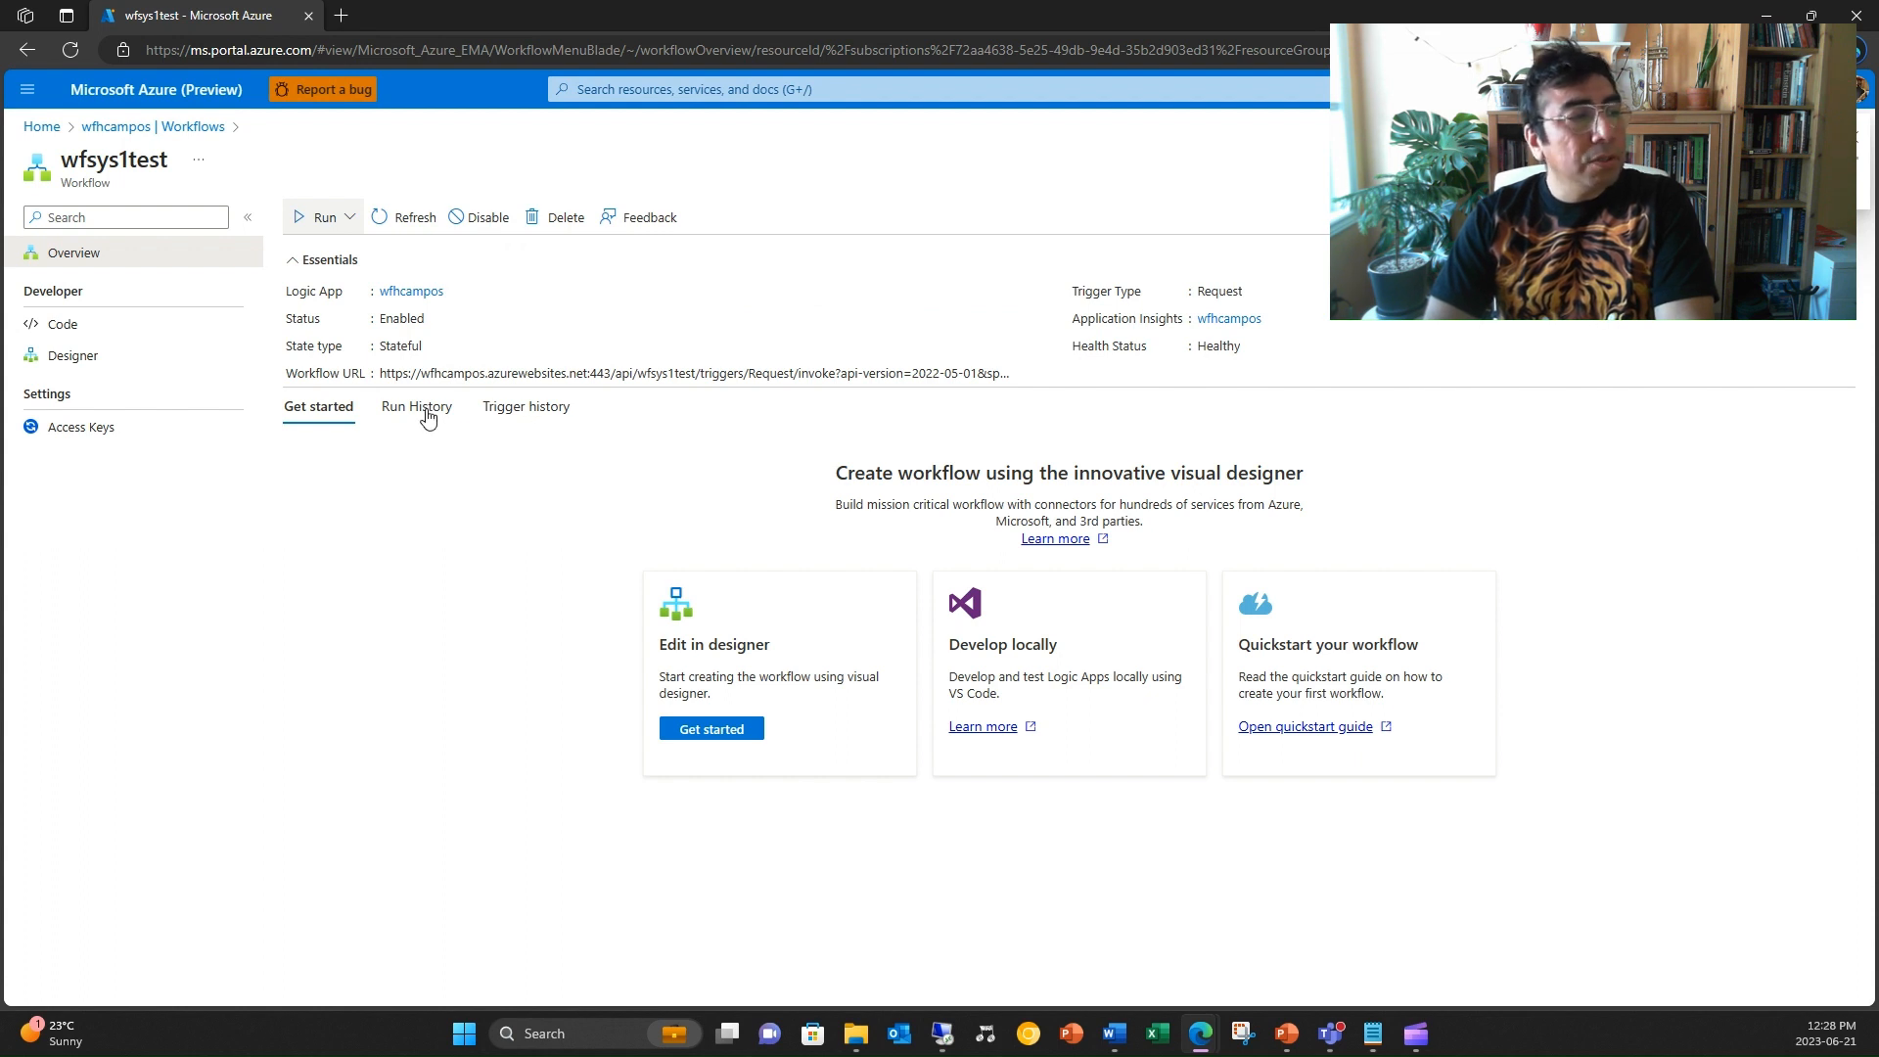
Refresh Run History to show the new 12:28:36 PM run.
left_click(415, 407)
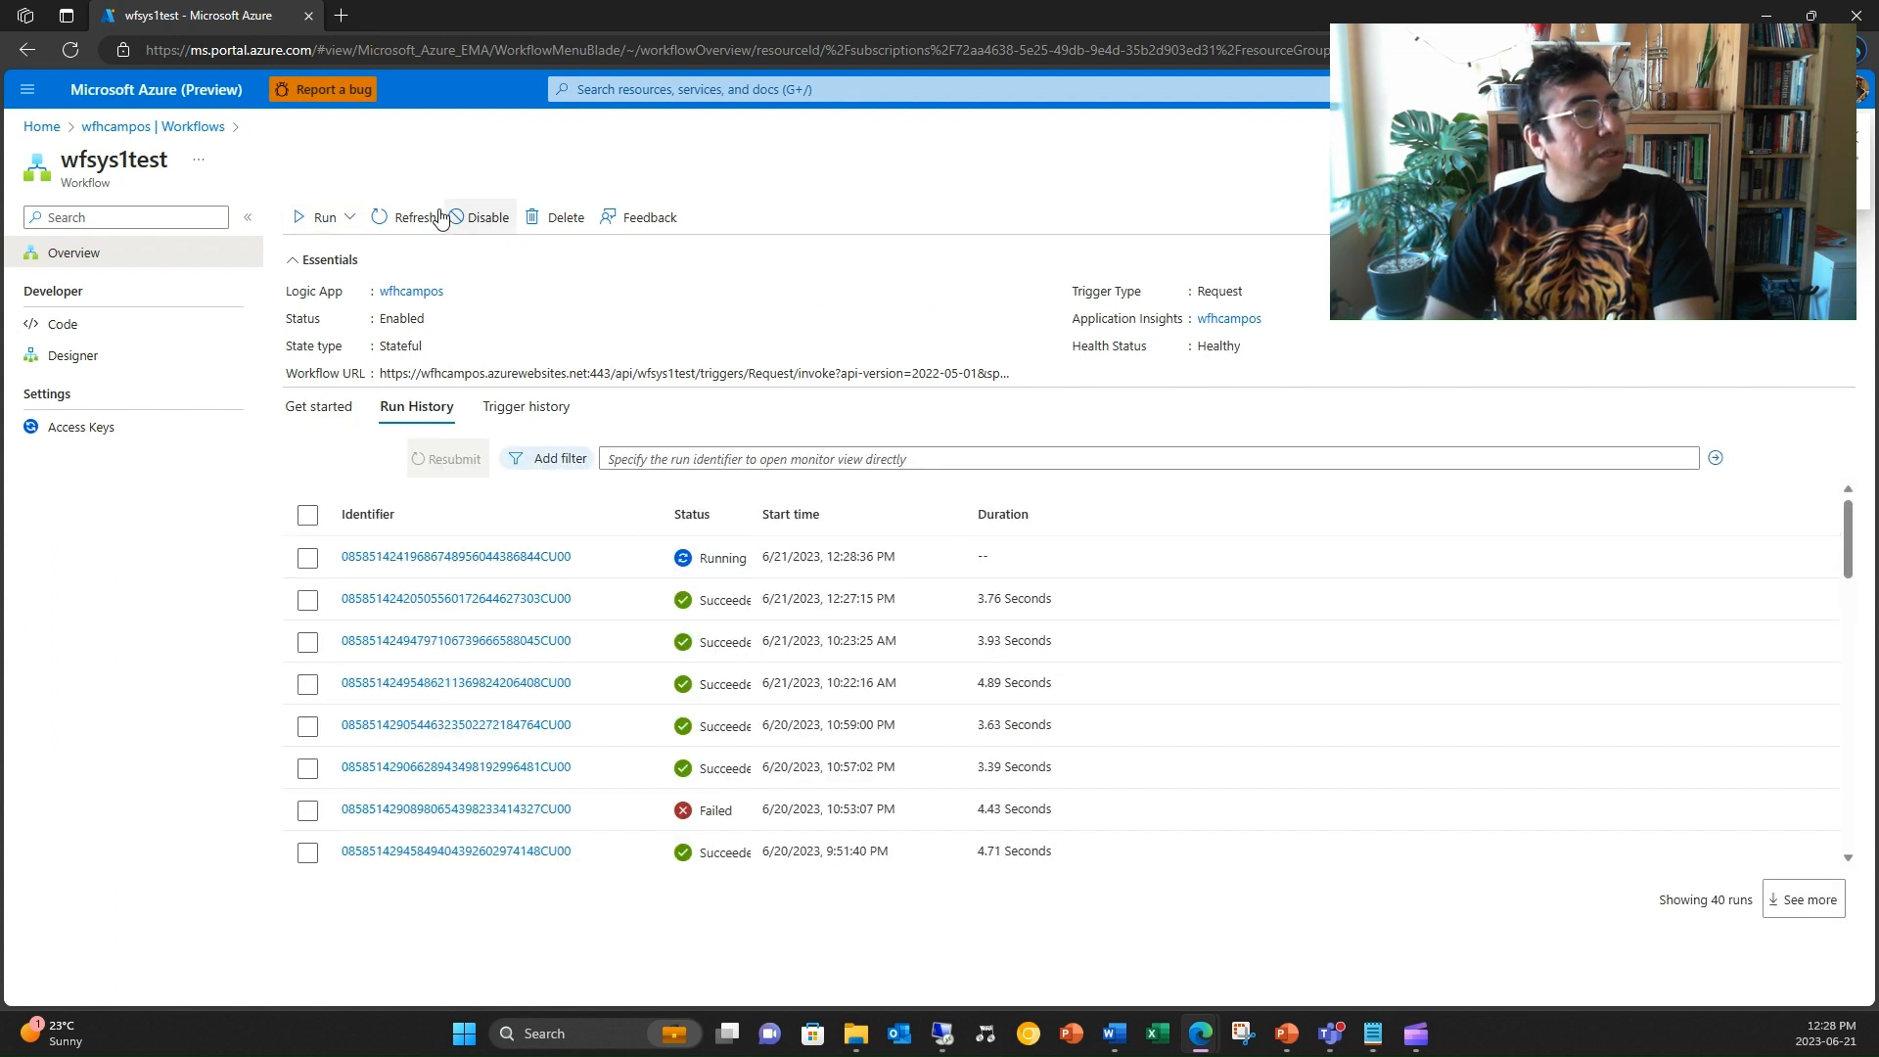
left_click(415, 218)
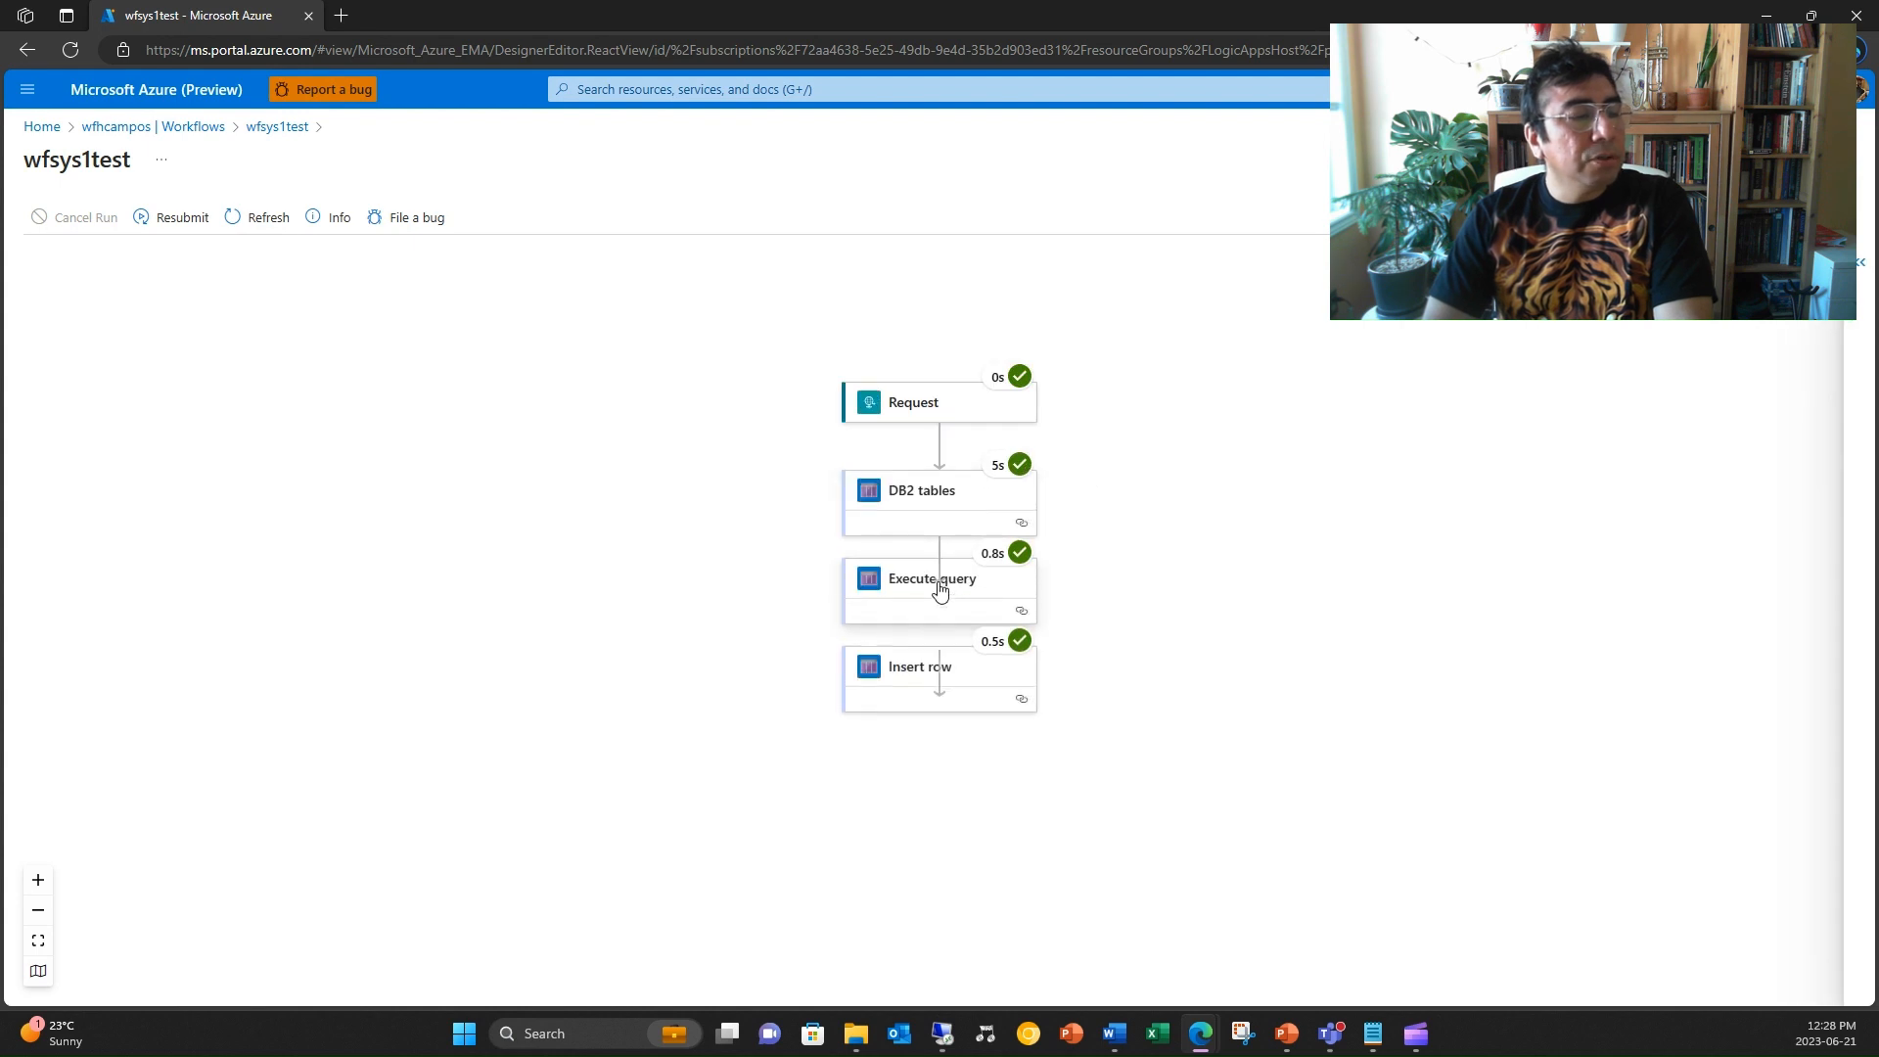
Verify Execute query now returns 8 and Insert row added 10008 Peruvian Shipping, then return to the overview.
left_click(932, 579)
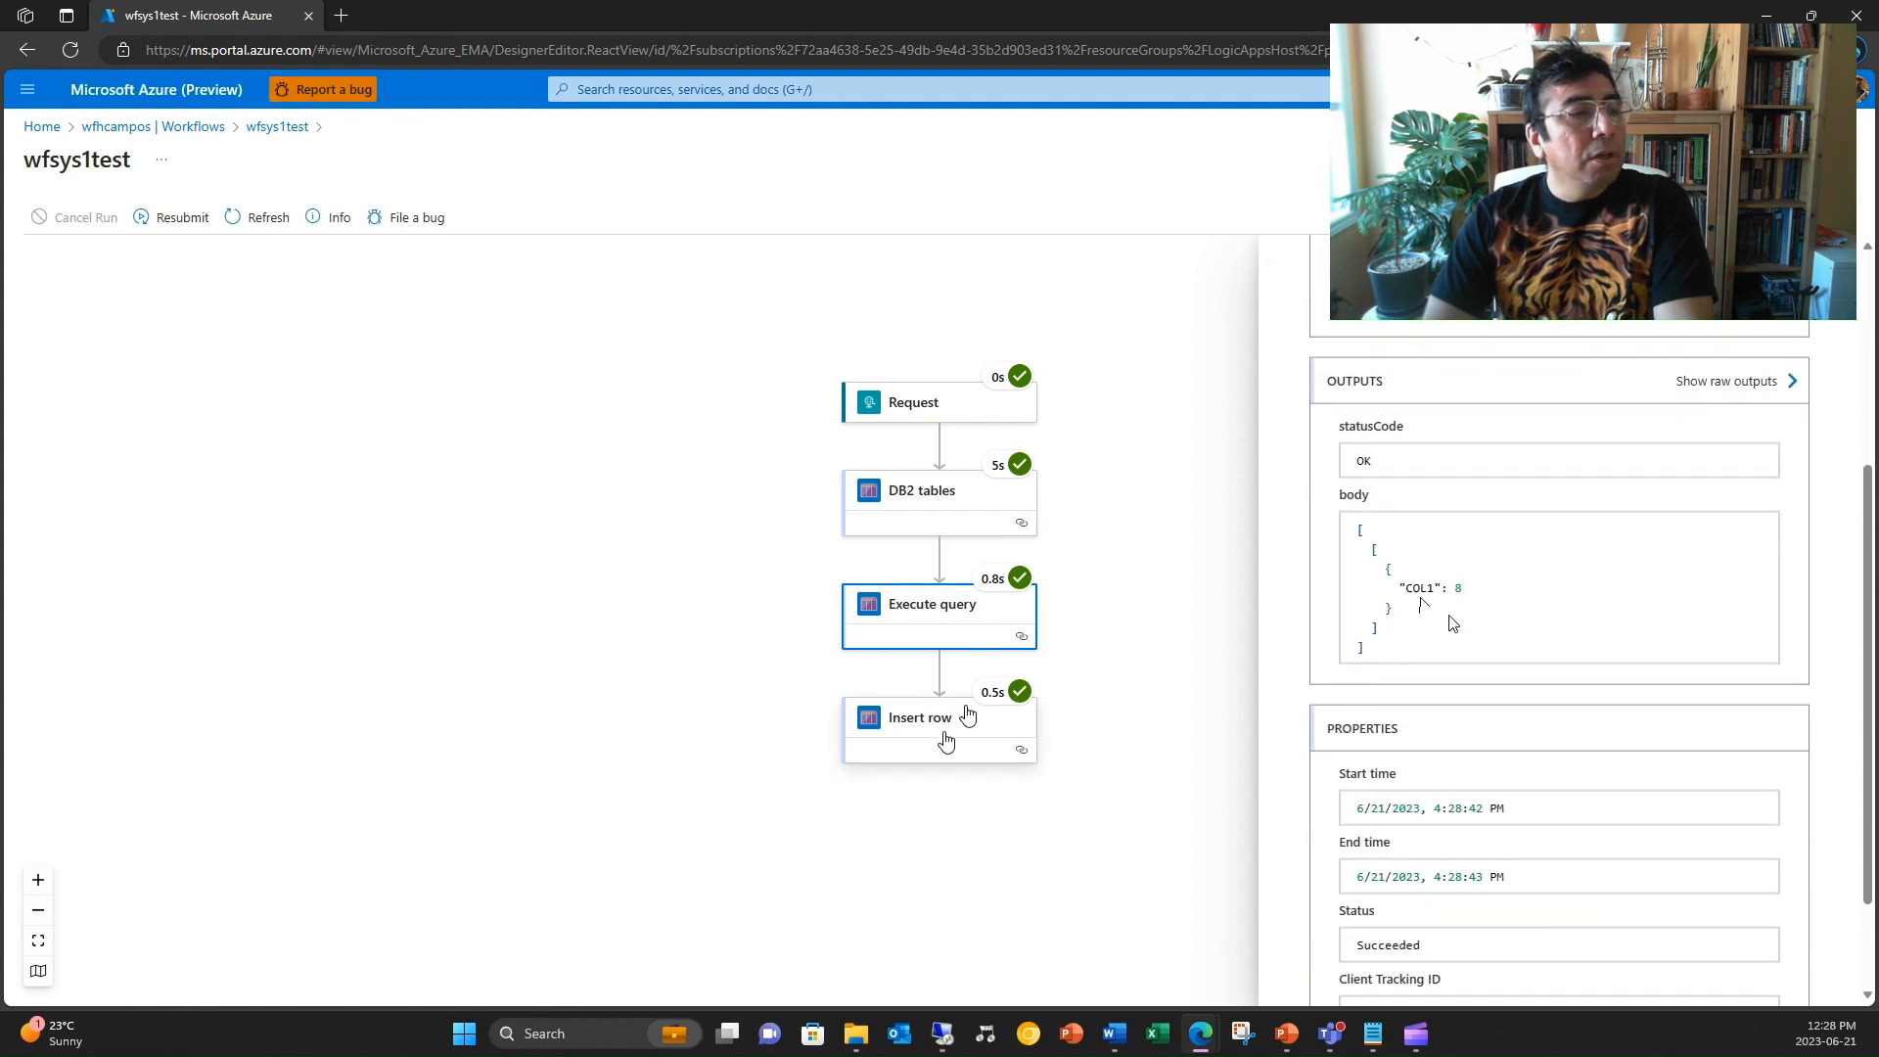
left_click(937, 728)
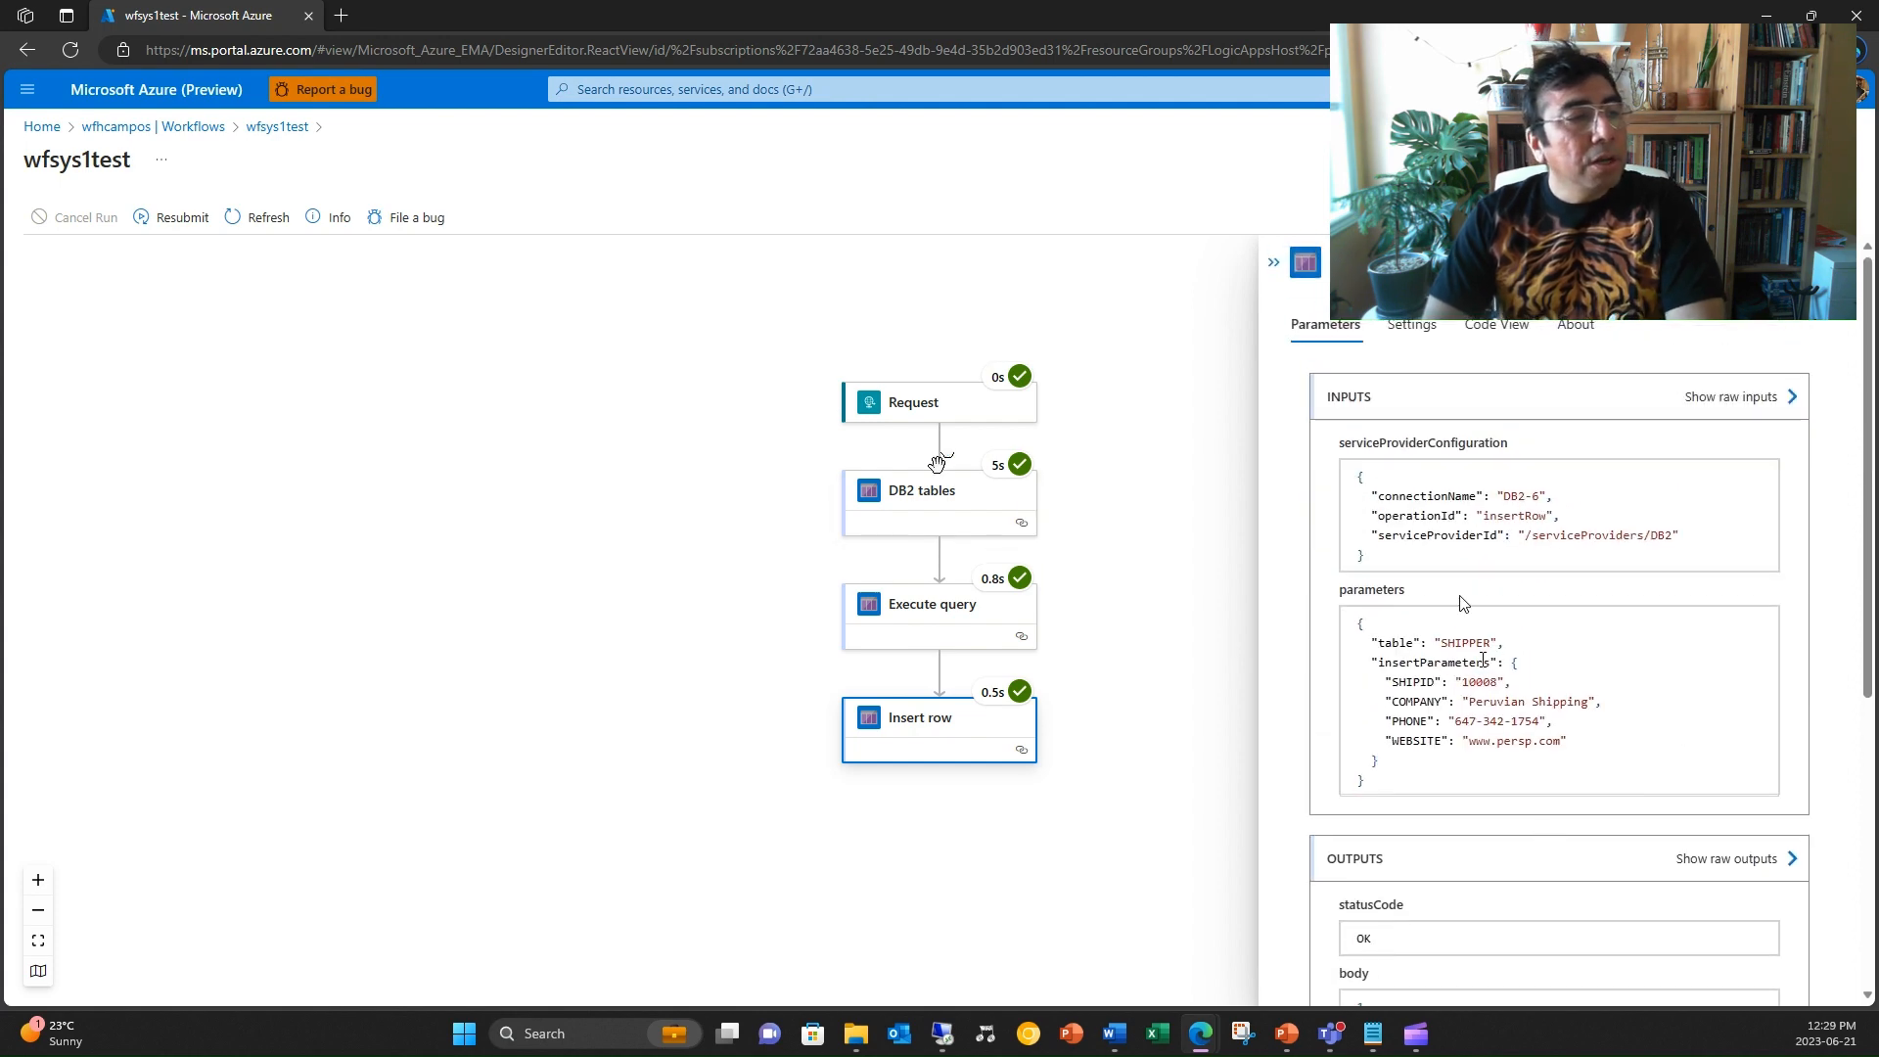
left_click(937, 490)
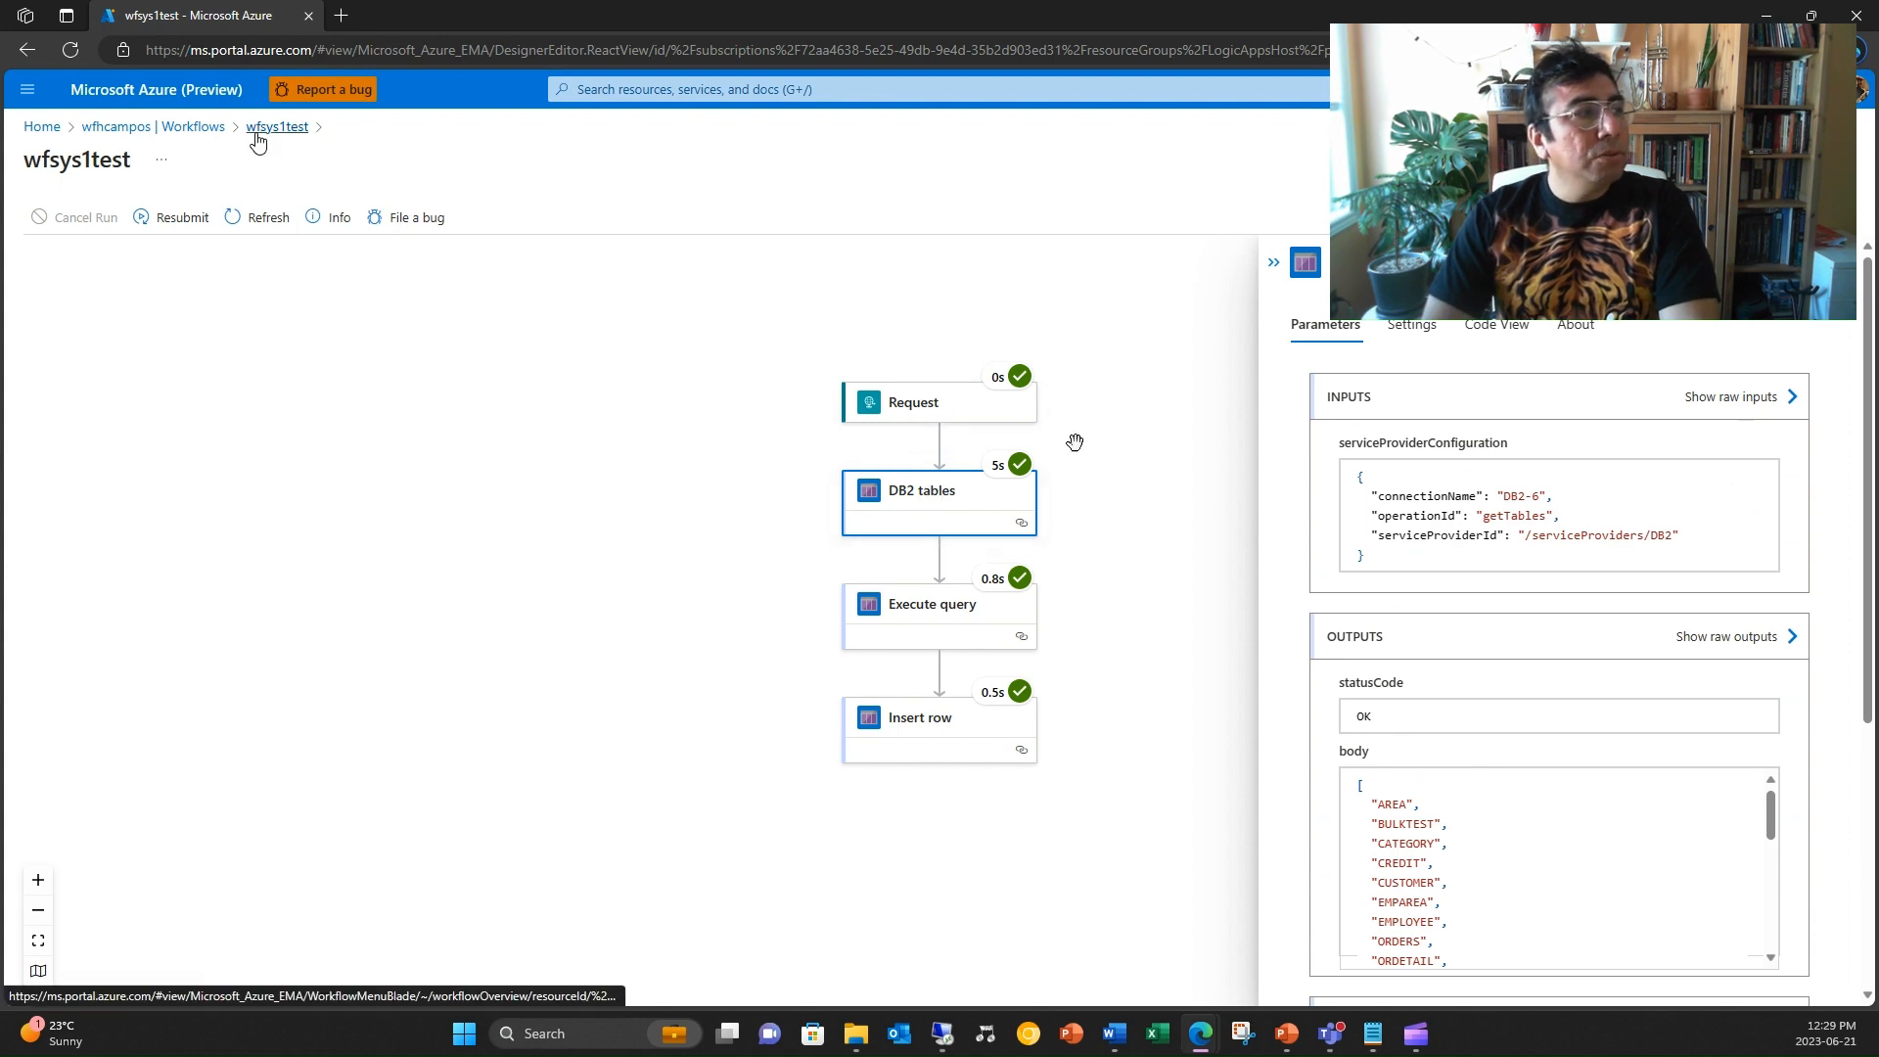
left_click(275, 127)
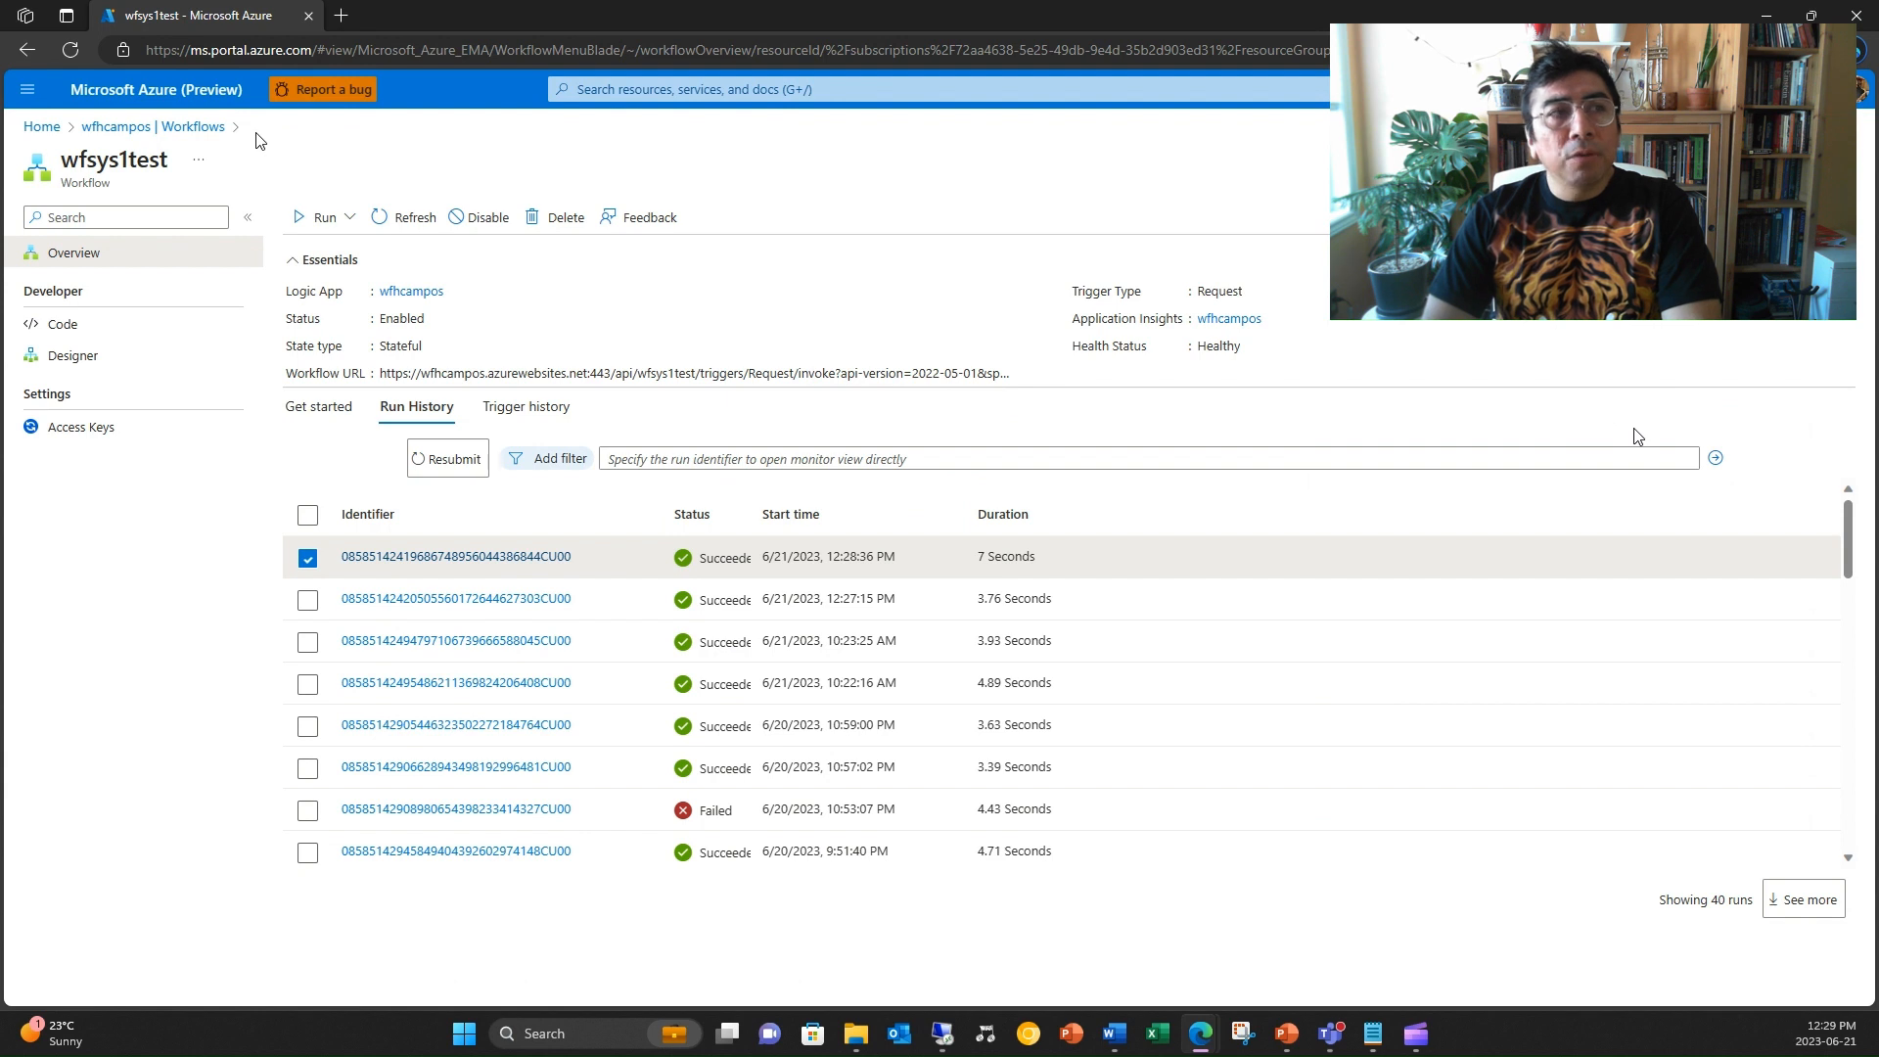
mouse_move(1698, 403)
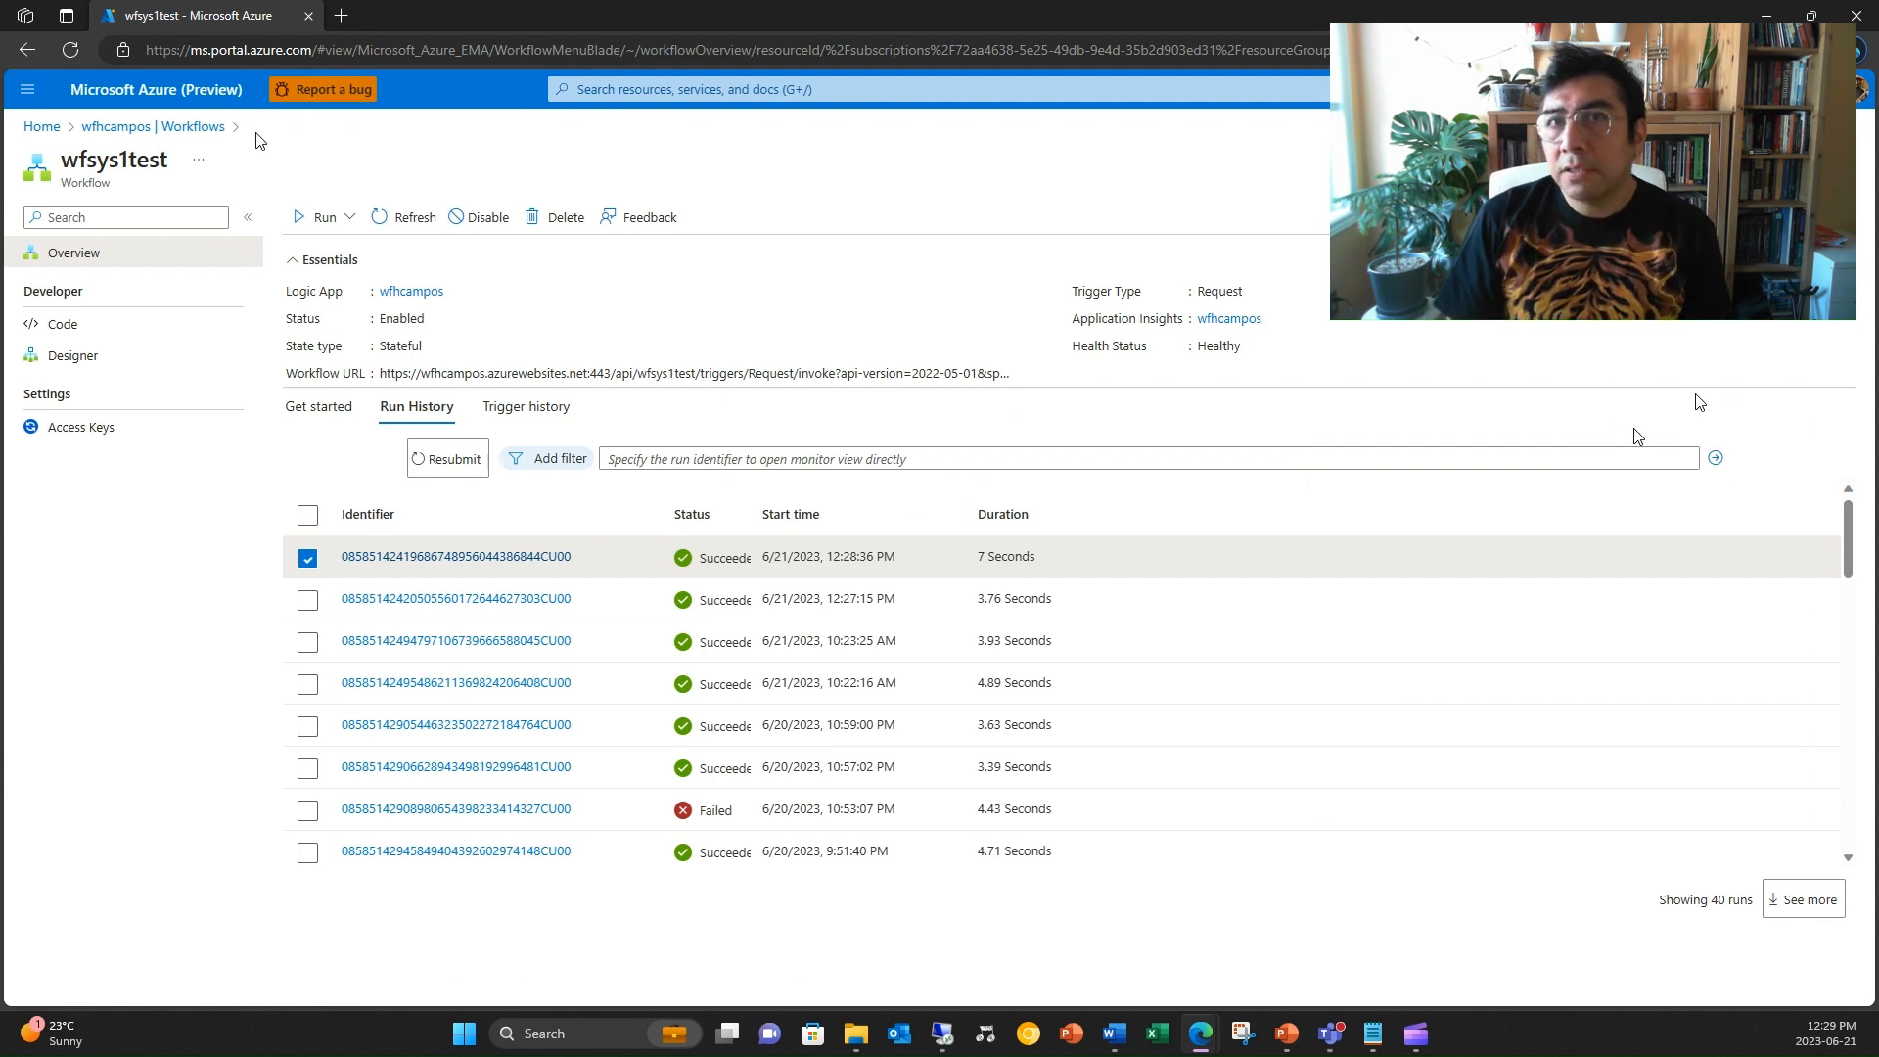